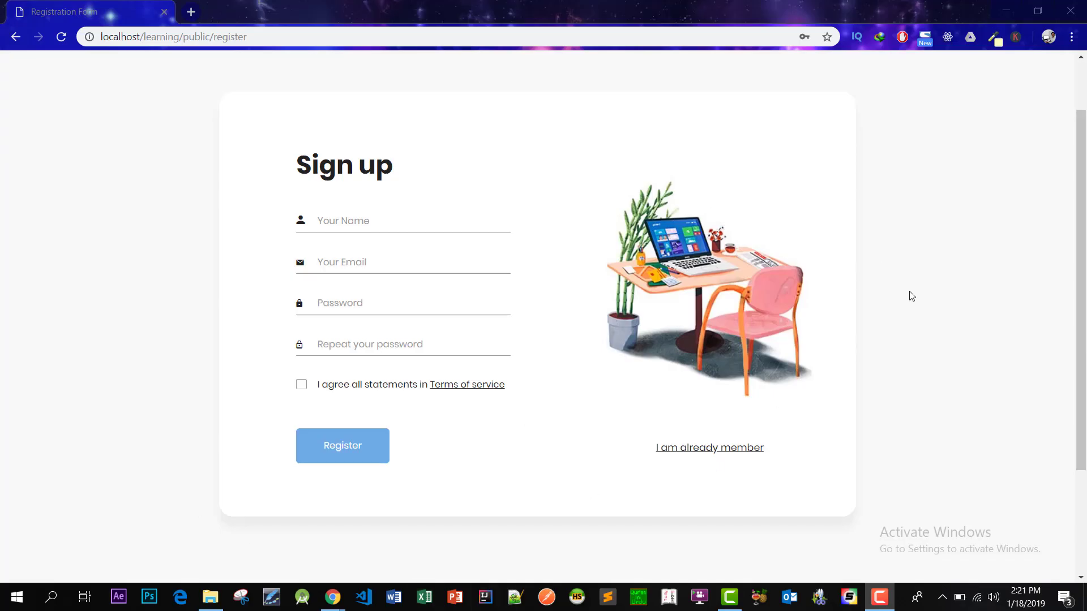
{"action": "mouse_move", "coordinate": [390, 549]}
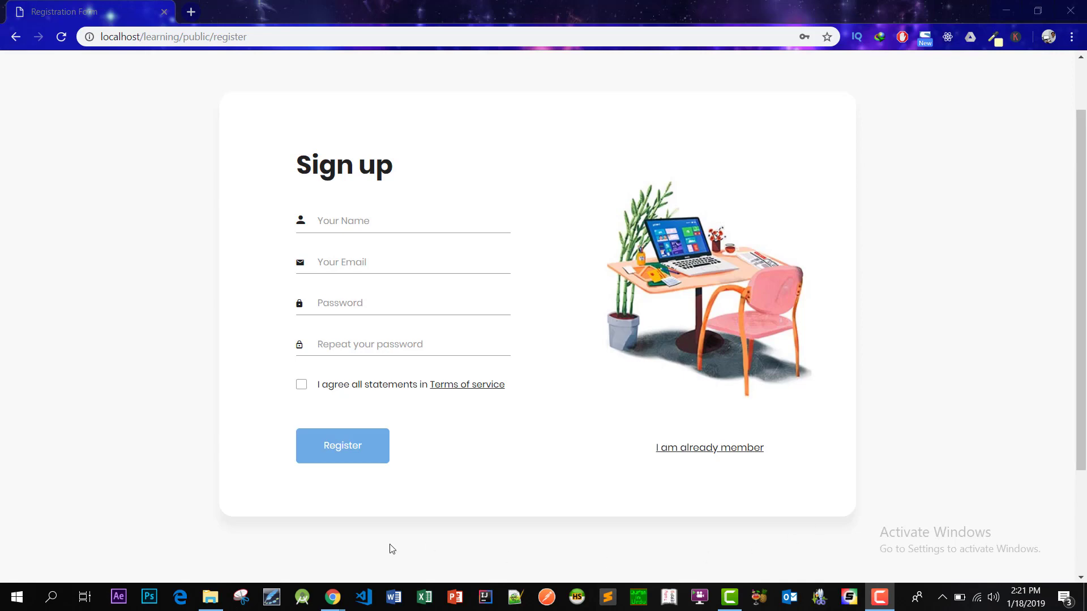
Step: Open the html_form_login_registration GitHub repository showing its css, fonts, images and js folders
{"action": "left_click", "coordinate": [708, 447]}
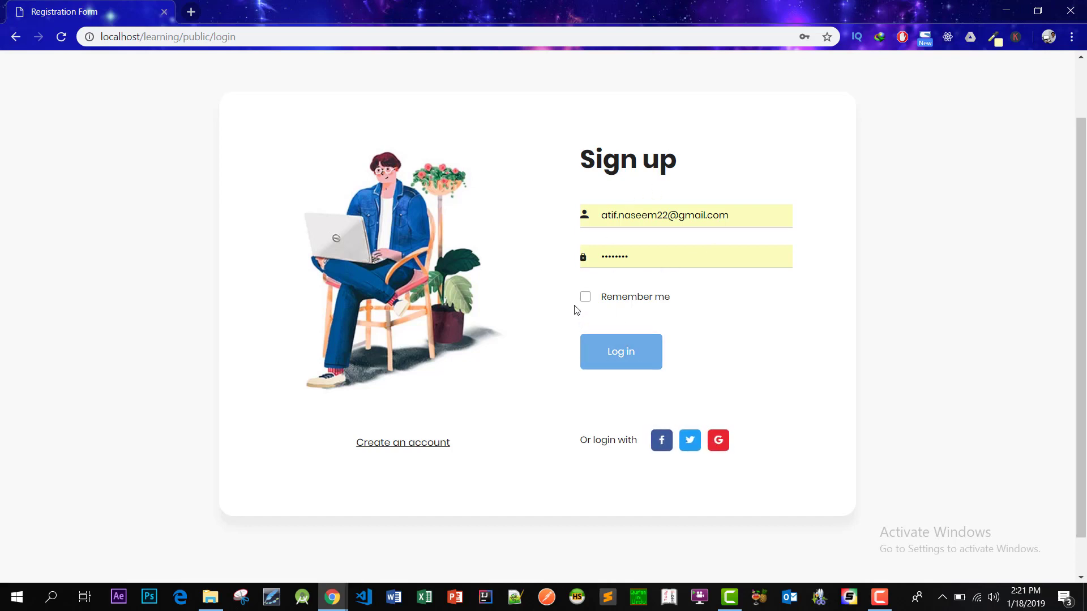
{"action": "left_click", "coordinate": [401, 442]}
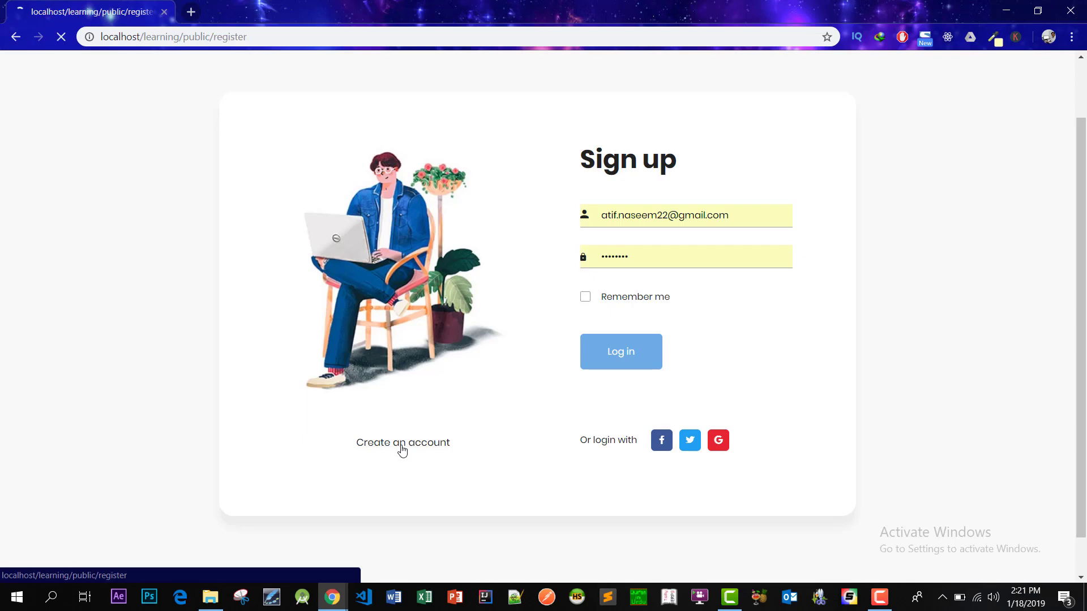
{"action": "left_click", "coordinate": [402, 442]}
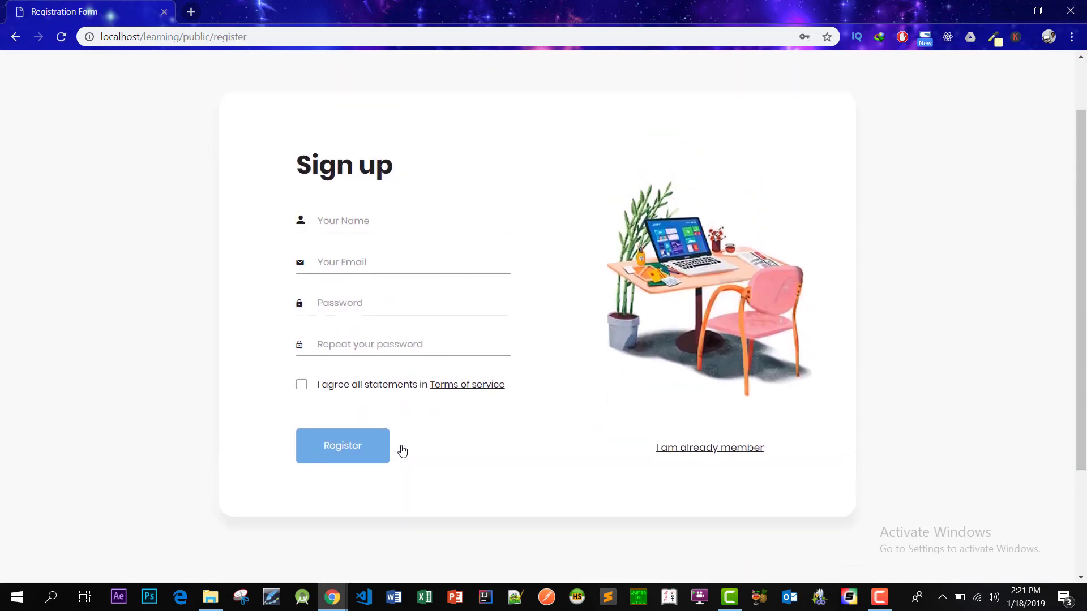
{"action": "mouse_move", "coordinate": [914, 432]}
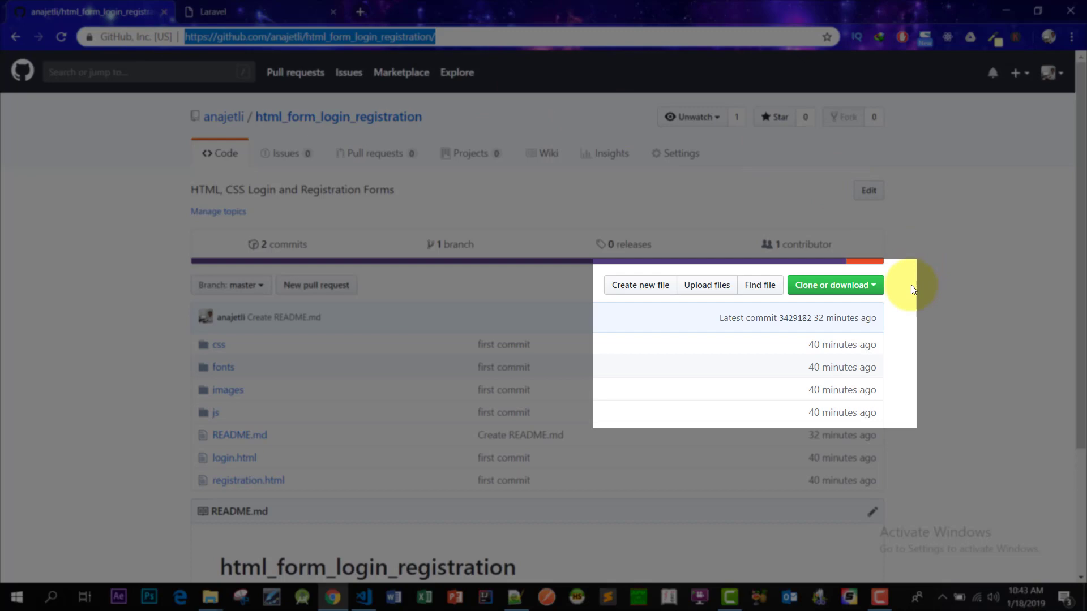
{"action": "left_click", "coordinate": [834, 284]}
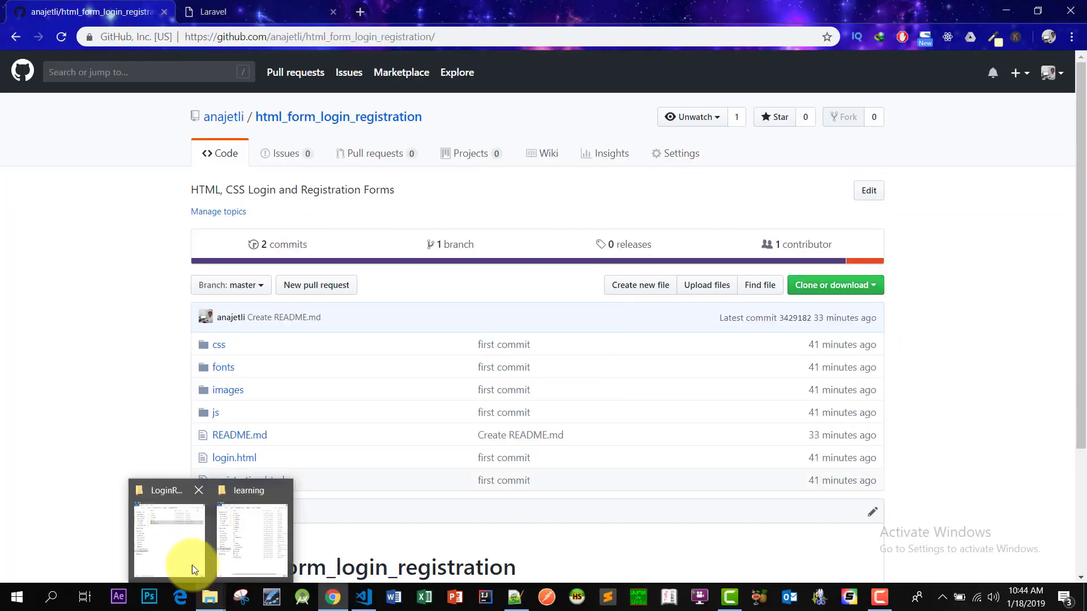
Step: Copy the four LoginRegistration asset folders and paste them into www > learning > public
{"action": "left_click", "coordinate": [168, 540]}
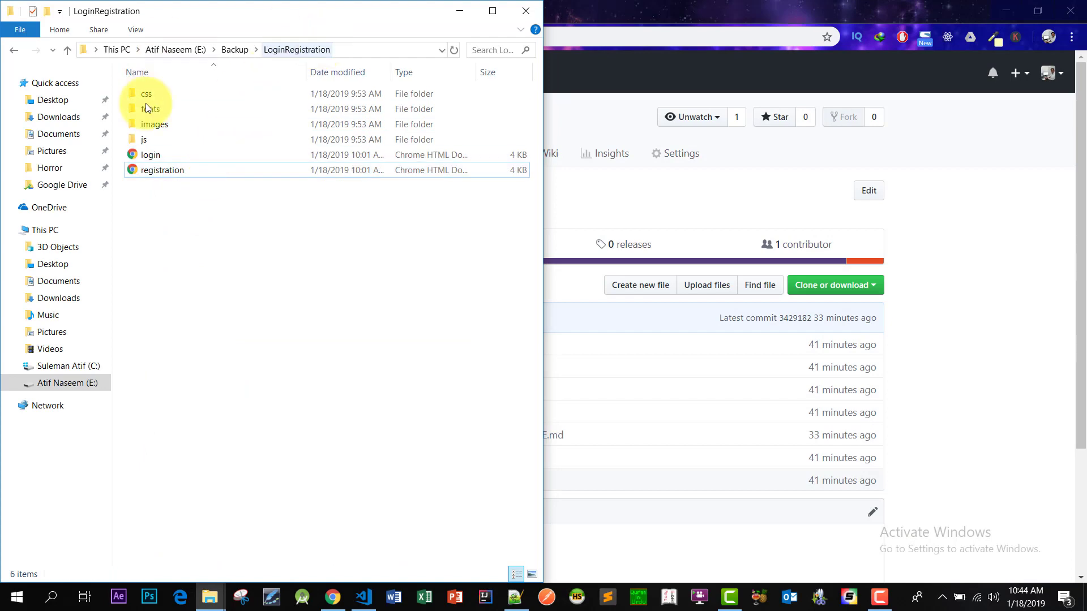
{"action": "key", "text": "ctrl+a"}
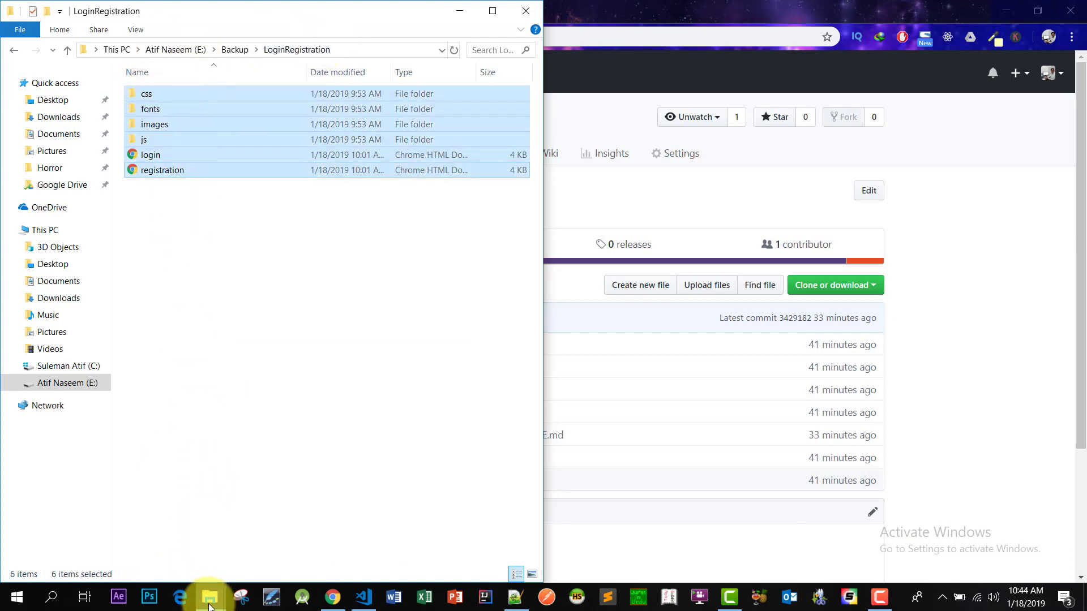
{"action": "left_click", "coordinate": [210, 597]}
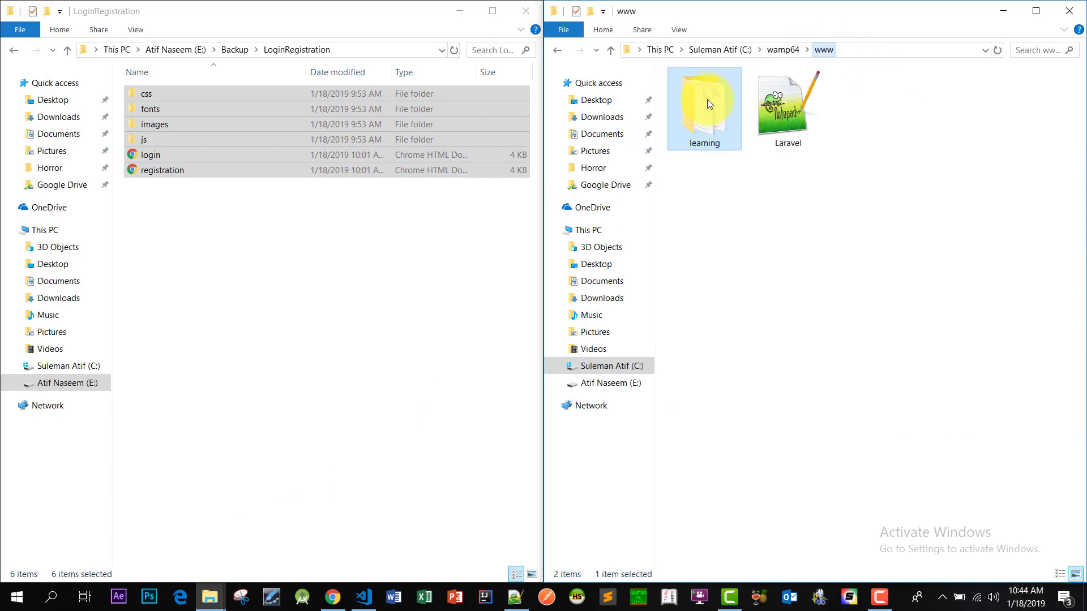
{"action": "double_click", "coordinate": [703, 102]}
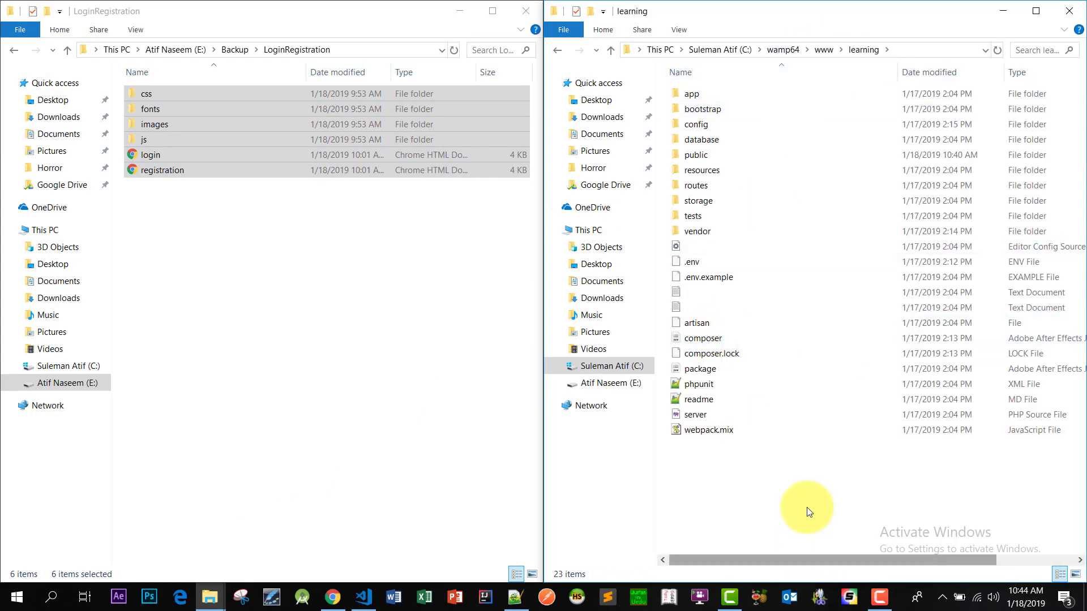
{"action": "double_click", "coordinate": [695, 154]}
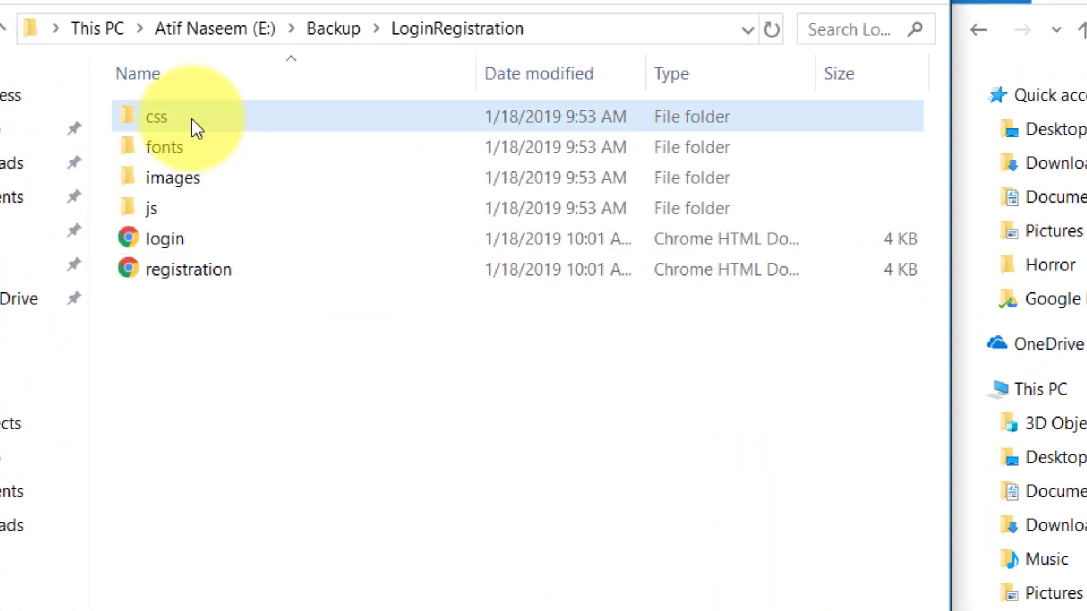
{"action": "key", "text": "ctrl+c"}
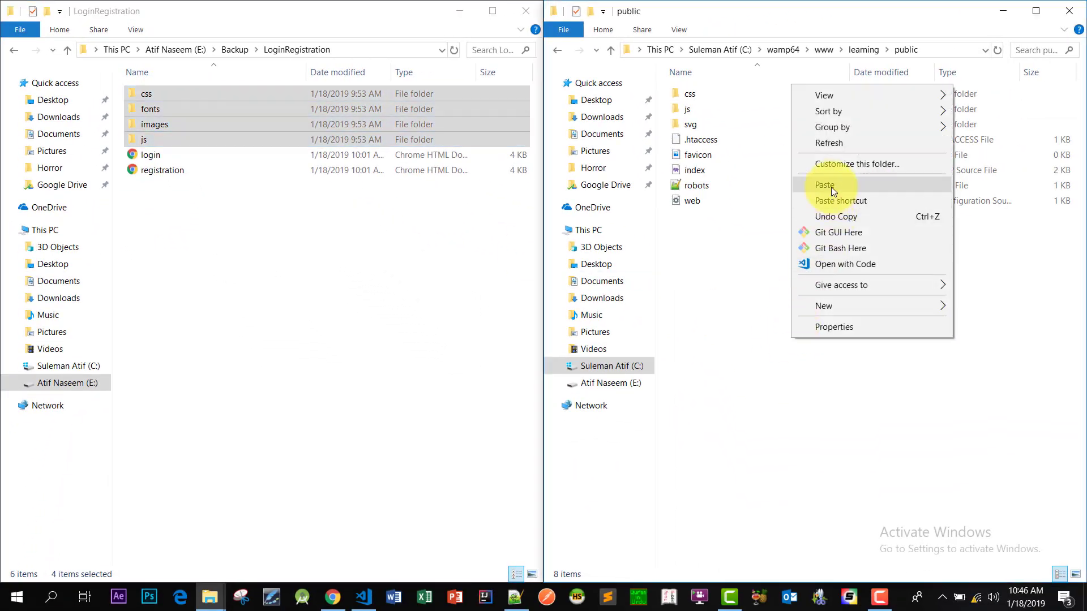
{"action": "left_click", "coordinate": [825, 185]}
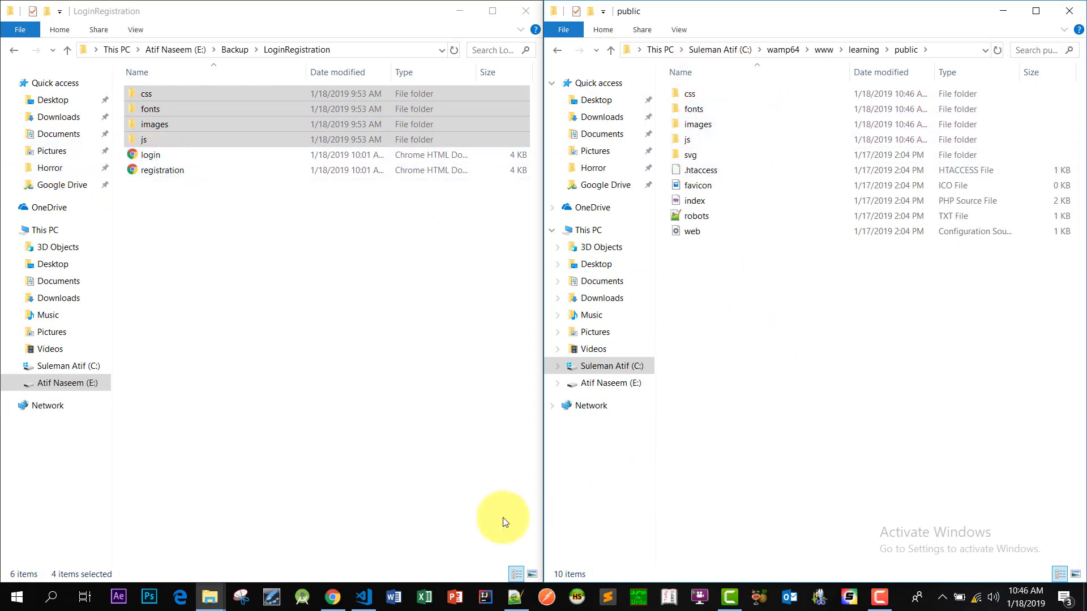
{"action": "left_click", "coordinate": [149, 154]}
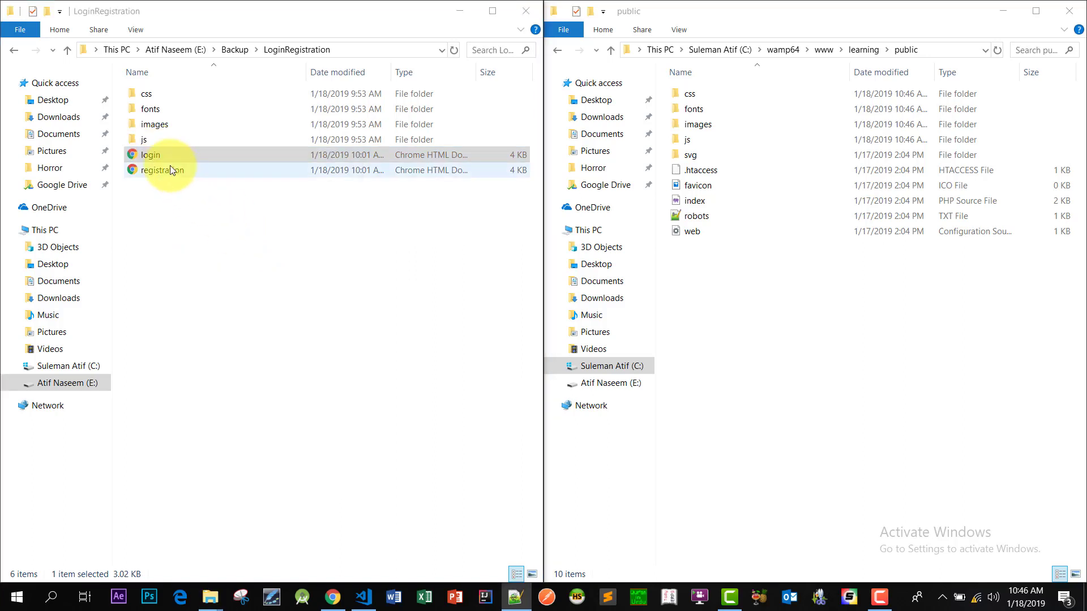
Step: Open registration.html with Notepad++ and view its source beside login.html
{"action": "right_click", "coordinate": [163, 170]}
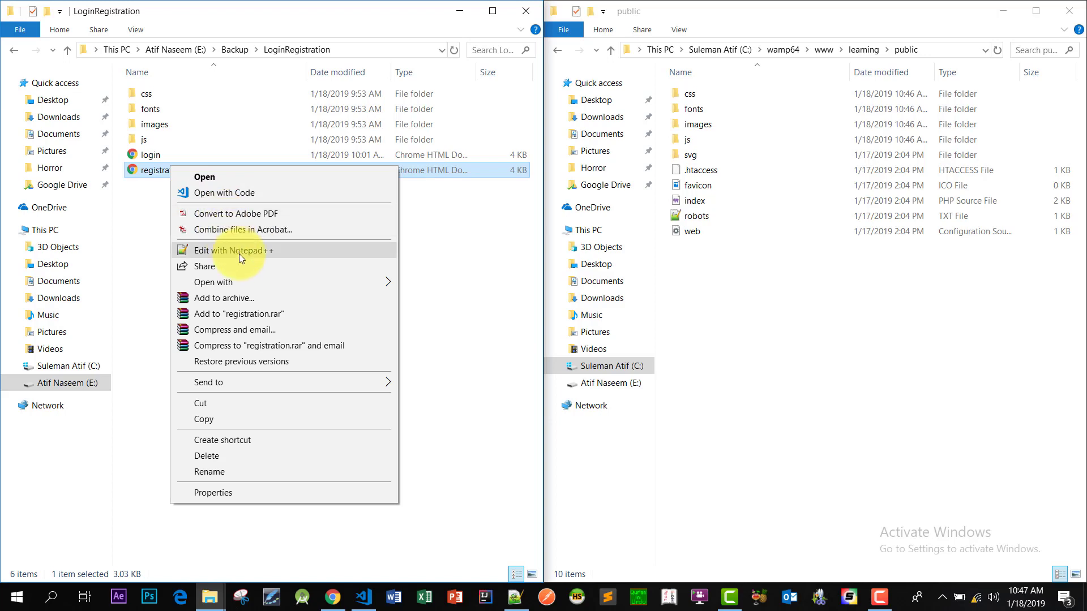
{"action": "left_click", "coordinate": [234, 251]}
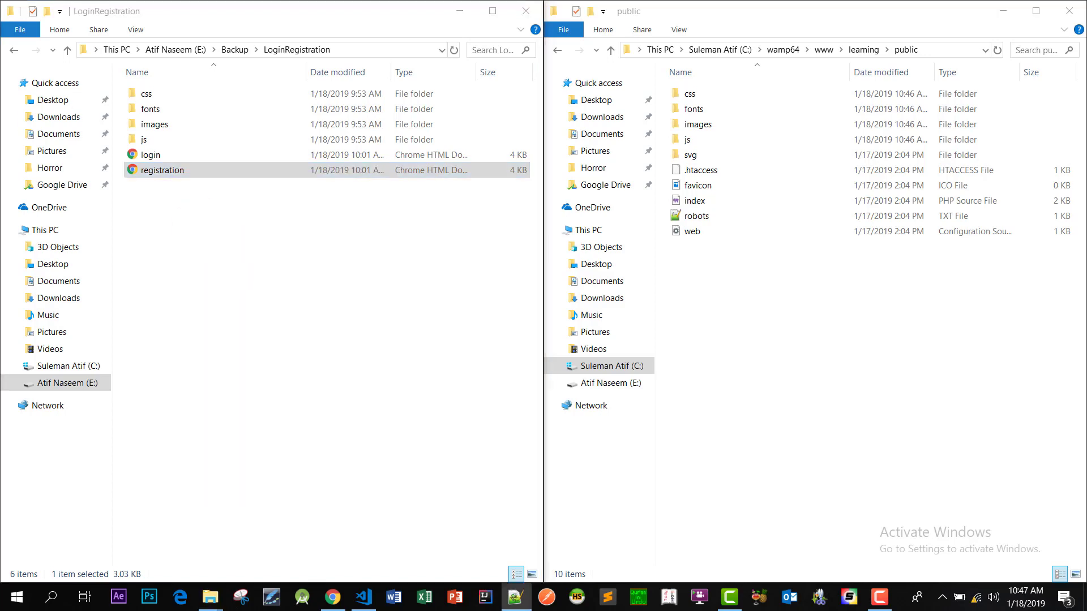
{"action": "double_click", "coordinate": [150, 155]}
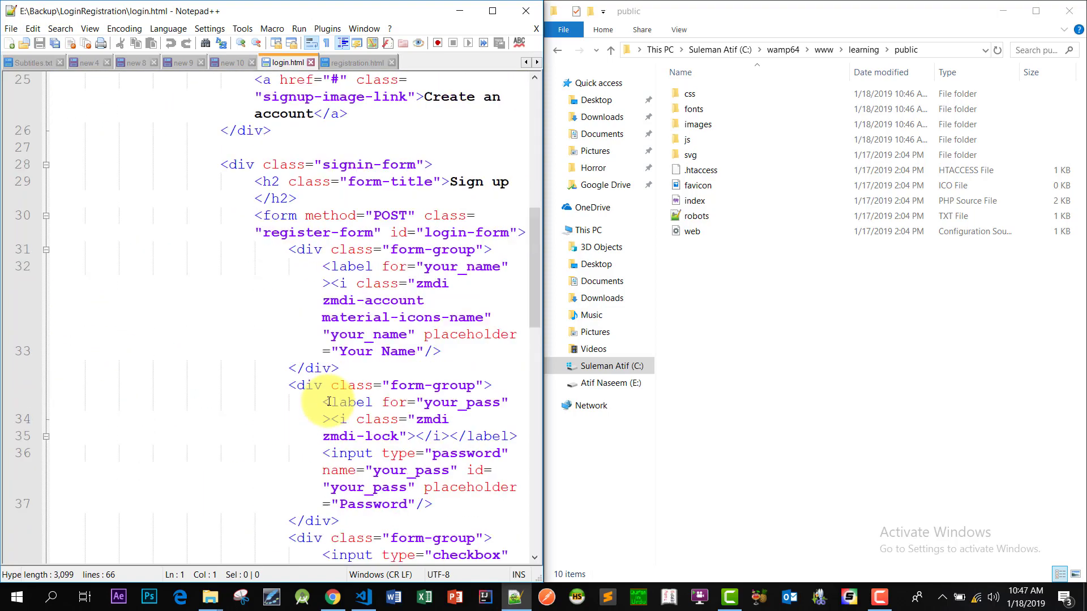
{"action": "left_click", "coordinate": [354, 62]}
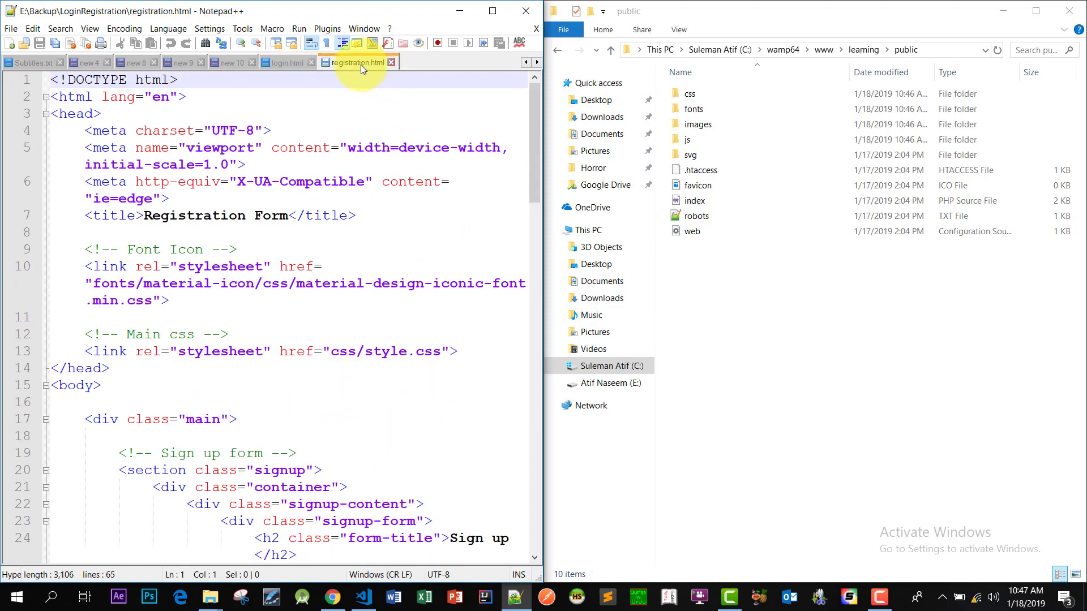
{"action": "left_click", "coordinate": [364, 597]}
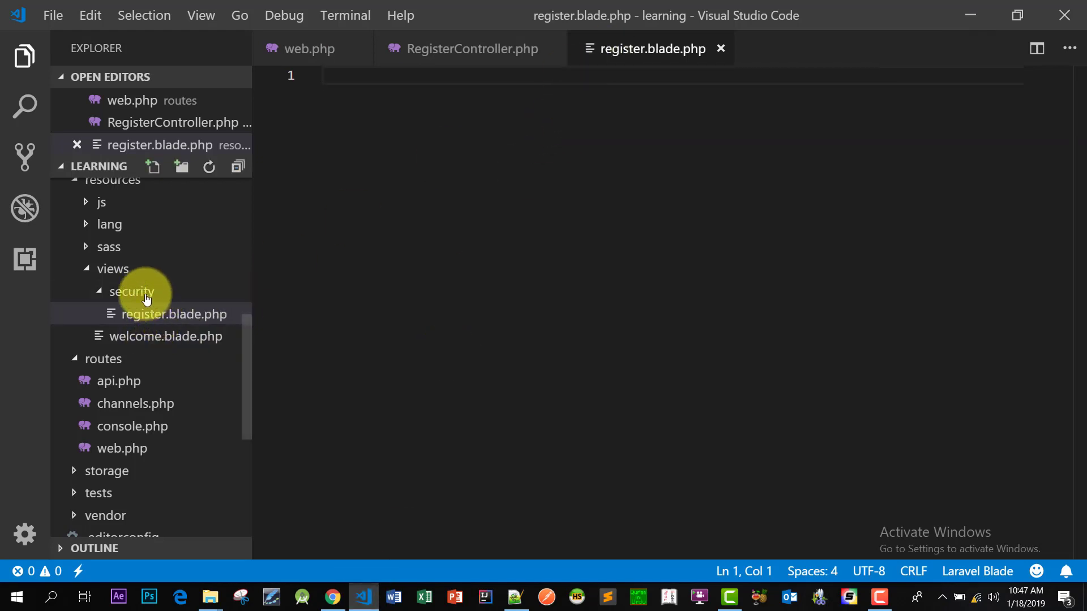
Step: Create template.blade.php and login.blade.php inside the security views folder
{"action": "right_click", "coordinate": [130, 291]}
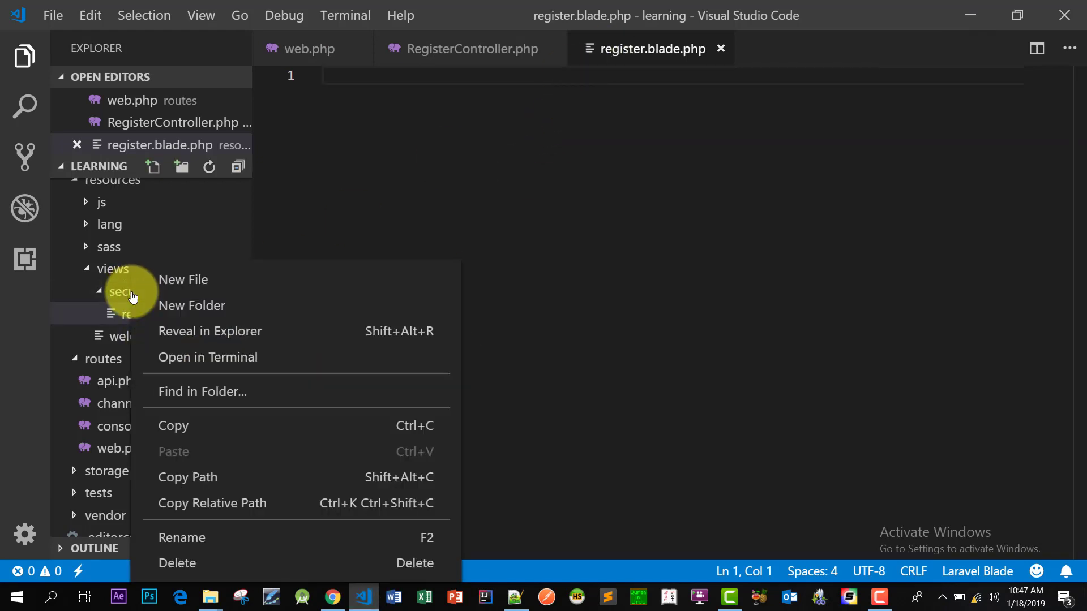
{"action": "left_click", "coordinate": [182, 280]}
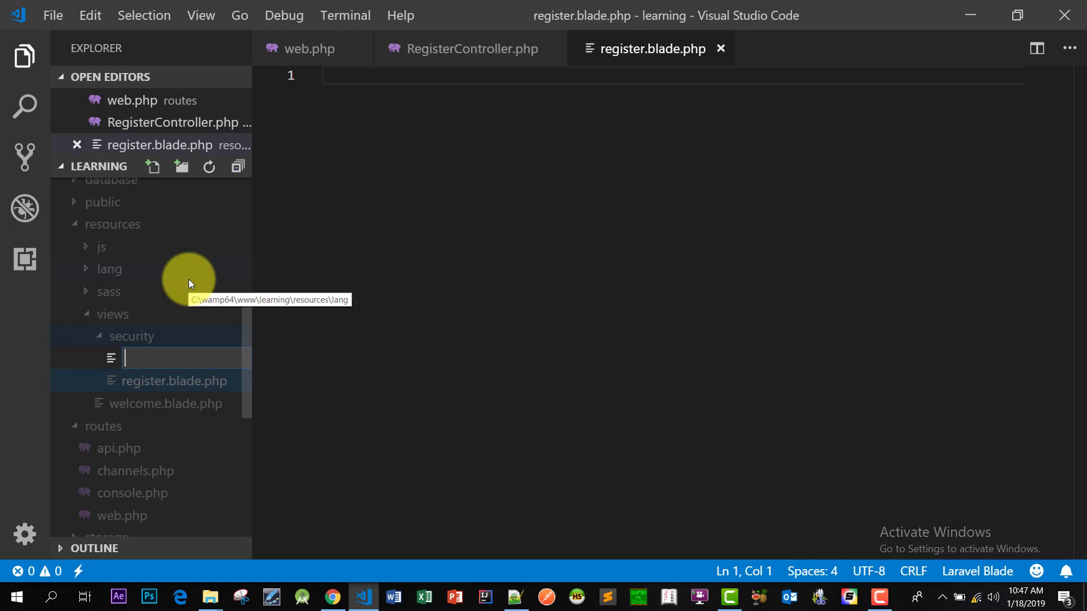
{"action": "type", "text": "template"}
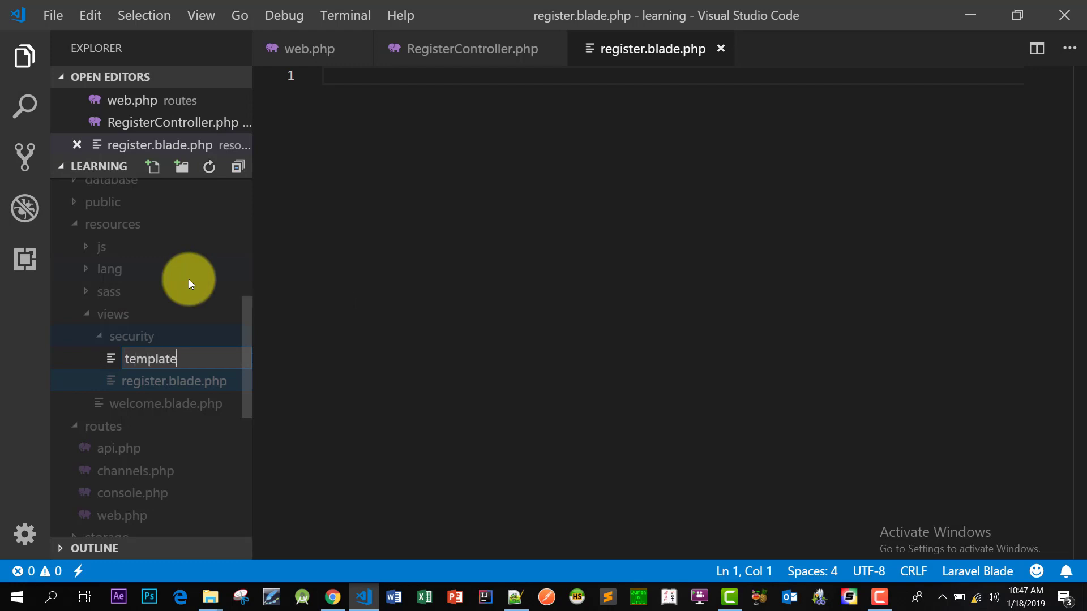
{"action": "type", "text": ".blade.ph"}
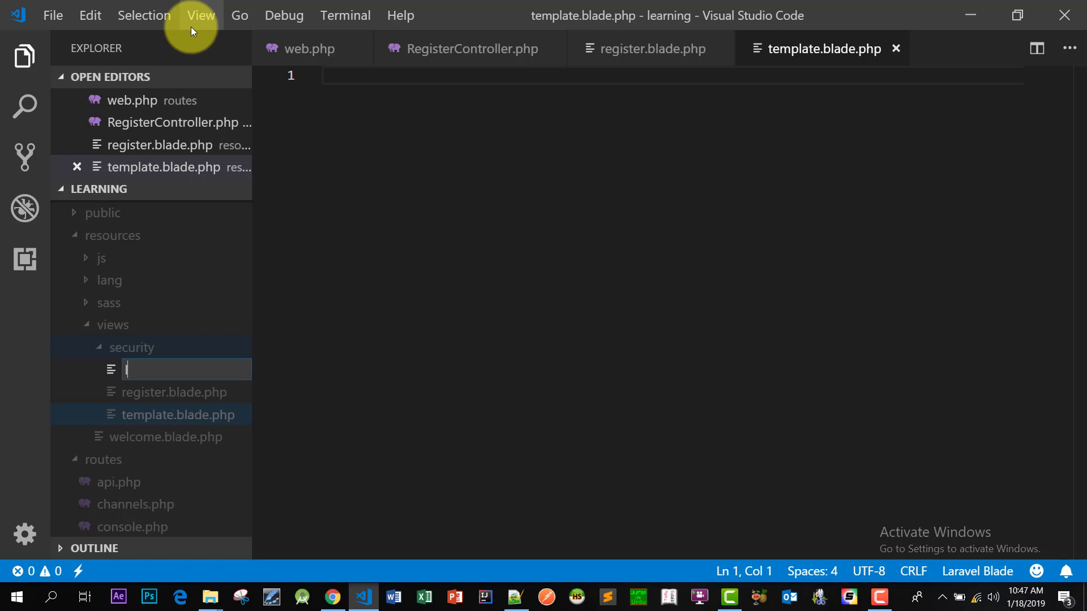
{"action": "type", "text": "login.blade.php"}
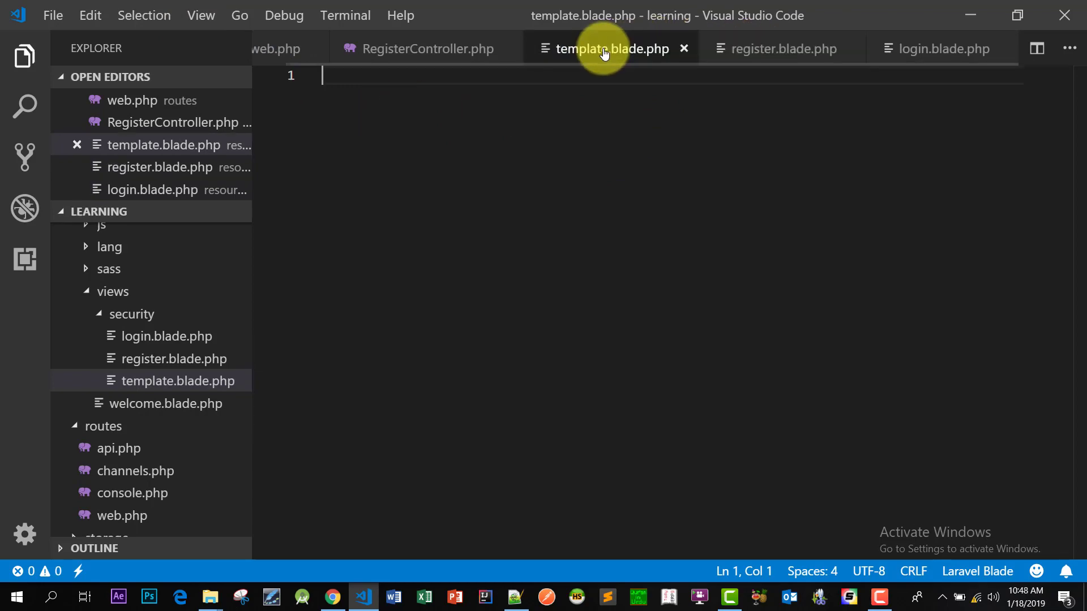
Step: Paste the registration page markup into template.blade.php, trim it to the skeleton, and save
{"action": "key", "text": "alt+tab"}
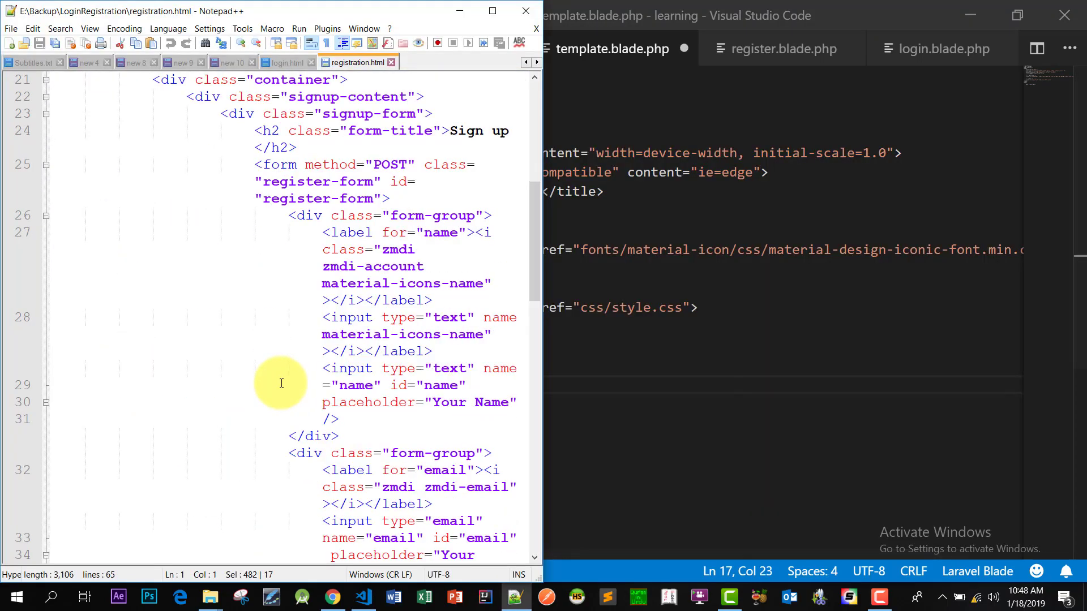
{"action": "scroll", "scroll_direction": "down", "scroll_amount": 3}
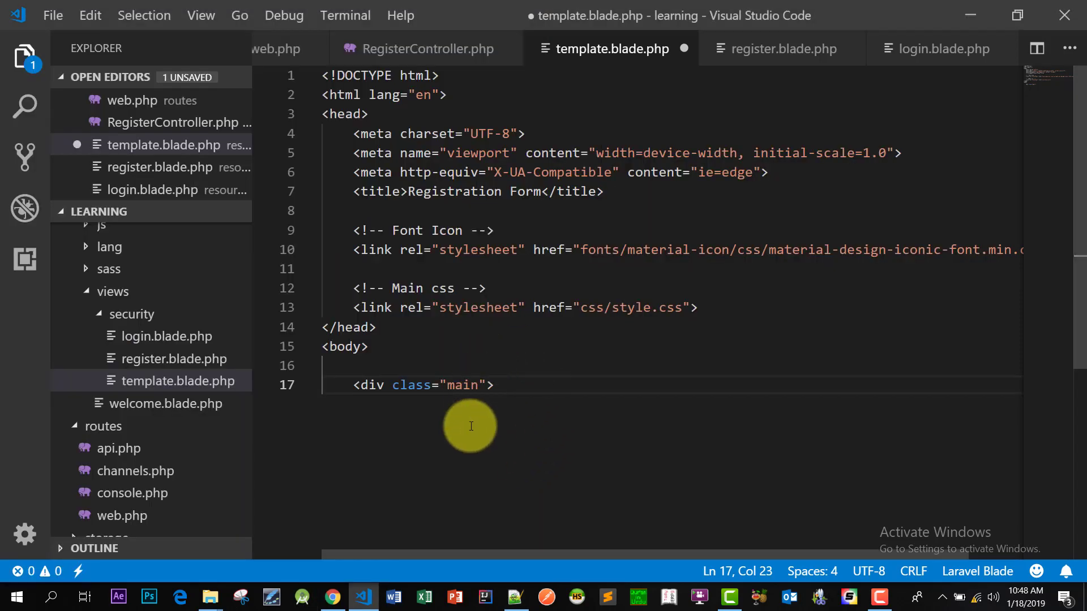
{"action": "scroll", "scroll_direction": "down", "scroll_amount": 3}
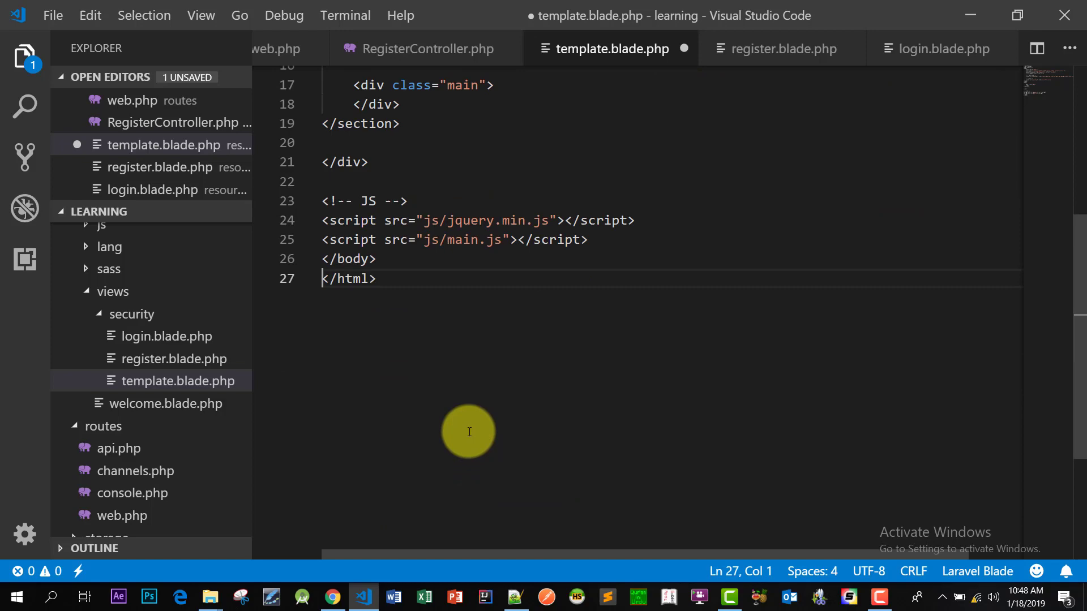
{"action": "key", "text": "ctrl+s"}
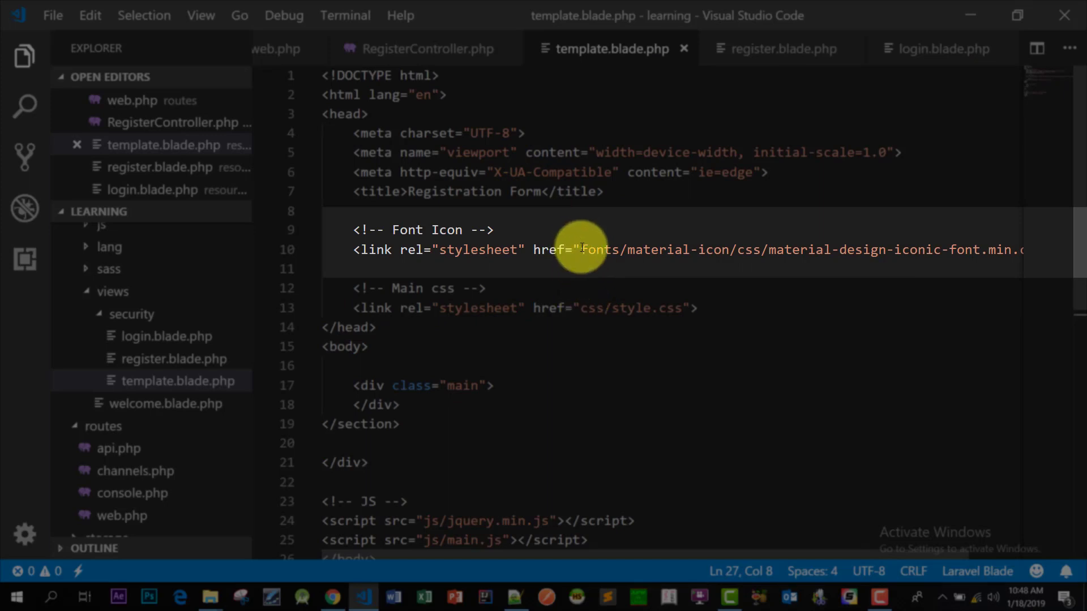
Step: Wrap the stylesheet href and script src paths, including jQuery, in {{ url('...') }} helpers
{"action": "type", "text": "{{ url('"}
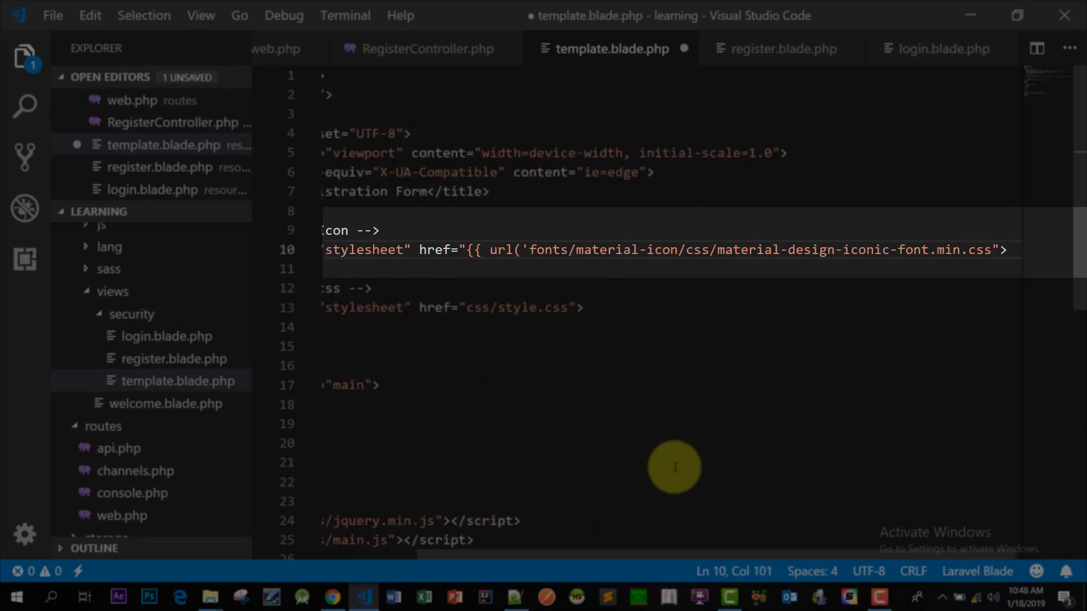
{"action": "type", "text": ") }}"}
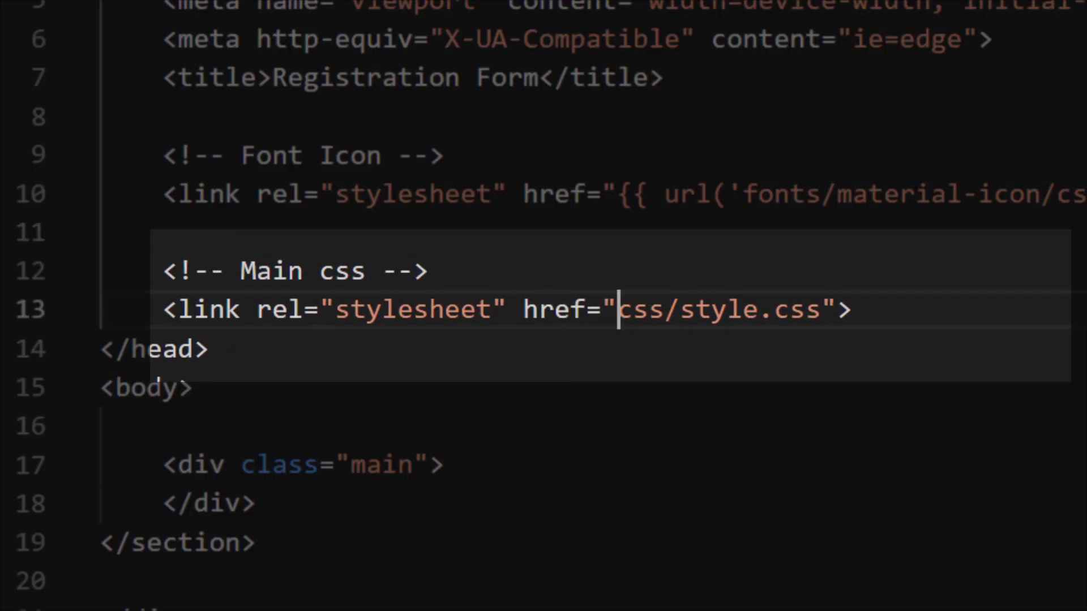
{"action": "type", "text": "{{"}
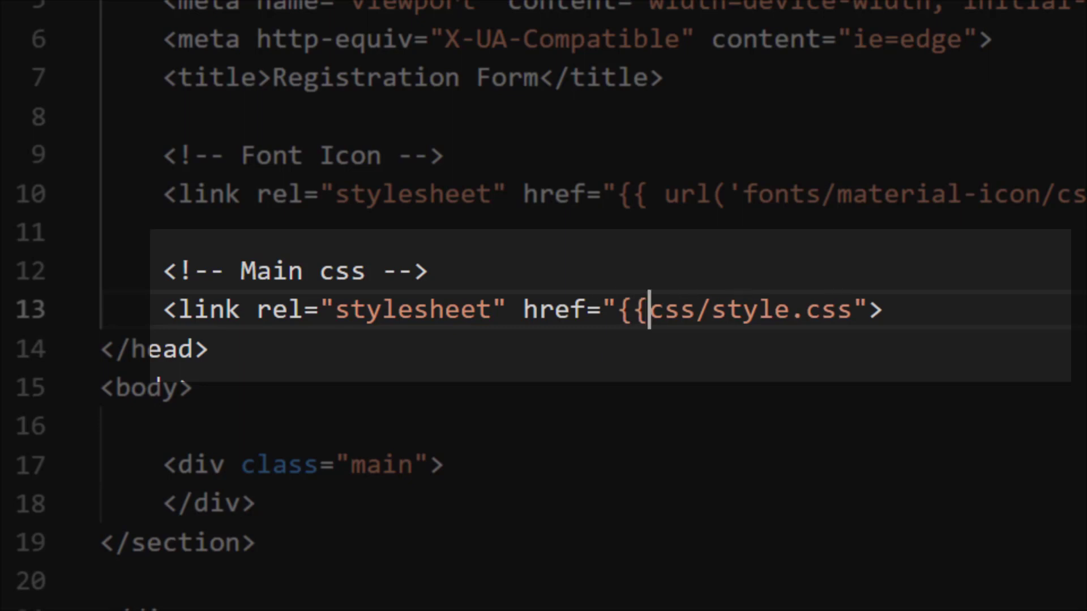
{"action": "type", "text": "url("}
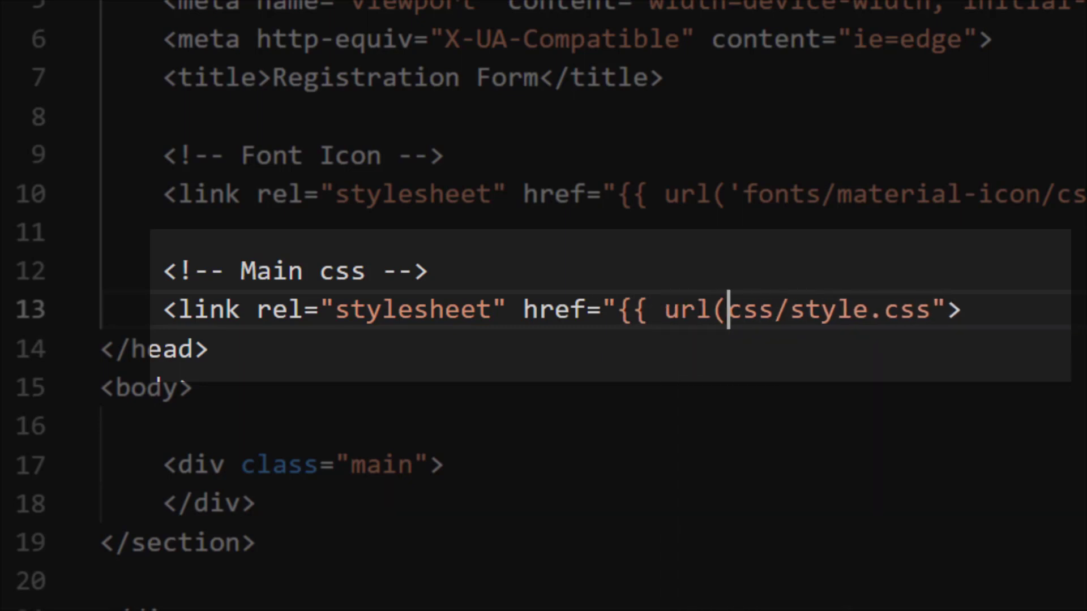
{"action": "type", "text": "'"}
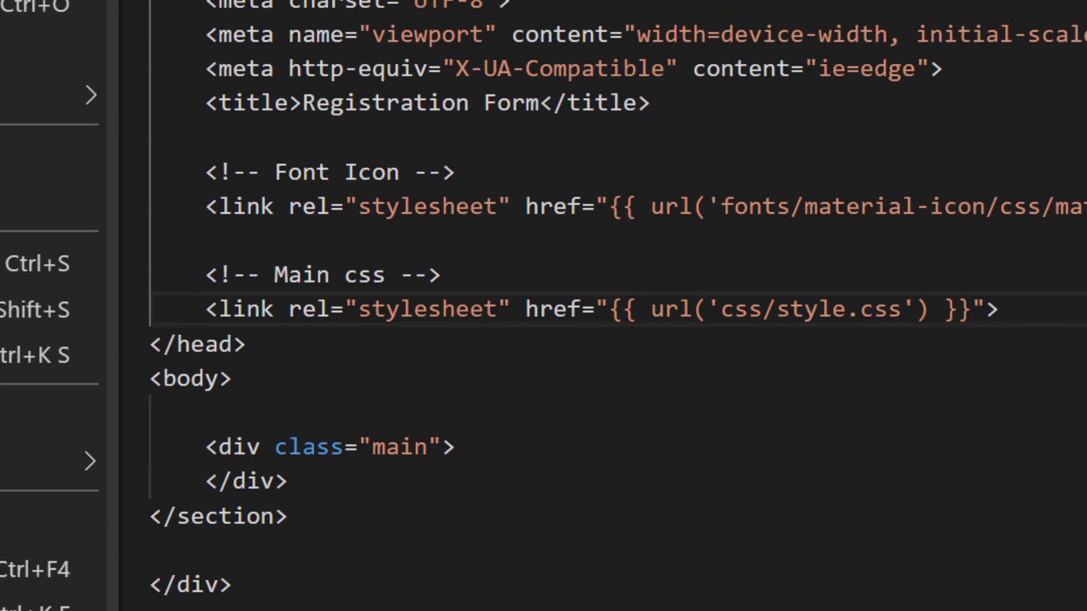
{"action": "scroll", "scroll_direction": "down", "scroll_amount": 3}
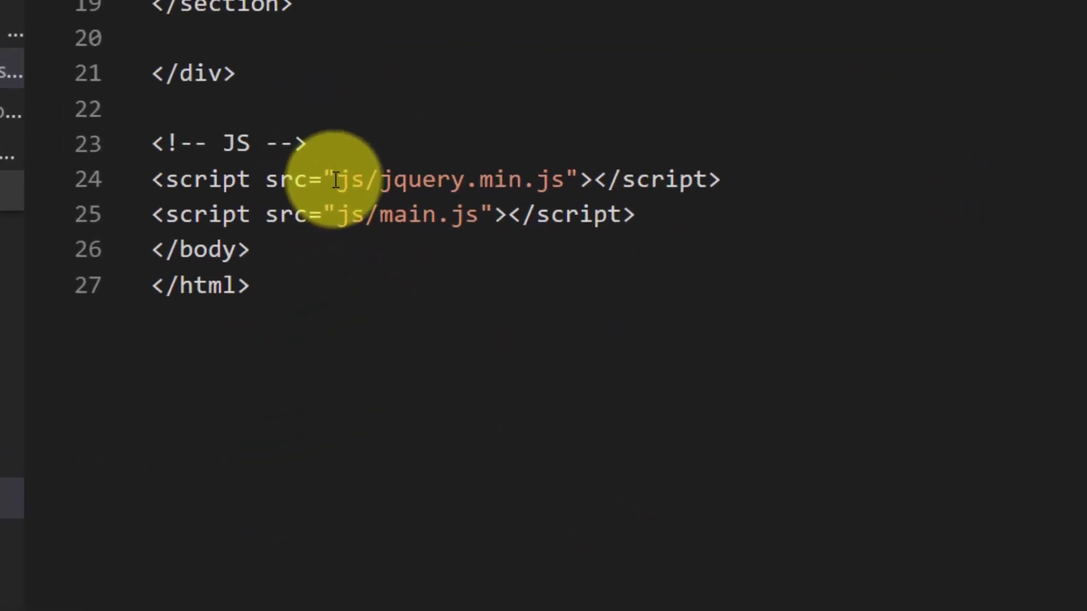
{"action": "type", "text": "{{ url('"}
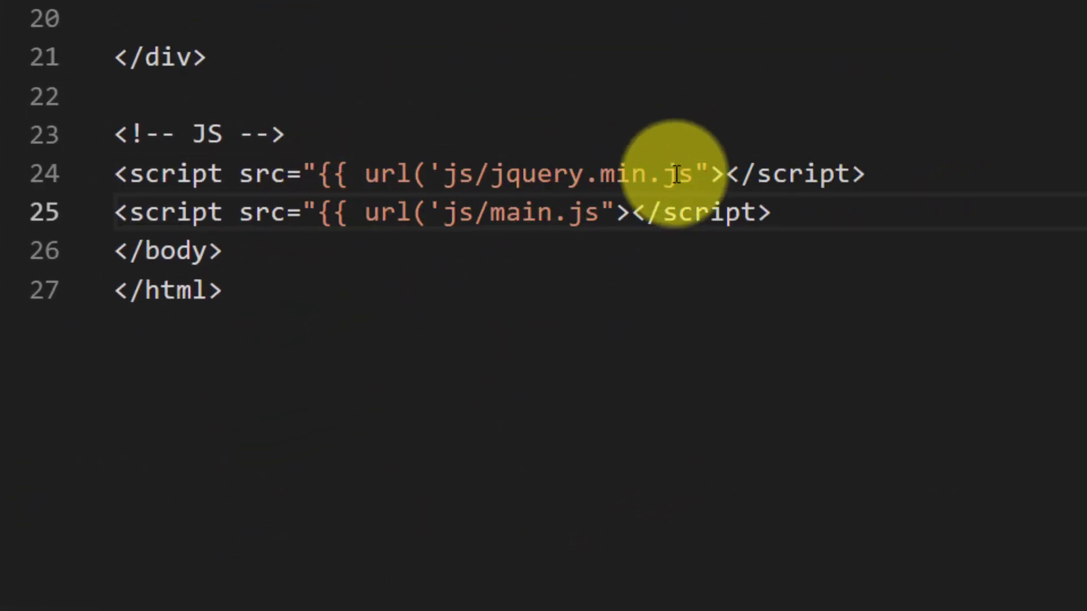
{"action": "left_click", "coordinate": [693, 173]}
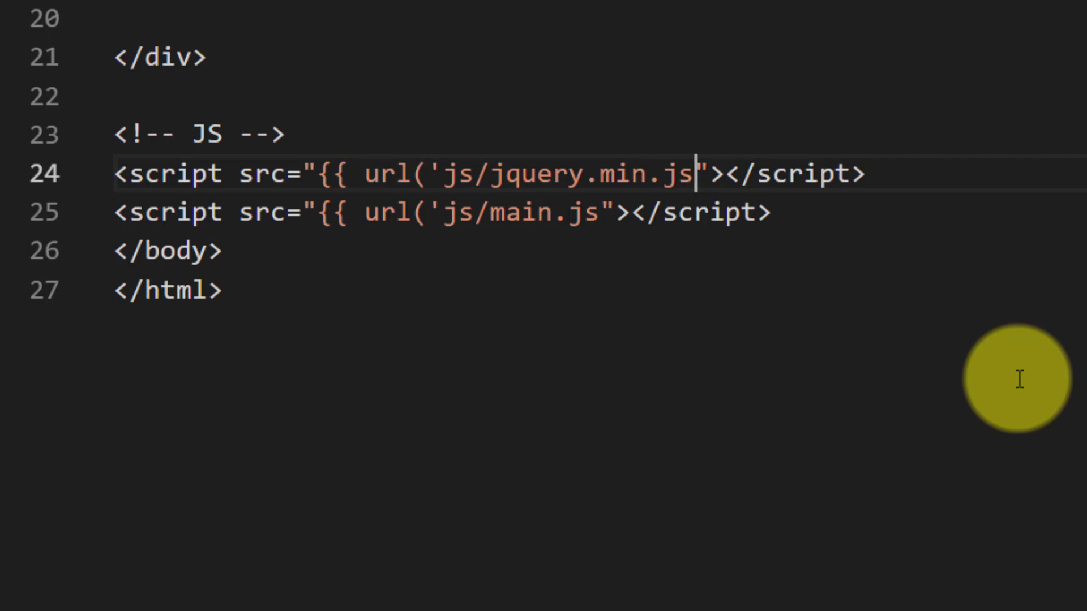
{"action": "type", "text": "') }}"}
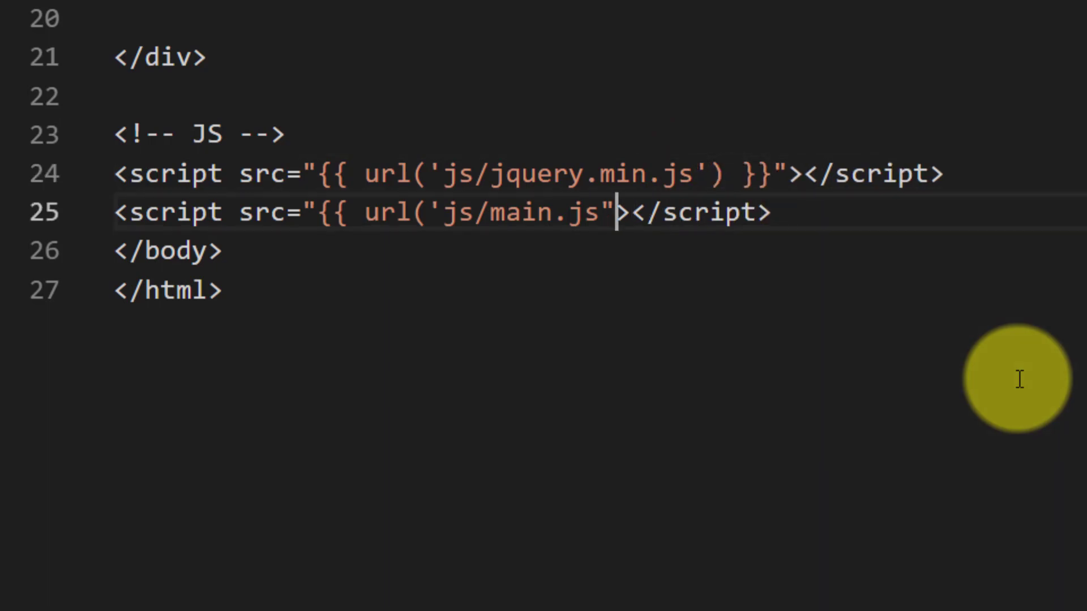
{"action": "type", "text": ") }}"}
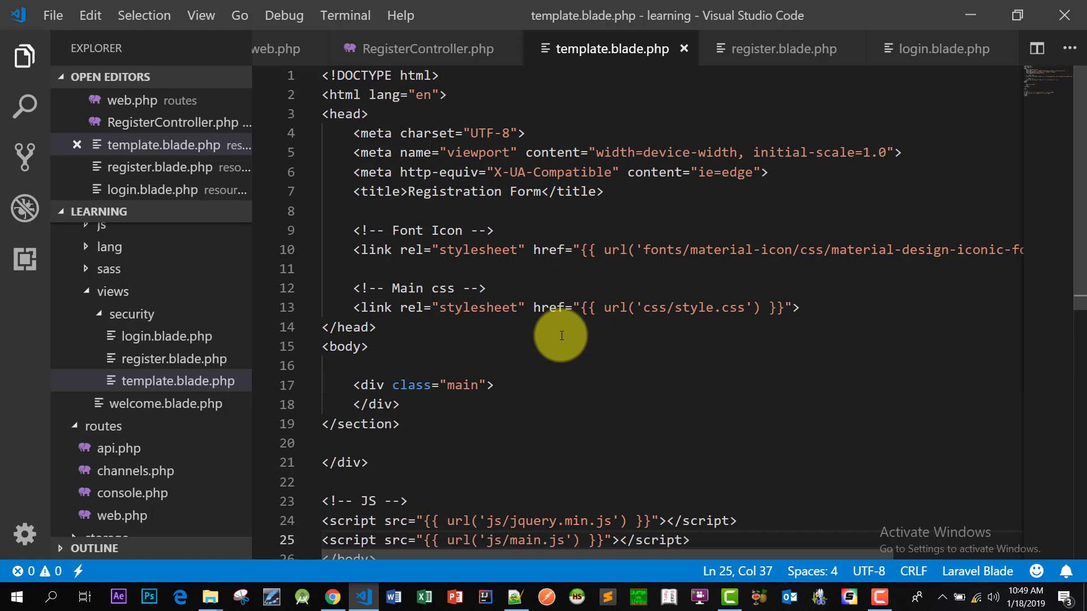
{"action": "key", "text": "Enter"}
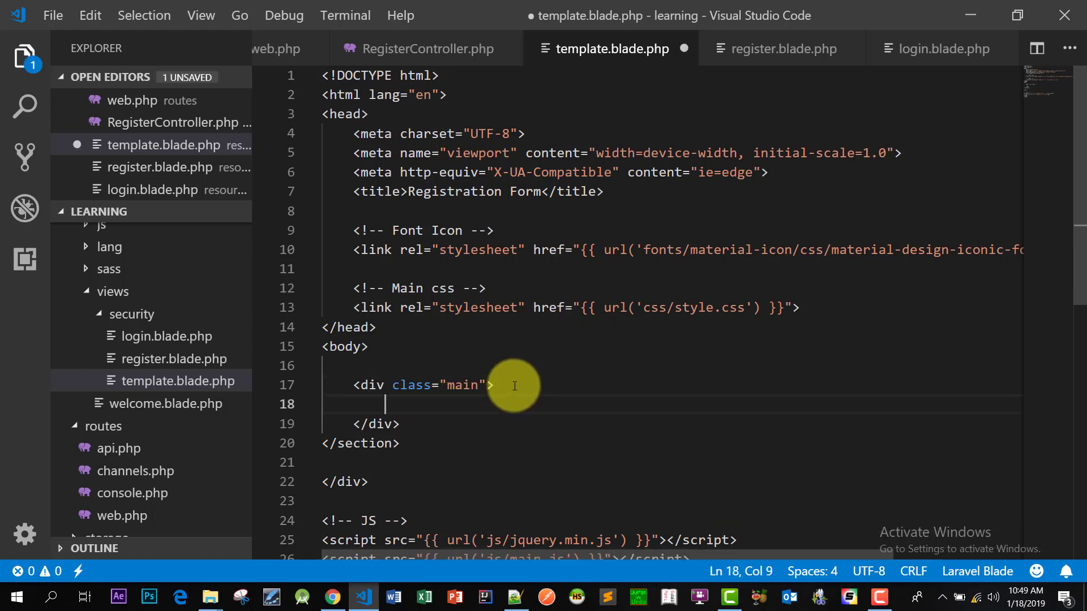
{"action": "type", "text": "yield('form"}
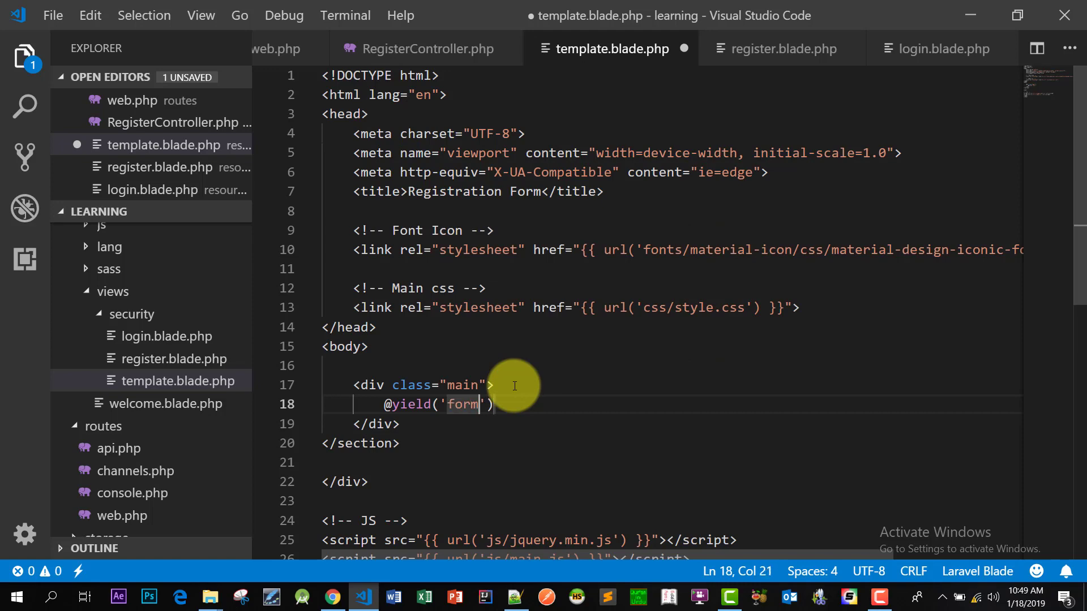
{"action": "key", "text": "ctrl+s"}
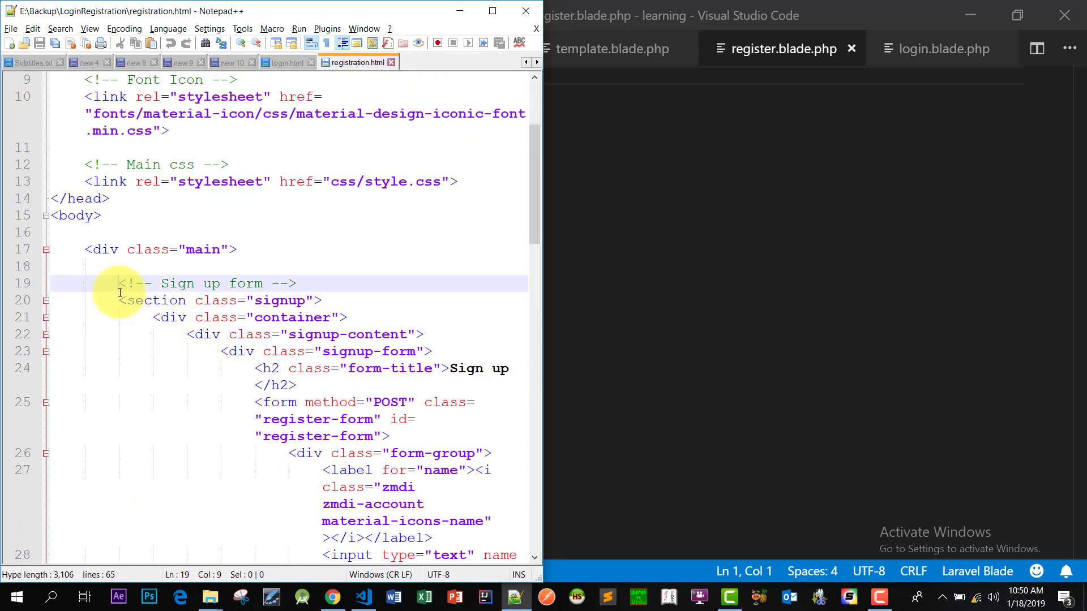
{"action": "scroll", "scroll_direction": "down", "scroll_amount": 3}
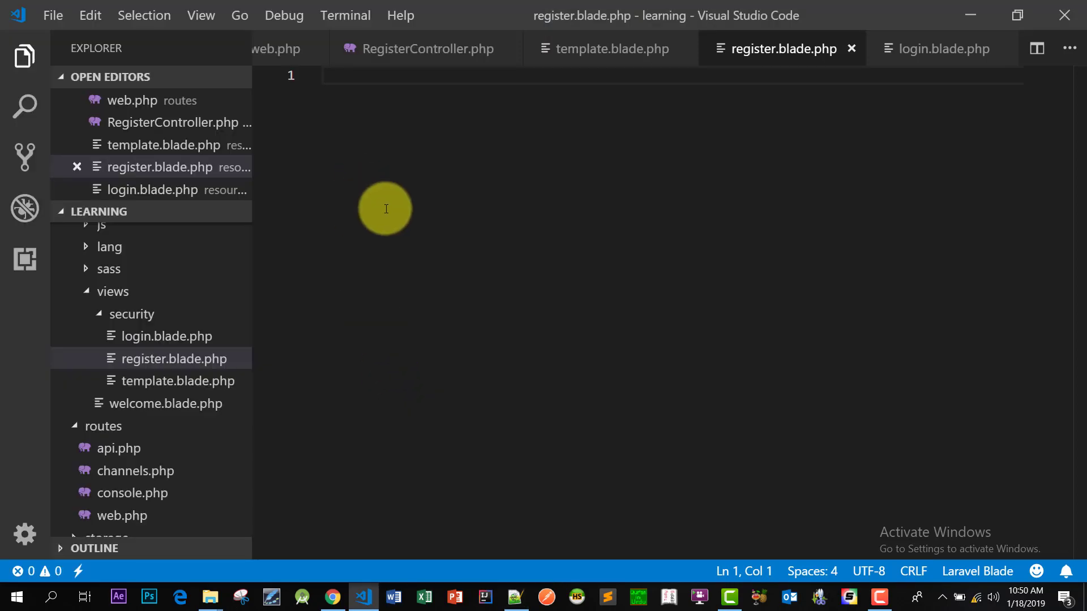
{"action": "type", "text": "ex"}
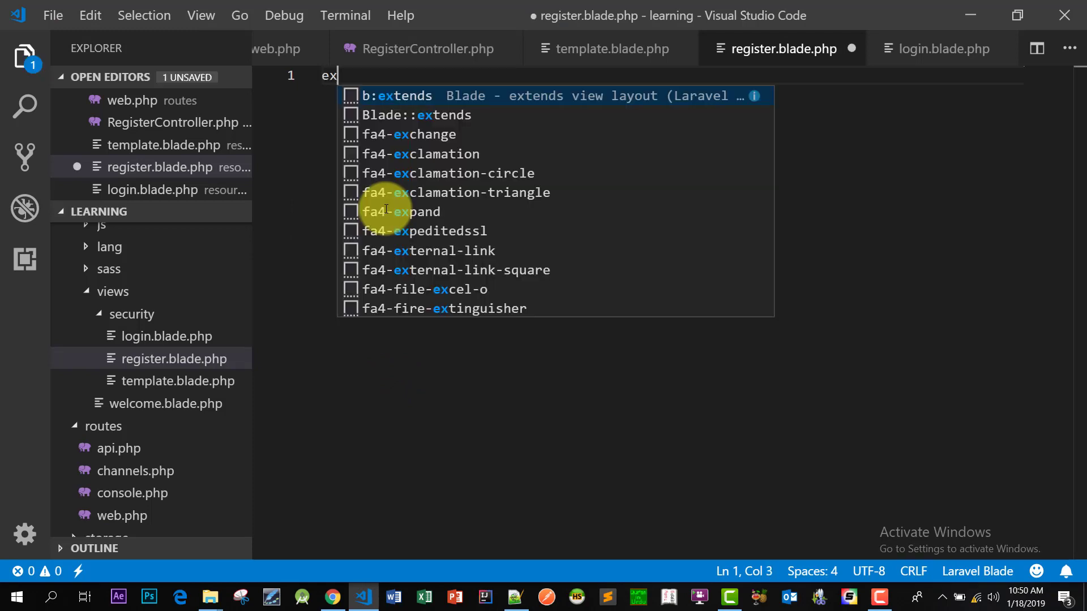
{"action": "key", "text": "Tab"}
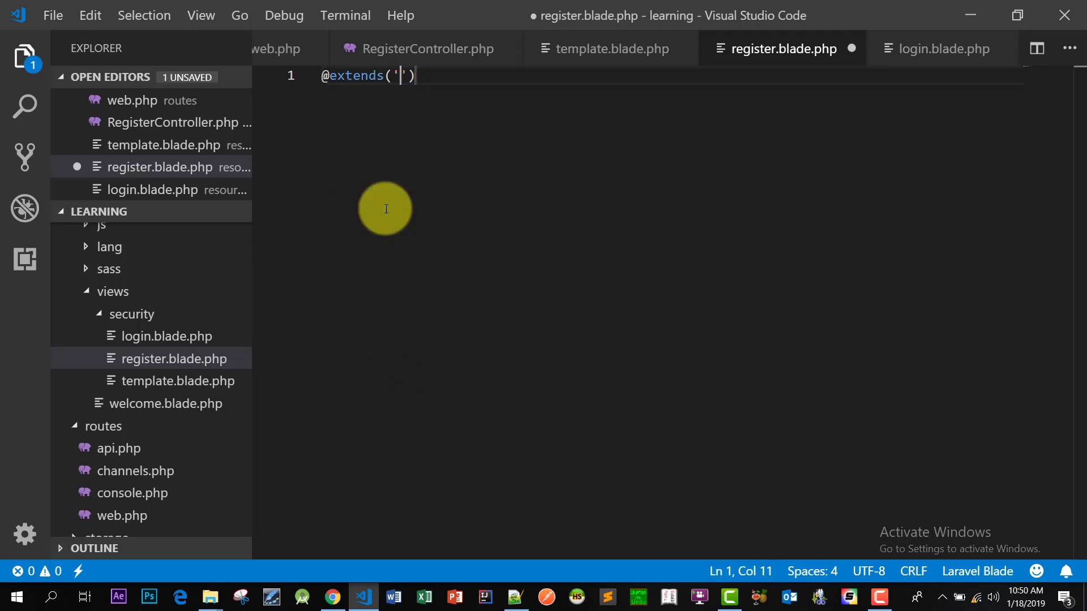
{"action": "type", "text": "security."}
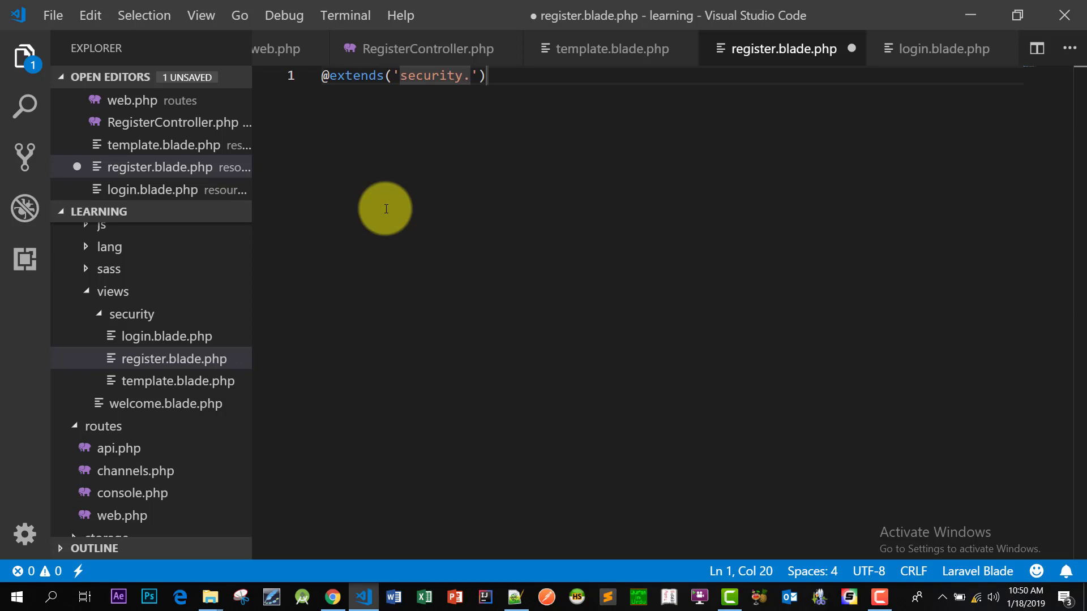
{"action": "type", "text": "template"}
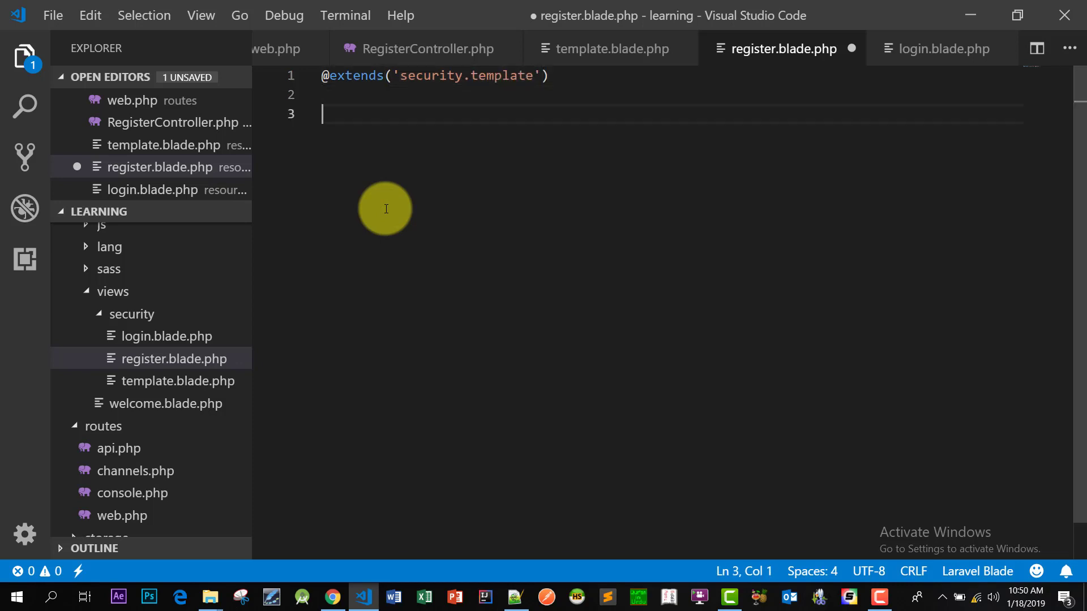
{"action": "type", "text": "section('form"}
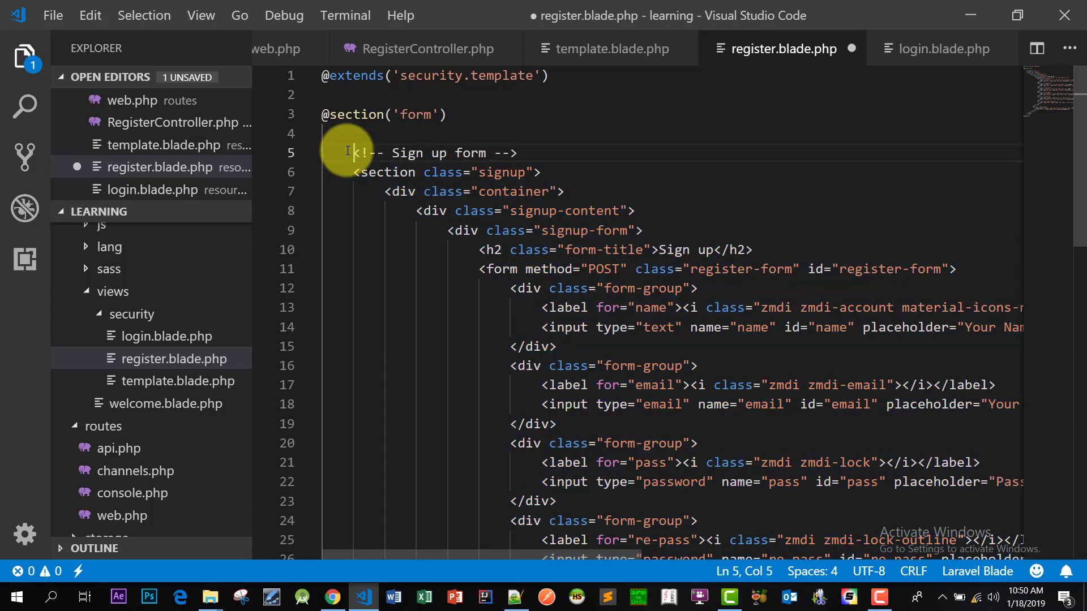
{"action": "scroll", "scroll_direction": "down", "scroll_amount": 3}
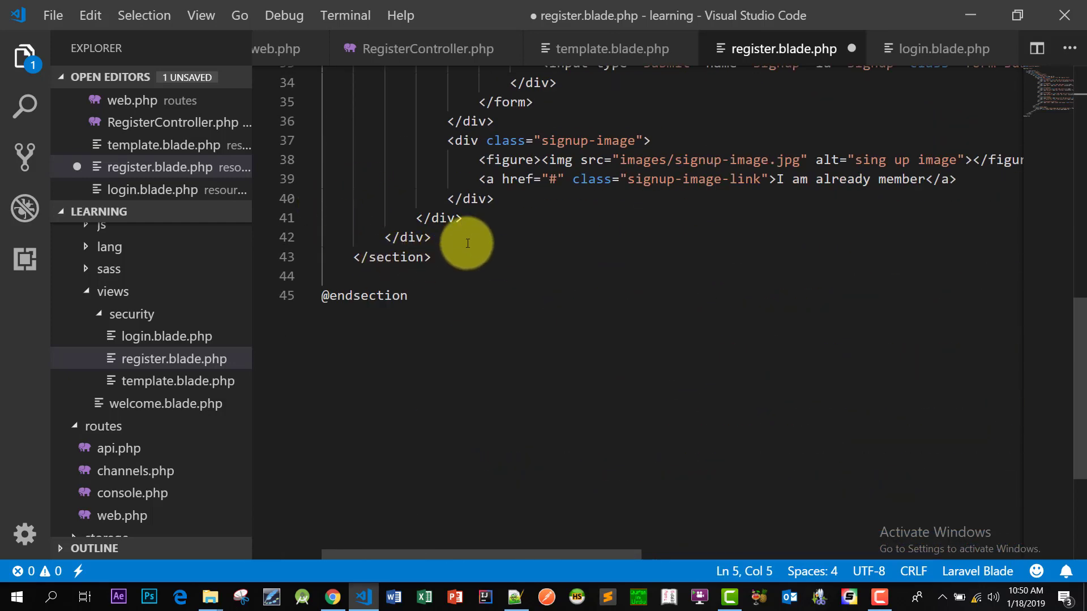
{"action": "scroll", "scroll_direction": "up", "scroll_amount": 3}
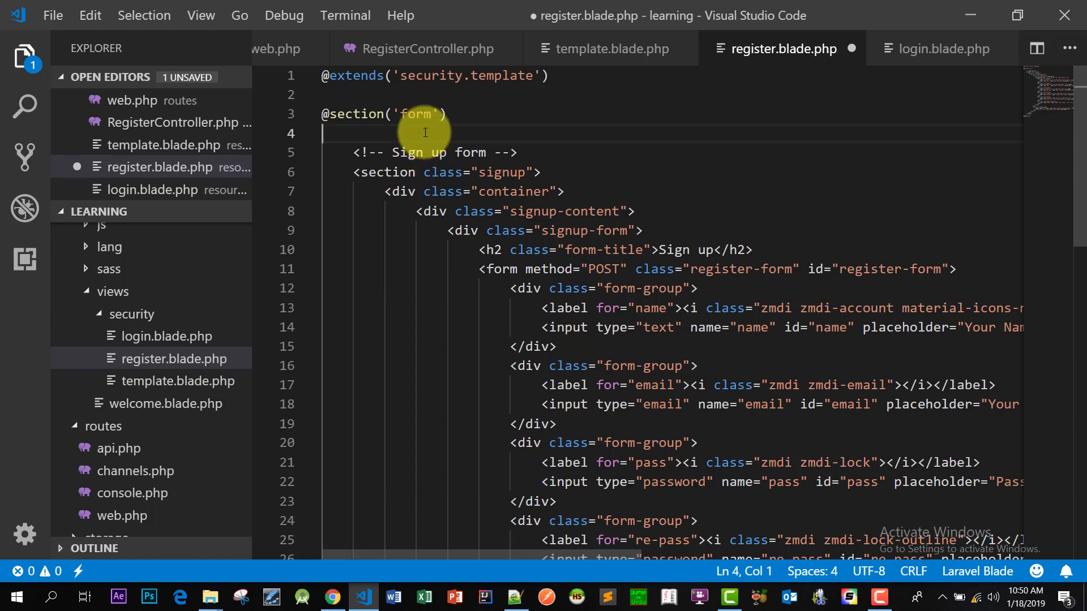
{"action": "scroll", "scroll_direction": "down", "scroll_amount": 3}
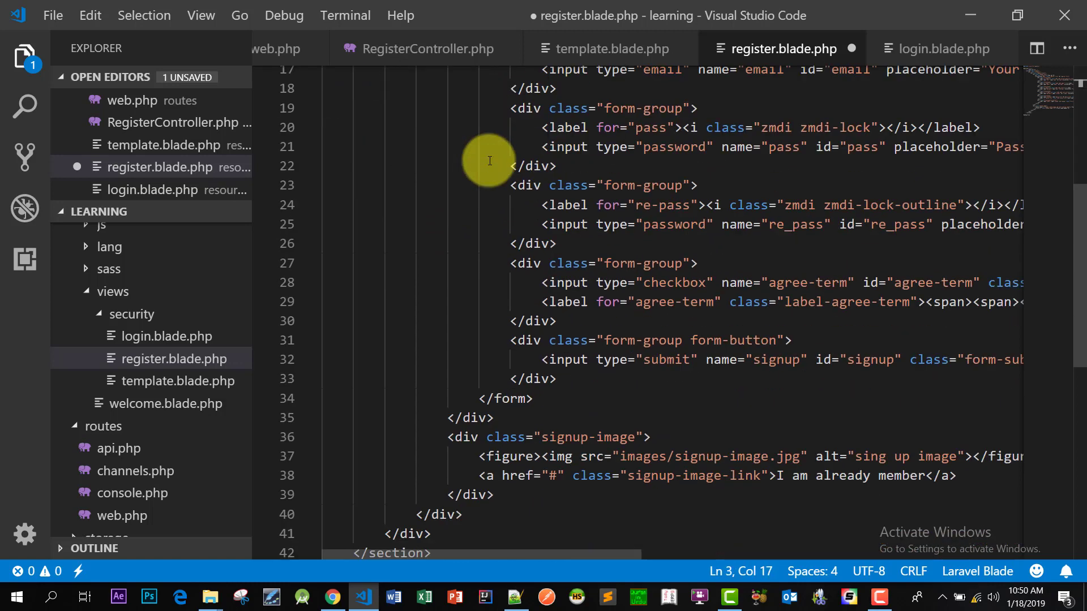
{"action": "scroll", "scroll_direction": "down", "scroll_amount": 3}
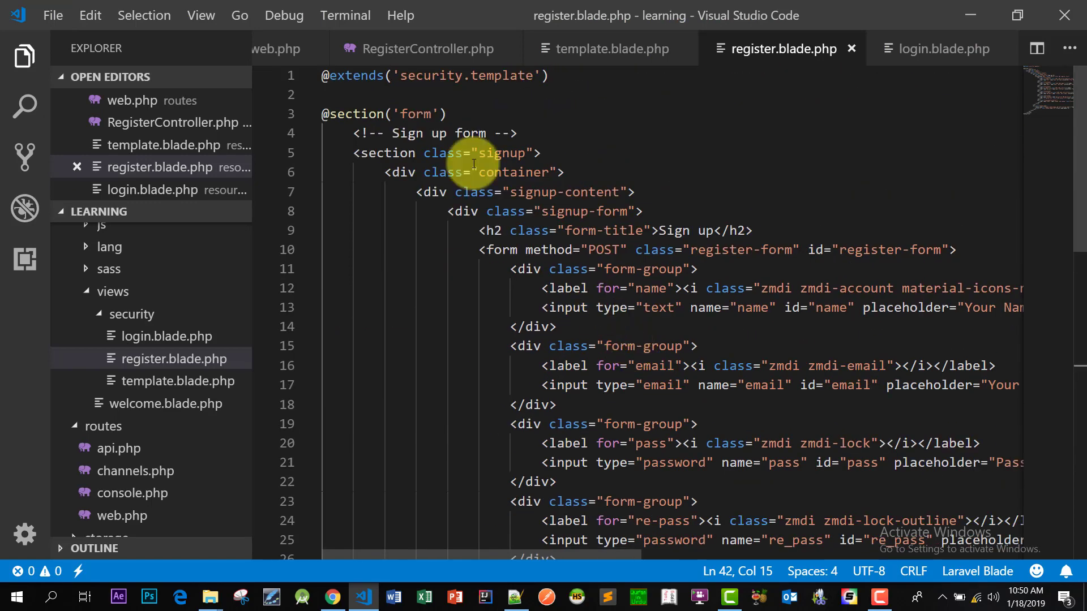
{"action": "left_click", "coordinate": [942, 49]}
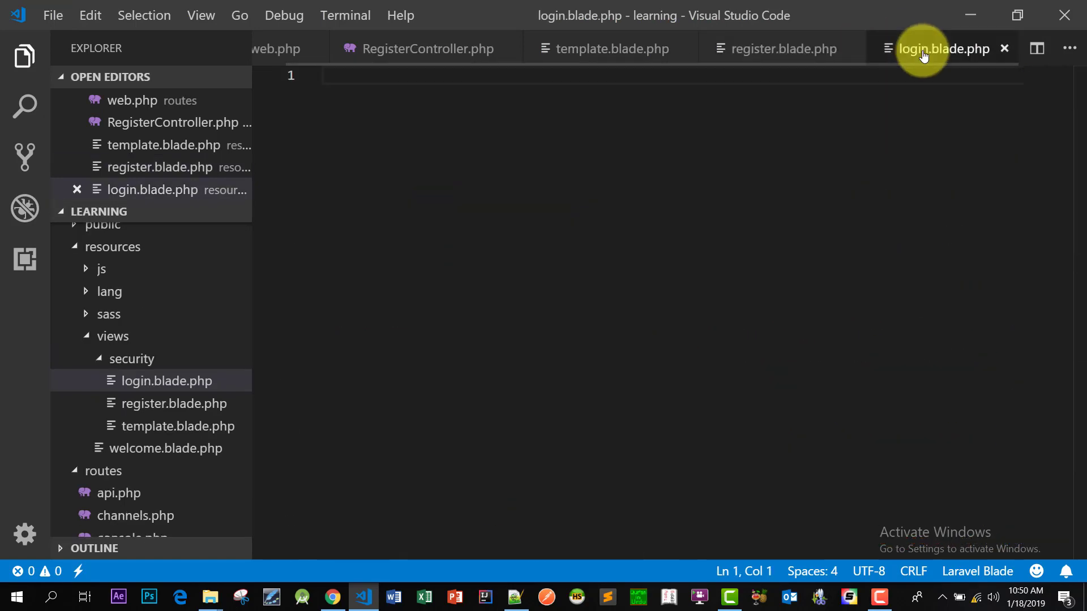
{"action": "type", "text": "ext"}
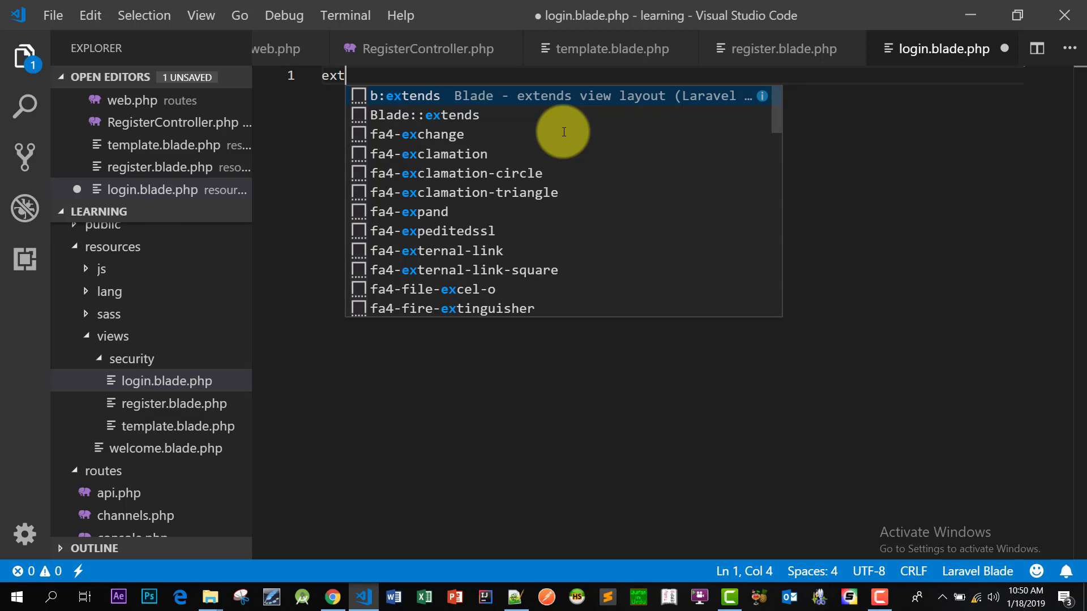
{"action": "left_click", "coordinate": [404, 96]}
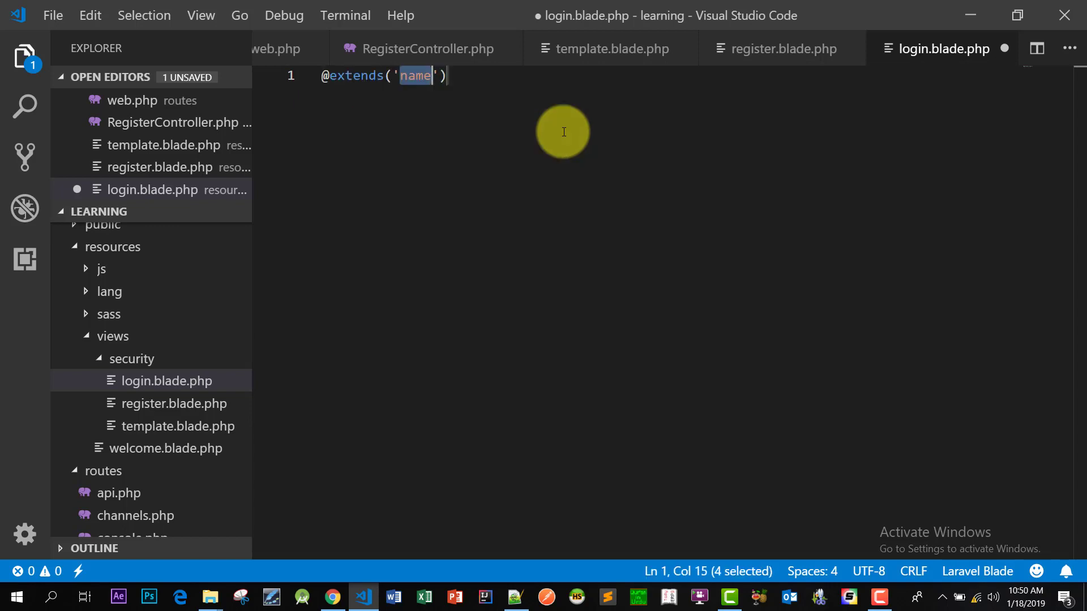
{"action": "type", "text": "security."}
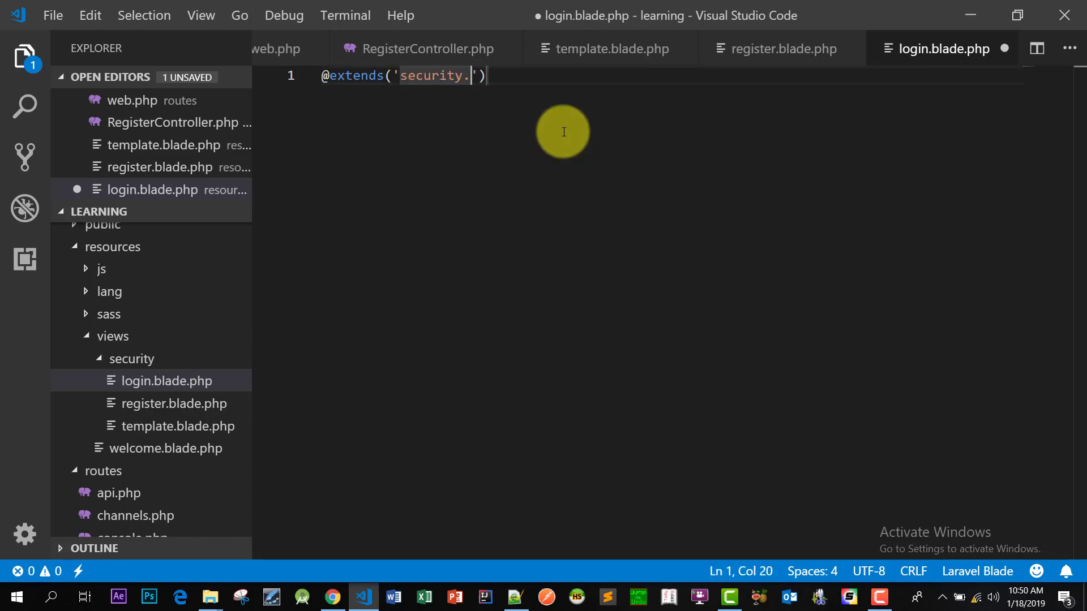
{"action": "type", "text": "template"}
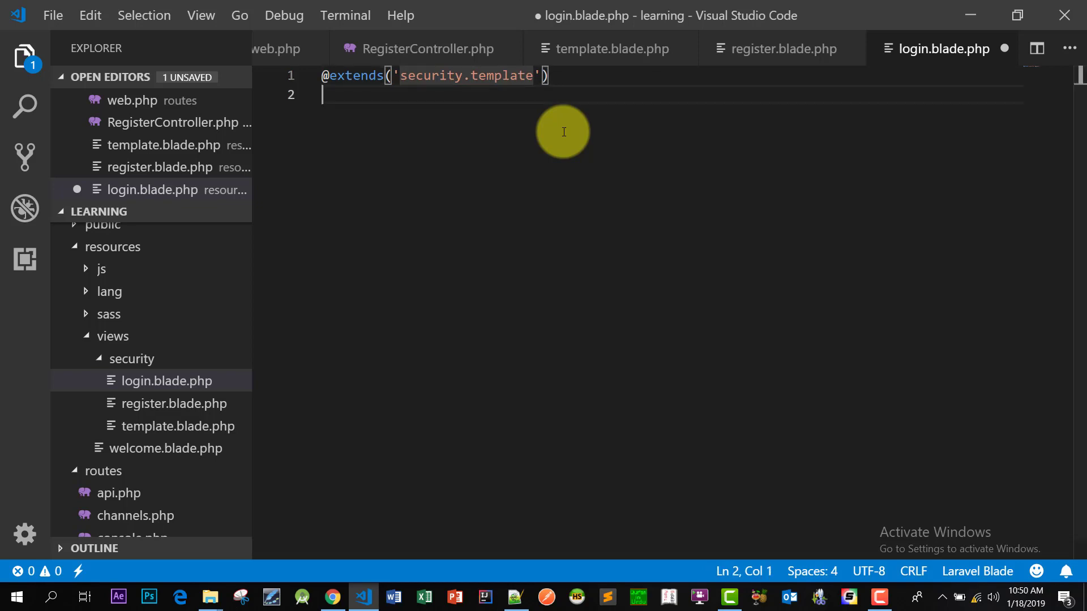
{"action": "type", "text": "section('name"}
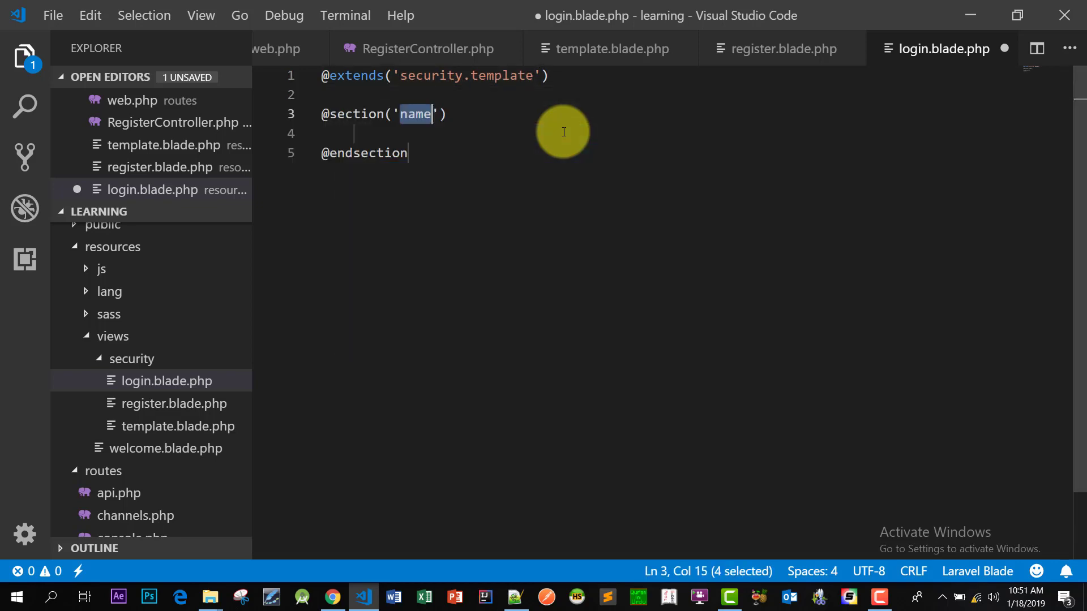
{"action": "type", "text": "form"}
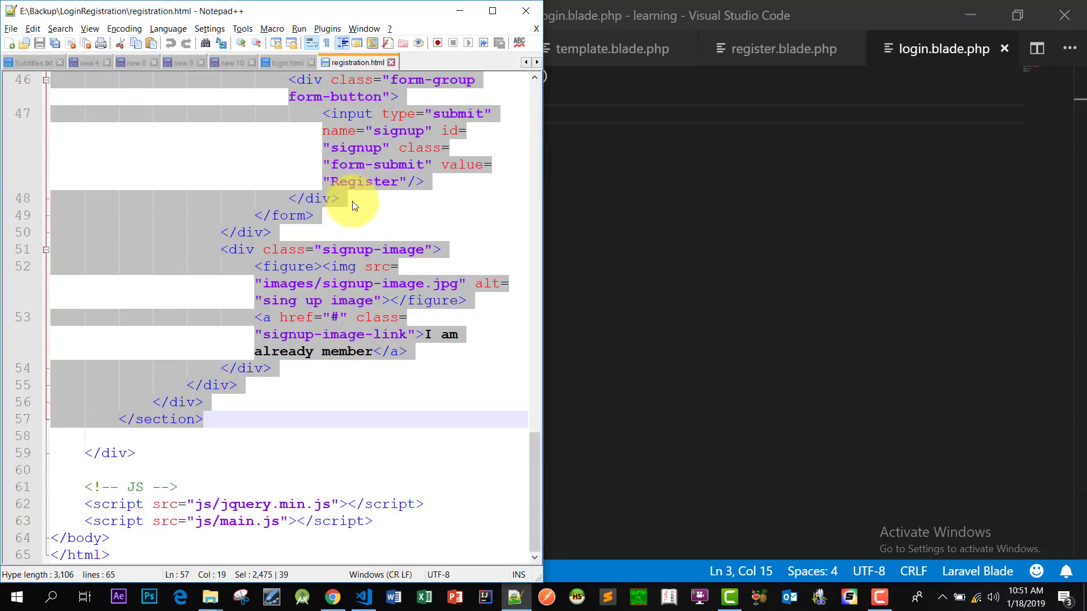
{"action": "left_click", "coordinate": [284, 62]}
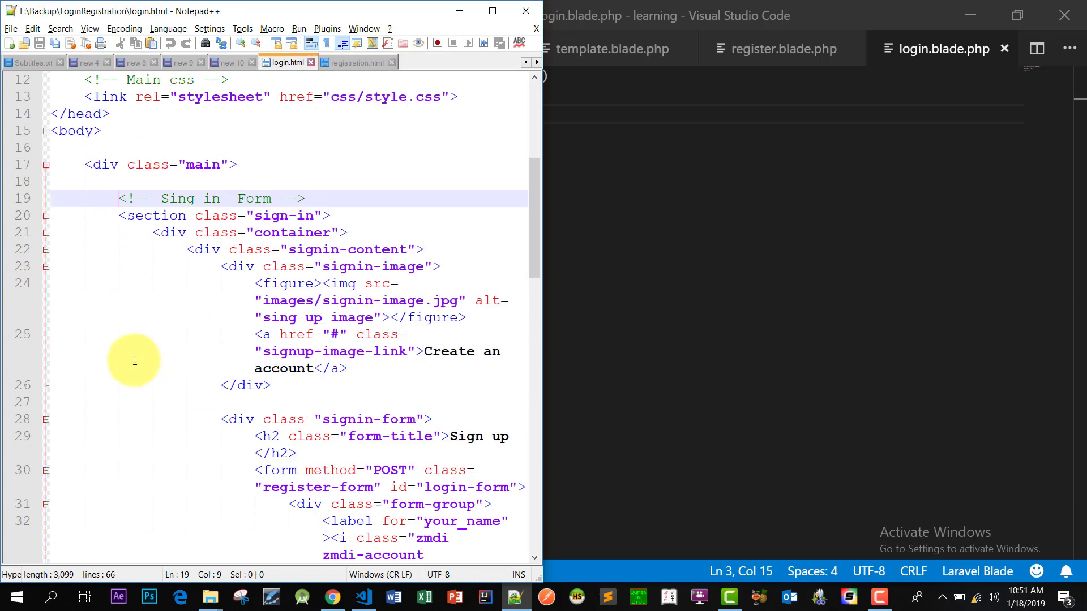
{"action": "scroll", "scroll_direction": "down", "scroll_amount": 3}
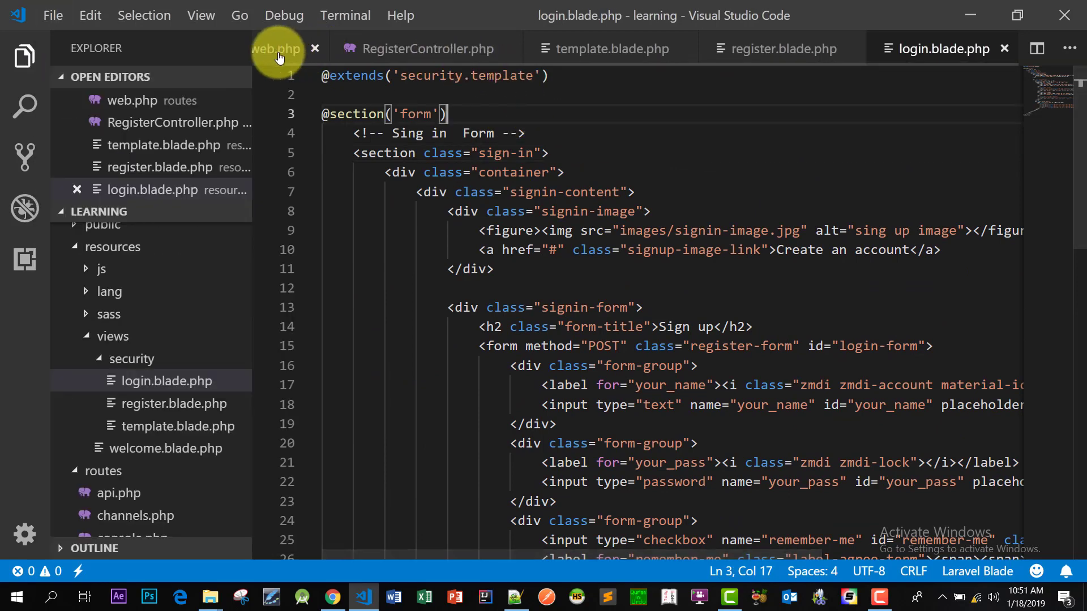
Step: In web.php, change the duplicated route path from register to login
{"action": "left_click", "coordinate": [276, 49]}
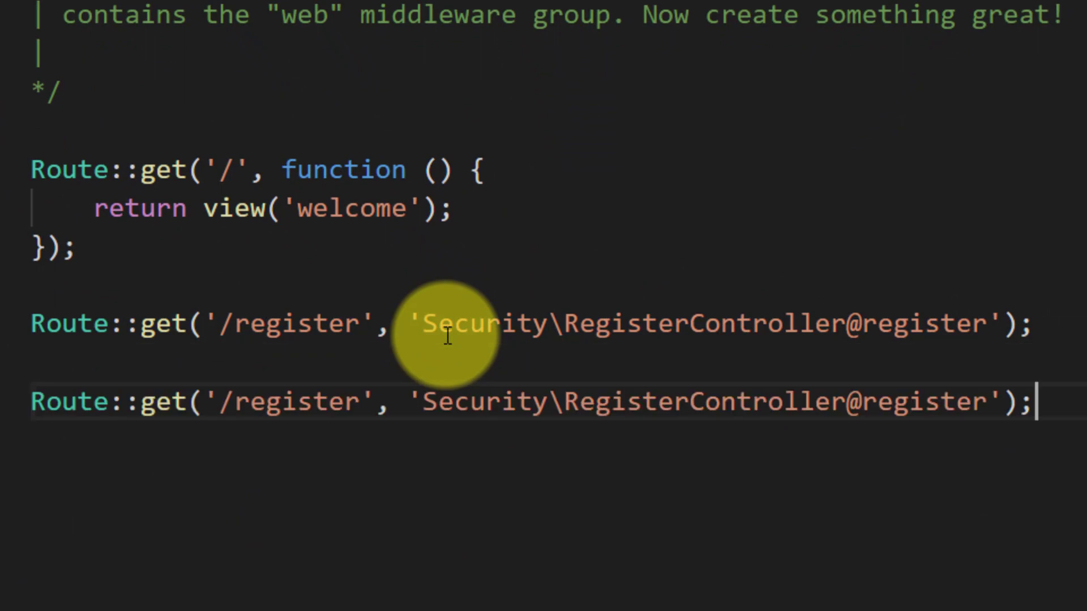
{"action": "double_click", "coordinate": [297, 401]}
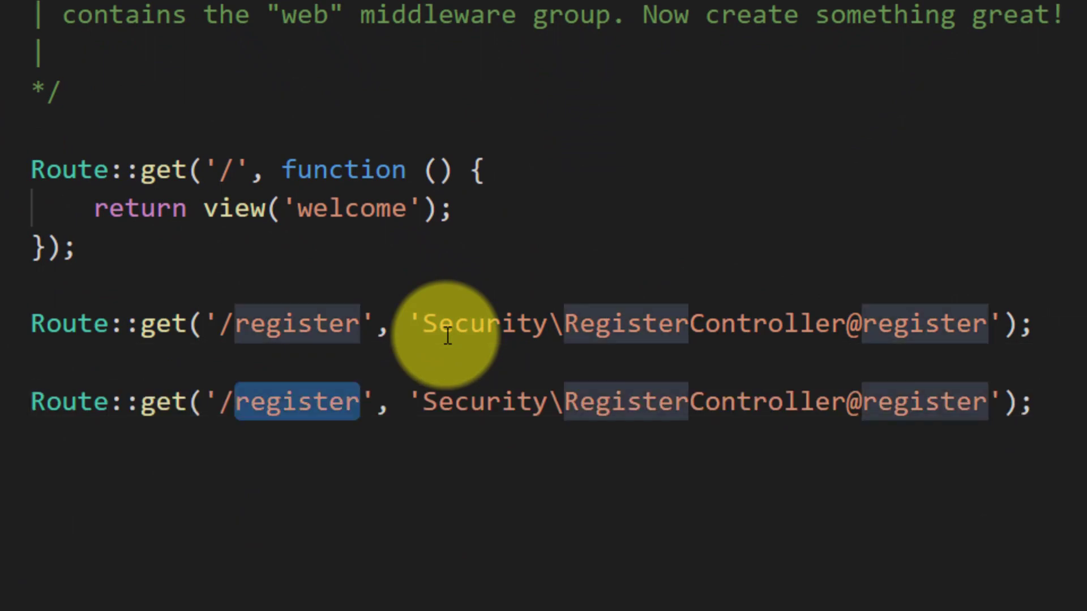
{"action": "type", "text": "login"}
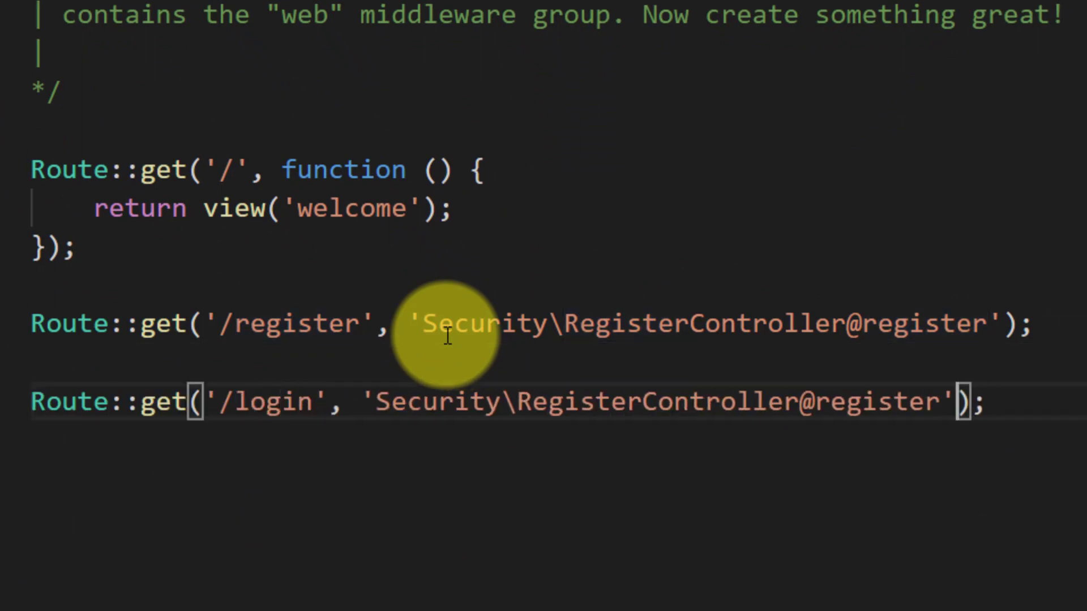
{"action": "type", "text": "login"}
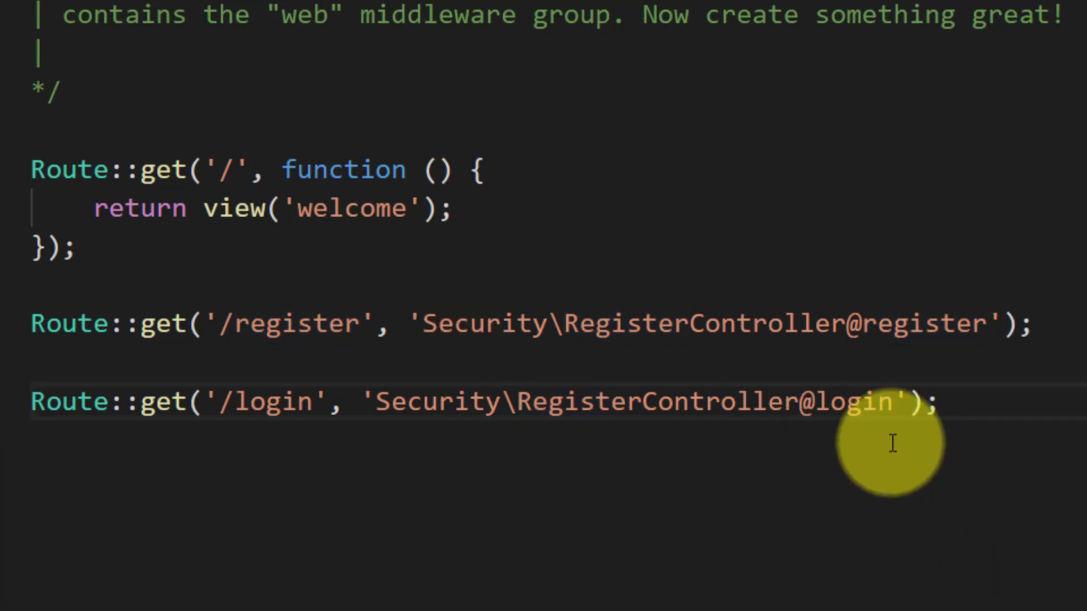
{"action": "mouse_move", "coordinate": [661, 402]}
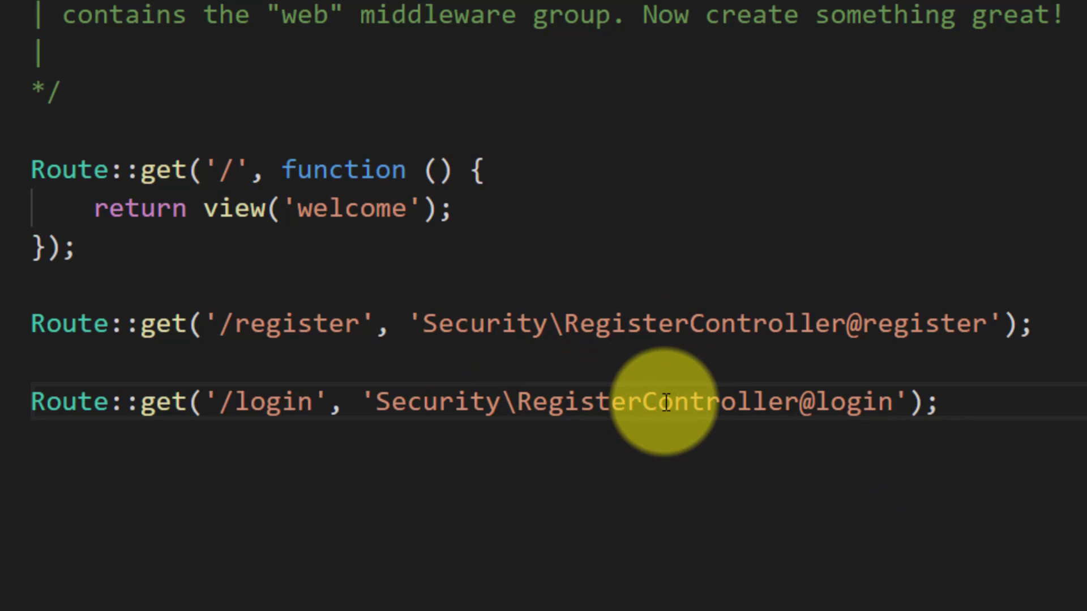
Step: Route /login to Security\LoginController@login instead of RegisterController
{"action": "double_click", "coordinate": [581, 402]}
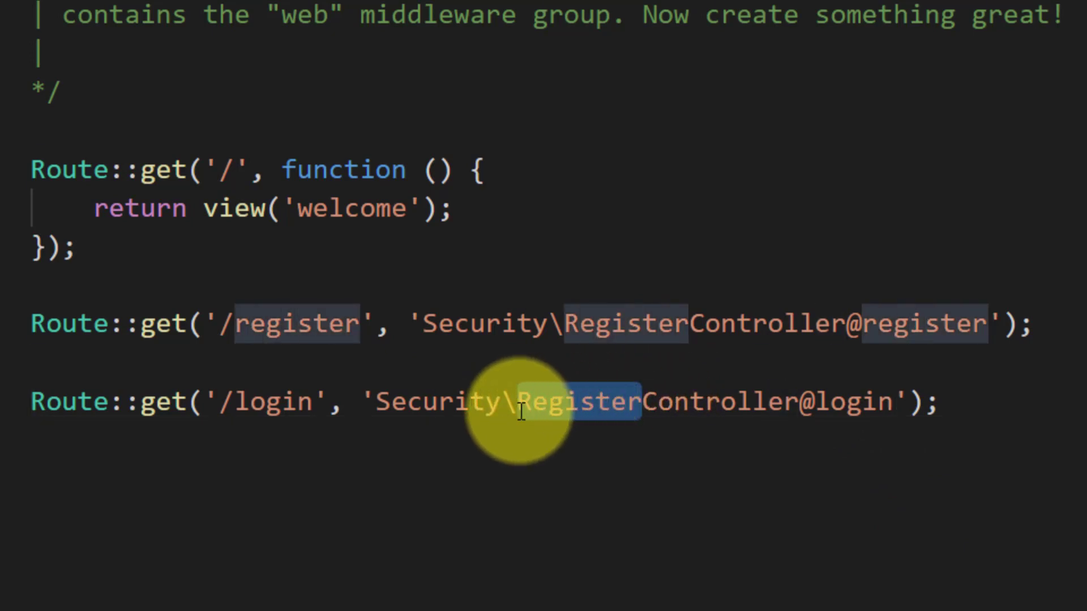
{"action": "type", "text": "Logoin"}
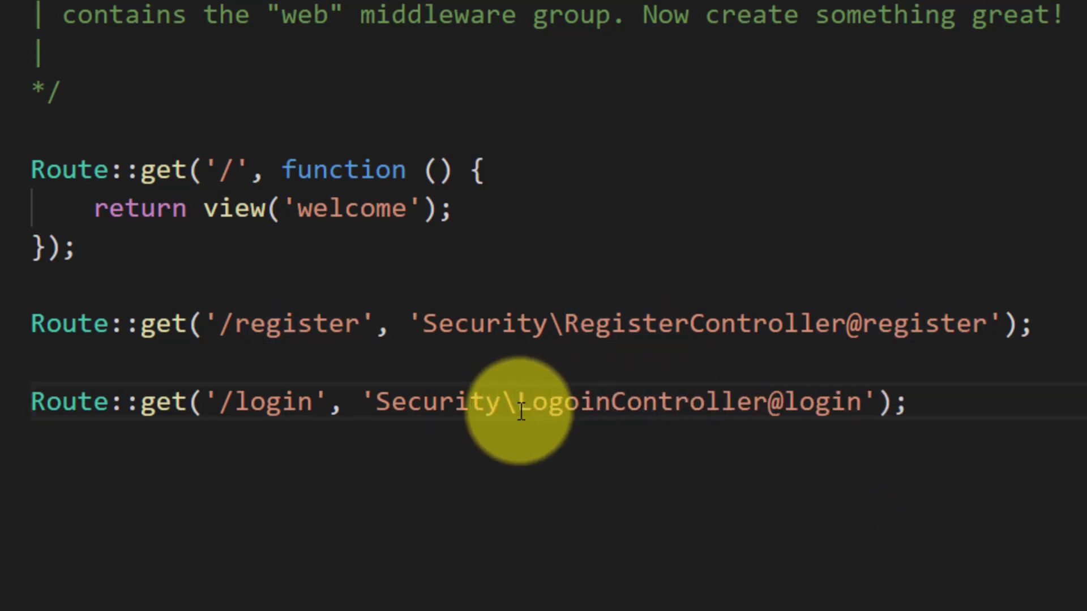
{"action": "key", "text": "Backspace"}
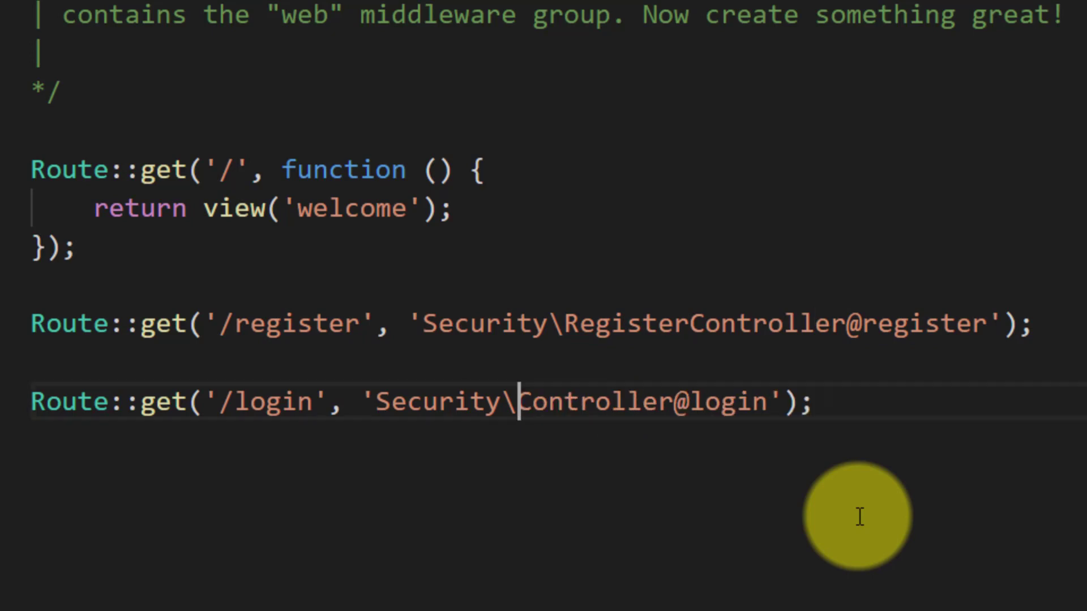
{"action": "type", "text": "Login"}
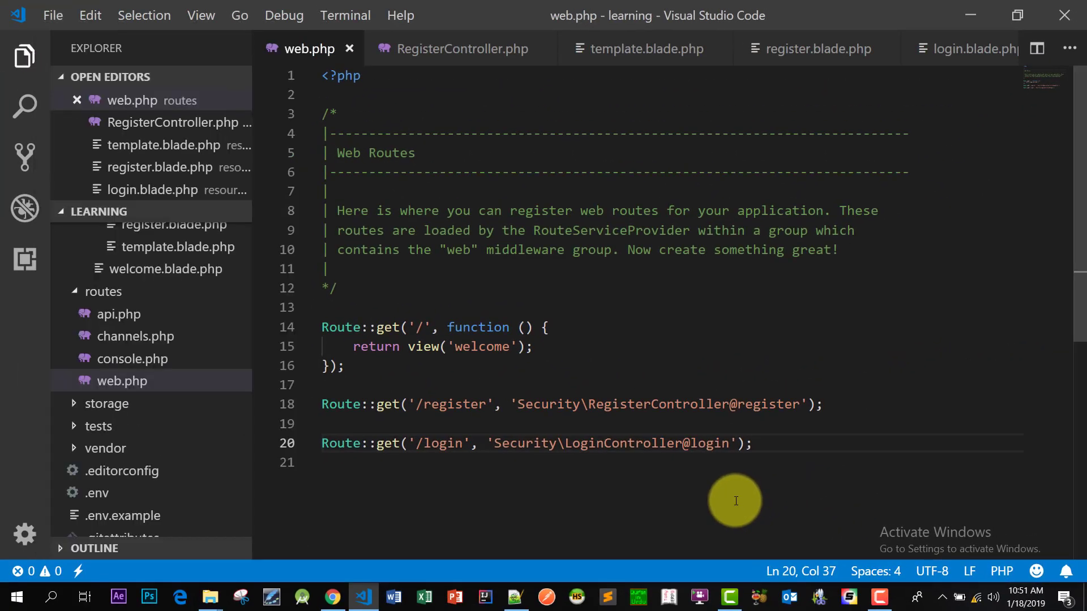
{"action": "key", "text": "ctrl+`"}
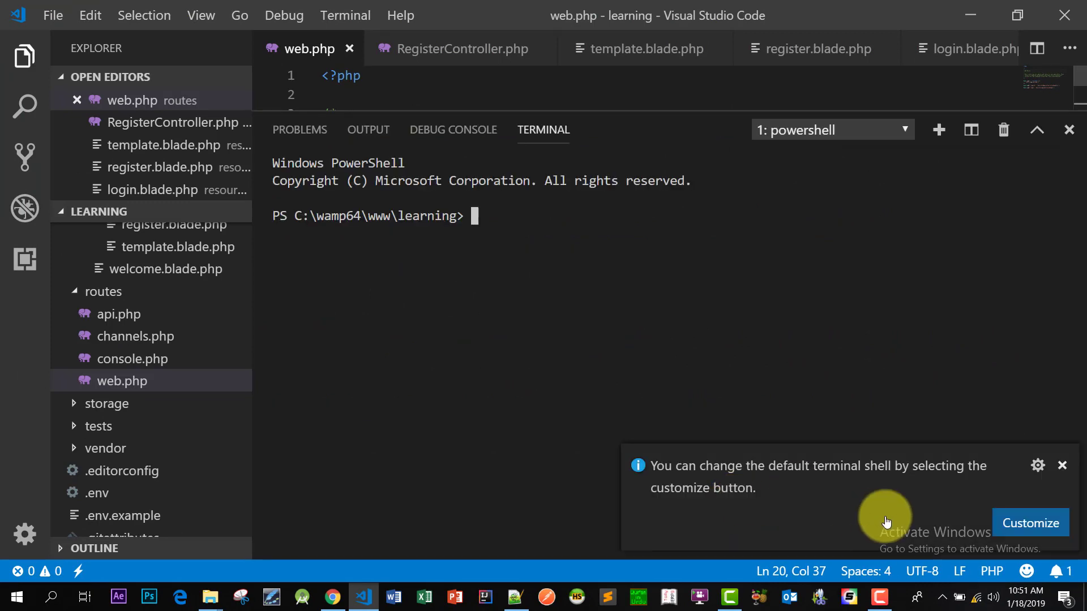
Step: Generate Security\LoginController with php artisan make:controller, then hide the terminal
{"action": "type", "text": "php artisan make"}
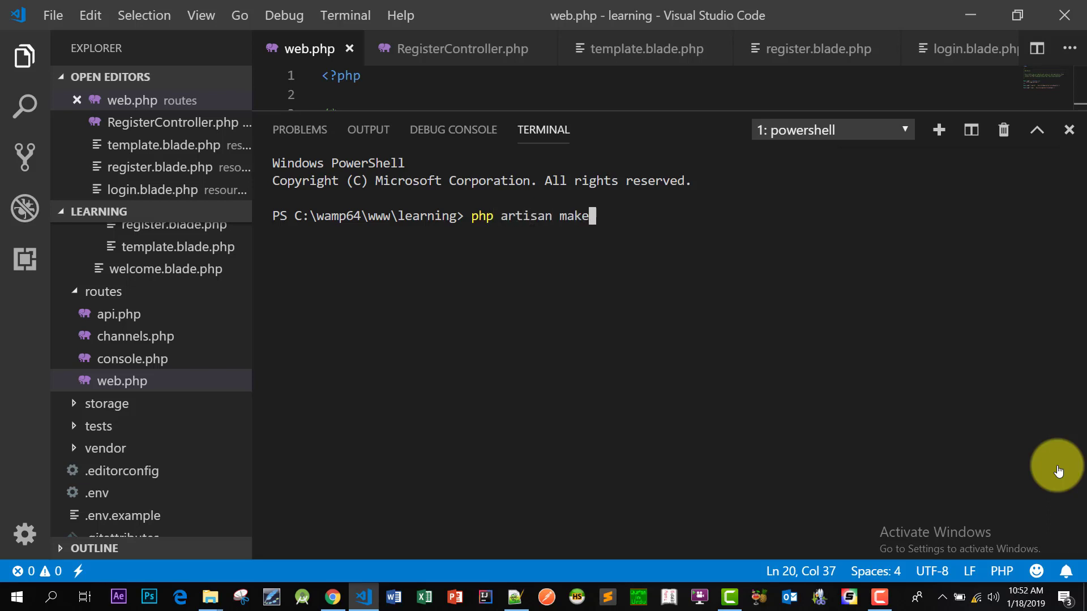
{"action": "type", "text": ":controller"}
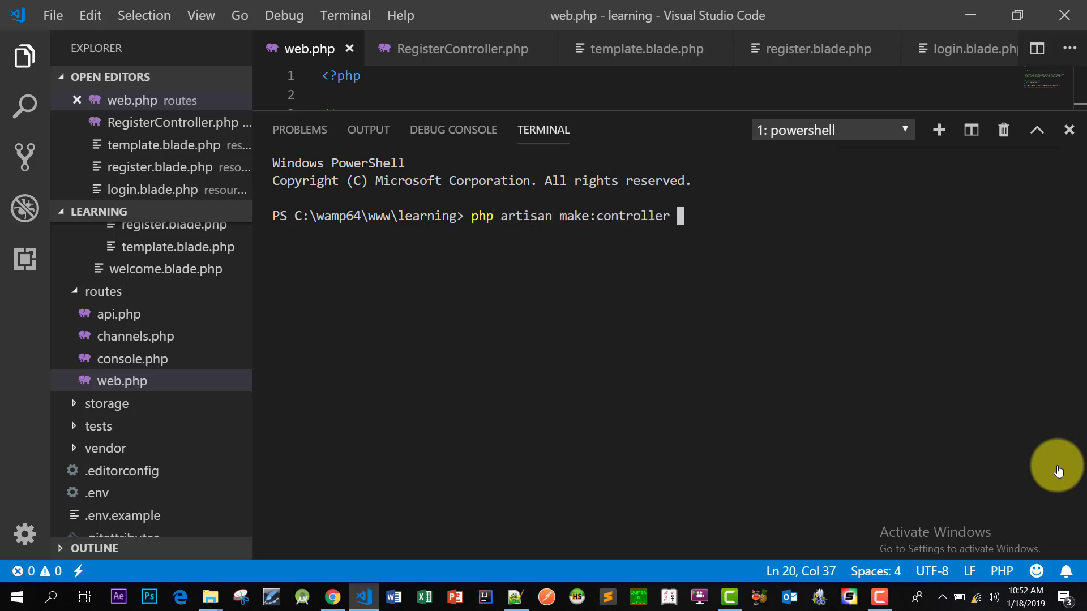
{"action": "type", "text": "Security\\"}
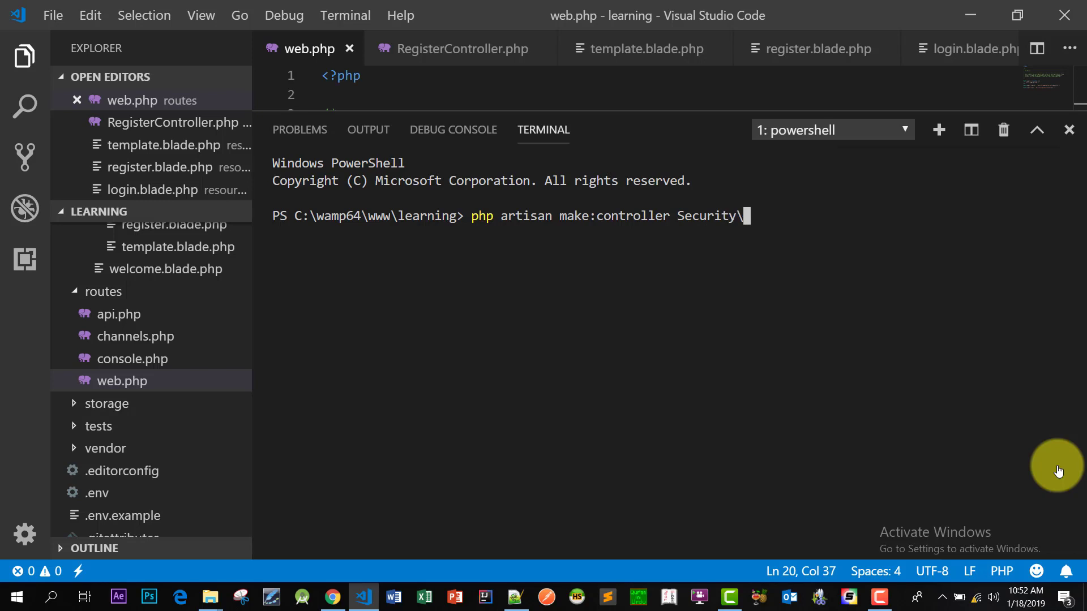
{"action": "type", "text": "LoginController"}
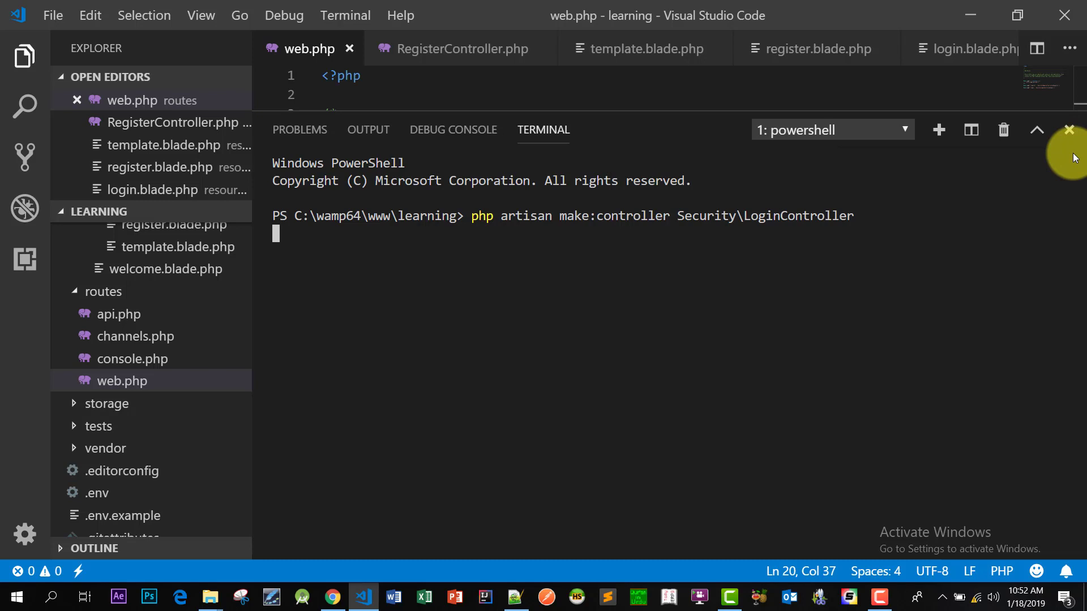
{"action": "mouse_move", "coordinate": [1069, 143]}
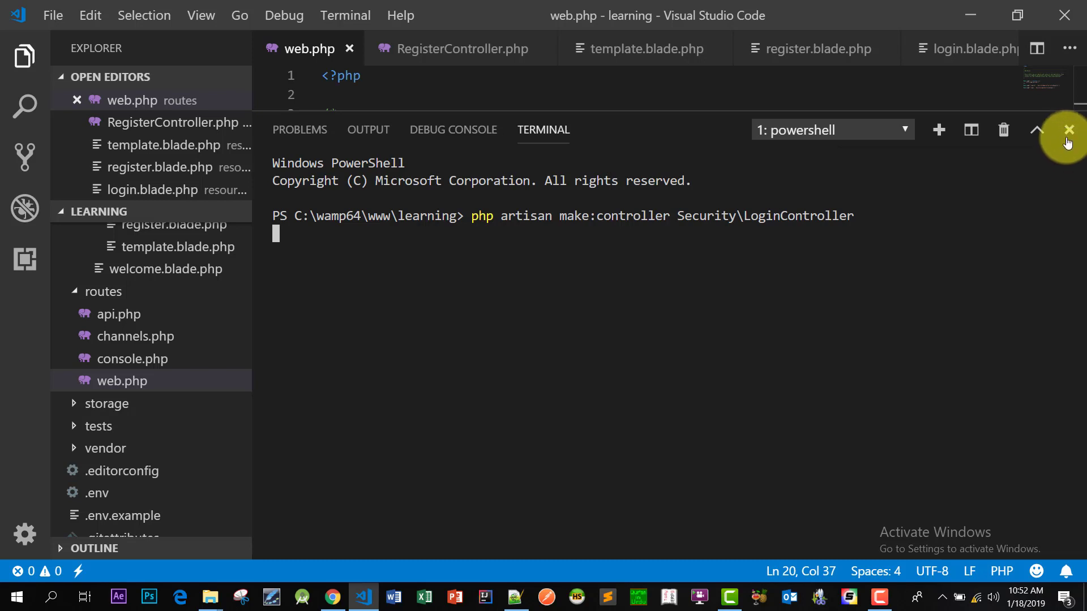
{"action": "left_click", "coordinate": [1068, 130]}
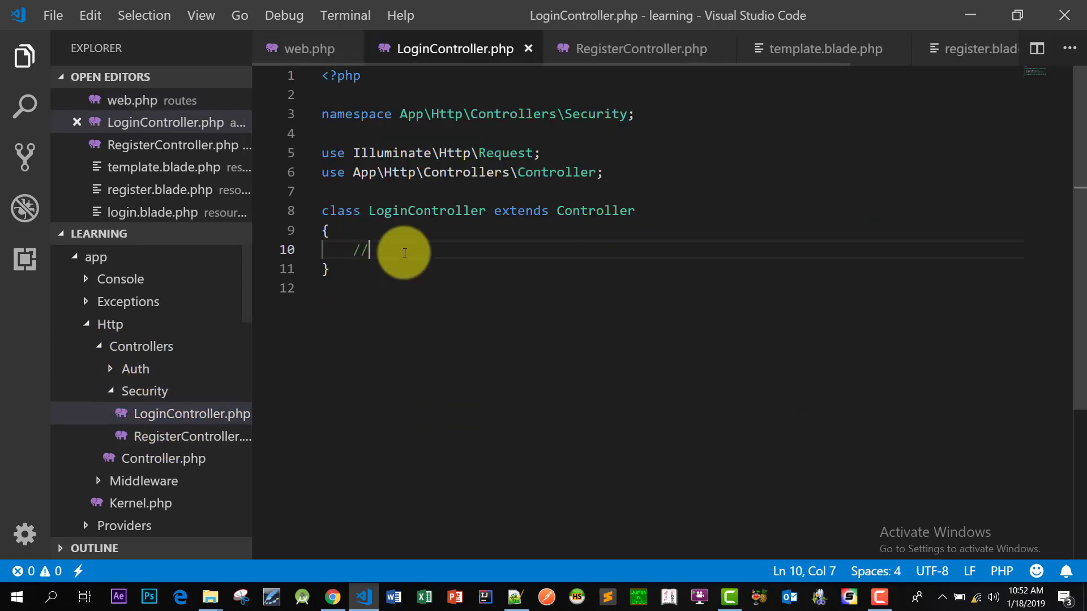
Step: Add a login() method returning view('security.login') to LoginController and save it
{"action": "type", "text": "pu"}
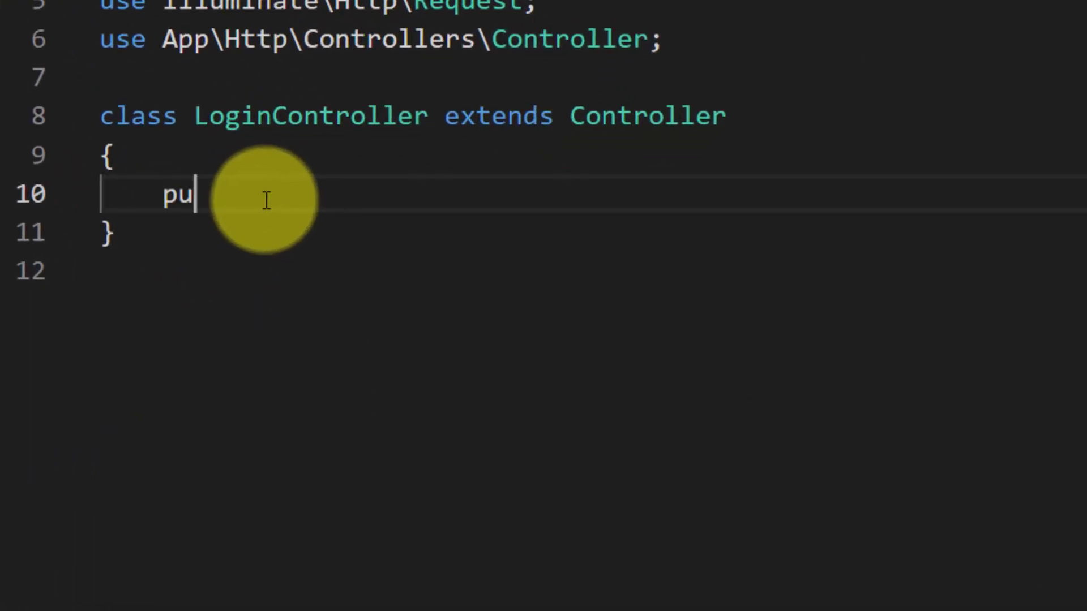
{"action": "type", "text": "blic function log"}
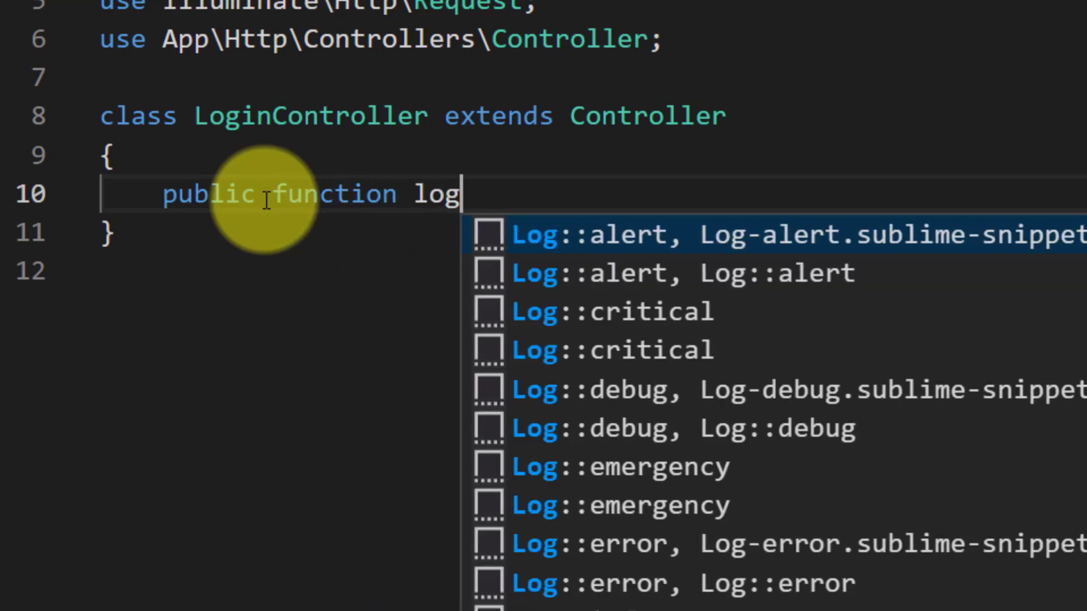
{"action": "type", "text": "in(){"}
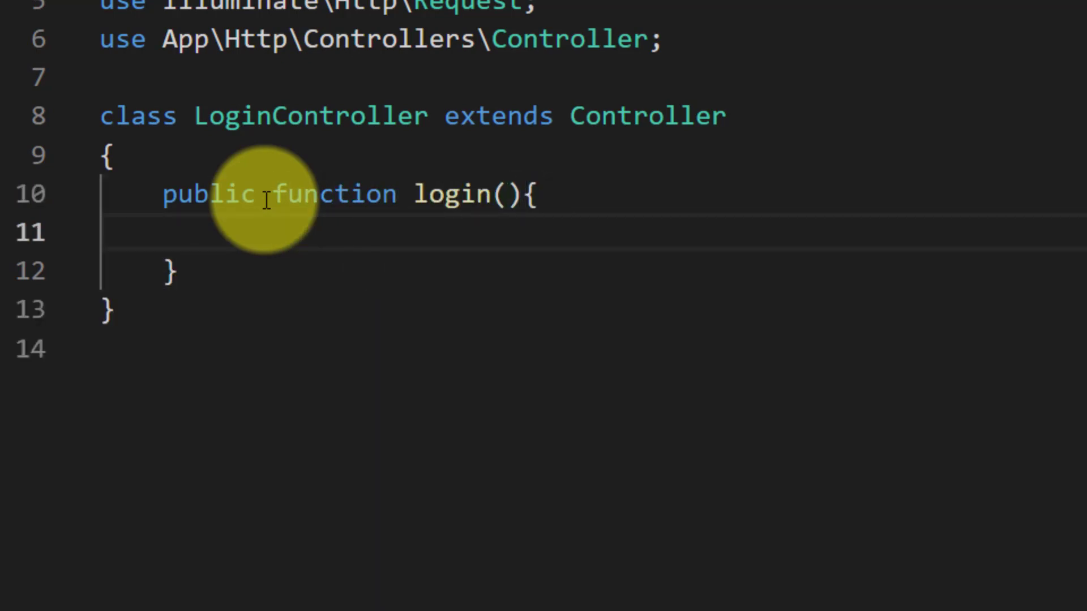
{"action": "type", "text": "return view('securi"}
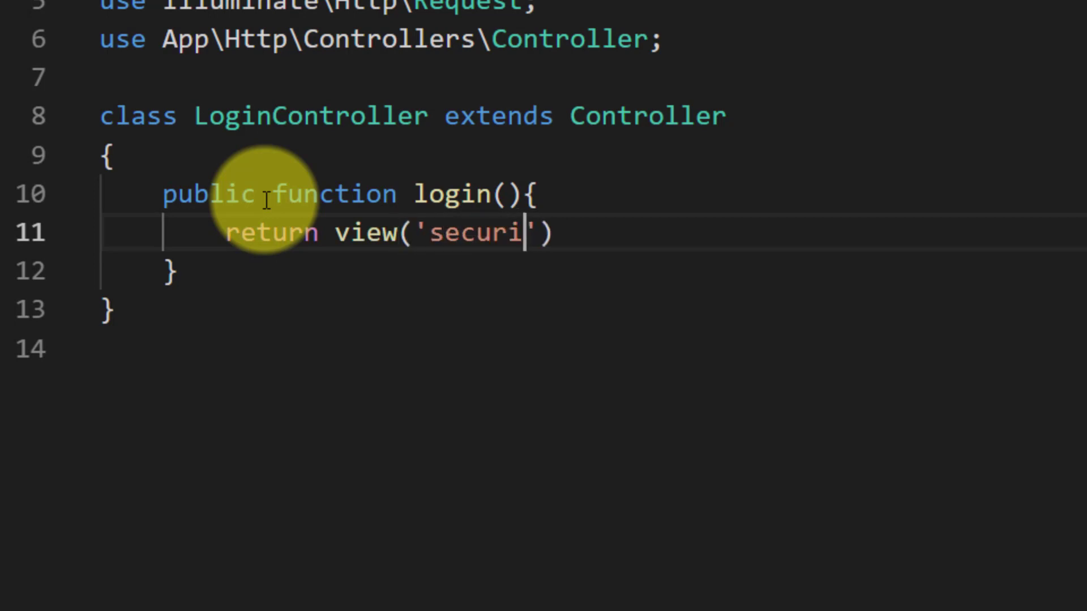
{"action": "type", "text": "ty.login"}
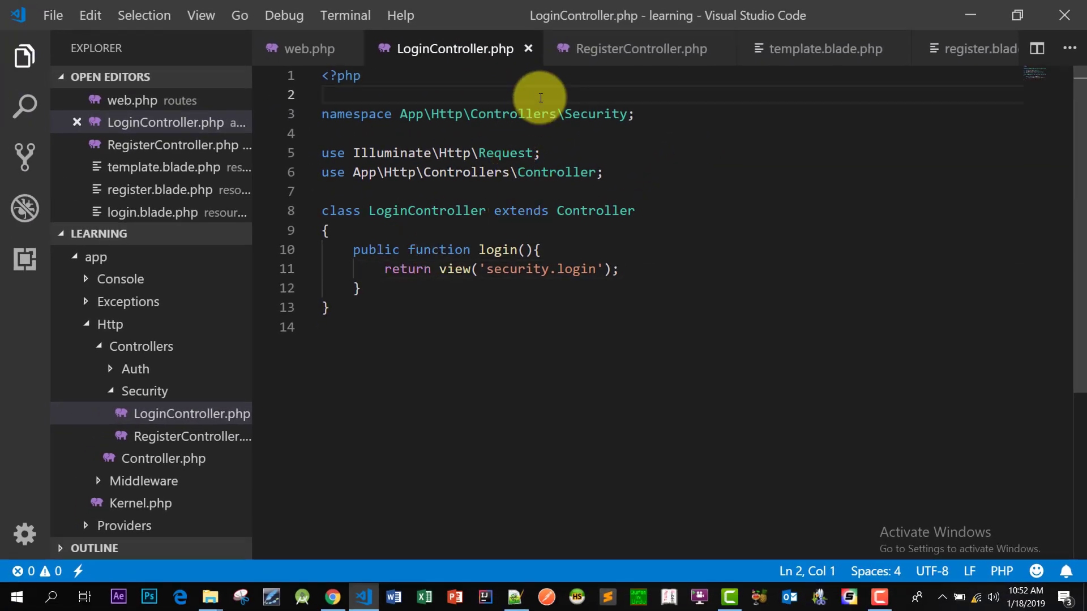
{"action": "key", "text": "alt+tab"}
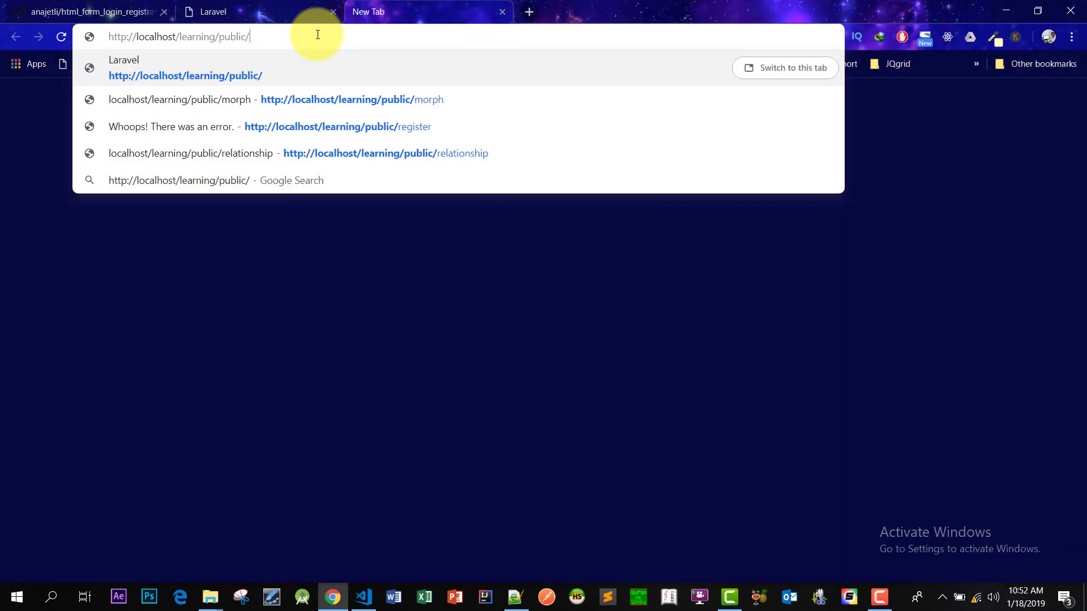
Step: Load localhost/learning/public/login in a new tab and scroll to the Create an account link
{"action": "left_click", "coordinate": [338, 126]}
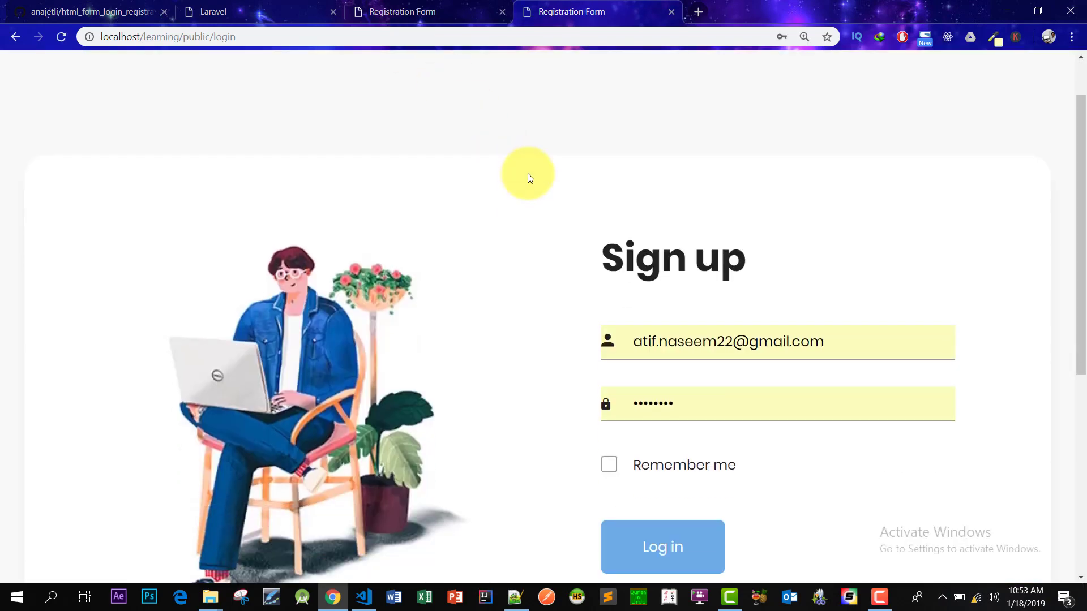
{"action": "scroll", "scroll_direction": "down", "scroll_amount": 3}
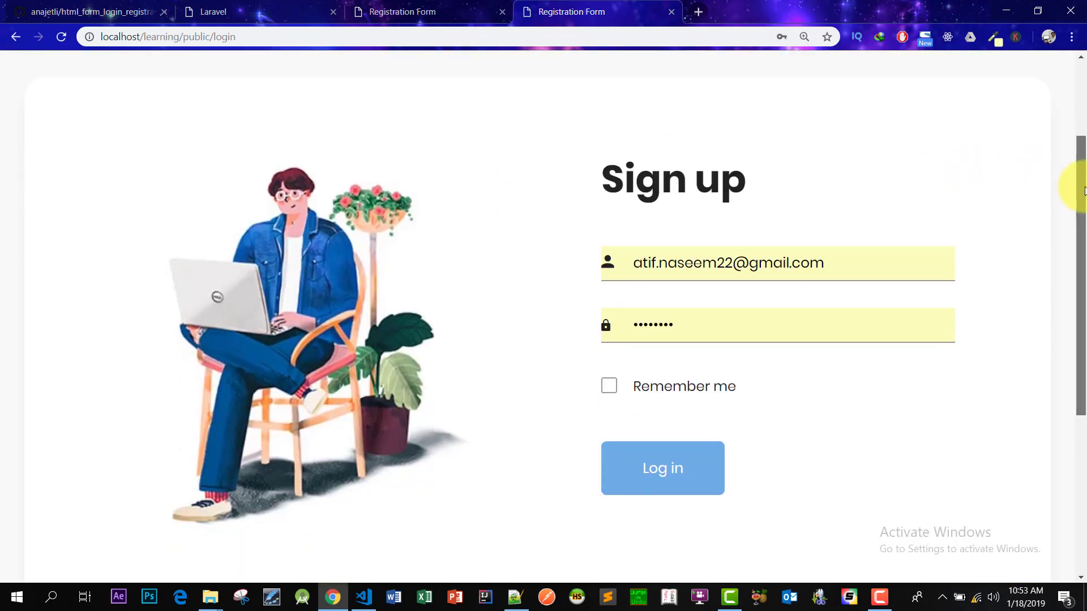
{"action": "scroll", "scroll_direction": "down", "scroll_amount": 3}
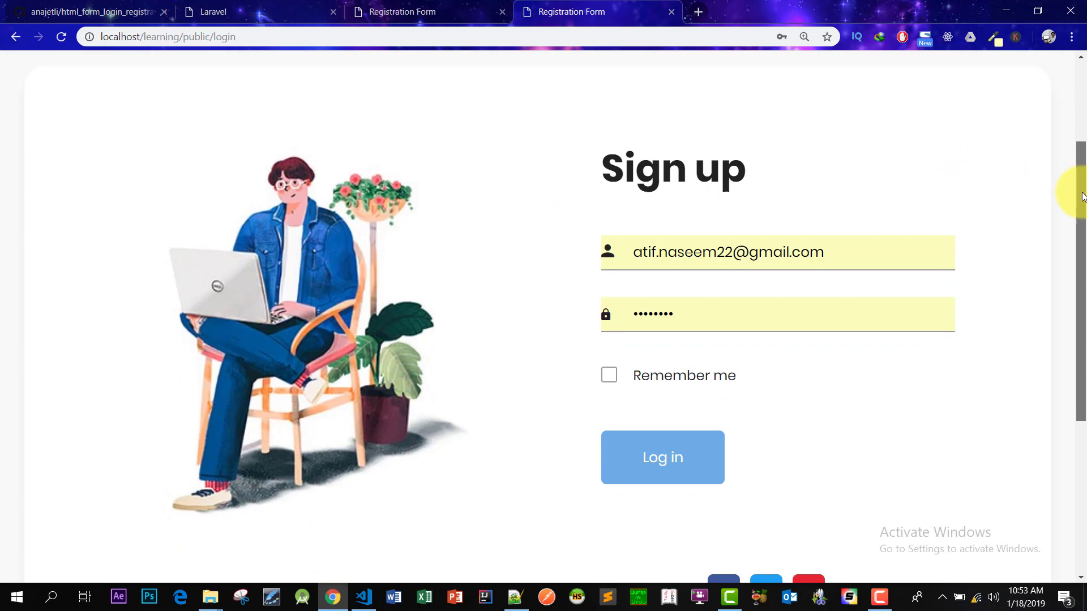
{"action": "scroll", "scroll_direction": "down", "scroll_amount": 3}
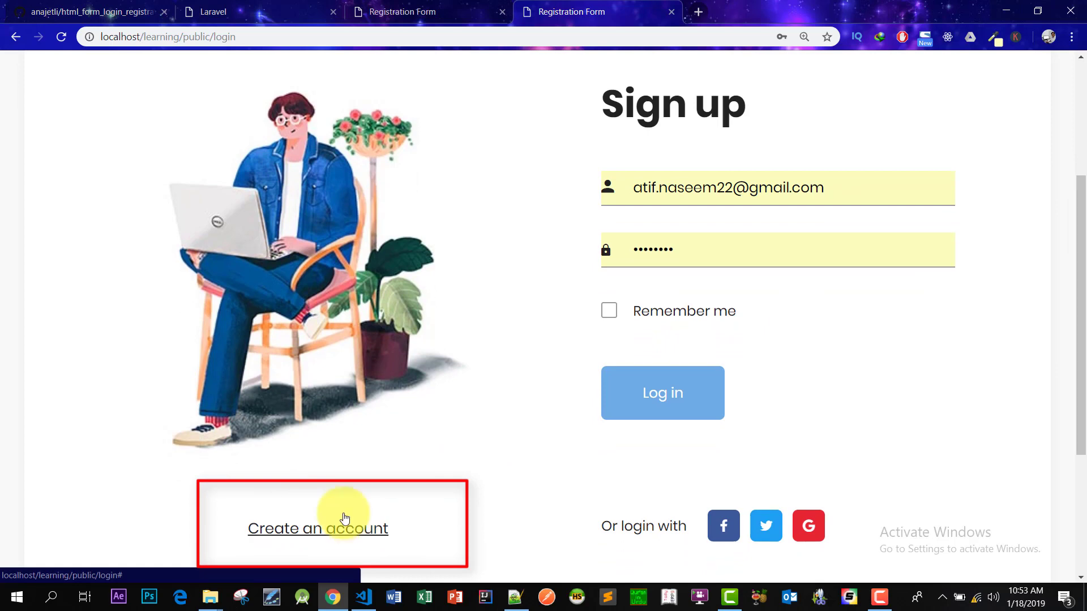
{"action": "key", "text": "alt+tab"}
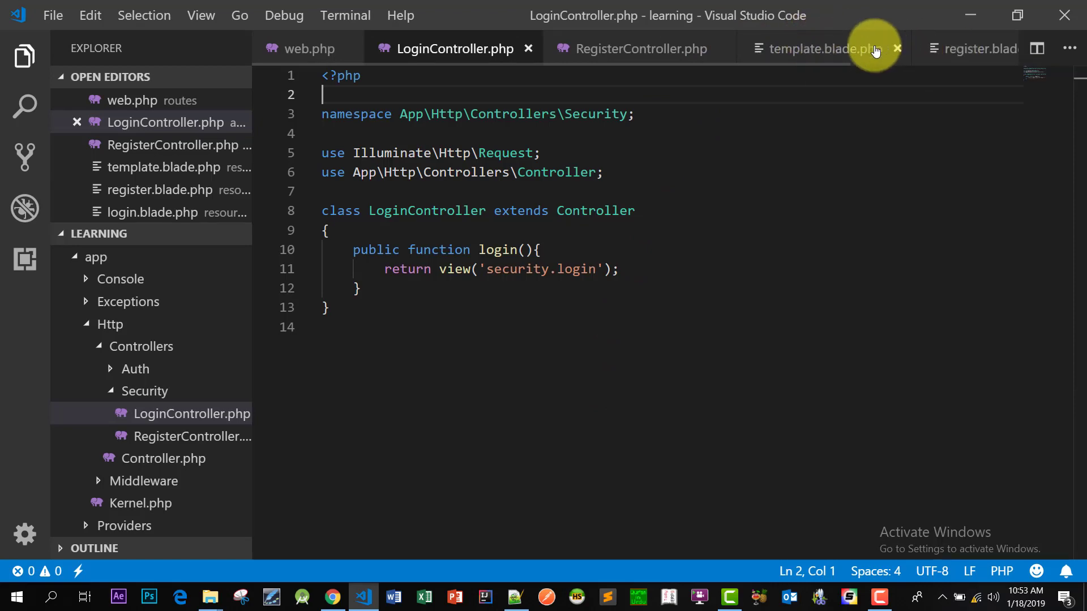
Step: Close template.blade.php and start a {{url('/register')}} href on register.blade.php's member link
{"action": "left_click", "coordinate": [821, 48]}
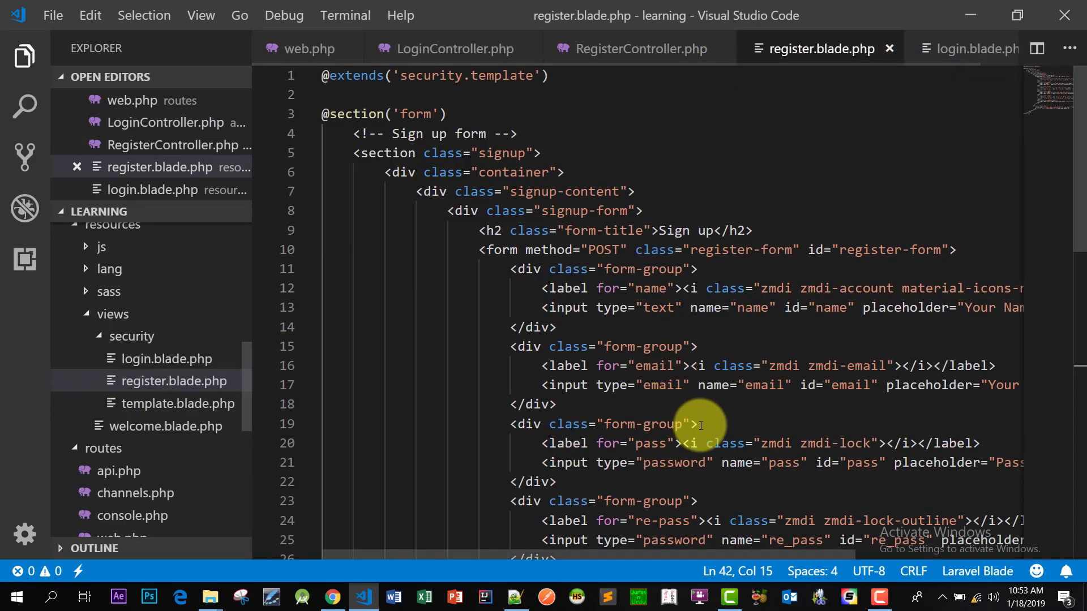
{"action": "scroll", "scroll_direction": "down", "scroll_amount": 3}
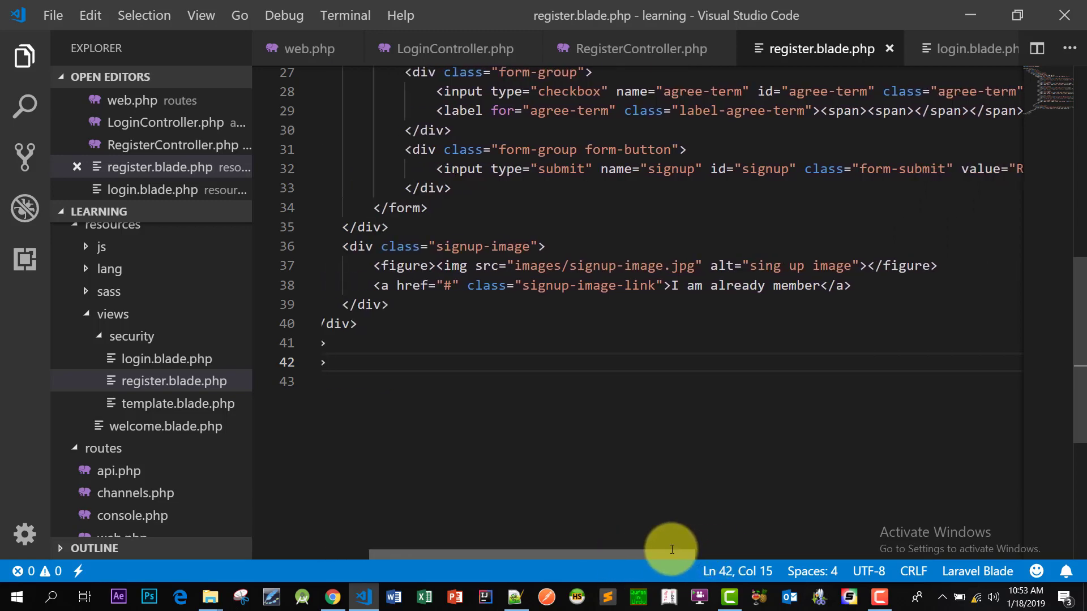
{"action": "left_click", "coordinate": [452, 285]}
{"action": "type", "text": "{{url('re"}
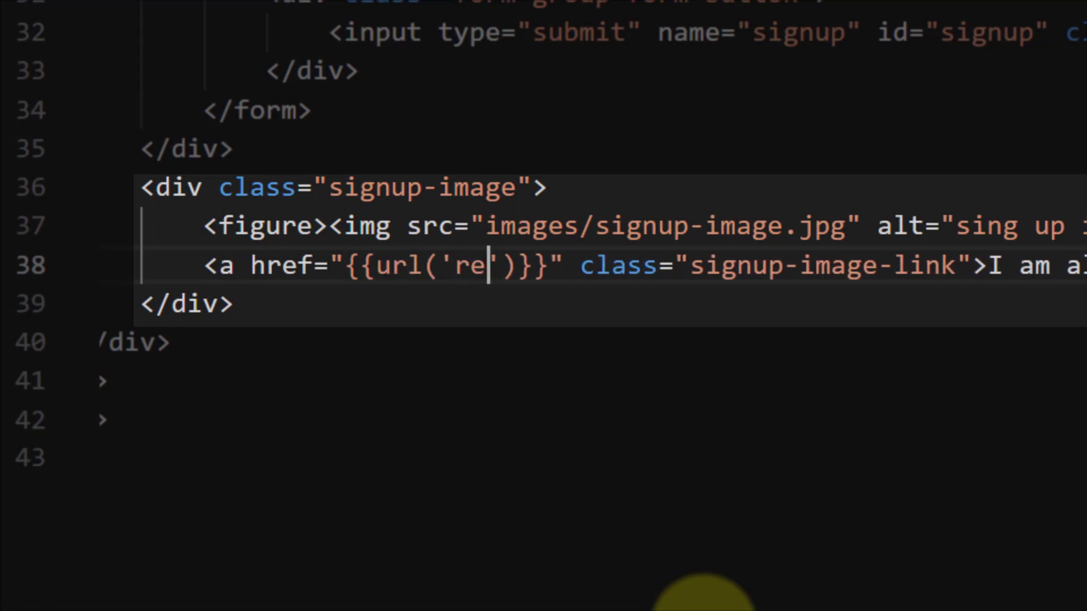
{"action": "type", "text": "/regist"}
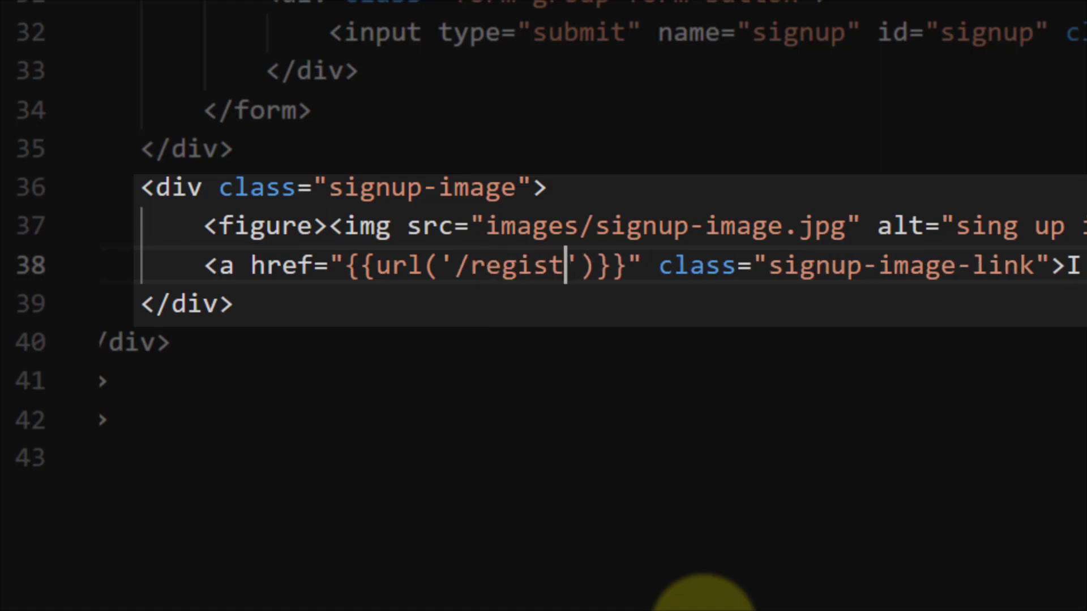
{"action": "left_click", "coordinate": [35, 8]}
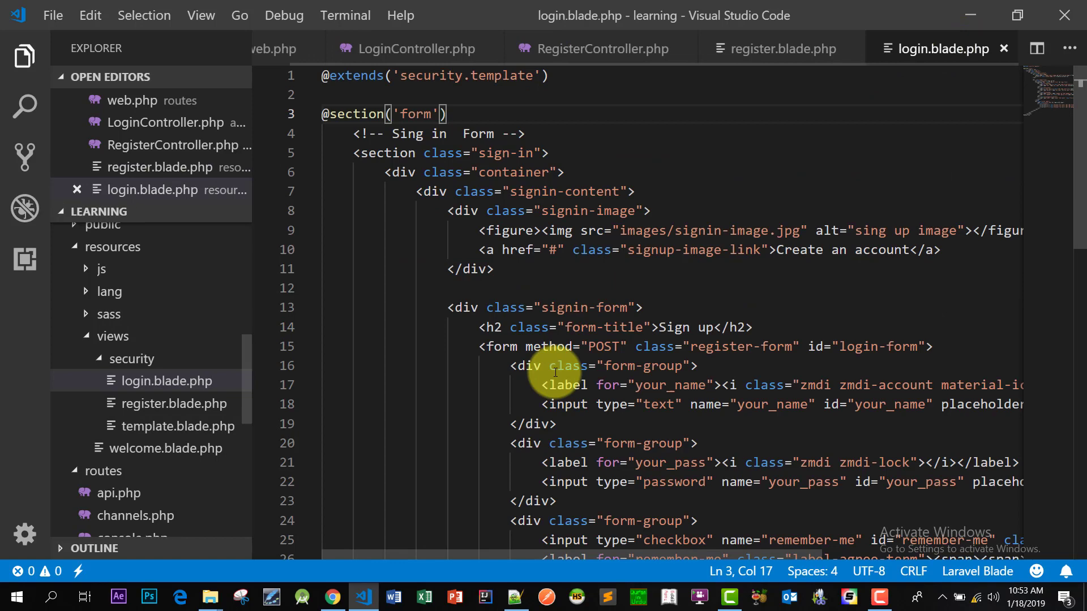
Step: Set Create an account's href to {{url('/register')}} and the member link's to {{url('/login')}}
{"action": "scroll", "scroll_direction": "down", "scroll_amount": 3}
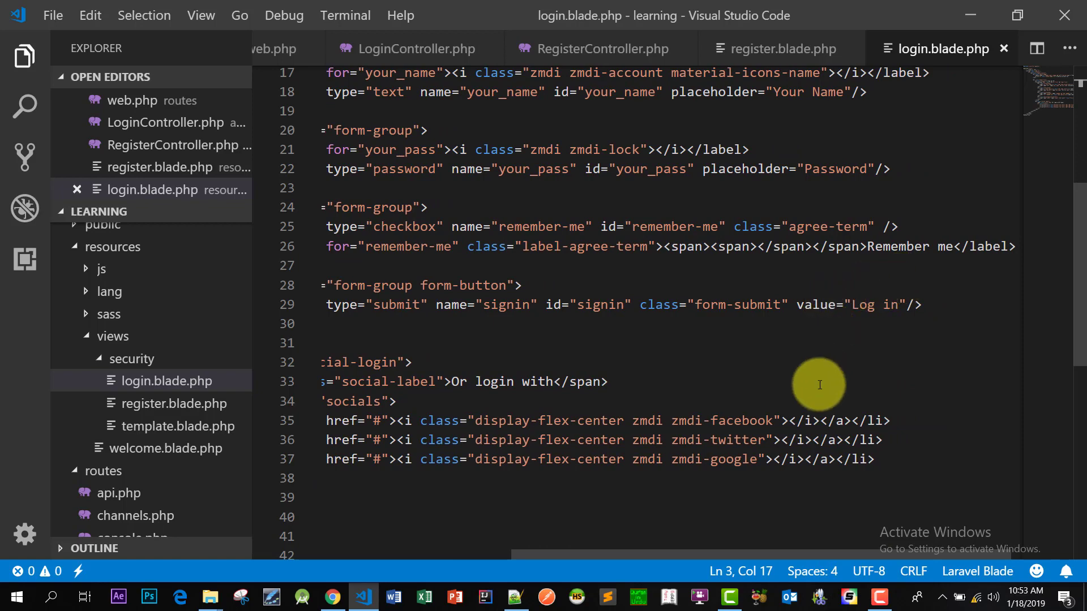
{"action": "mouse_move", "coordinate": [610, 555]}
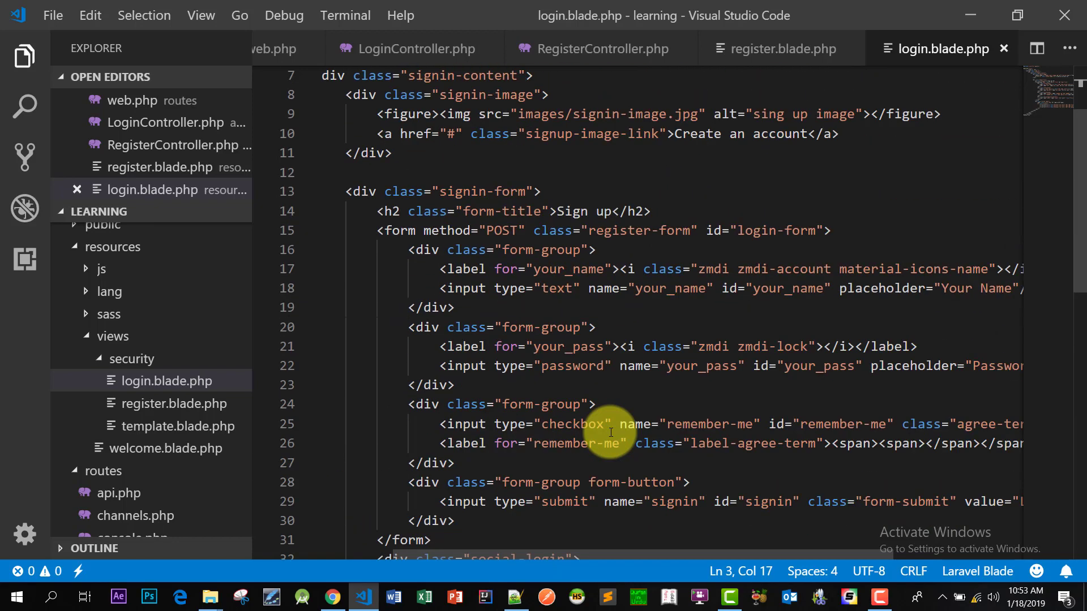
{"action": "mouse_move", "coordinate": [744, 133]}
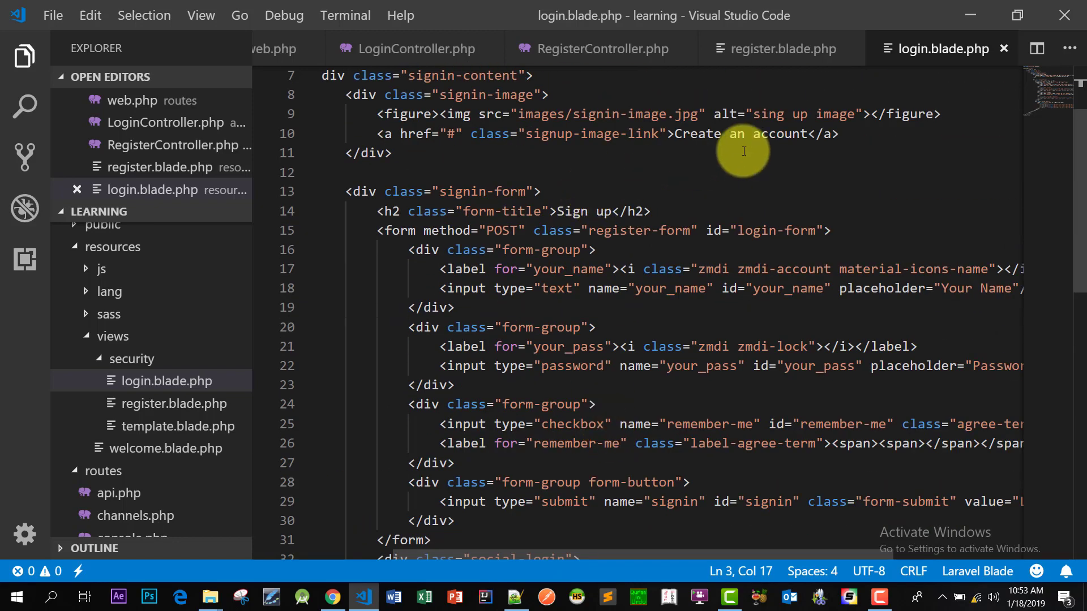
{"action": "left_click_drag", "start_coordinate": [743, 134], "coordinate": [667, 202]}
{"action": "type", "text": "{{"}
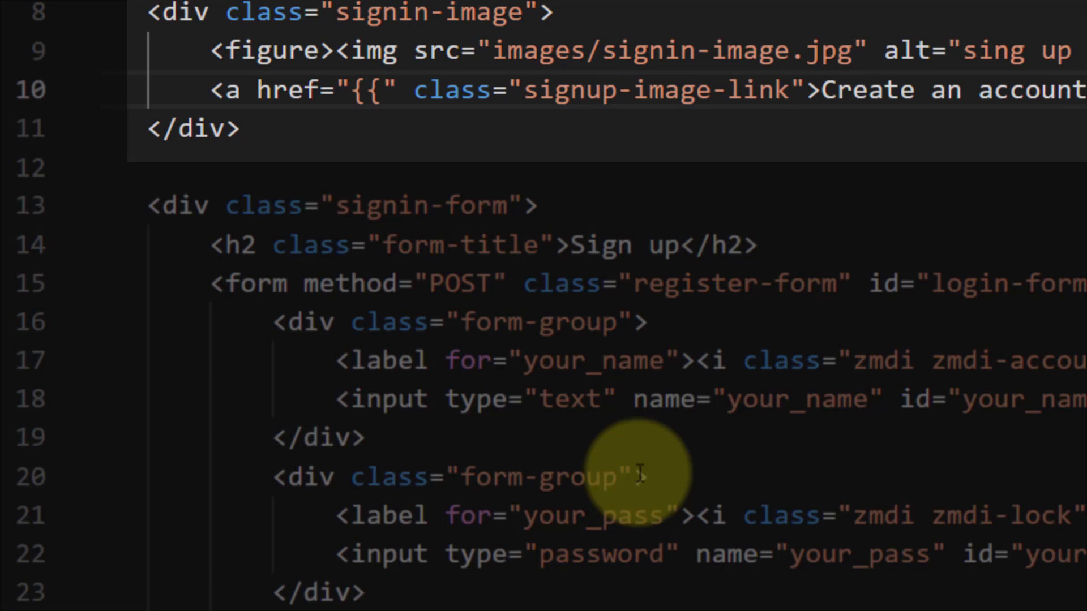
{"action": "type", "text": "url('"}
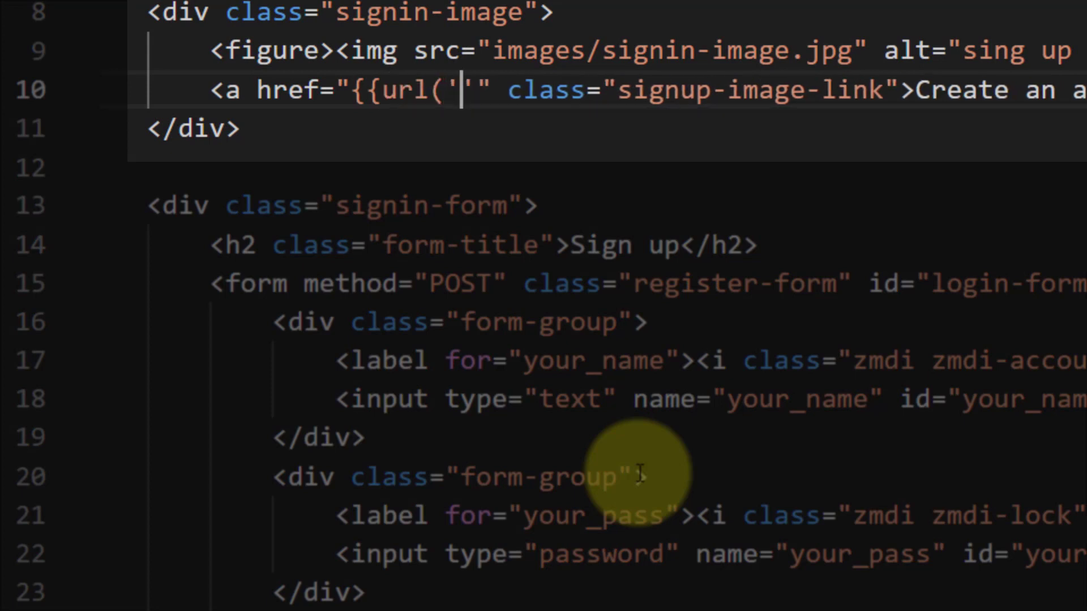
{"action": "type", "text": "/register')}}\" class=\"signup-image-link\">I am"}
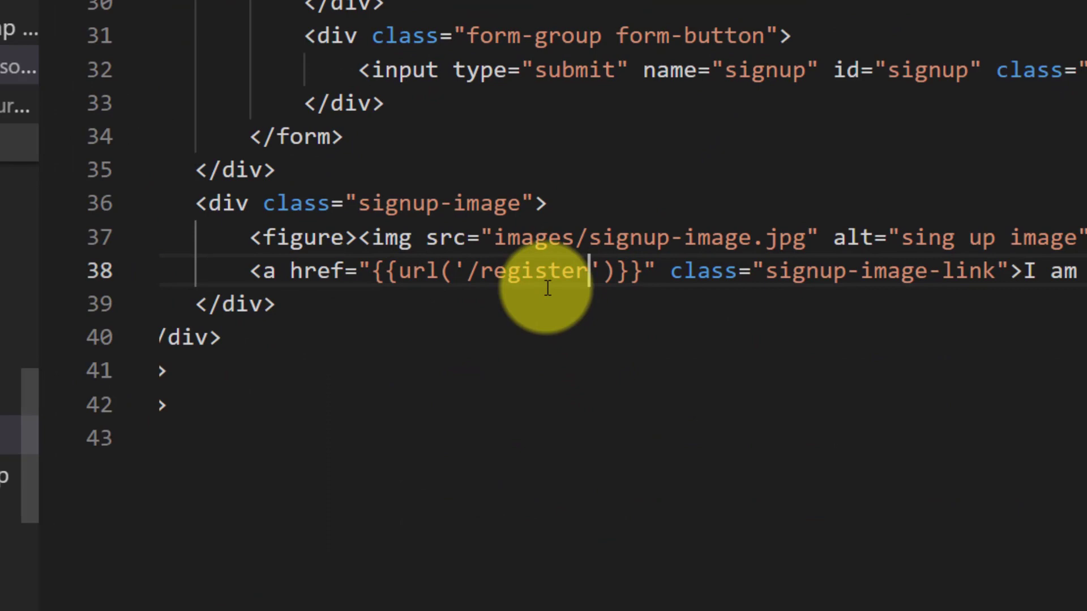
{"action": "type", "text": "/log"}
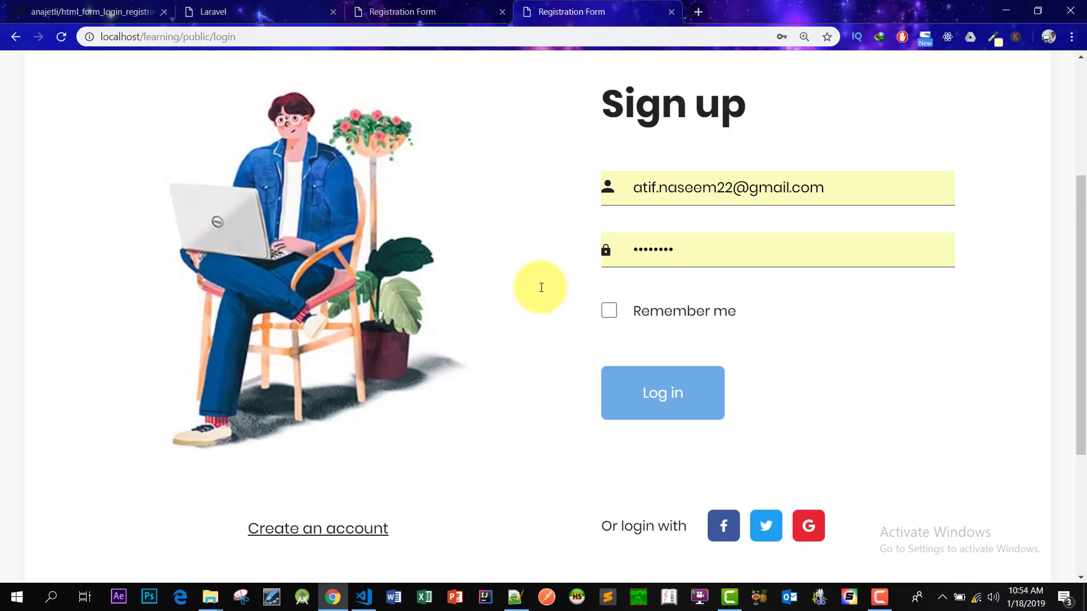
Step: Reload /login and follow Create an account to the /register sign-up form
{"action": "left_click", "coordinate": [317, 528]}
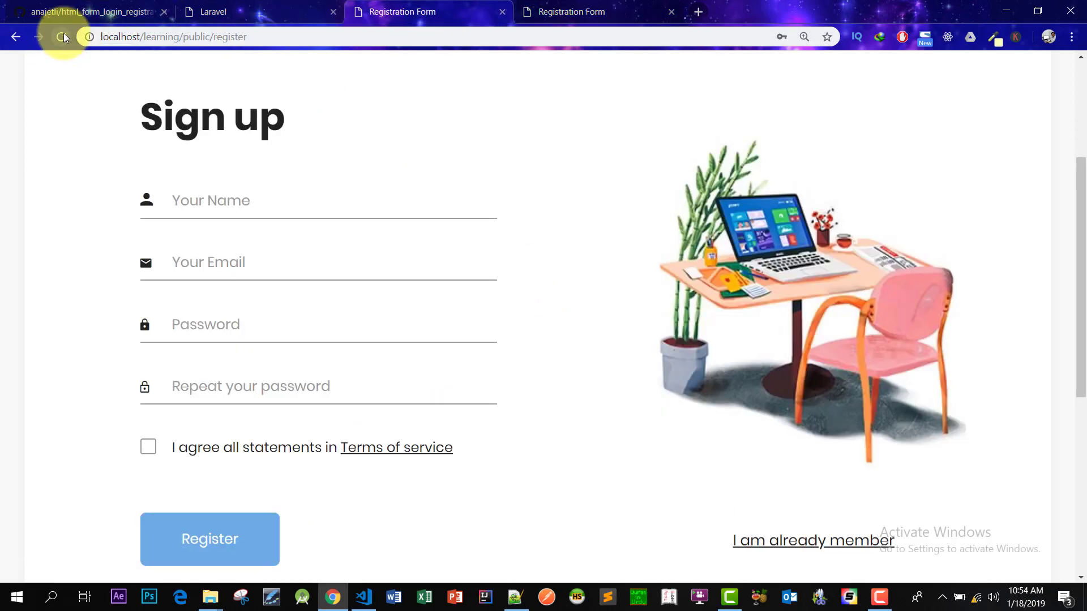
{"action": "scroll", "scroll_direction": "down", "scroll_amount": 3}
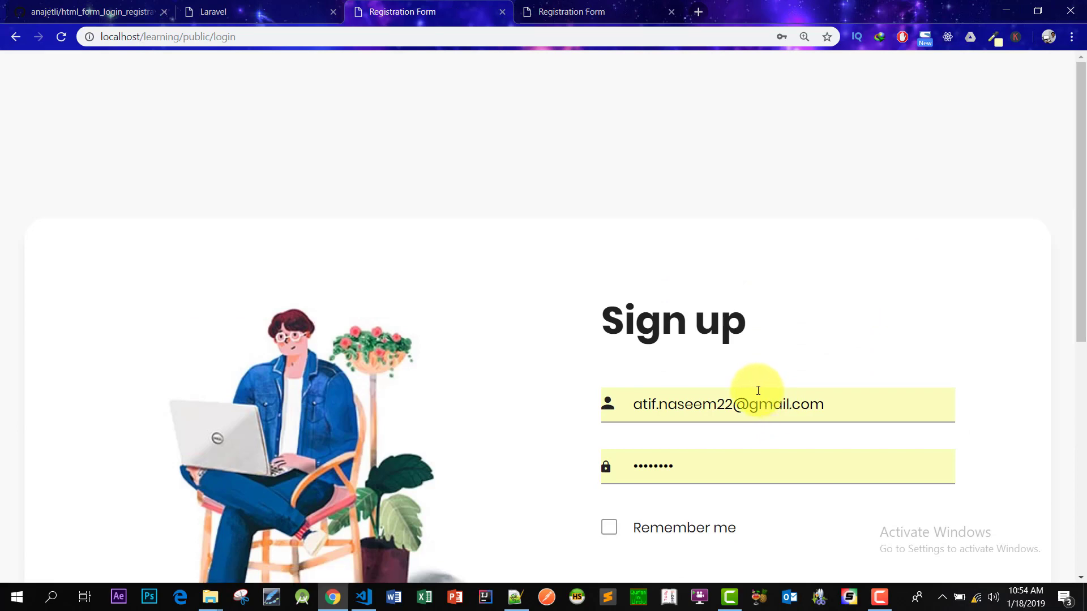
{"action": "scroll", "scroll_direction": "down", "scroll_amount": 3}
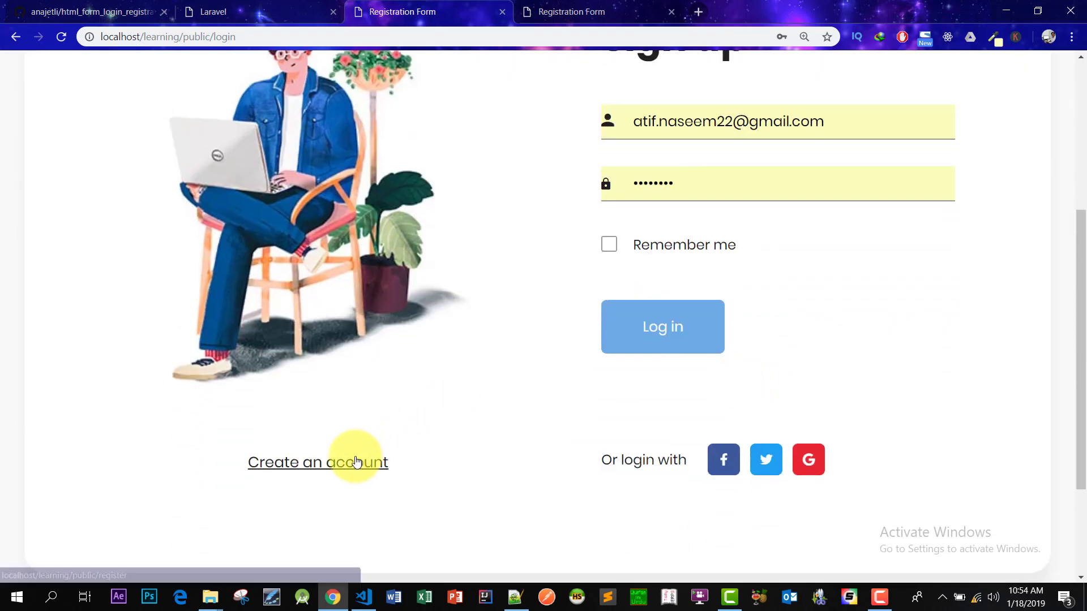
{"action": "left_click", "coordinate": [318, 463]}
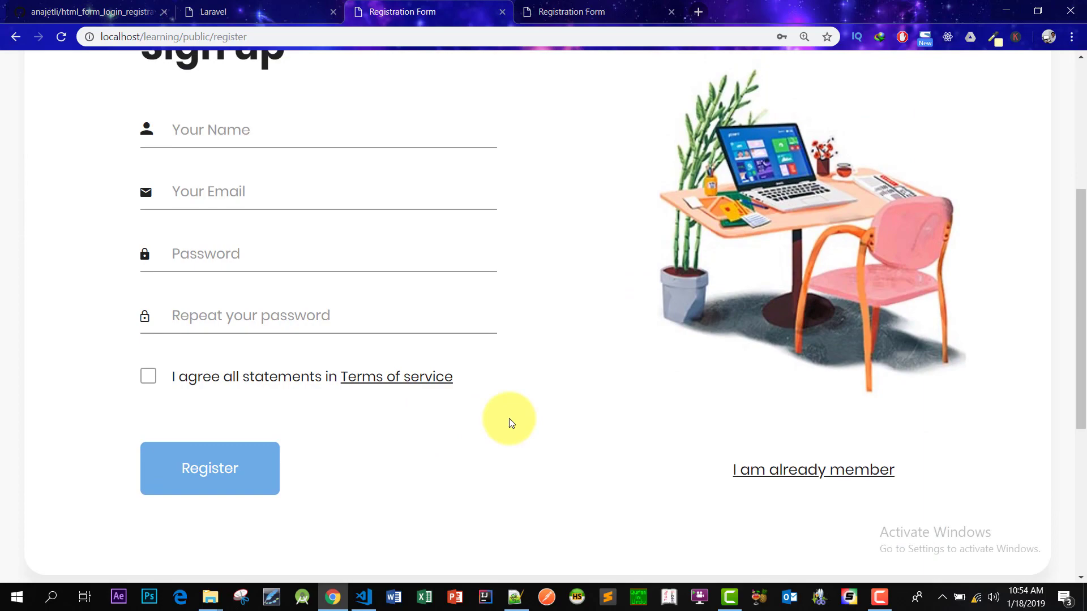
{"action": "scroll", "scroll_direction": "up", "scroll_amount": 3}
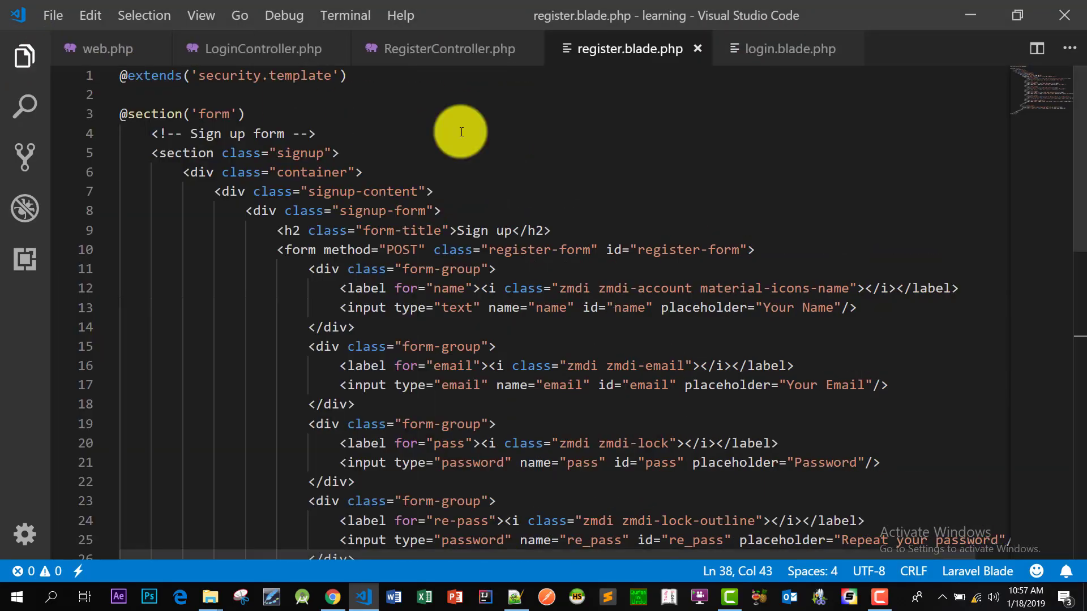
Step: Set the two password inputs' name and id to password and password_confirmation
{"action": "scroll", "scroll_direction": "down", "scroll_amount": 3}
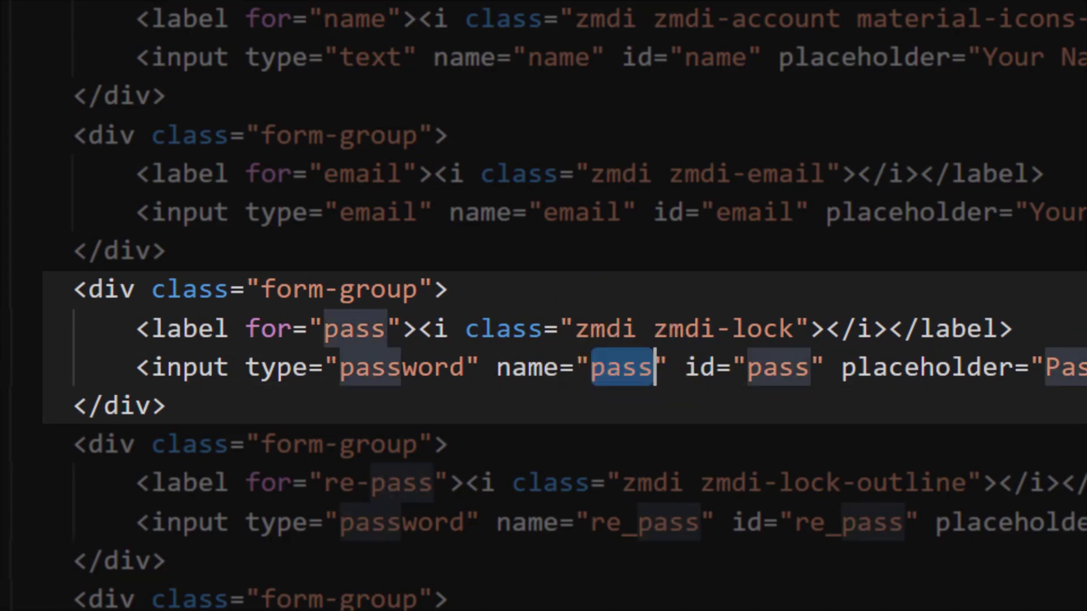
{"action": "type", "text": "word"}
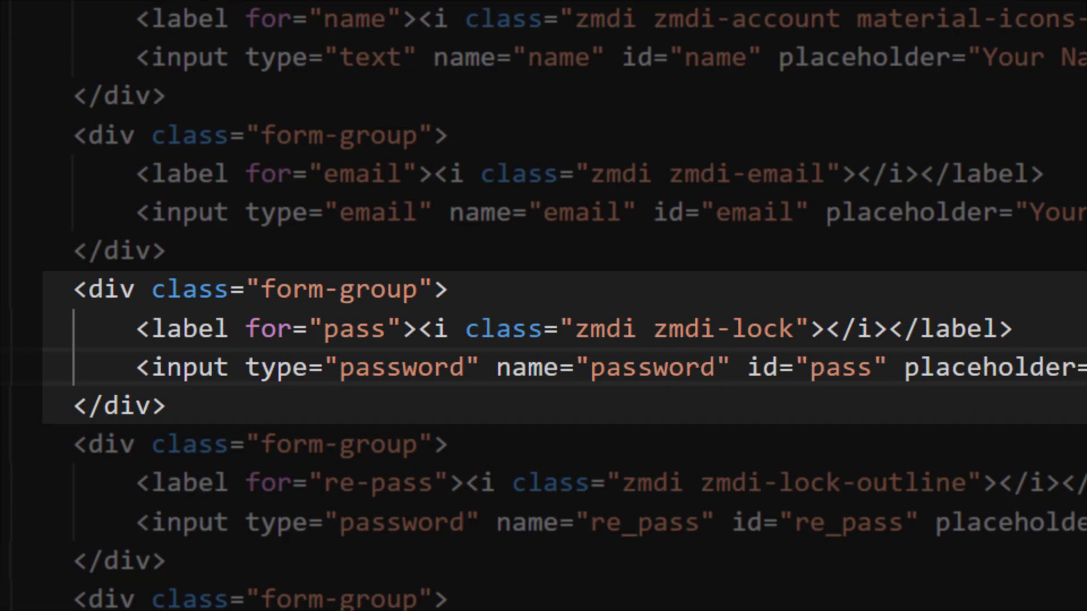
{"action": "double_click", "coordinate": [839, 368]}
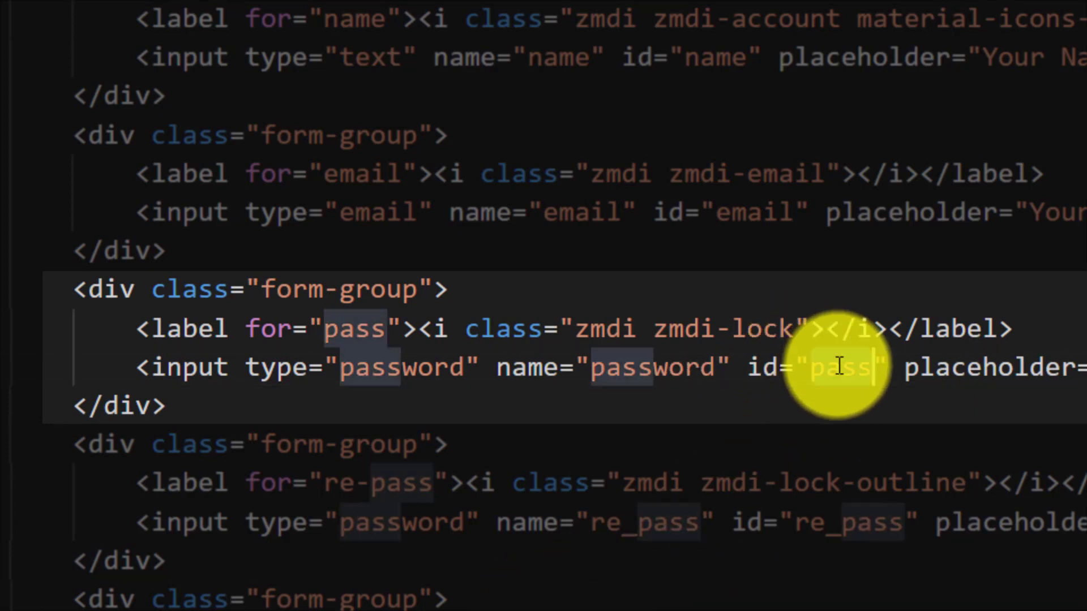
{"action": "type", "text": "word_confi"}
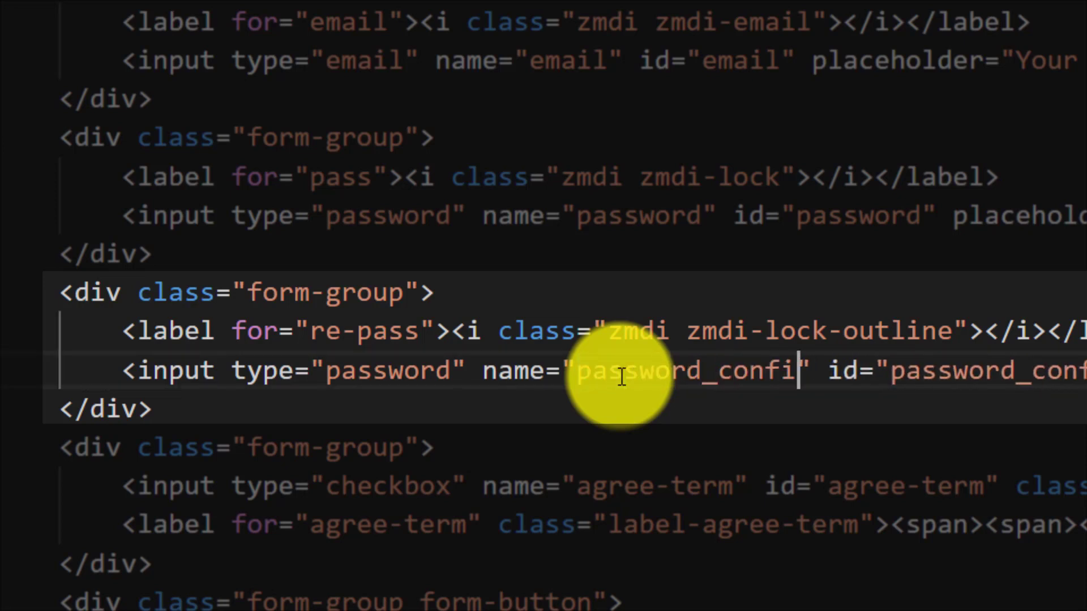
{"action": "type", "text": "rmation"}
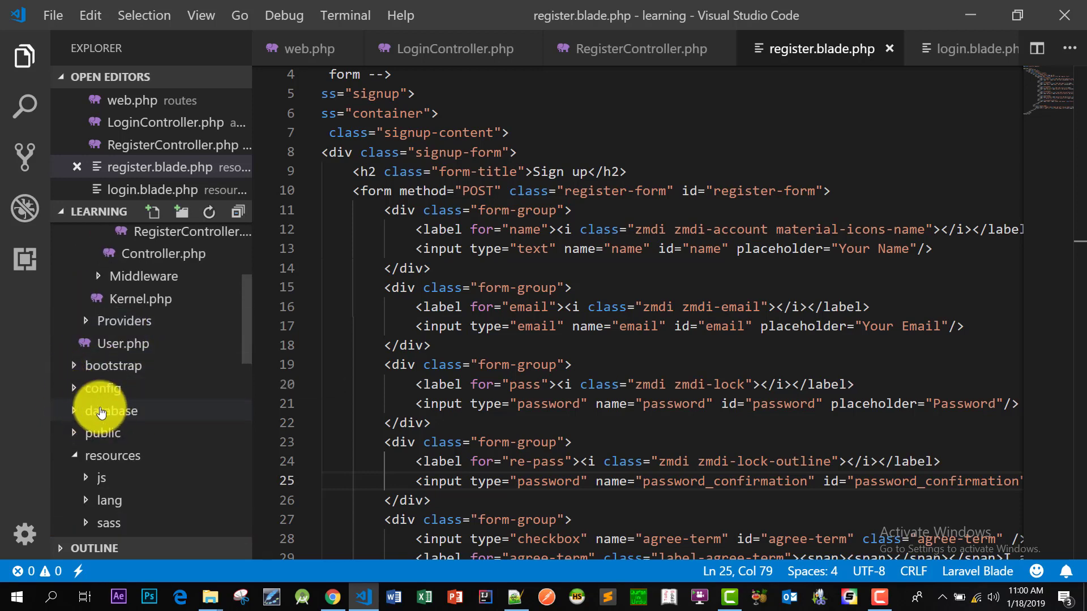
Step: Open database/migrations/2014_07_02_230147_migration_cartalyst_sentinel.php and scroll through its table schemas
{"action": "left_click", "coordinate": [113, 411]}
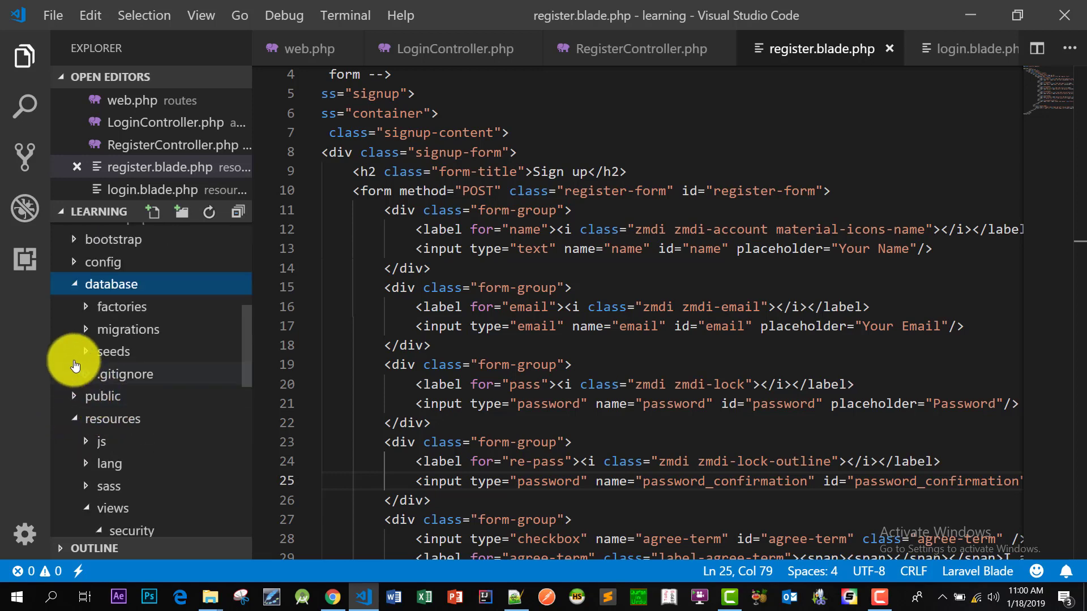
{"action": "left_click", "coordinate": [128, 329]}
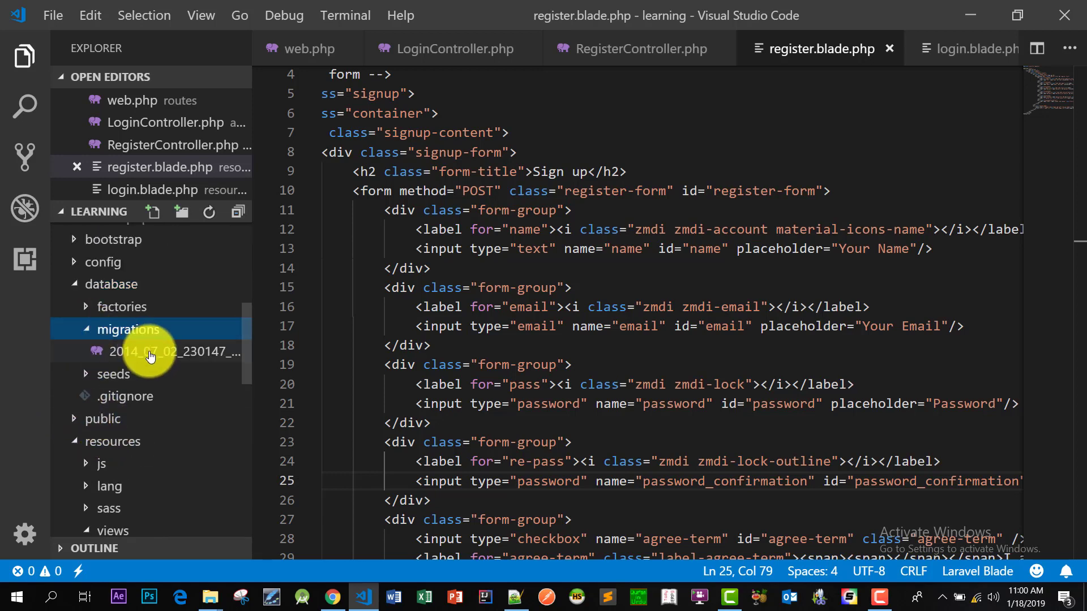
{"action": "left_click", "coordinate": [177, 352]}
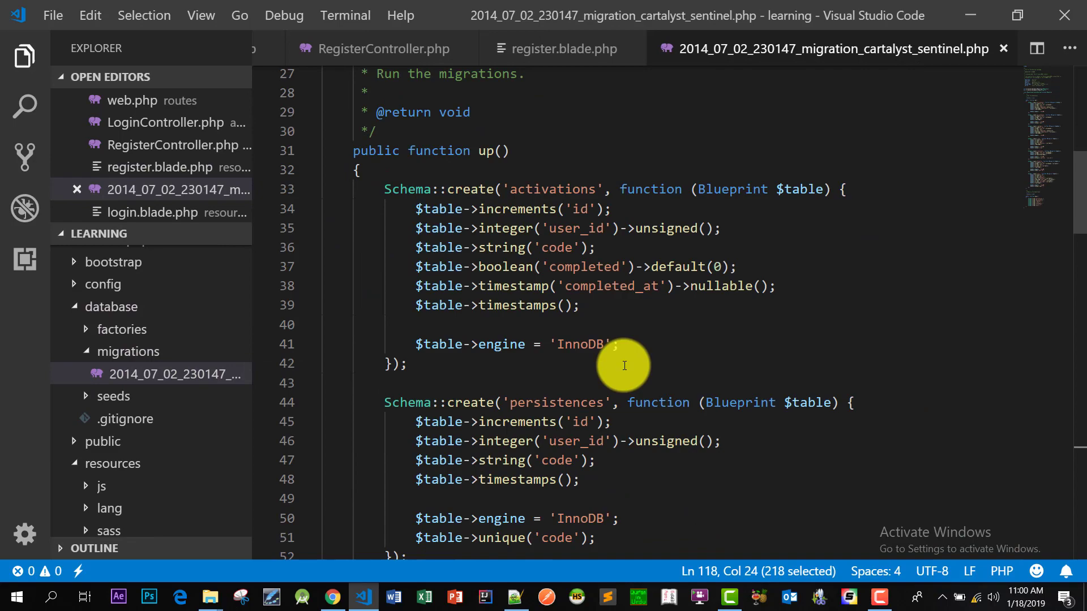
{"action": "scroll", "scroll_direction": "down", "scroll_amount": 3}
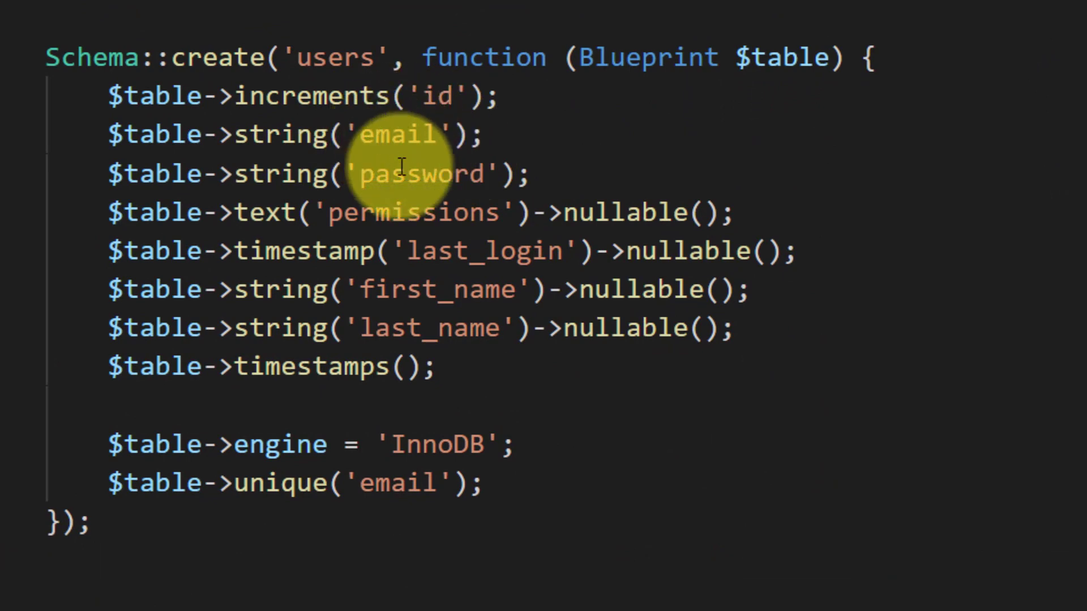
{"action": "mouse_move", "coordinate": [430, 228]}
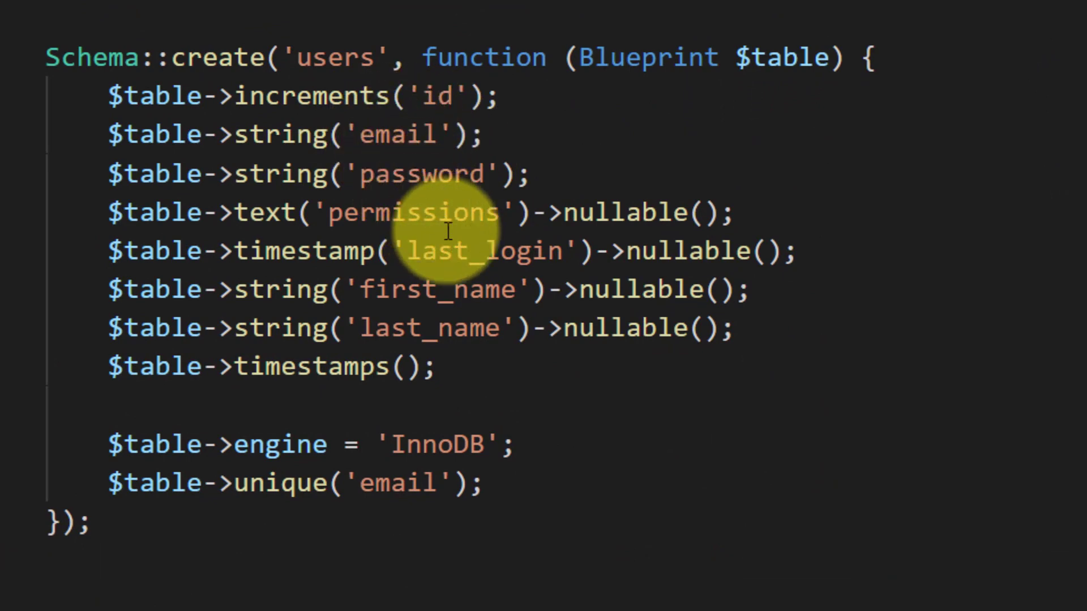
{"action": "mouse_move", "coordinate": [476, 274]}
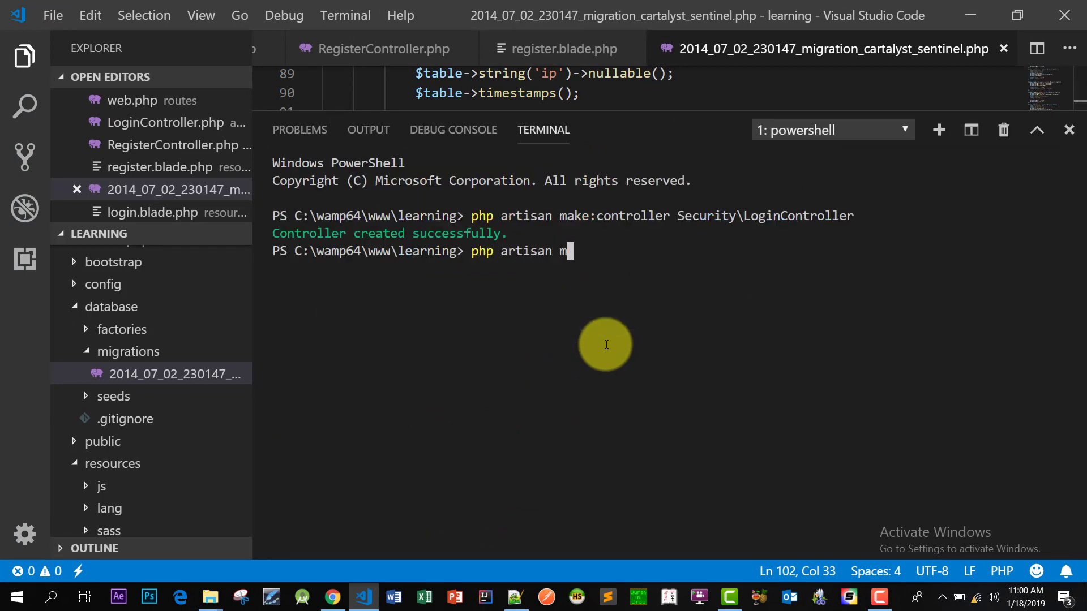
Step: Run php artisan migrate:refresh to roll back and re-run the Sentinel migration
{"action": "type", "text": "igrate"}
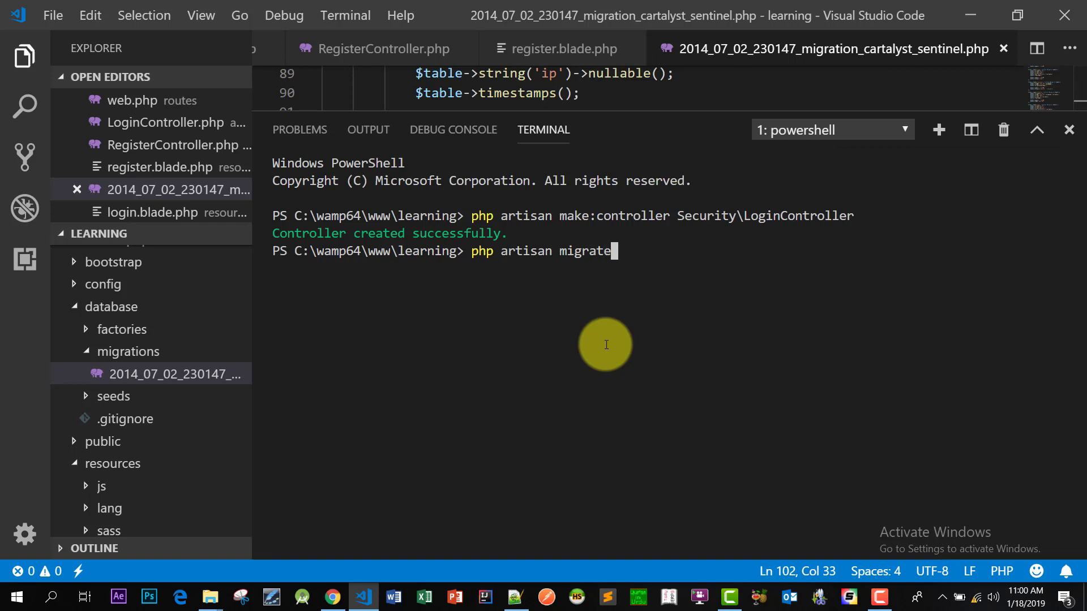
{"action": "type", "text": ":refresh"}
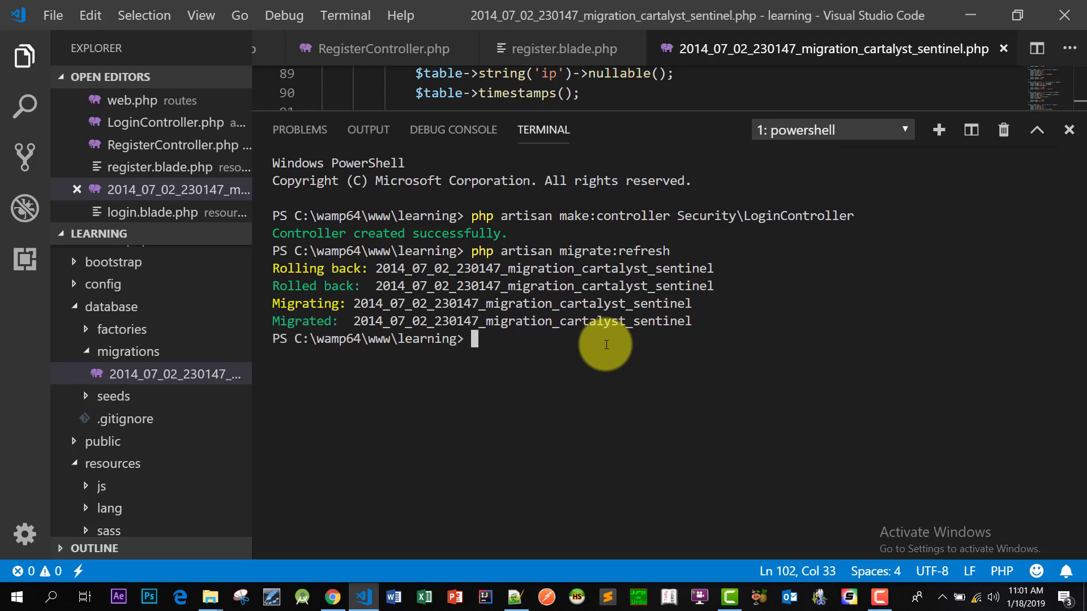
{"action": "mouse_move", "coordinate": [952, 109]}
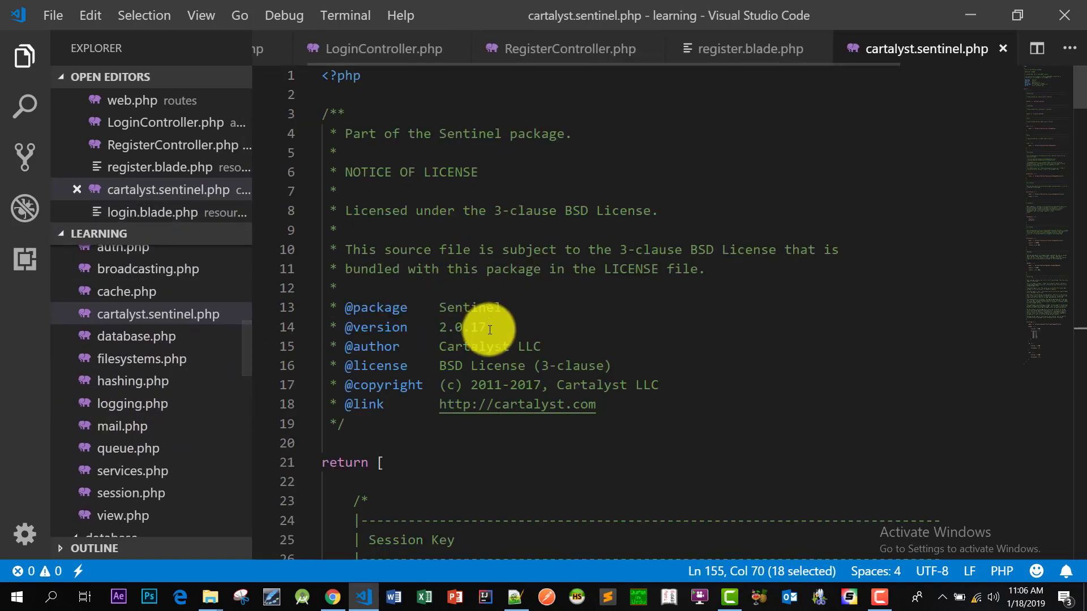
Step: Expand vendor > cartalyst > sentinel > src > Users in the Explorer to reach EloquentUser.php
{"action": "scroll", "scroll_direction": "down", "scroll_amount": 3}
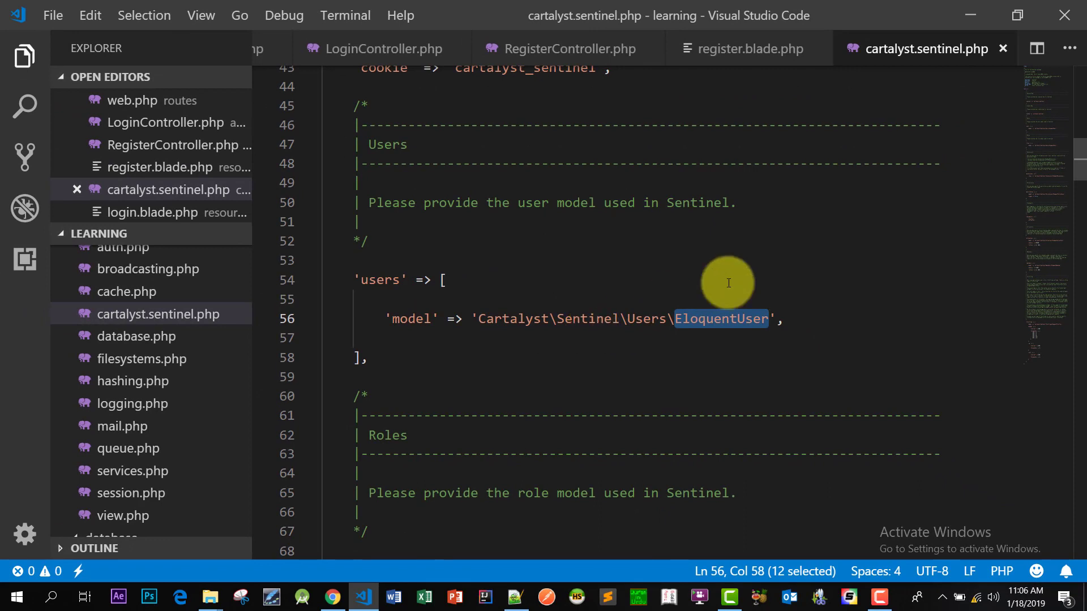
{"action": "mouse_move", "coordinate": [506, 327]}
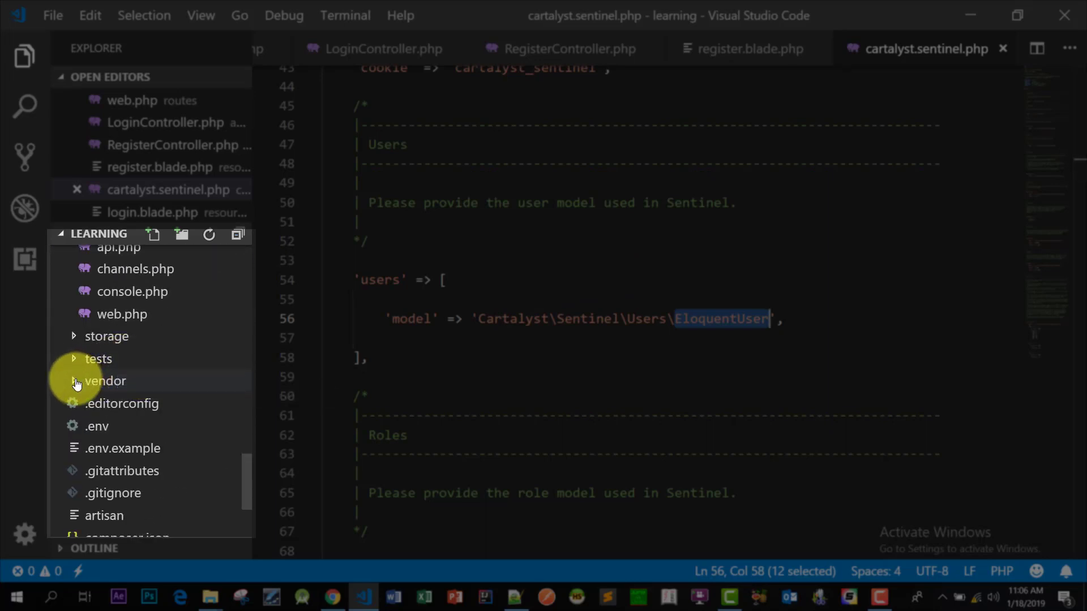
{"action": "left_click", "coordinate": [106, 380]}
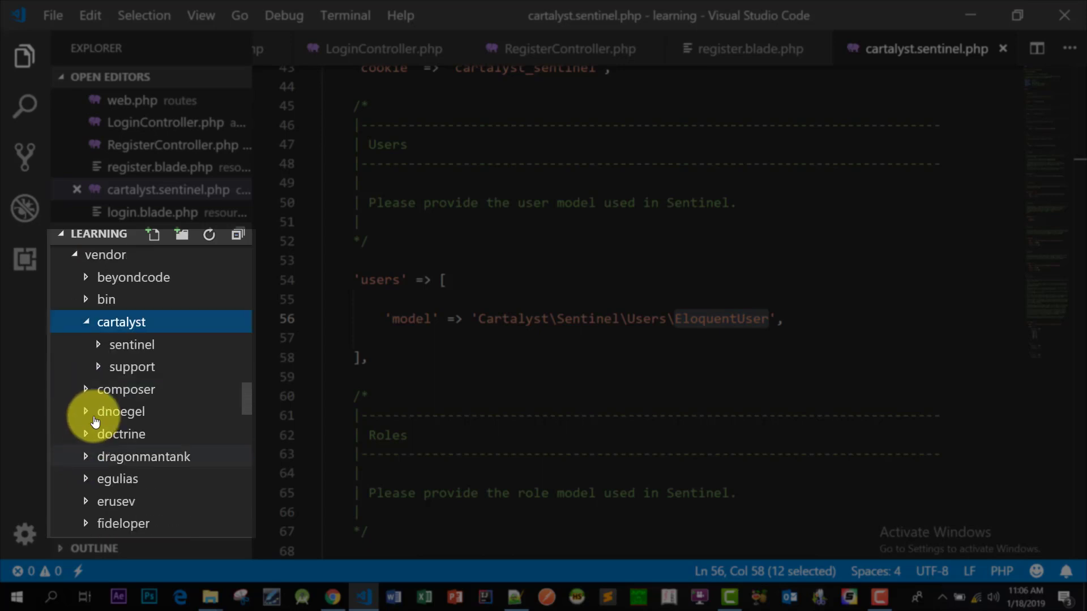
{"action": "left_click", "coordinate": [131, 345]}
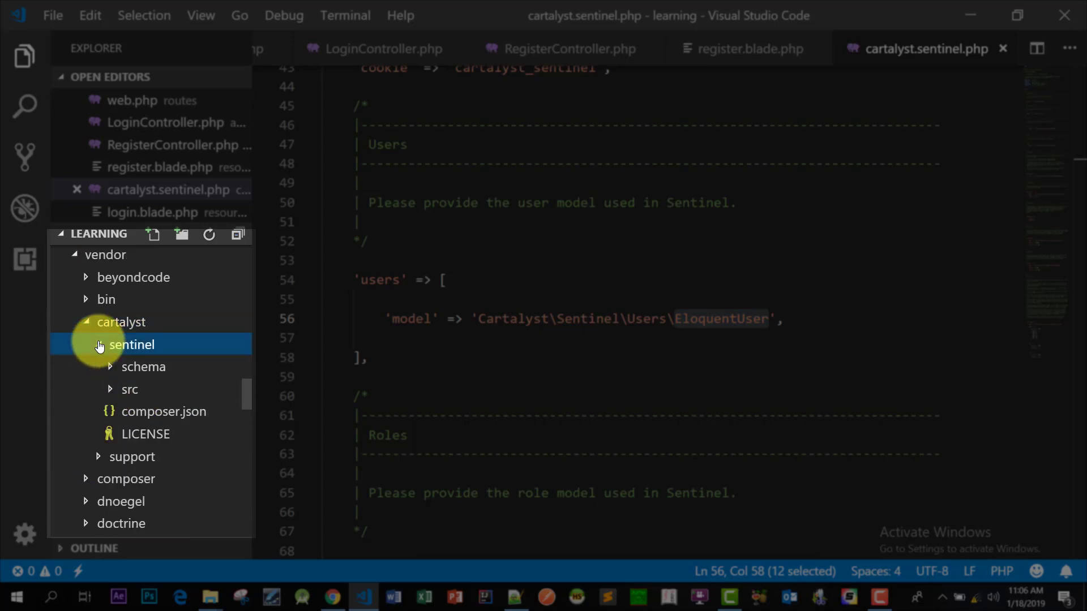
{"action": "left_click", "coordinate": [129, 389]}
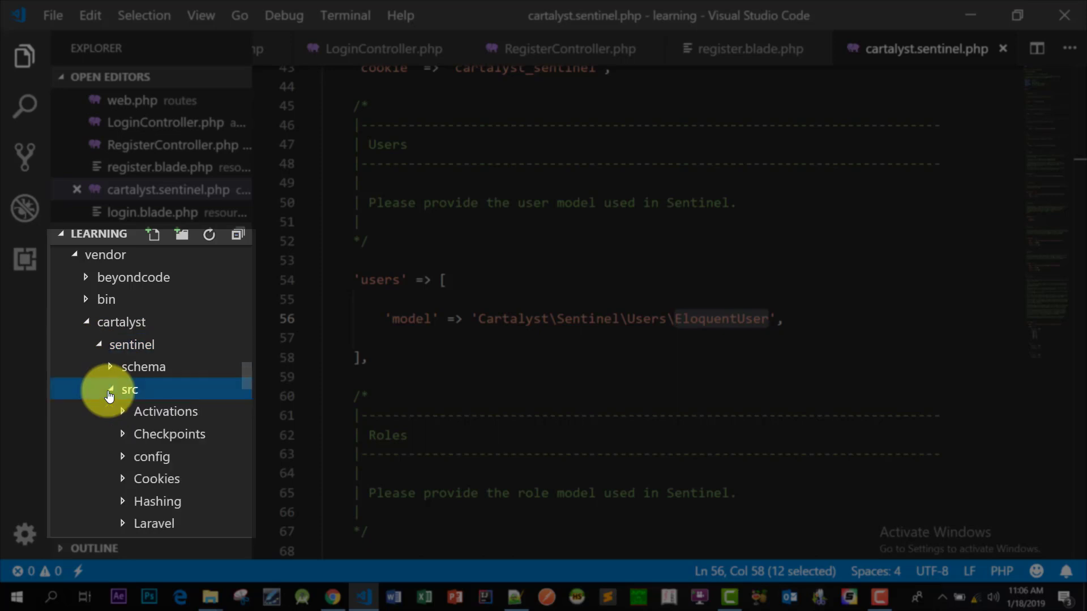
{"action": "left_click", "coordinate": [130, 389]}
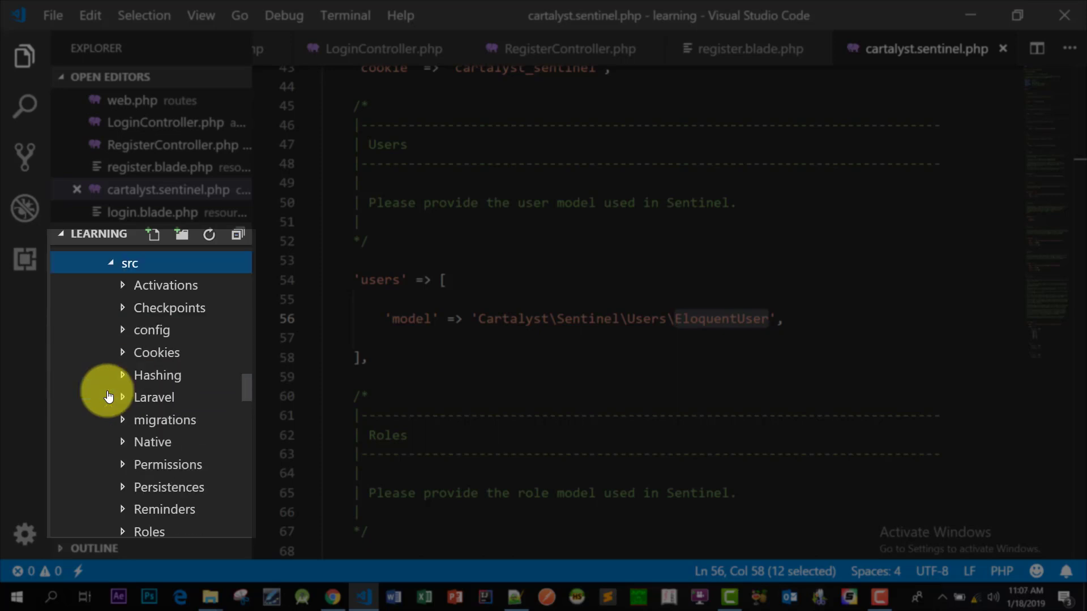
{"action": "mouse_move", "coordinate": [125, 413]}
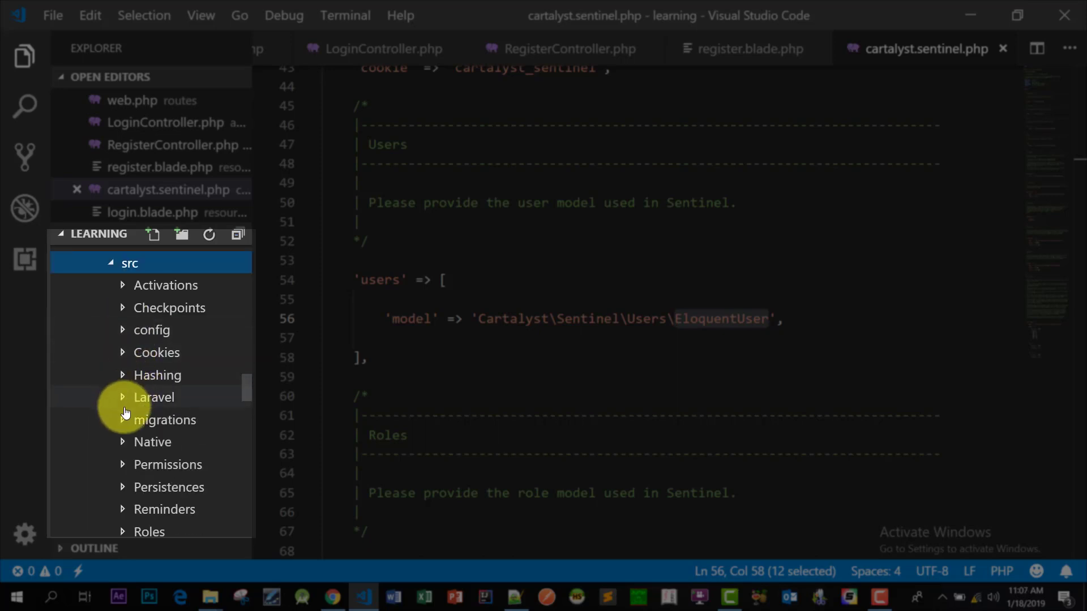
{"action": "scroll", "scroll_direction": "down", "scroll_amount": 3}
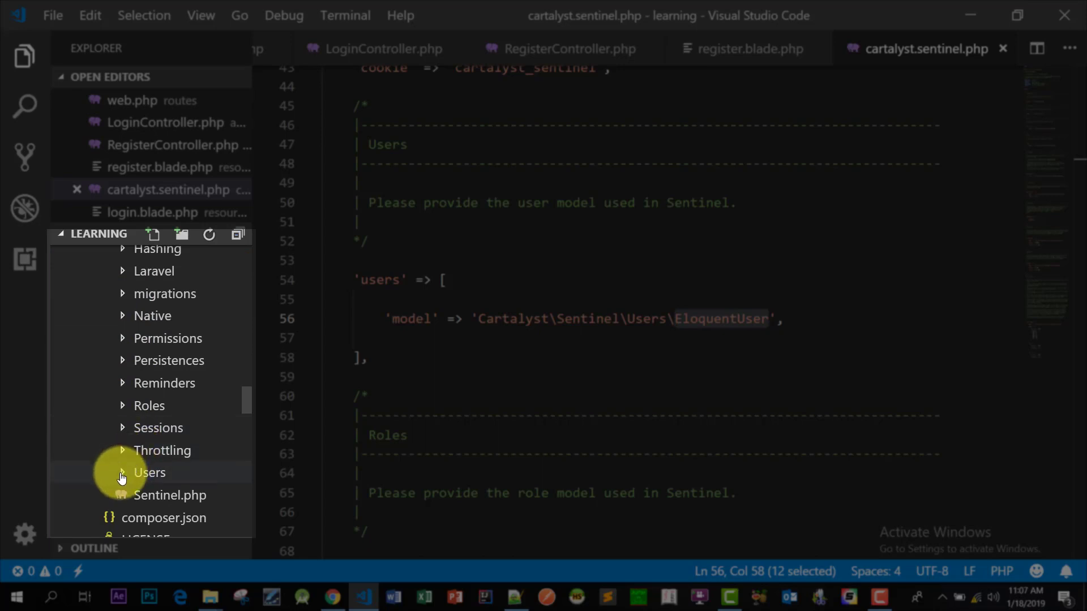
{"action": "left_click", "coordinate": [149, 472]}
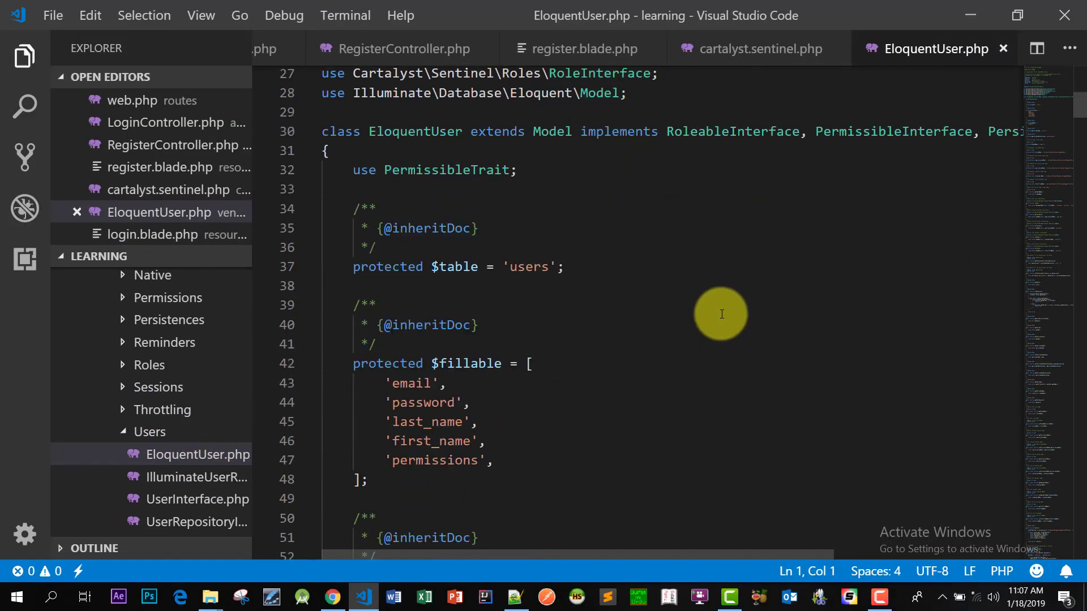
{"action": "mouse_move", "coordinate": [466, 266]}
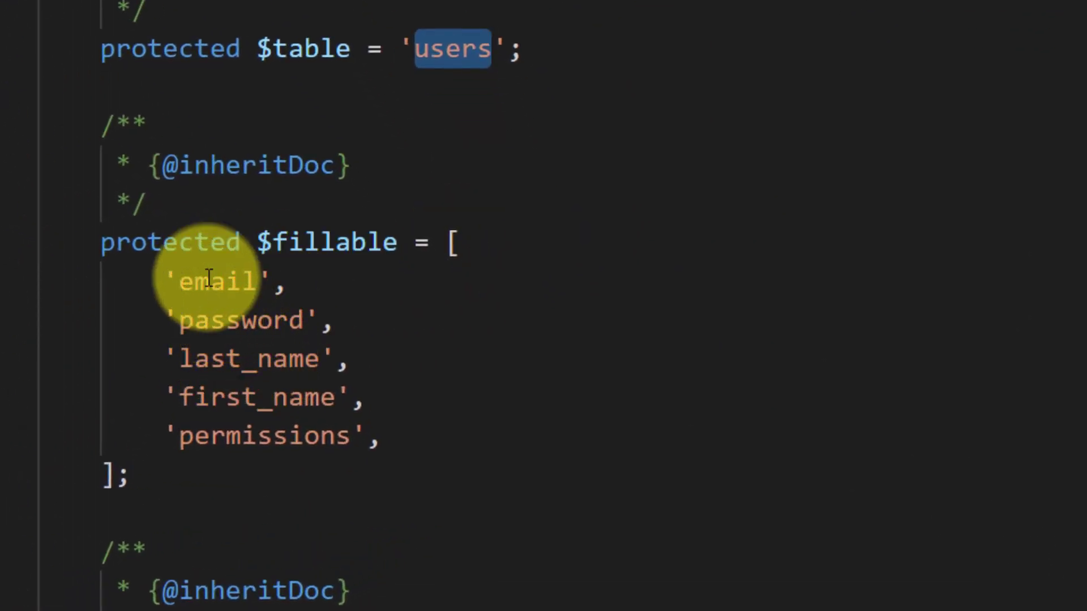
{"action": "mouse_move", "coordinate": [398, 404]}
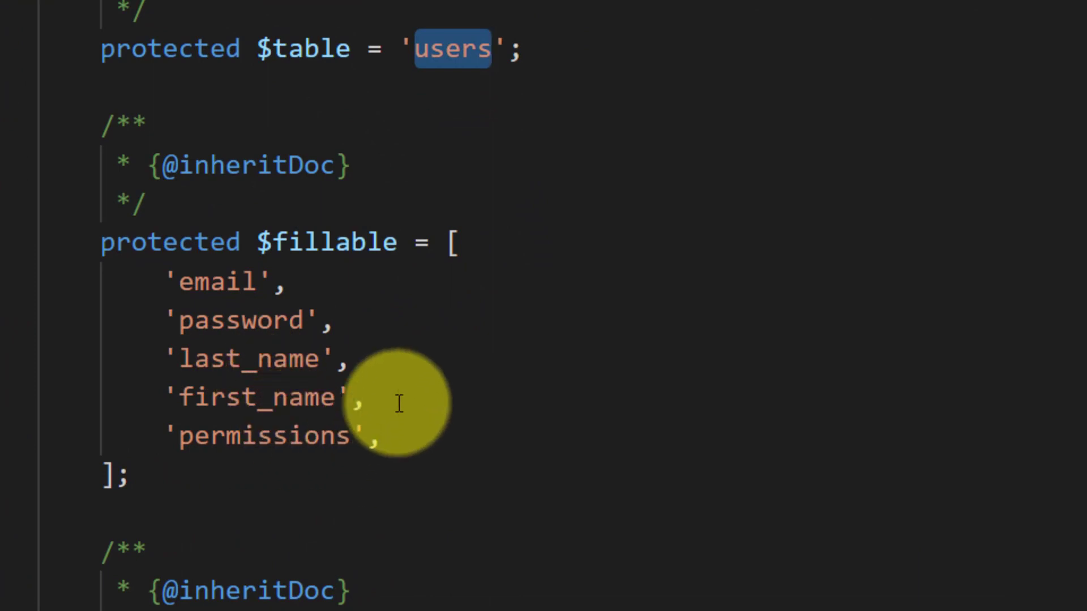
Step: Remove first_name from EloquentUser's fillable list and rename last_name to name
{"action": "double_click", "coordinate": [256, 398]}
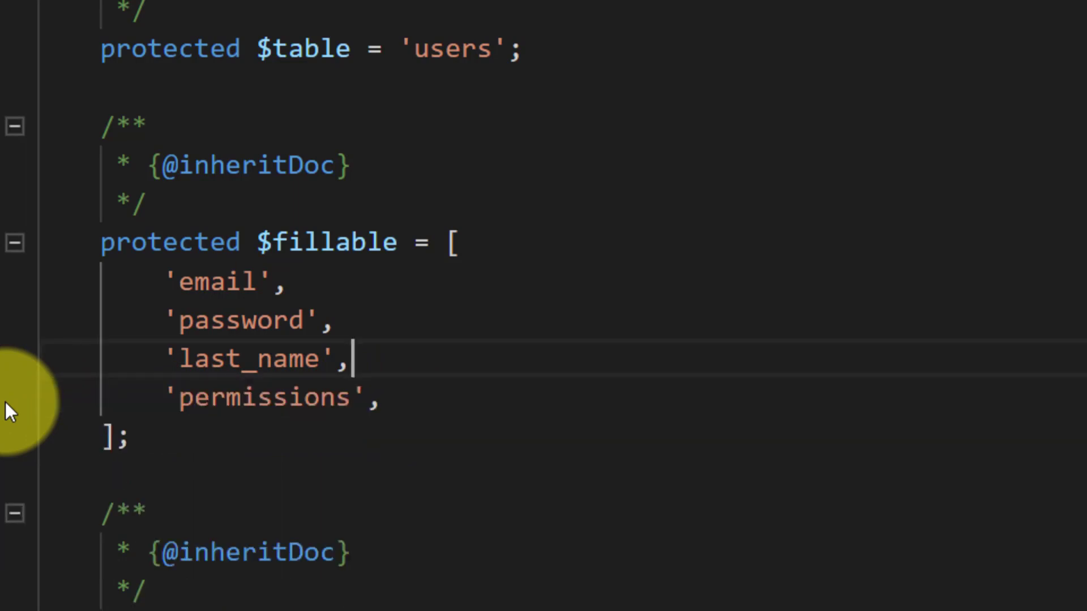
{"action": "double_click", "coordinate": [246, 358]}
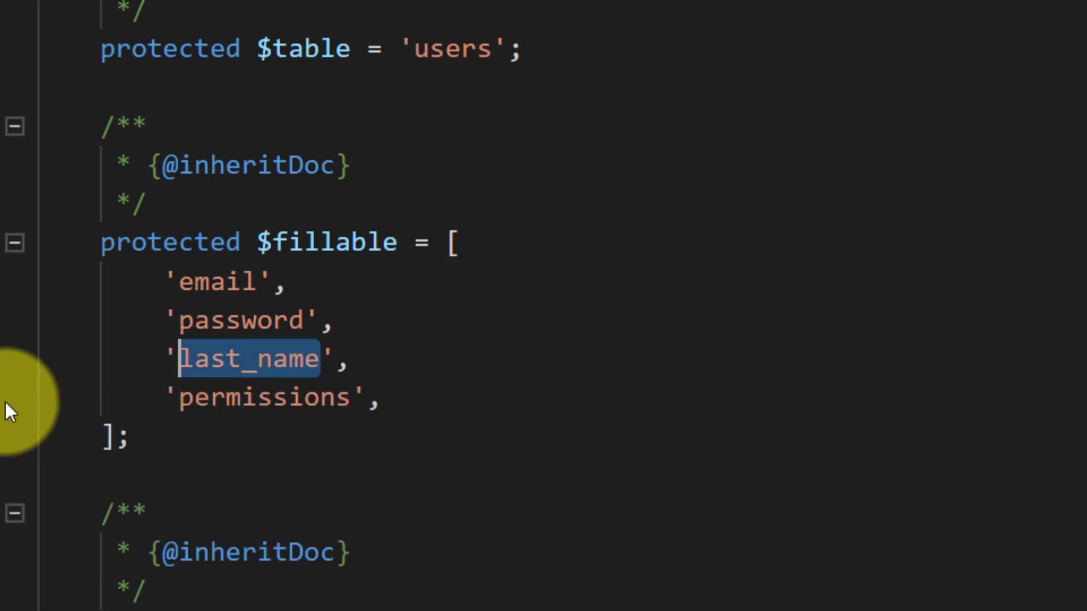
{"action": "type", "text": "name"}
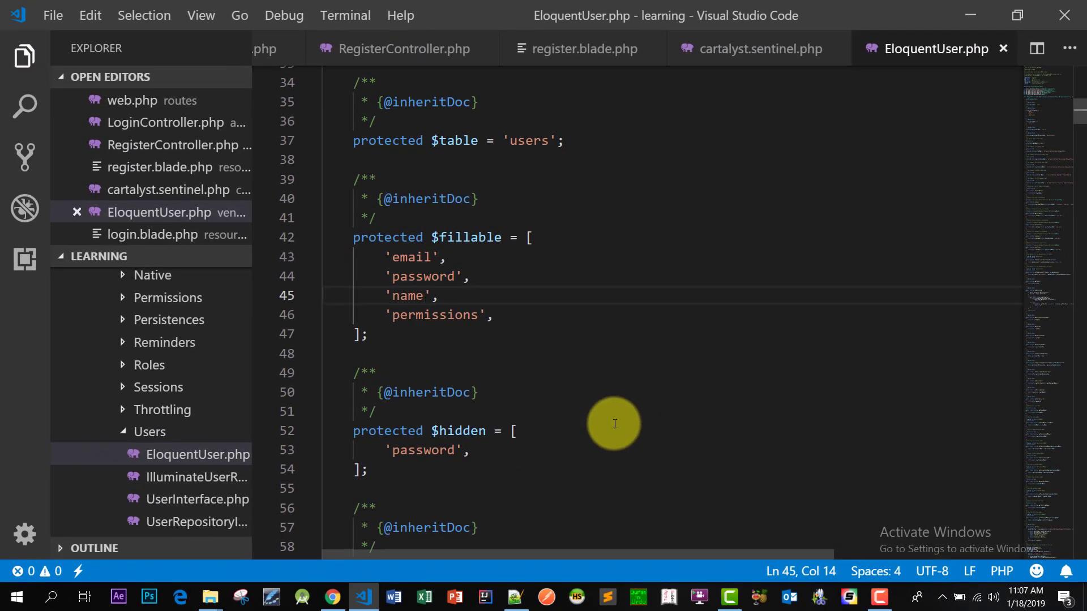
{"action": "mouse_move", "coordinate": [602, 429]}
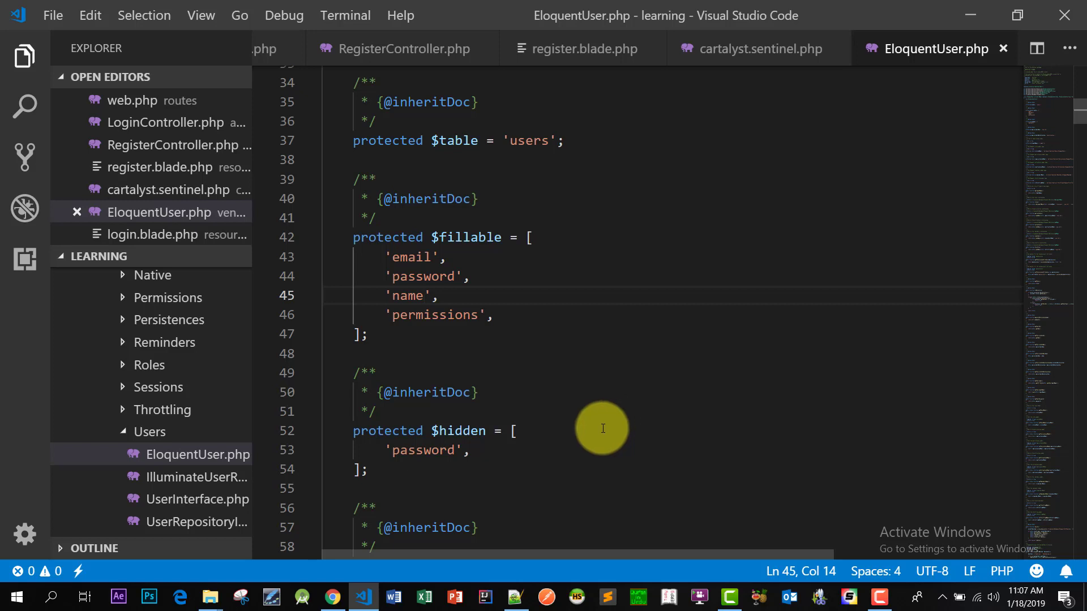
{"action": "left_click", "coordinate": [492, 315]}
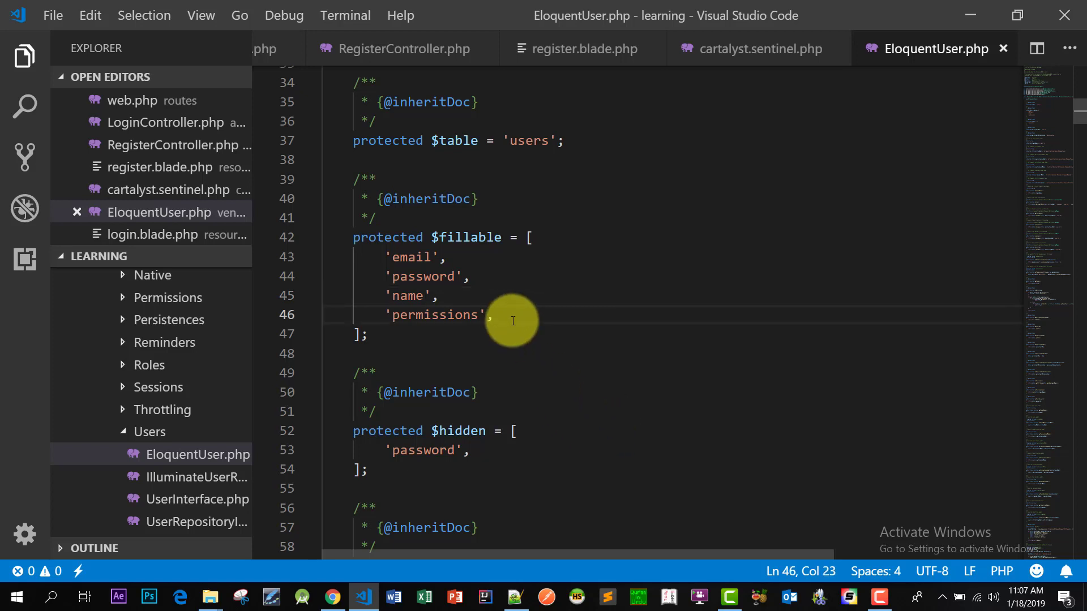
{"action": "mouse_move", "coordinate": [538, 321]}
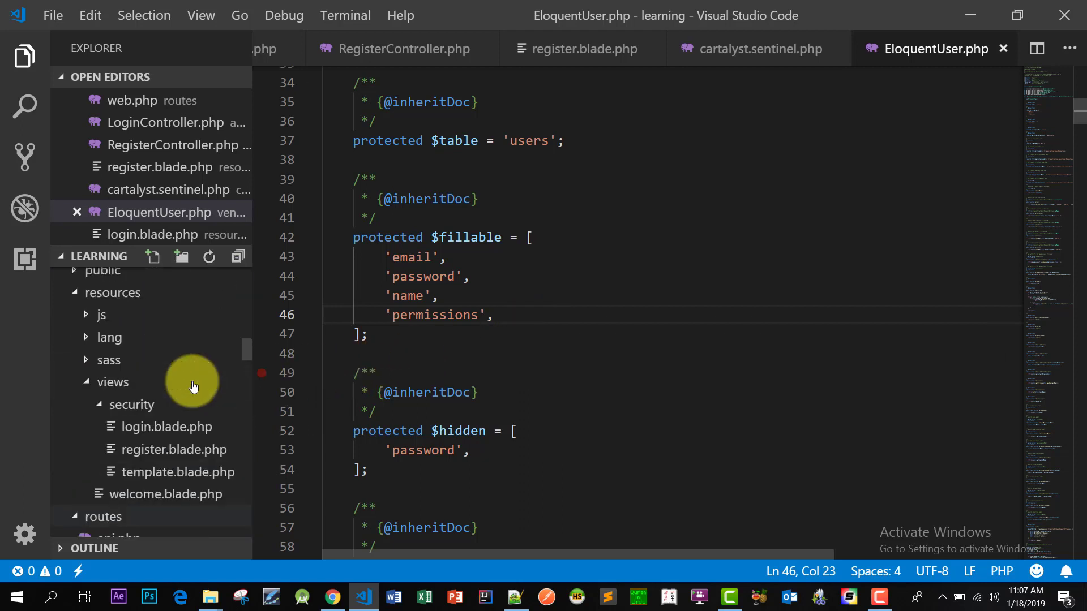
Step: Check the users table migration, then close the EloquentUser.php and migration tabs
{"action": "left_click", "coordinate": [177, 460]}
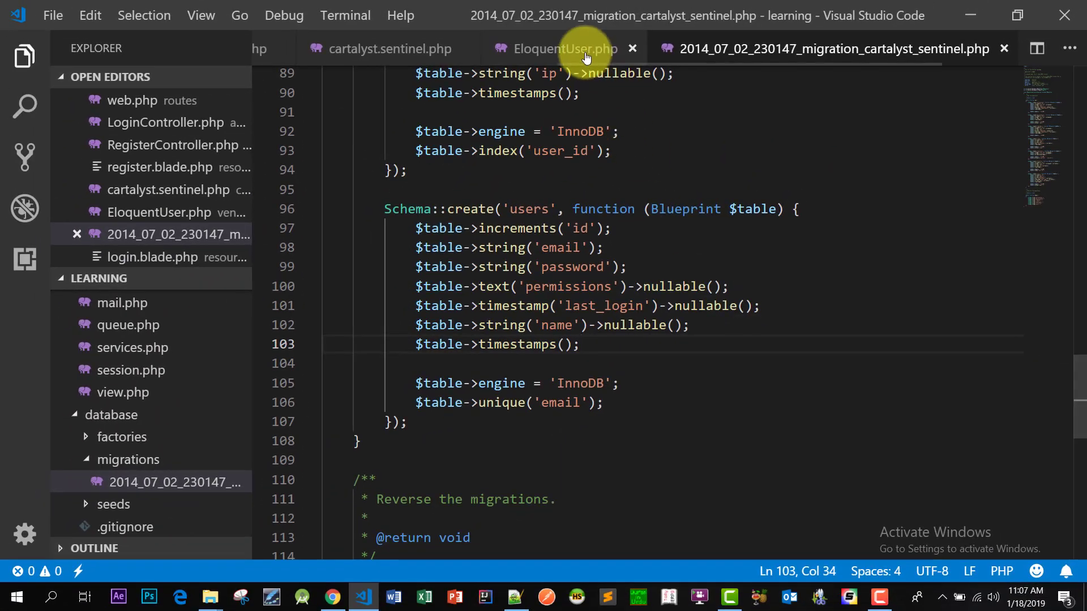
{"action": "left_click", "coordinate": [562, 49]}
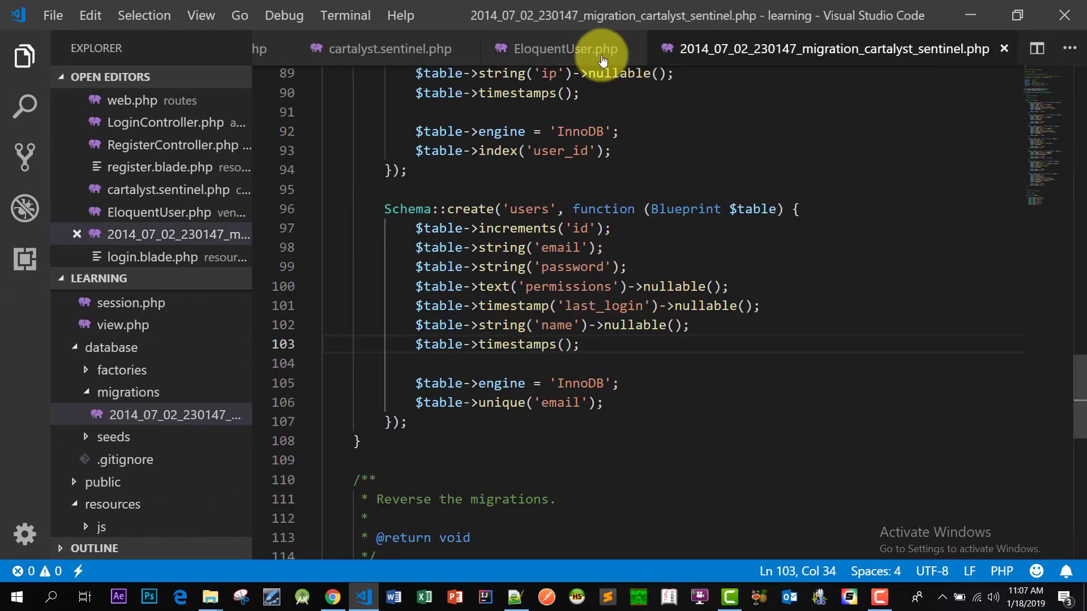
{"action": "left_click", "coordinate": [560, 48]}
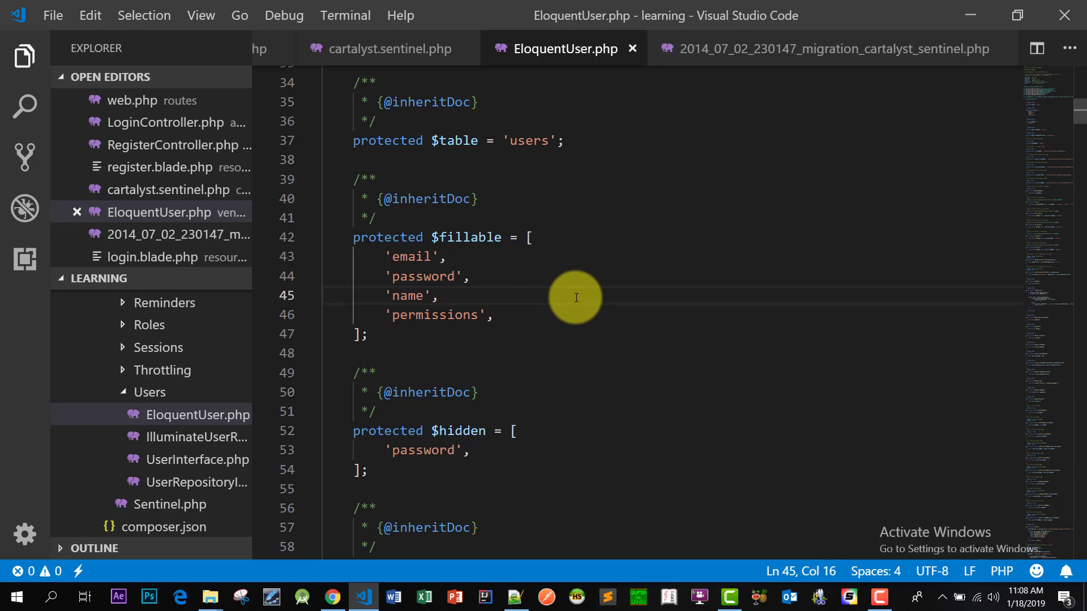
{"action": "left_click", "coordinate": [693, 49]}
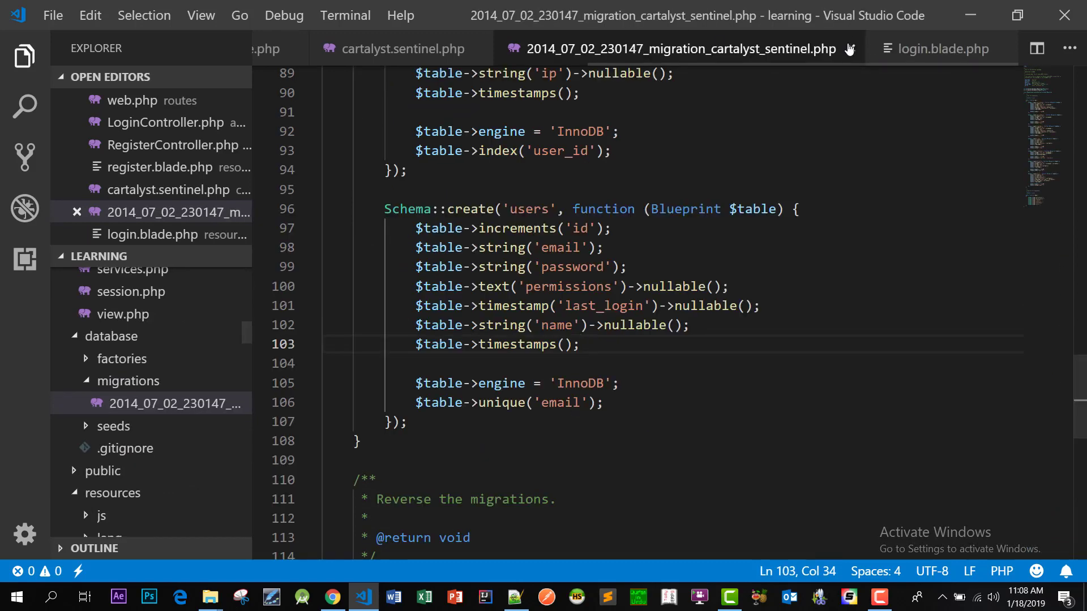
{"action": "left_click", "coordinate": [404, 49]}
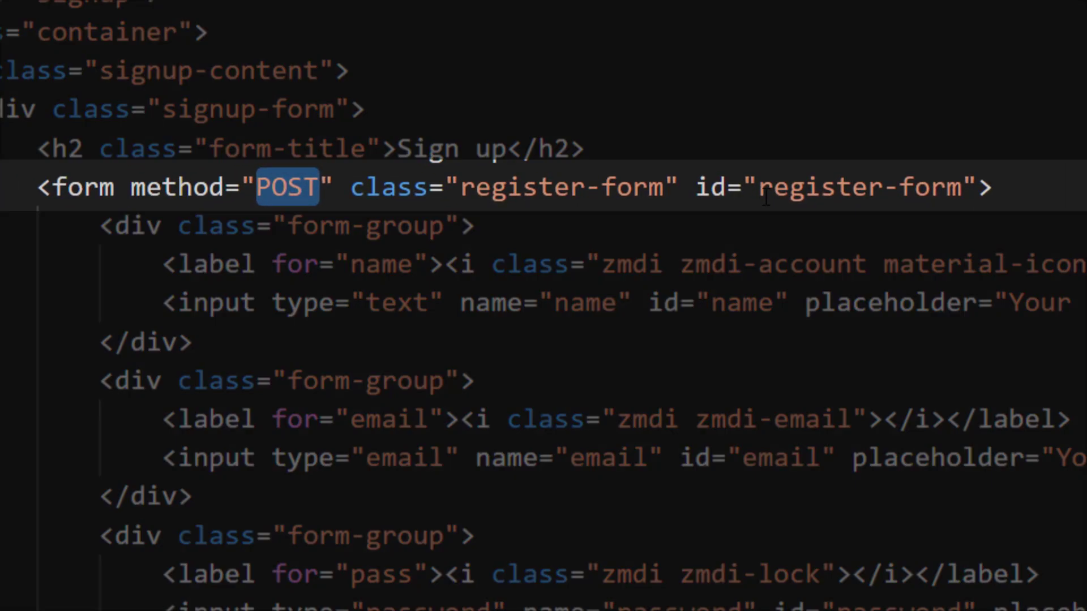
Step: Add action="{{url('/register')}}" to the register.blade.php form tag before method="POST"
{"action": "double_click", "coordinate": [821, 188]}
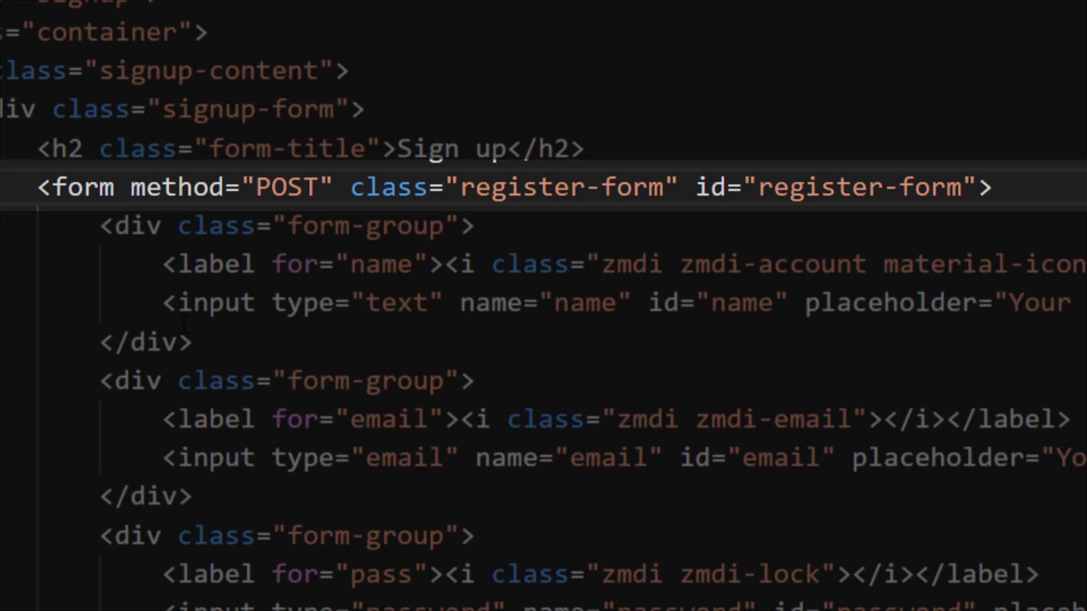
{"action": "type", "text": "action=\""}
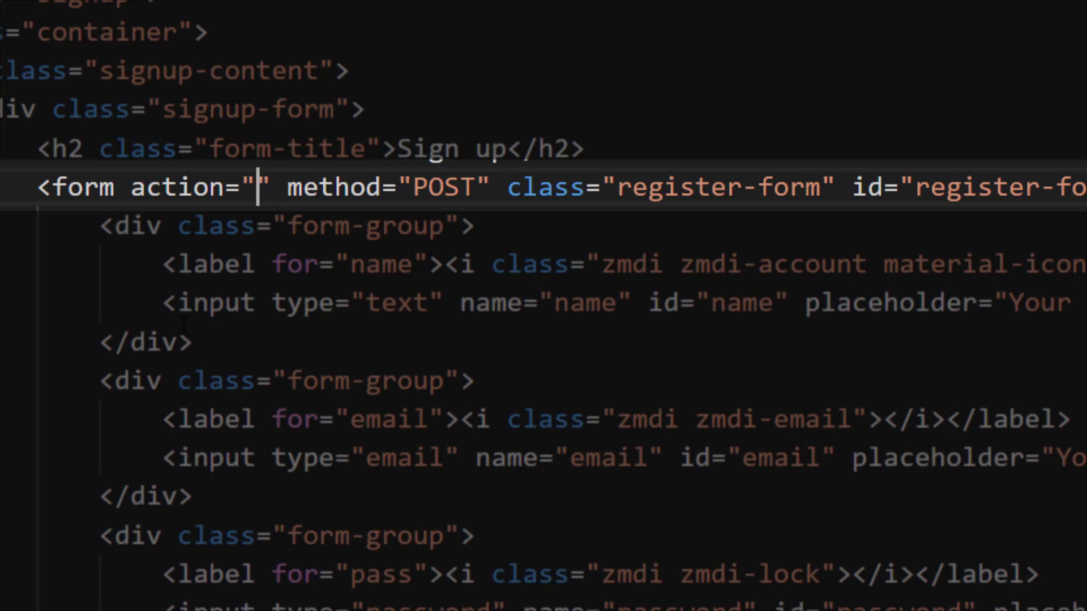
{"action": "type", "text": "{{}}"}
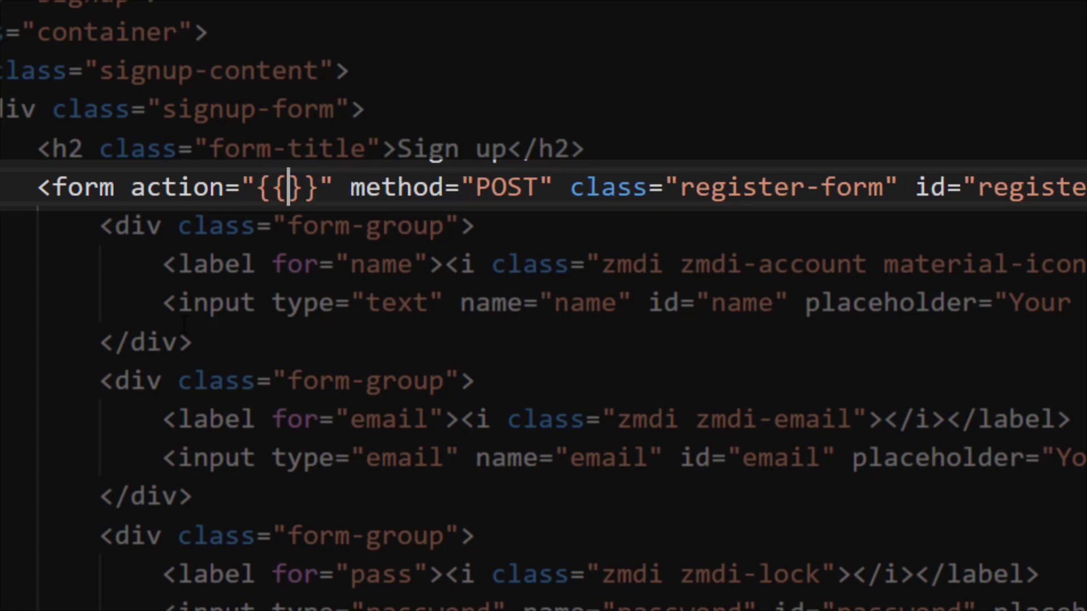
{"action": "type", "text": "url("}
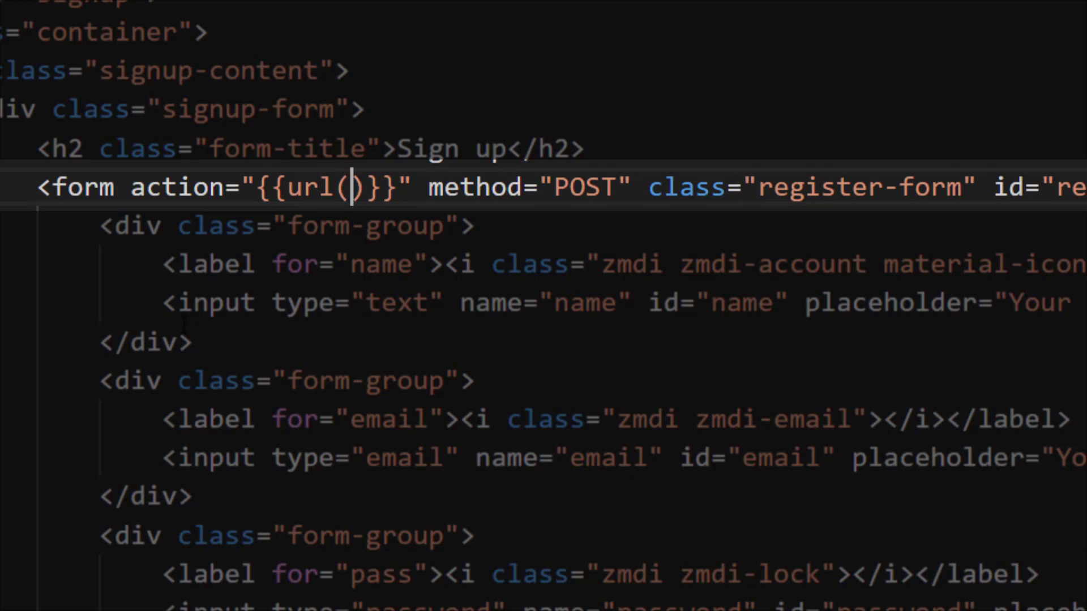
{"action": "type", "text": "''"}
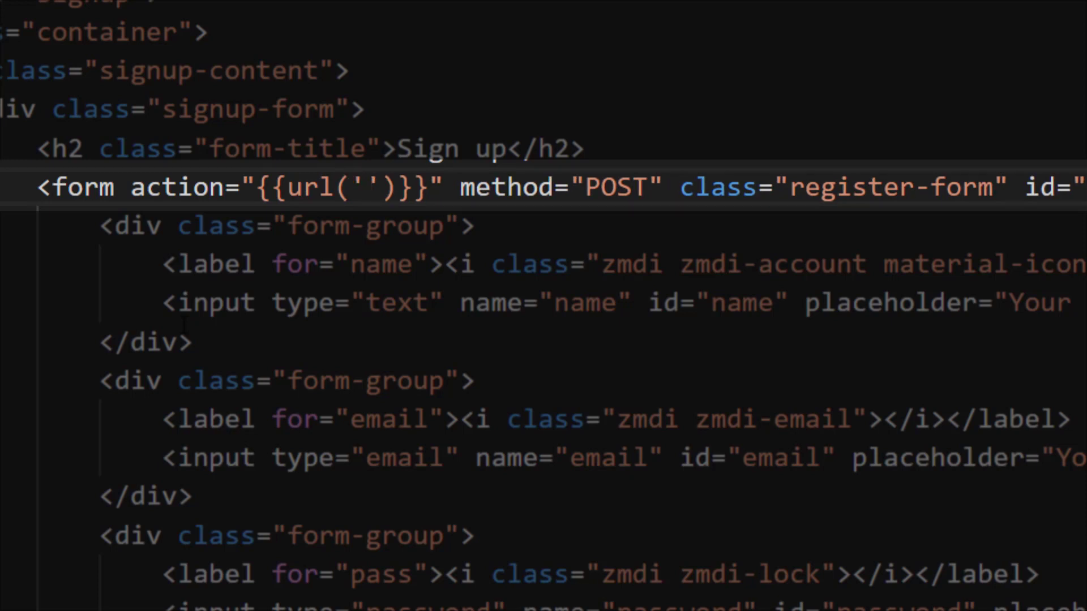
{"action": "type", "text": "/reg"}
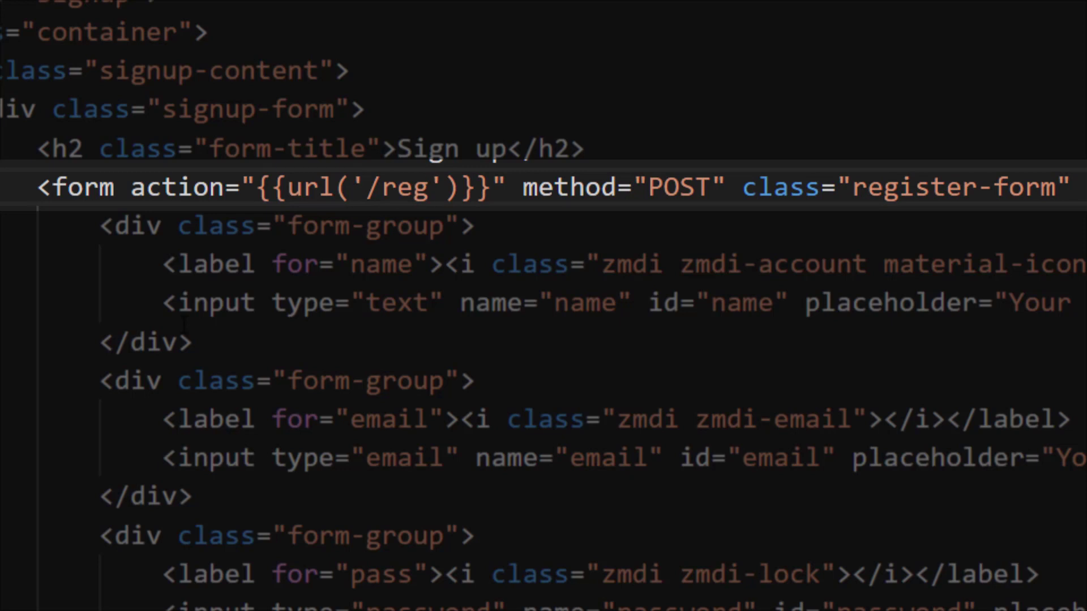
{"action": "type", "text": "ister"}
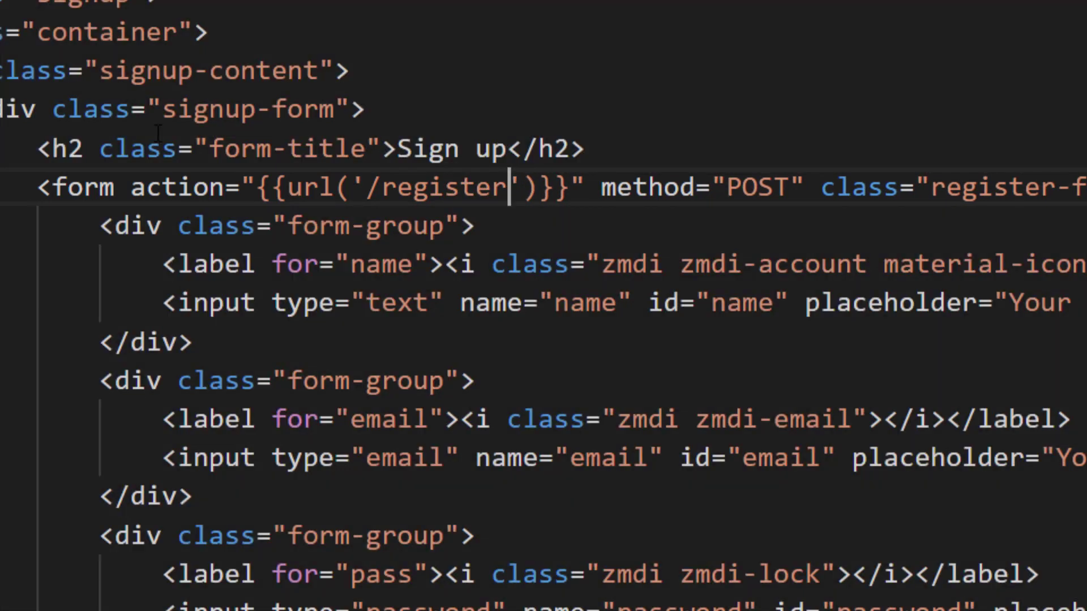
{"action": "double_click", "coordinate": [178, 187]}
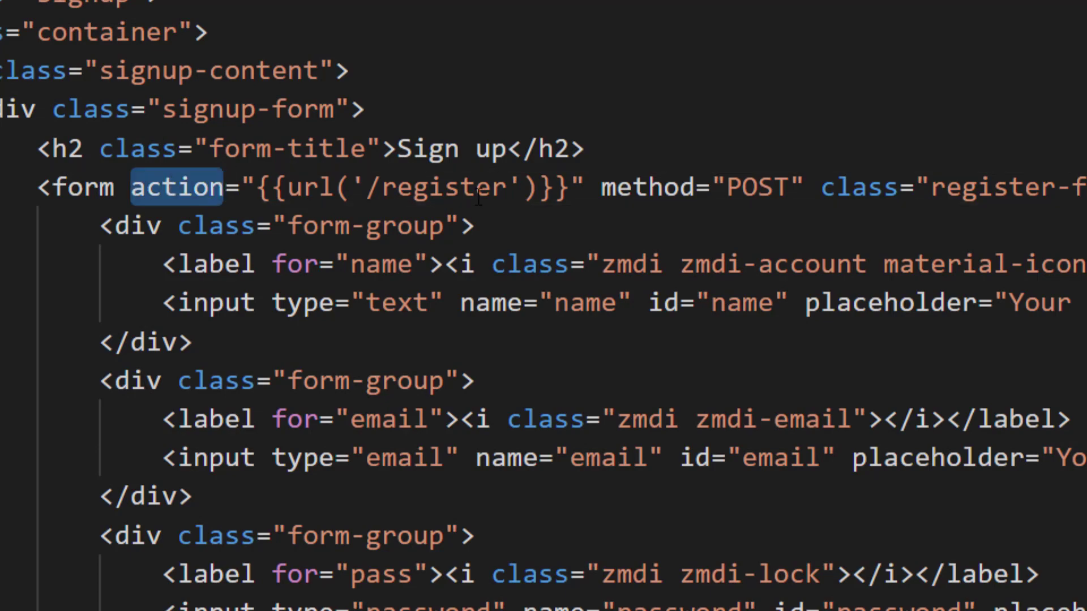
{"action": "double_click", "coordinate": [433, 187]}
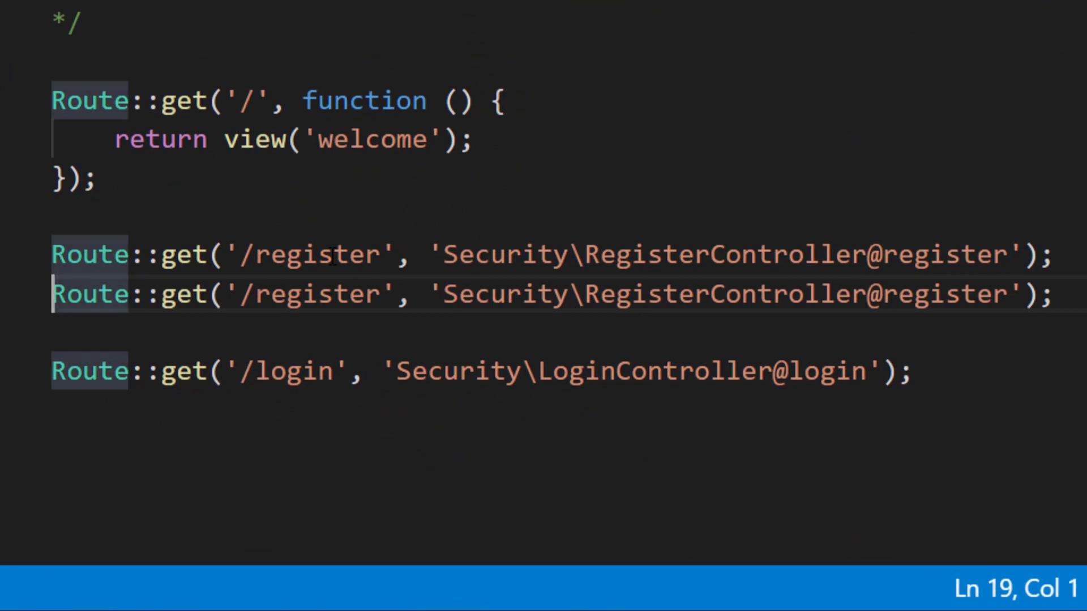
Step: Turn the duplicated route into POST /register using RegisterController@registerUser, then view RegisterController
{"action": "type", "text": "pos"}
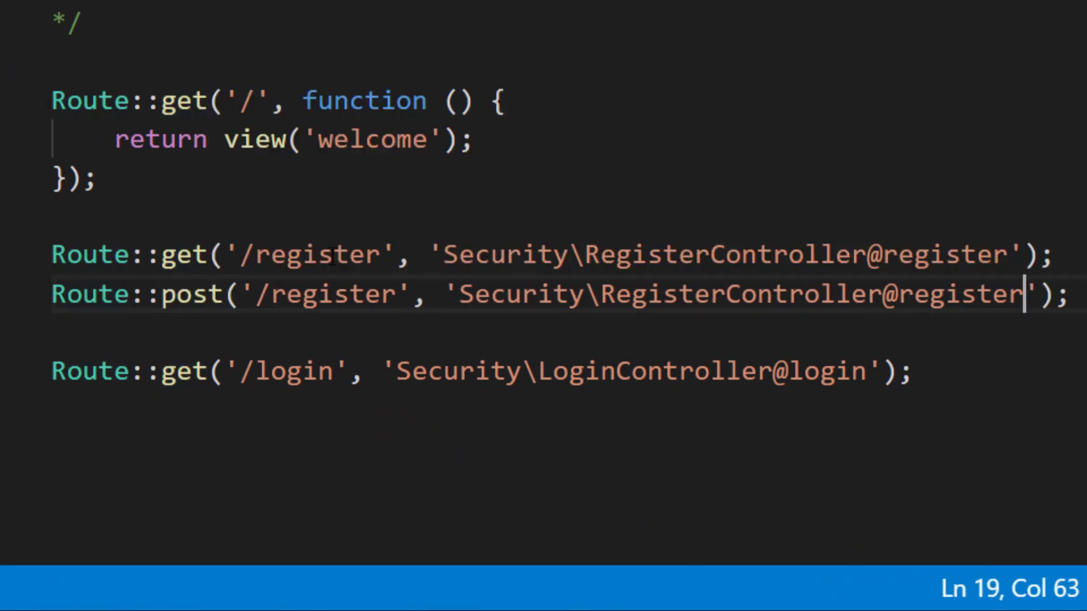
{"action": "key", "text": "BackSpace"}
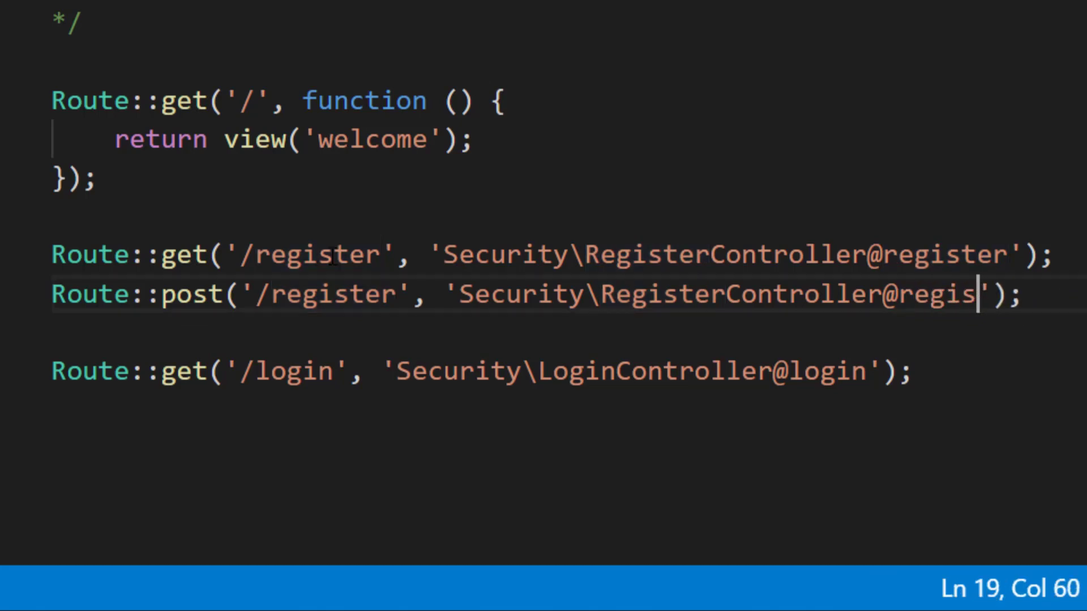
{"action": "type", "text": "User"}
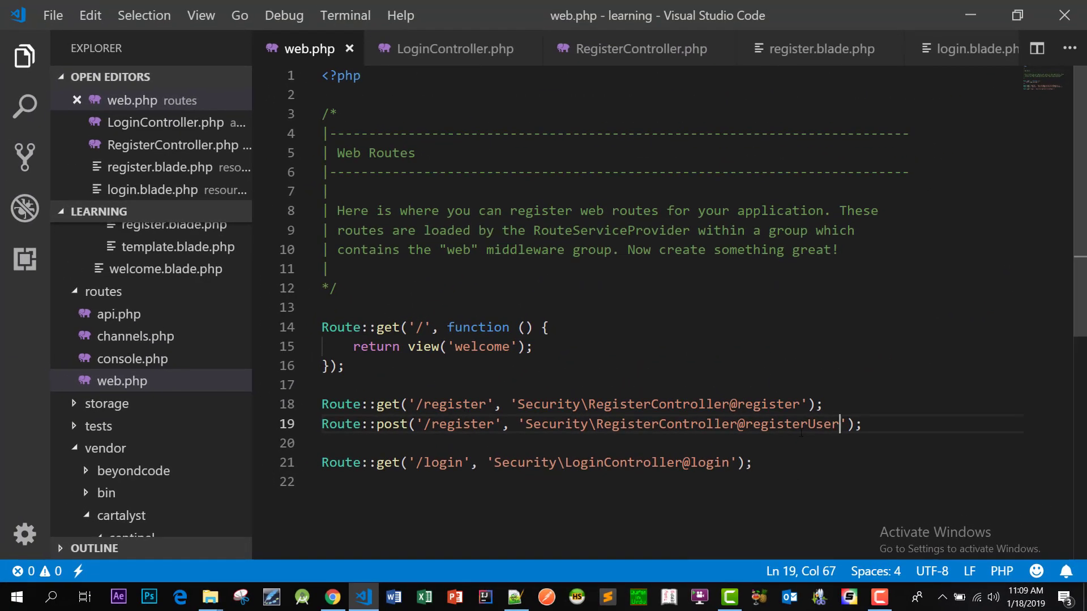
{"action": "double_click", "coordinate": [790, 424]}
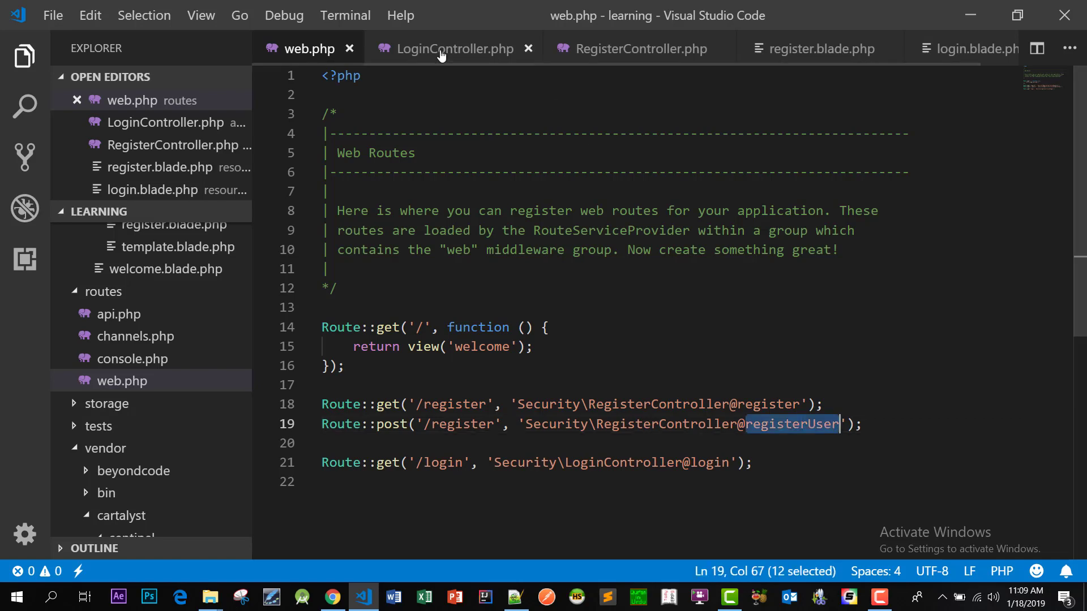
{"action": "left_click", "coordinate": [630, 49]}
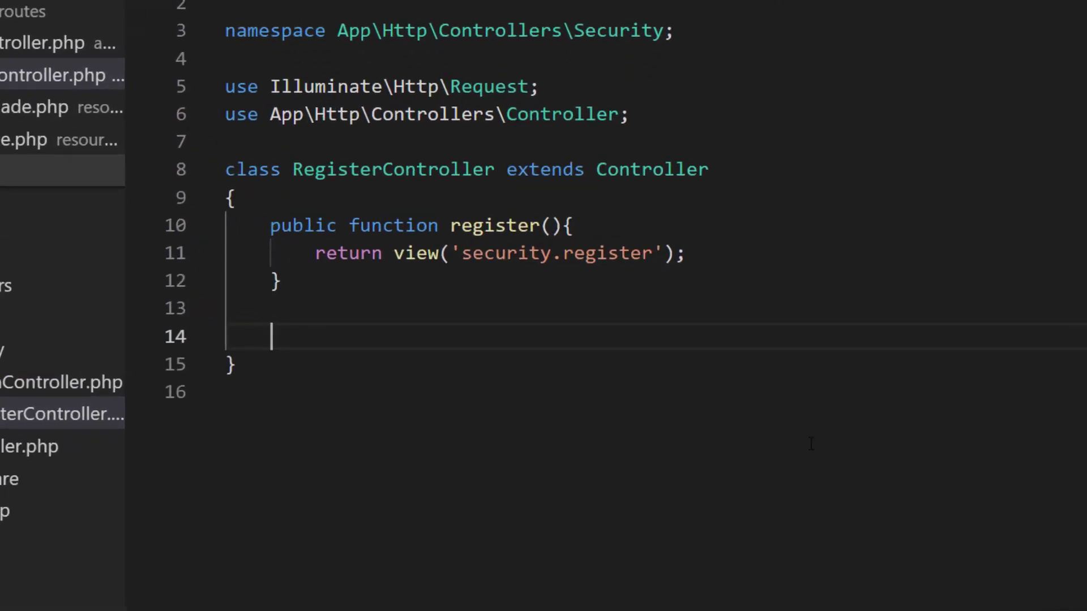
Step: Write a public registerUser(Request $request) method whose body calls dd($request)
{"action": "type", "text": "public function registerUser("}
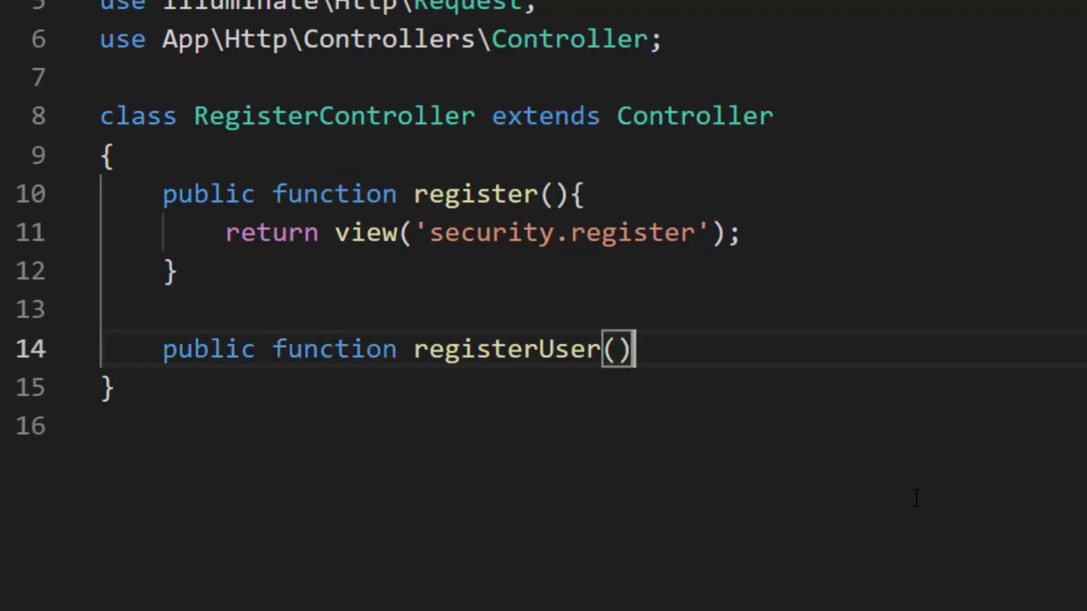
{"action": "type", "text": "{"}
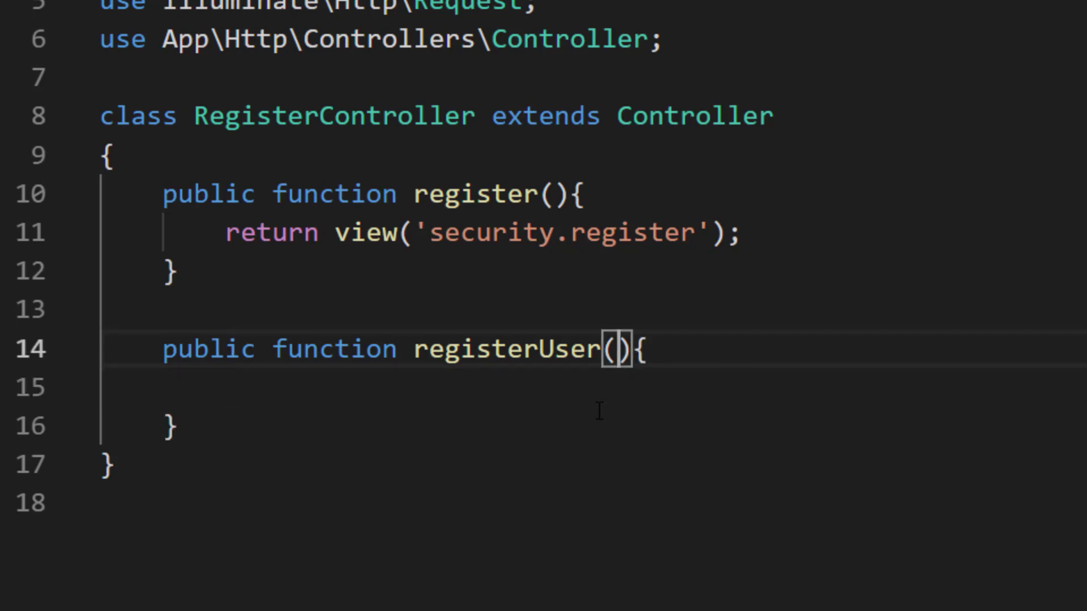
{"action": "type", "text": "Request"}
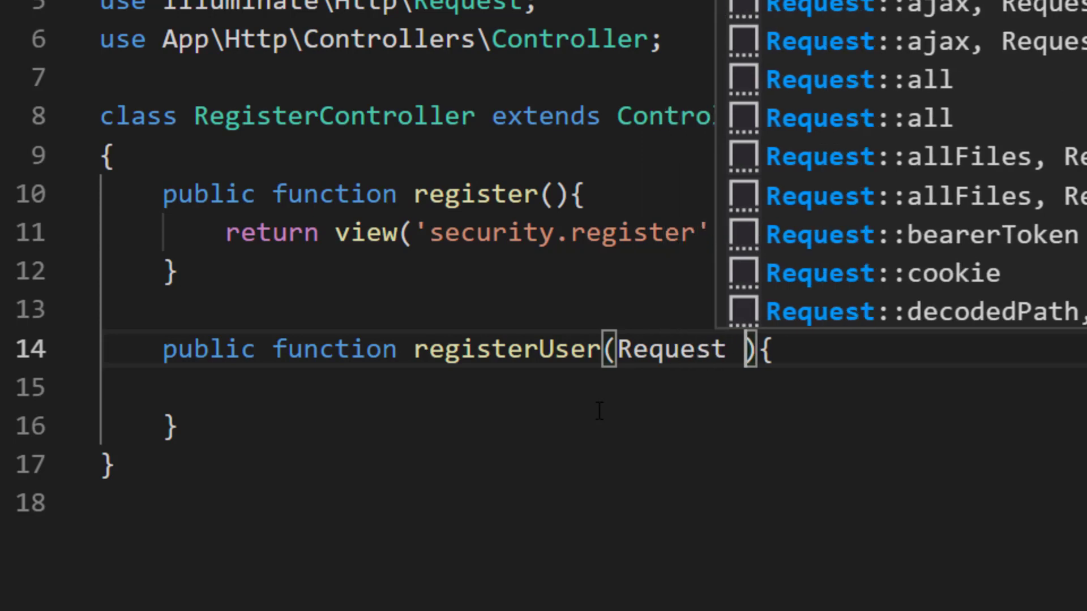
{"action": "type", "text": "$reques"}
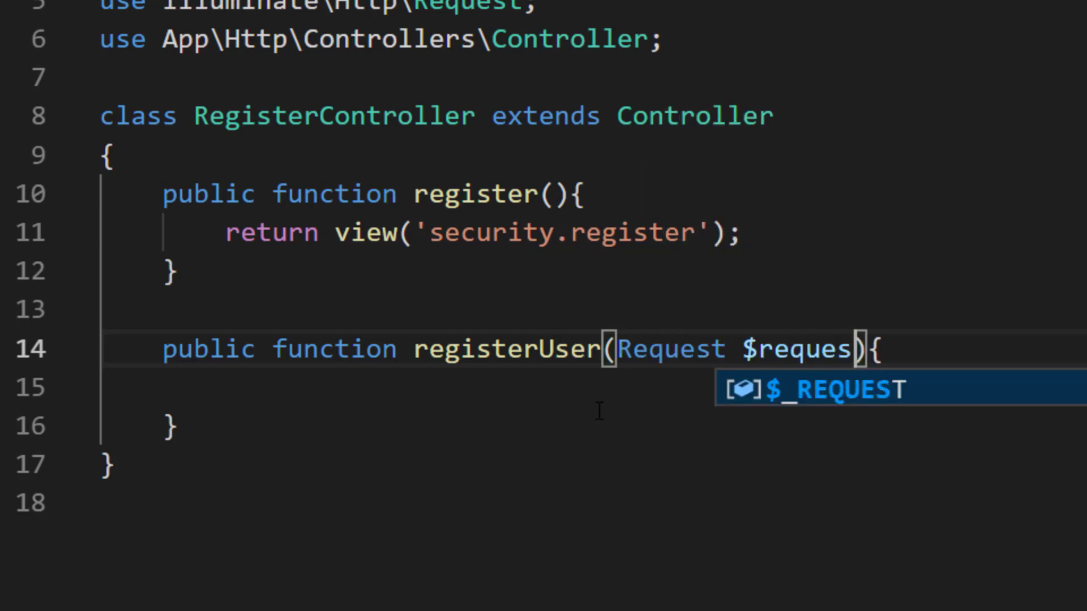
{"action": "type", "text": "t"}
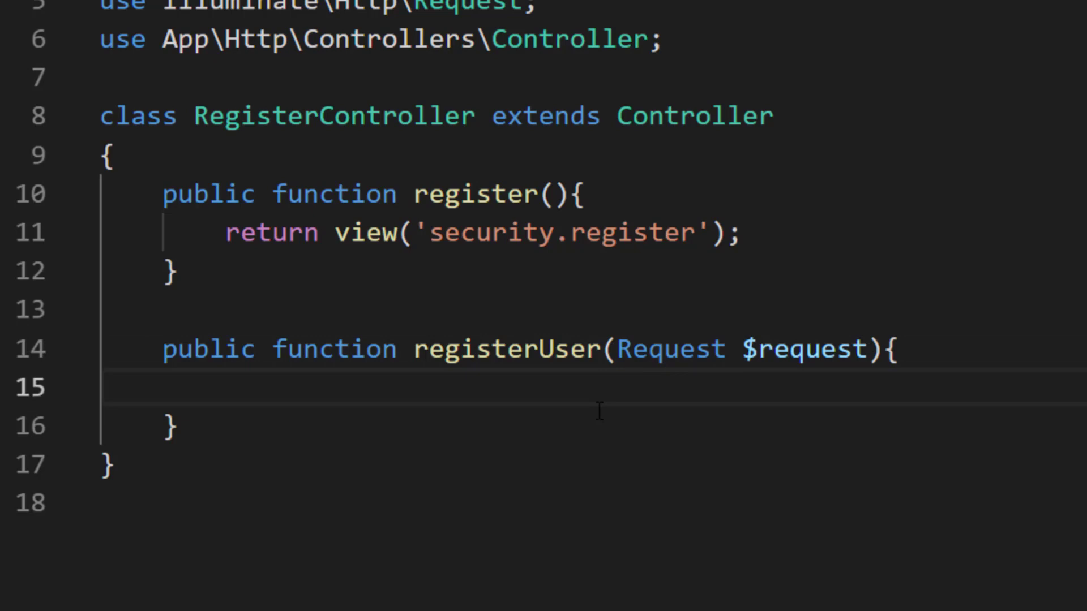
{"action": "type", "text": "dd()"}
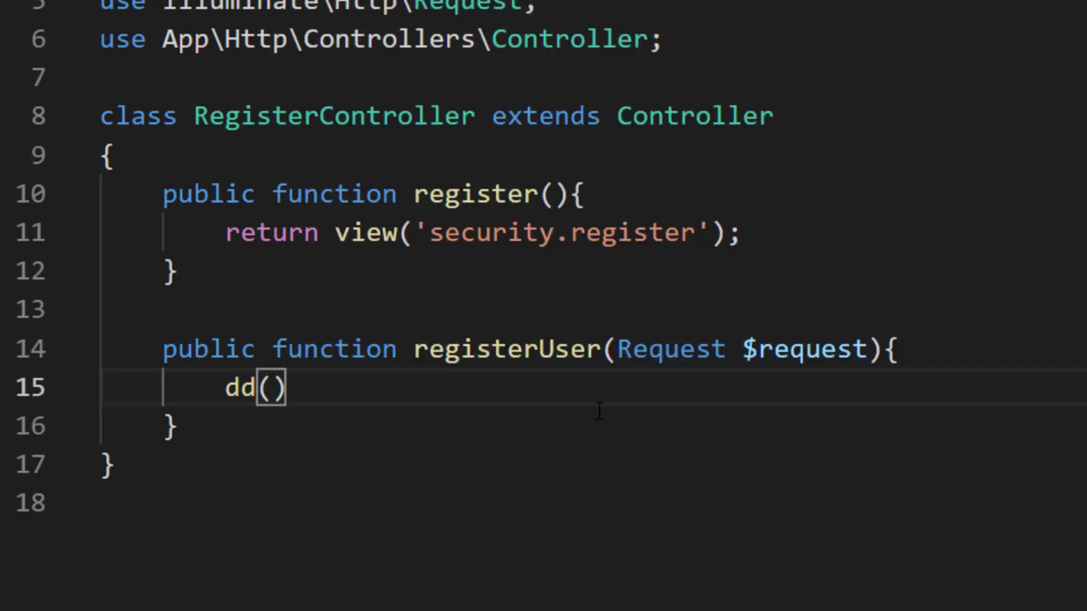
{"action": "type", "text": "$request"}
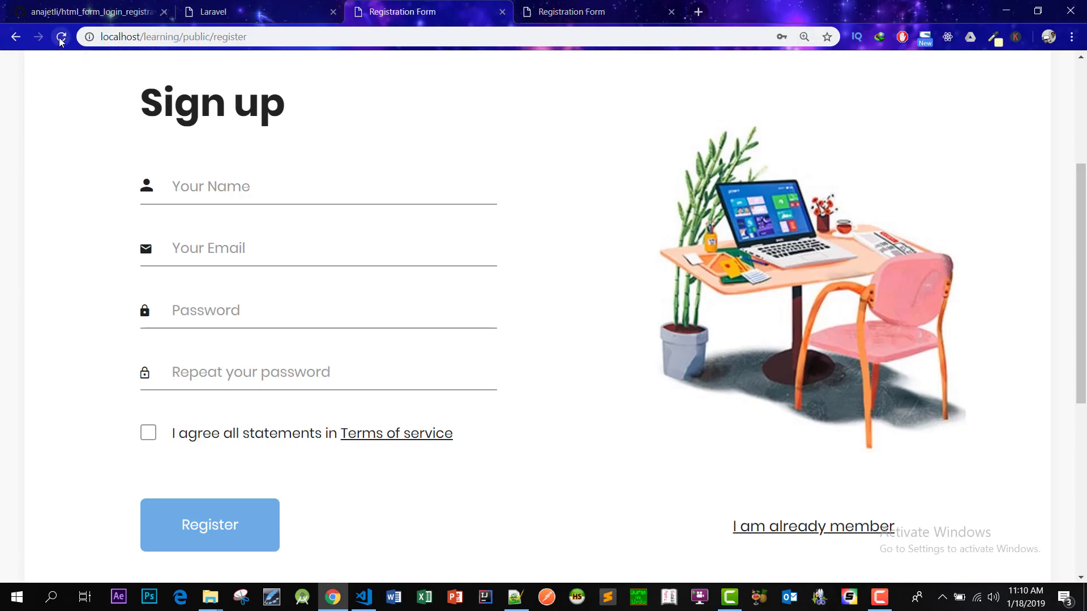
Step: Reload /register, fill name, email and both passwords via autofill, and submit
{"action": "left_click", "coordinate": [60, 37]}
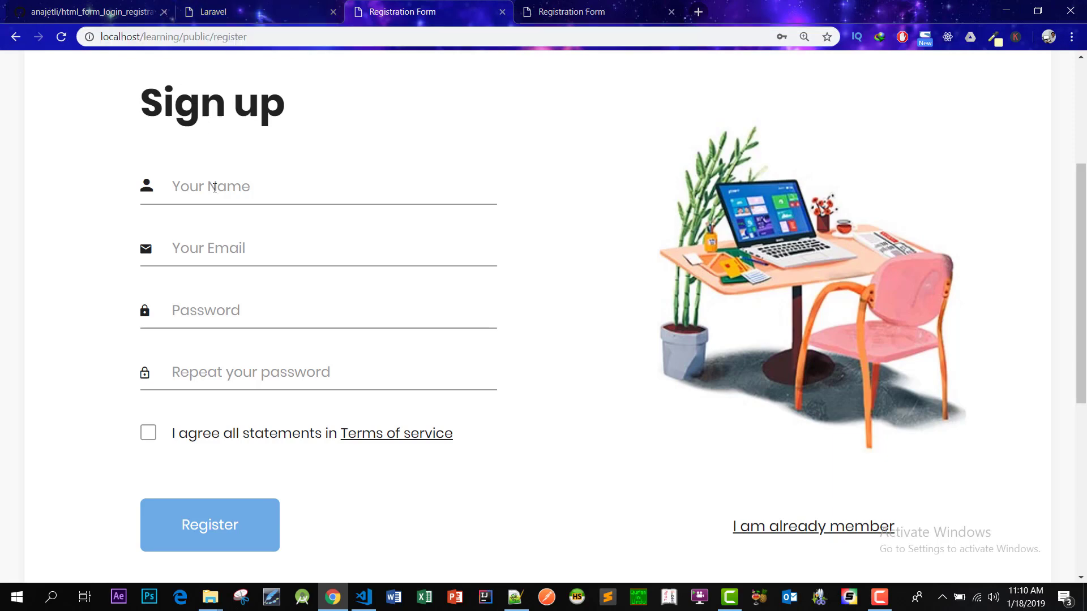
{"action": "type", "text": "A"}
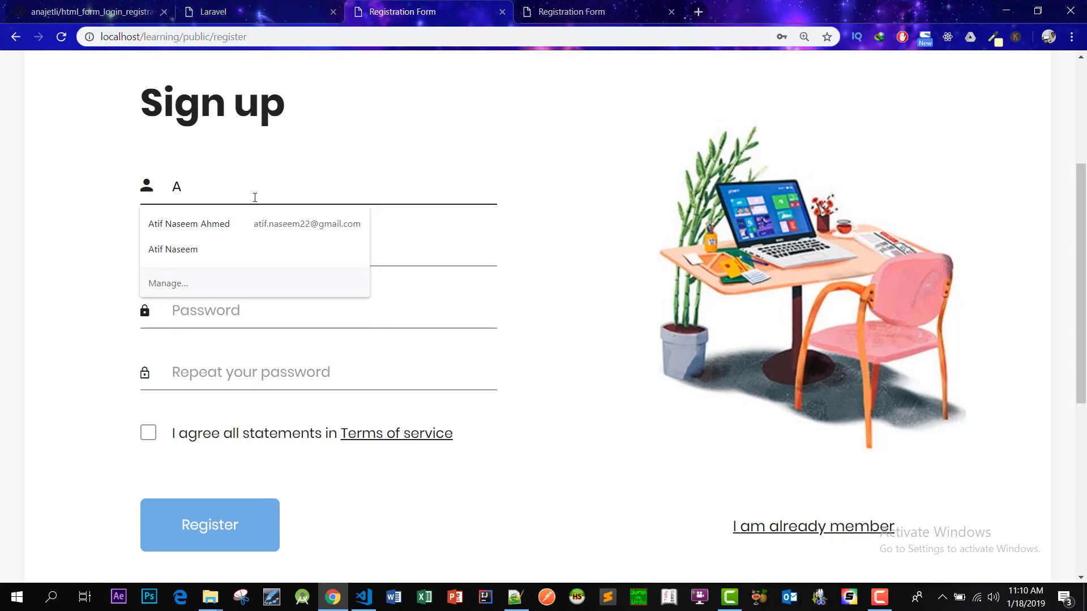
{"action": "left_click", "coordinate": [173, 249]}
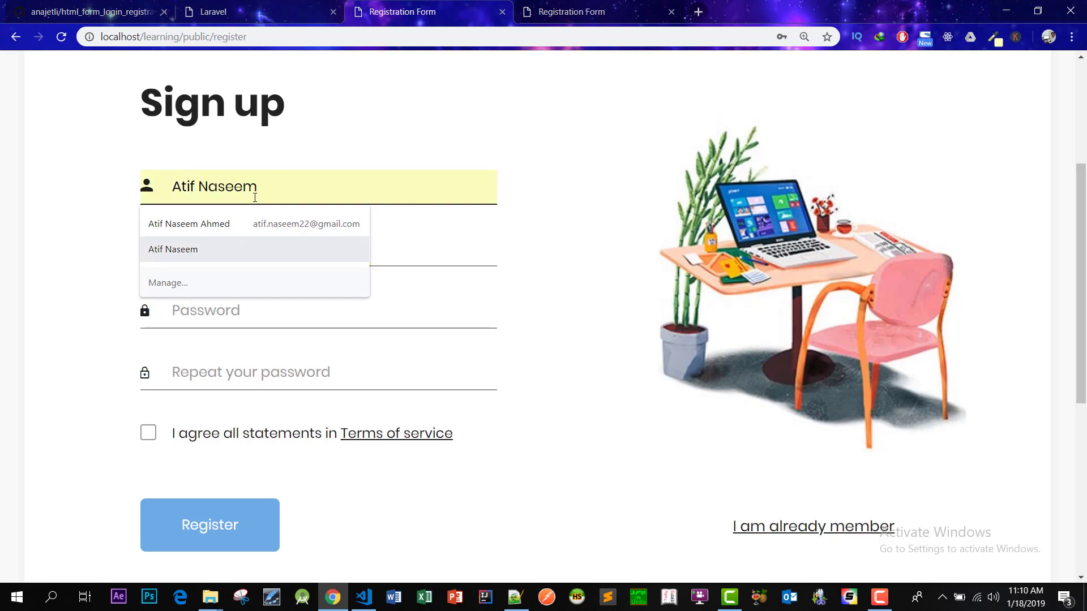
{"action": "type", "text": "atif.n"}
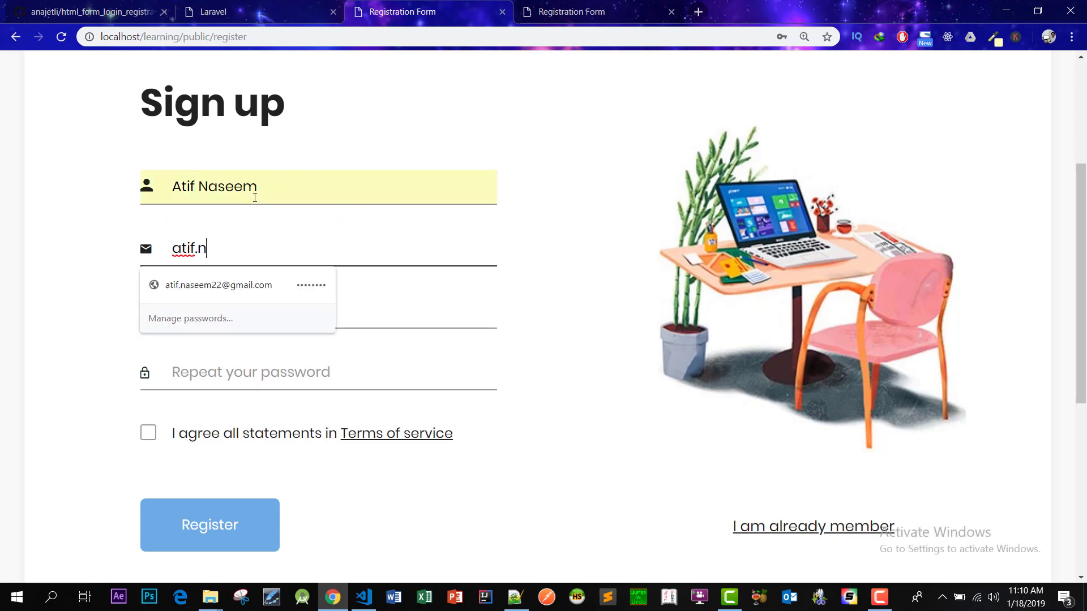
{"action": "left_click", "coordinate": [217, 285]}
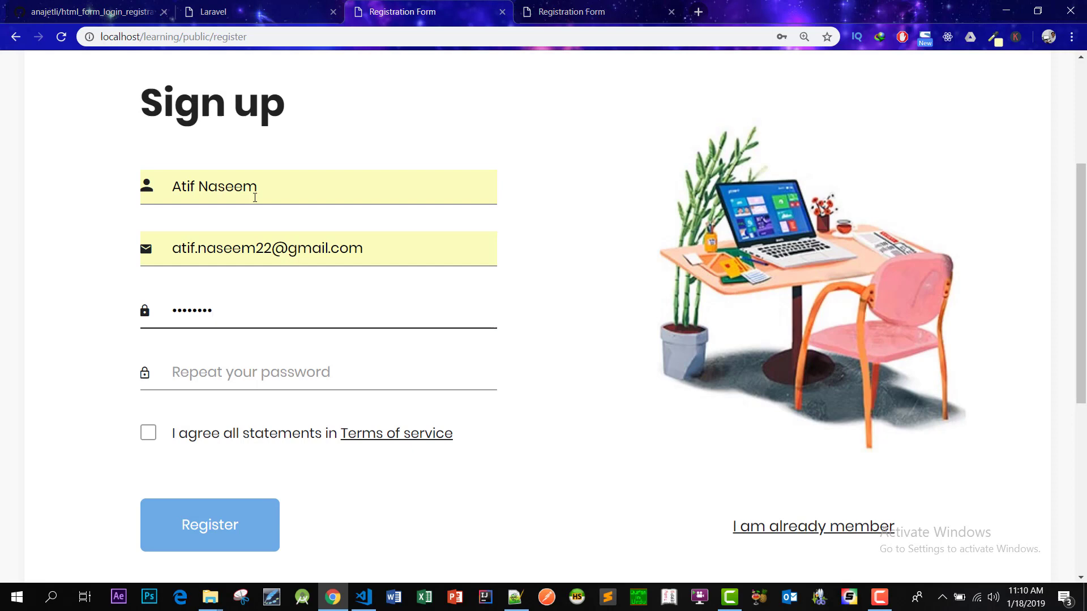
{"action": "type", "text": "••••"}
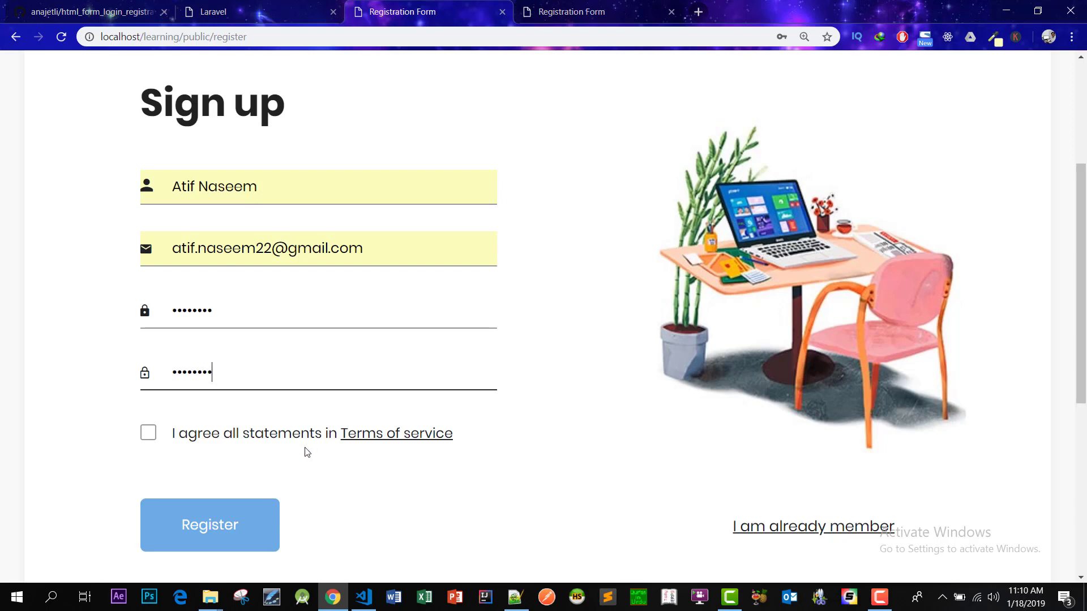
{"action": "mouse_move", "coordinate": [210, 524]}
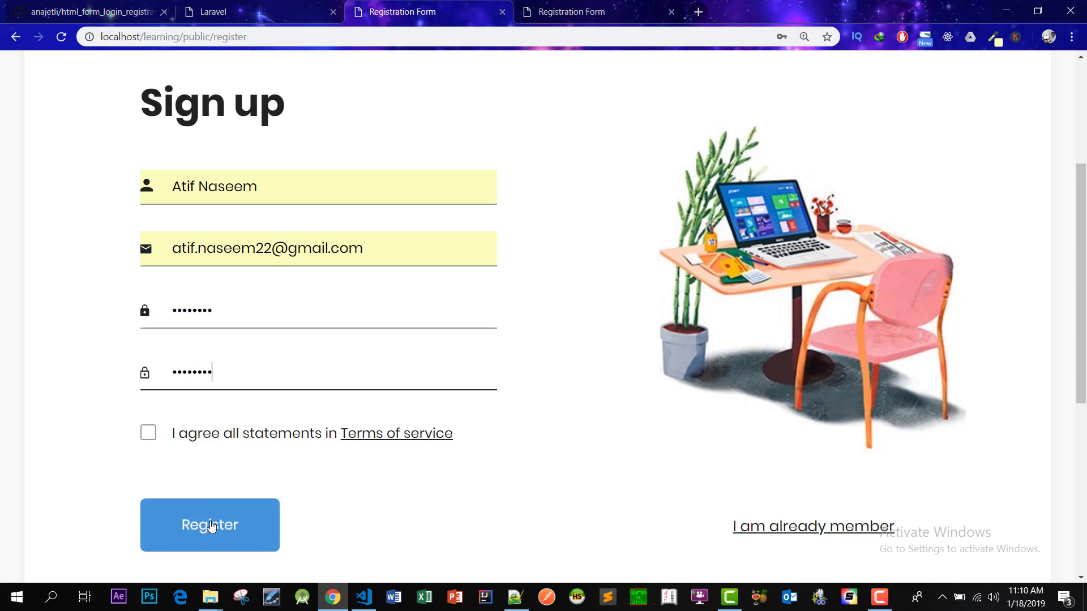
{"action": "left_click", "coordinate": [210, 524]}
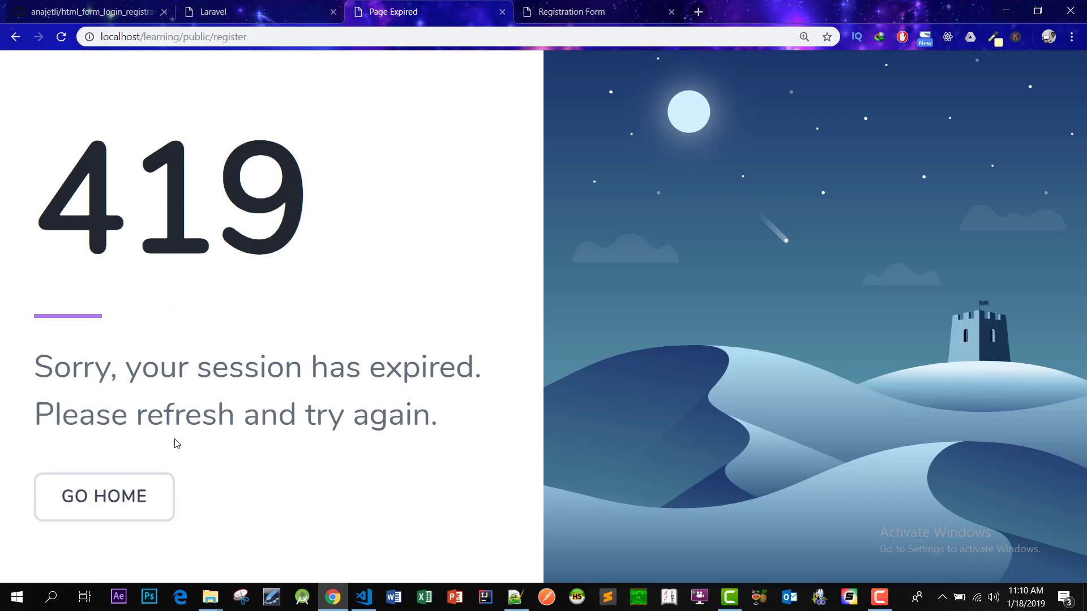
{"action": "left_click_drag", "start_coordinate": [33, 367], "coordinate": [369, 368]}
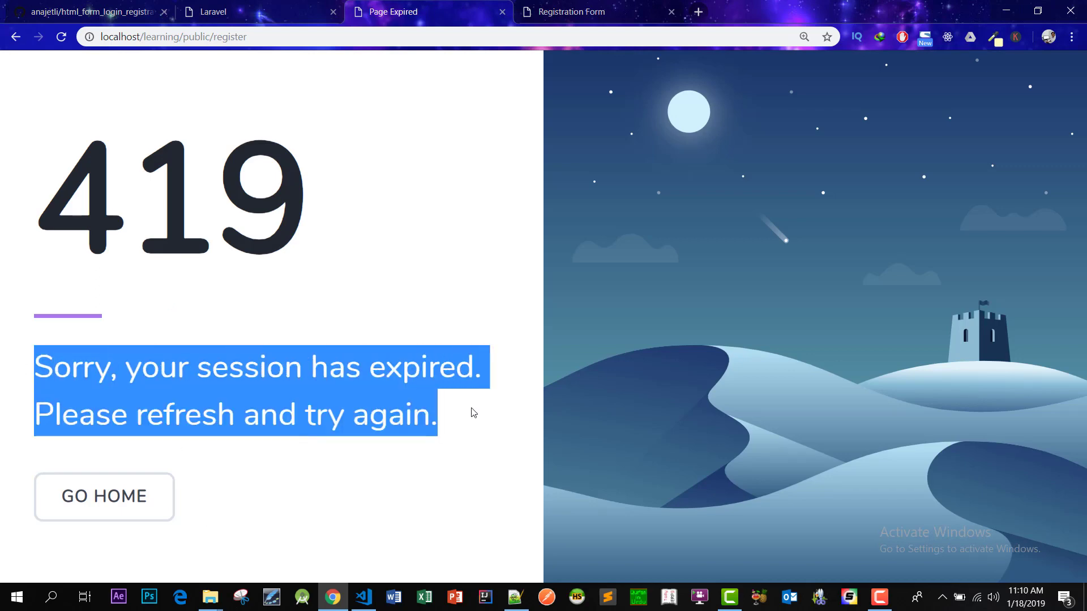
{"action": "left_click", "coordinate": [364, 596]}
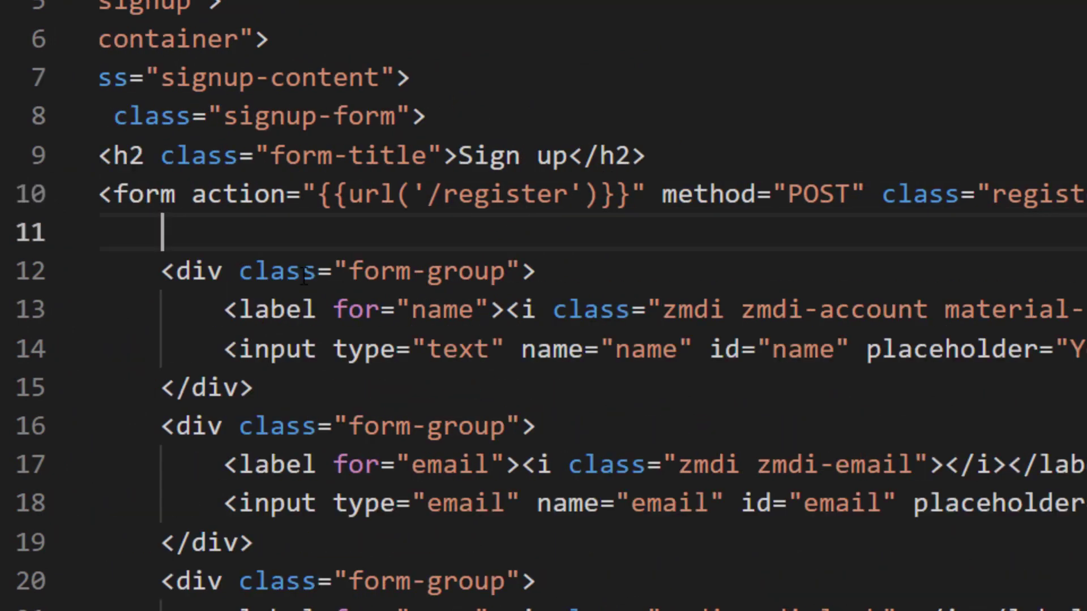
Step: Insert {{ csrf_field() }} after the form tag and save register.blade.php
{"action": "type", "text": "{{ csrf_field() }}"}
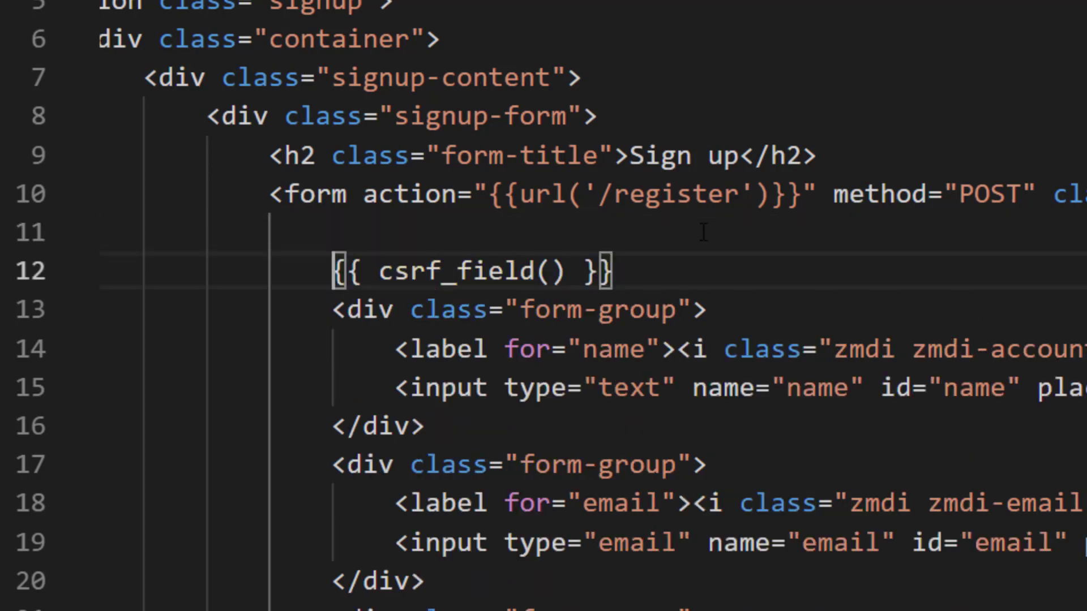
{"action": "key", "text": "enter"}
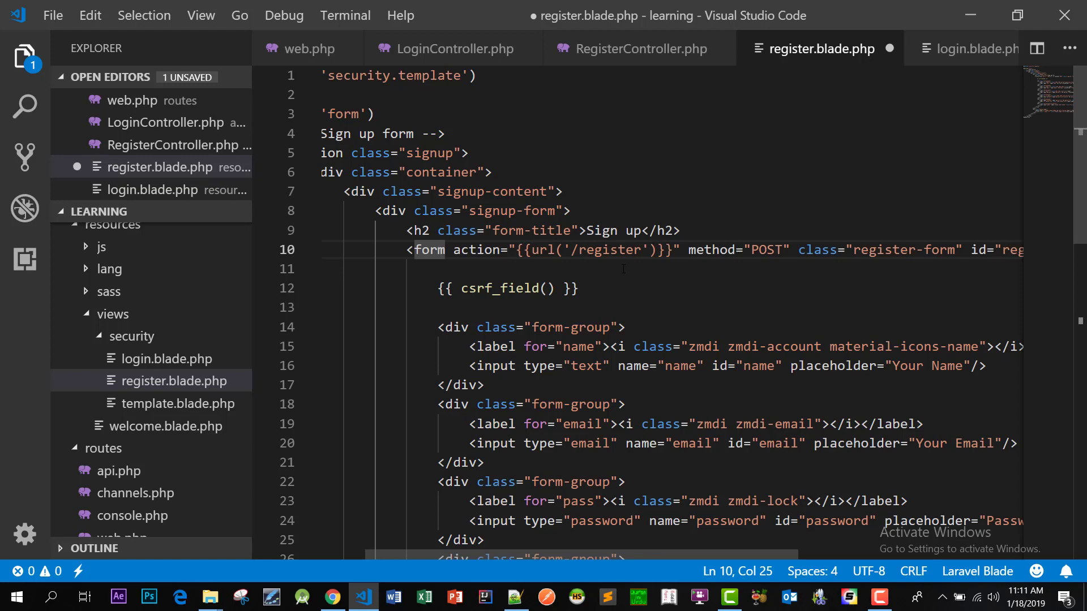
{"action": "key", "text": "ctrl+s"}
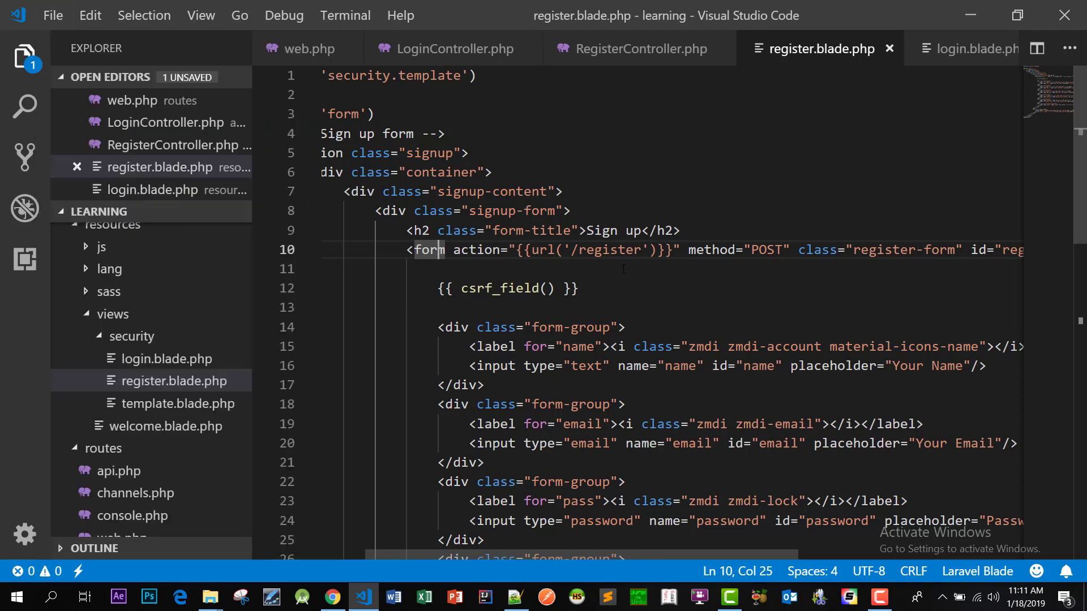
{"action": "left_click", "coordinate": [332, 596]}
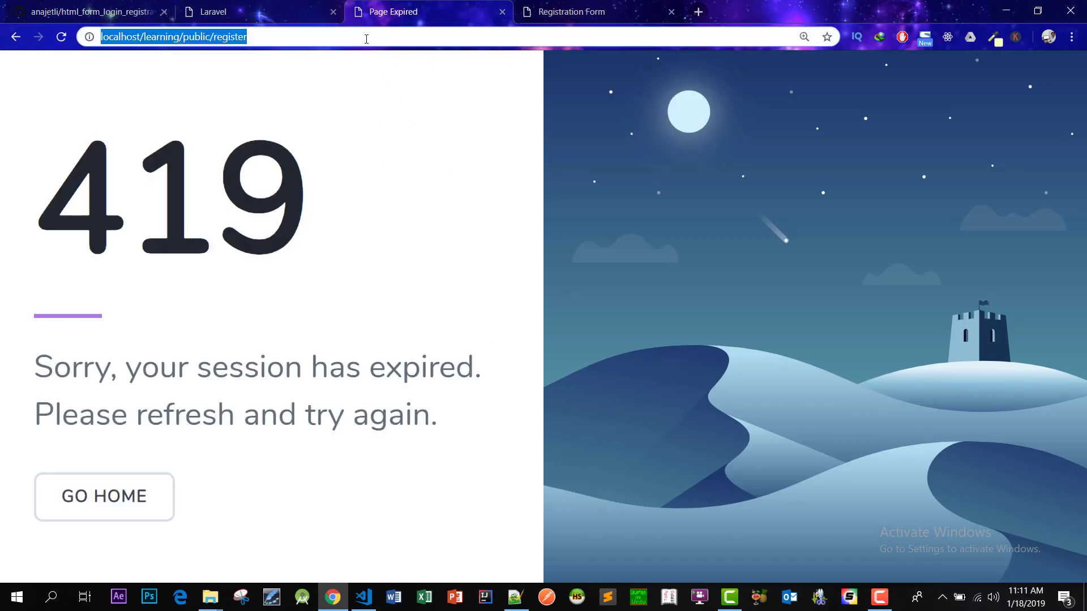
{"action": "left_click", "coordinate": [60, 37]}
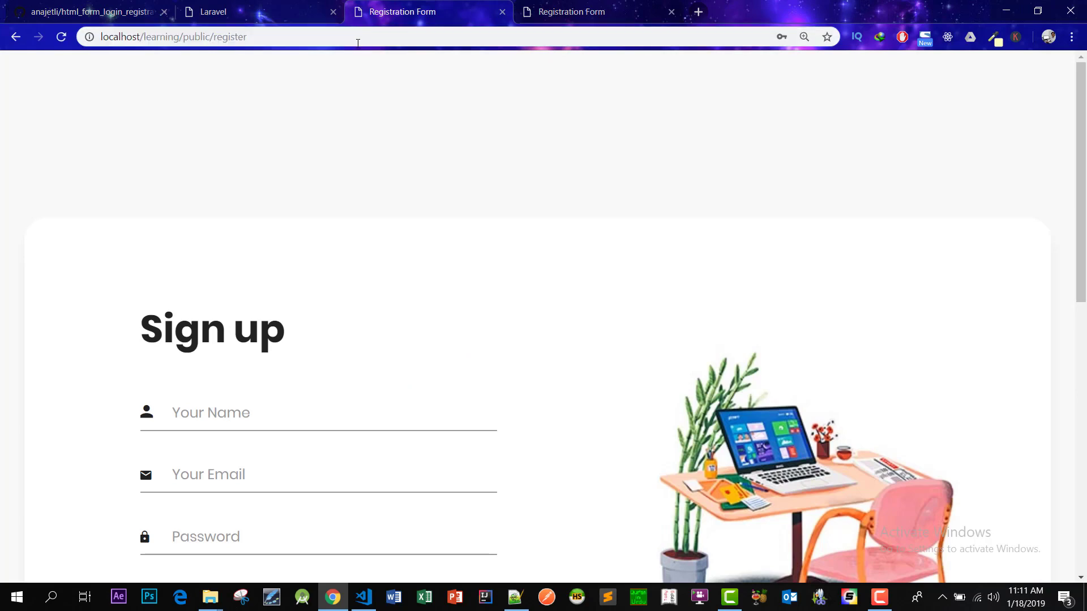
{"action": "type", "text": "Atif Naseem"}
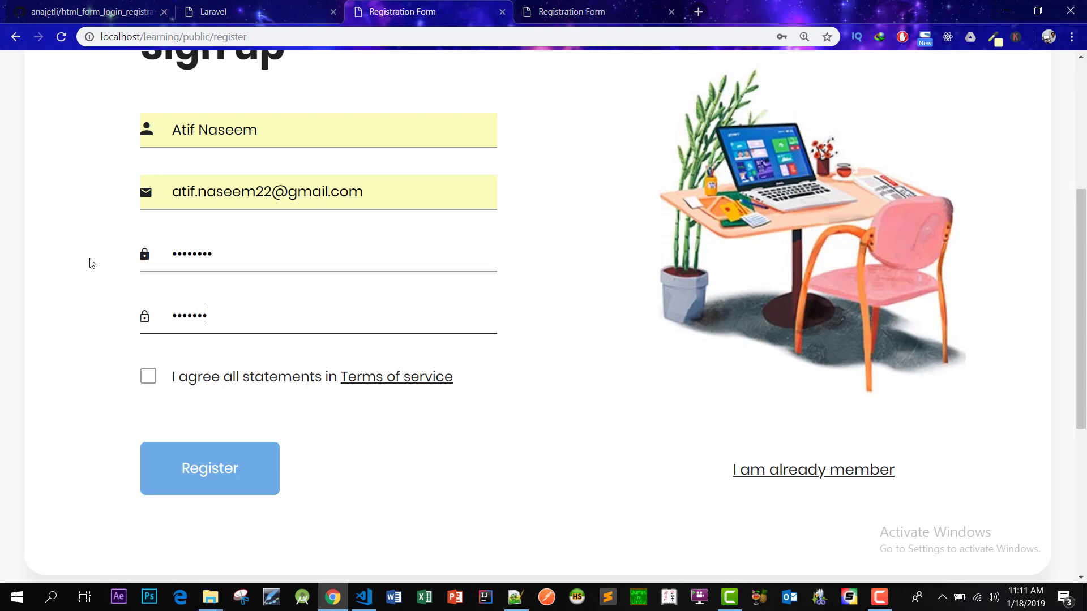
{"action": "left_click", "coordinate": [210, 469]}
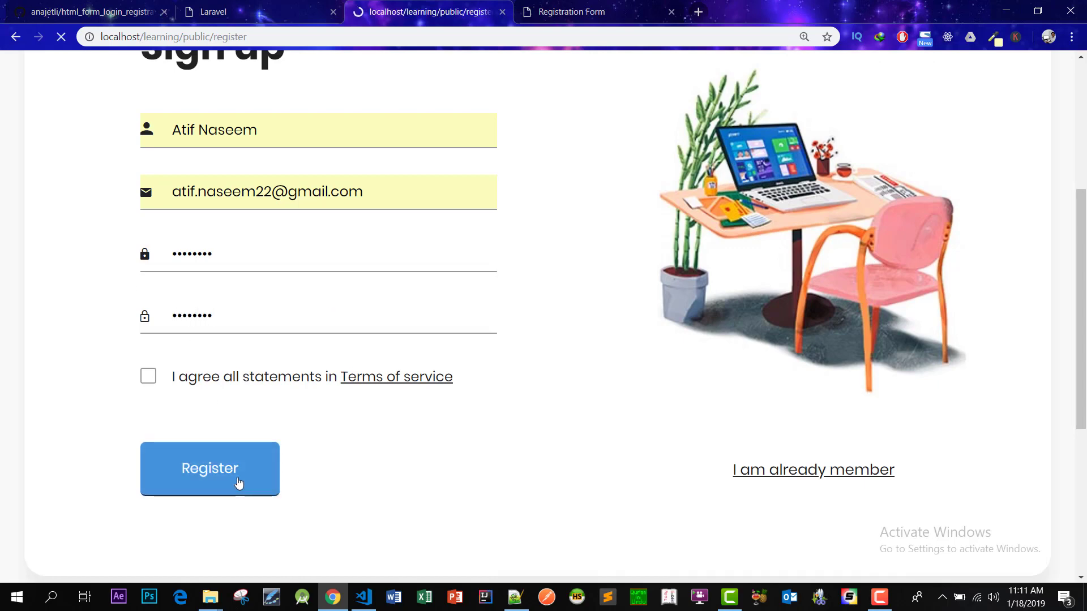
{"action": "left_click", "coordinate": [210, 469]}
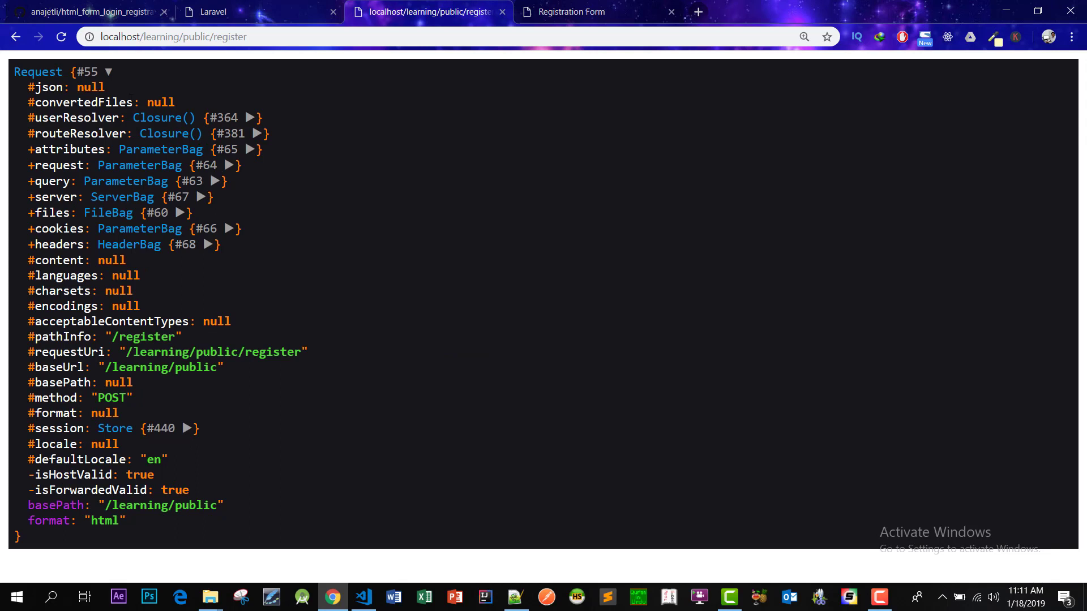
{"action": "mouse_move", "coordinate": [293, 211]}
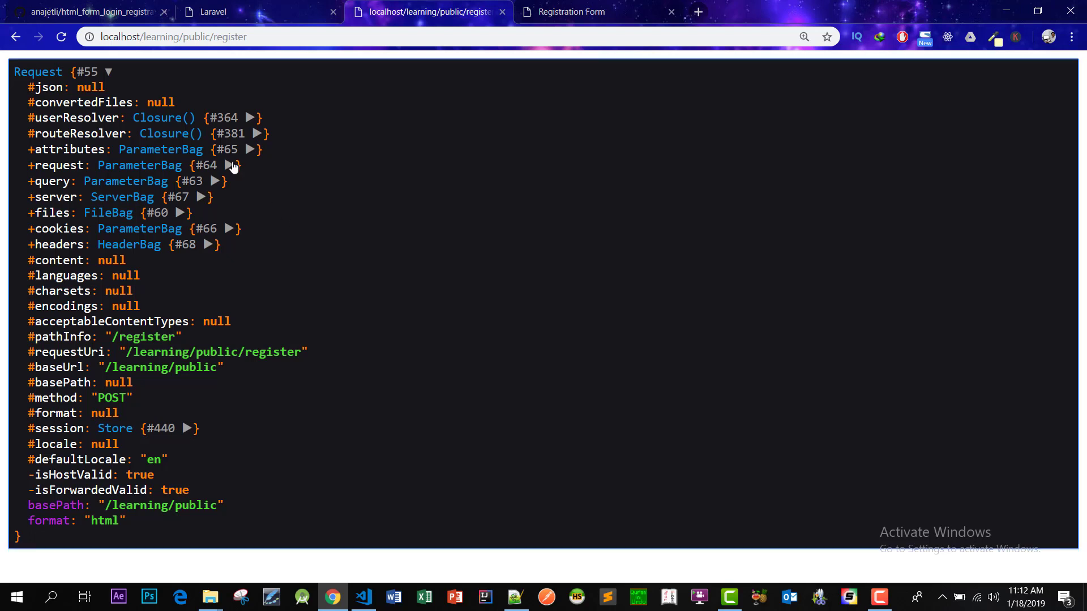
{"action": "mouse_move", "coordinate": [231, 167]}
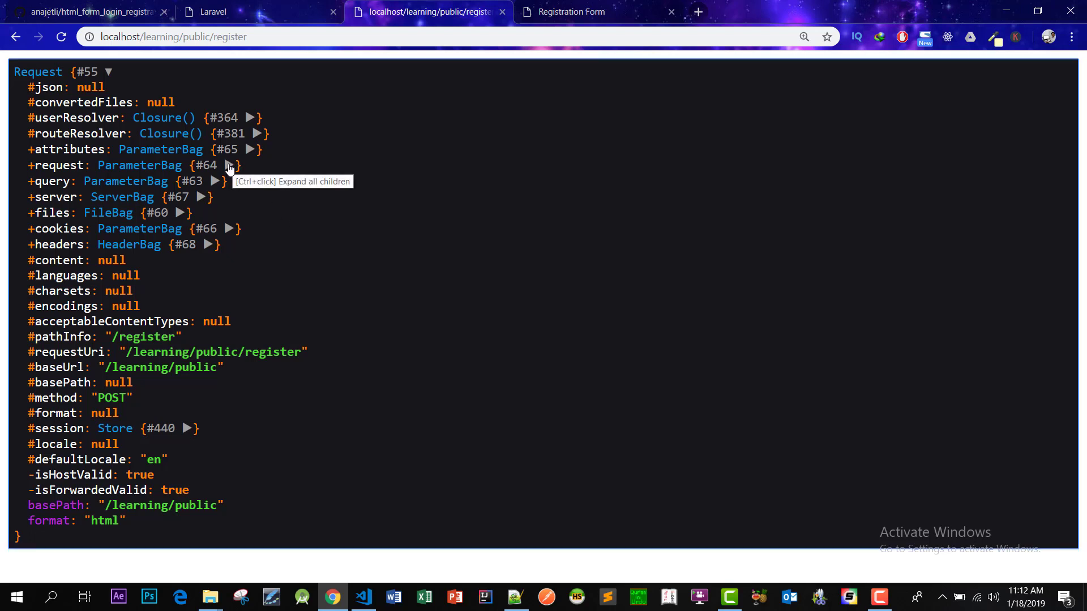
Step: Expand +request ParameterBag and #parameters array:6 to view token, name, email and passwords
{"action": "double_click", "coordinate": [61, 165]}
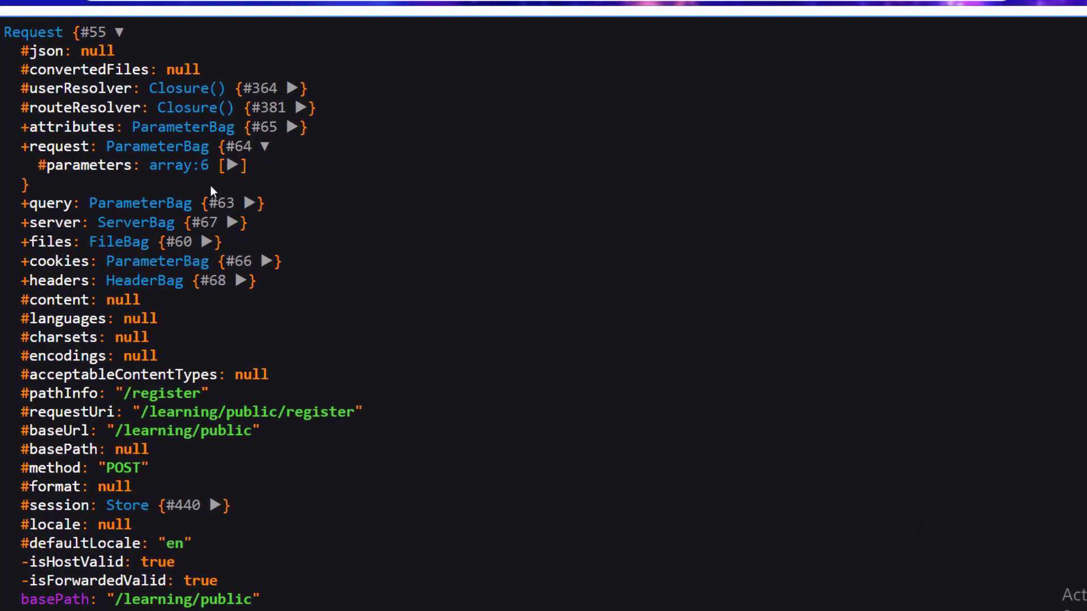
{"action": "left_click", "coordinate": [238, 165]}
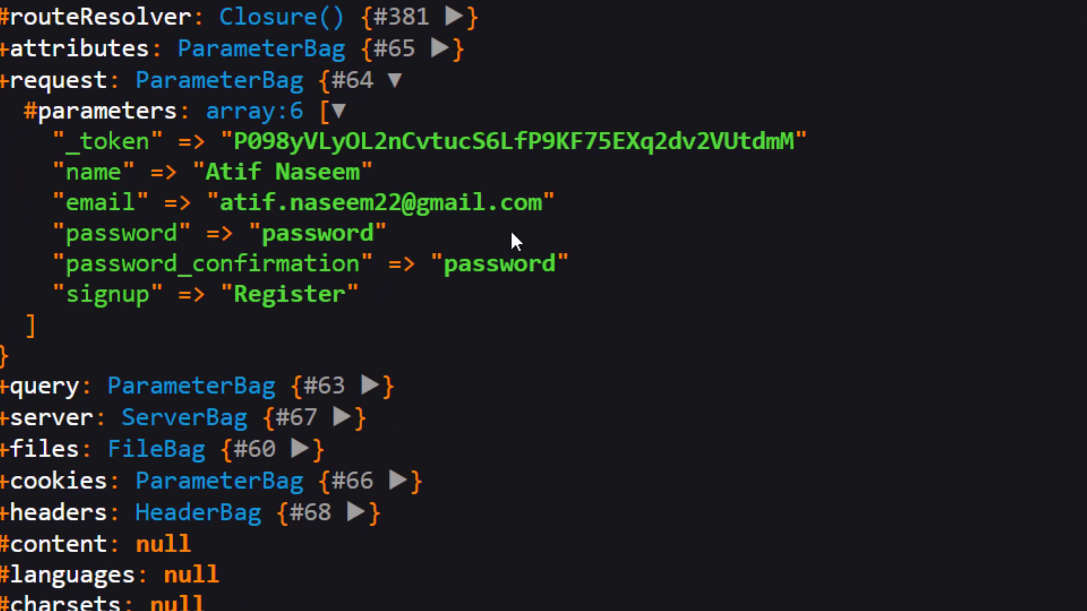
{"action": "mouse_move", "coordinate": [680, 283]}
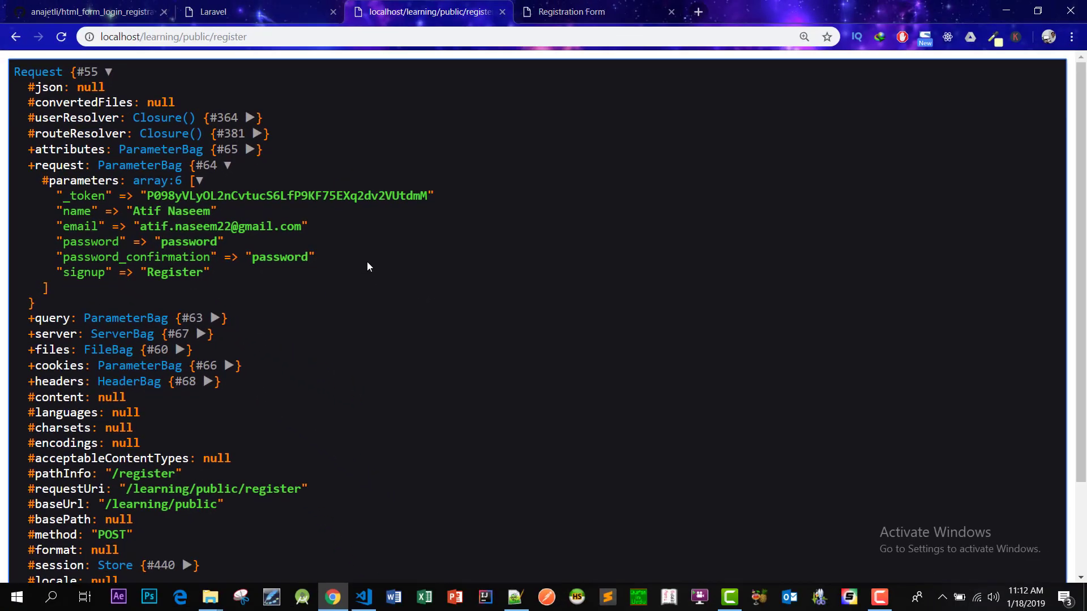
{"action": "left_click", "coordinate": [362, 602]}
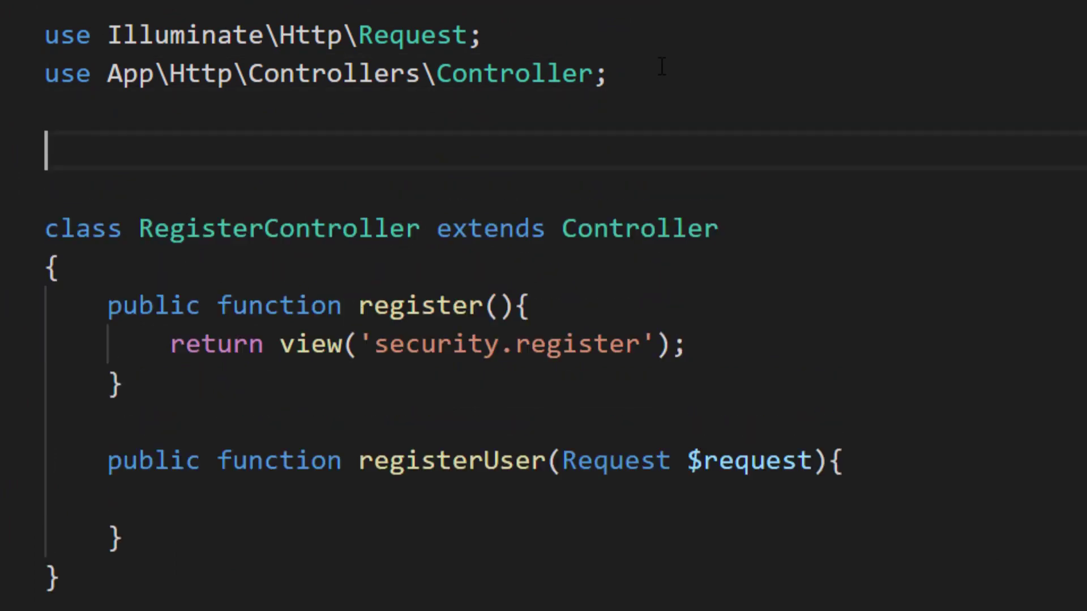
Step: Import Sentinel and set $user = Sentinel::registerAndActivate($request->all()) in registerUser
{"action": "type", "text": "use Sentinel;"}
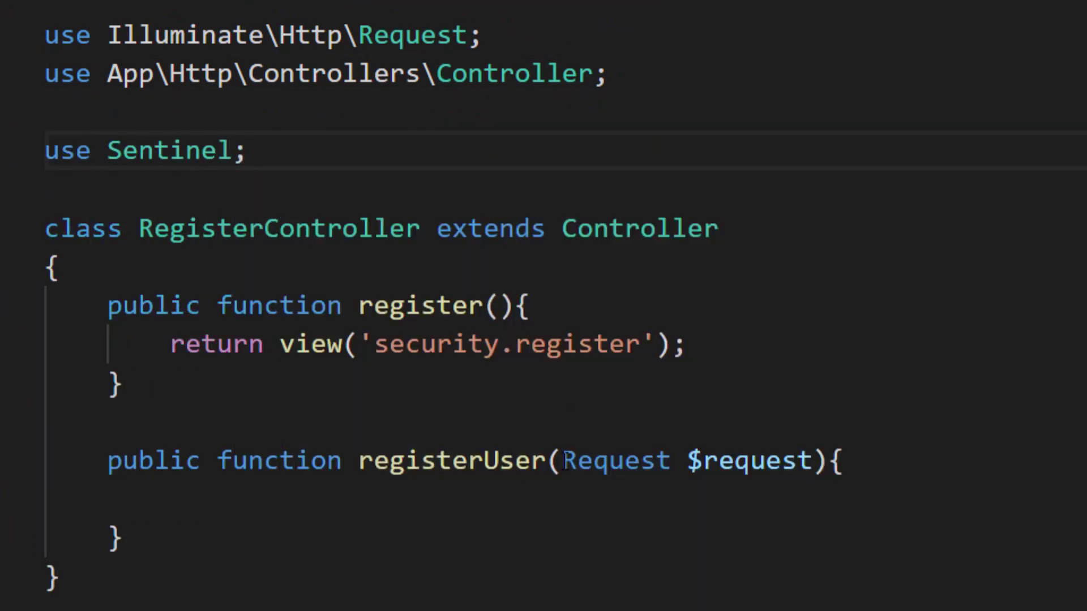
{"action": "type", "text": "$"}
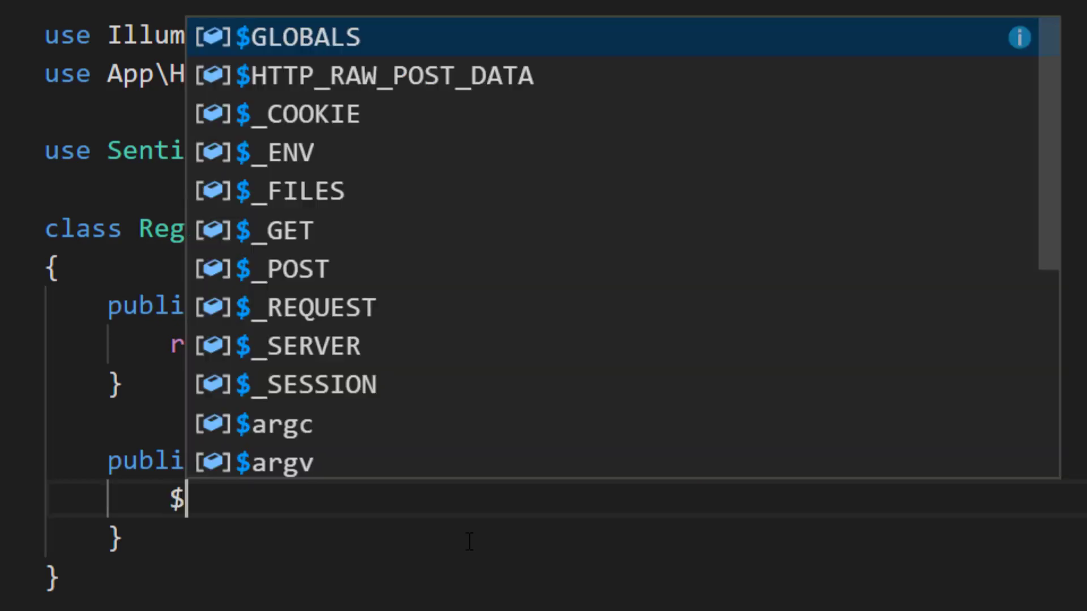
{"action": "type", "text": "user = Sentinel"}
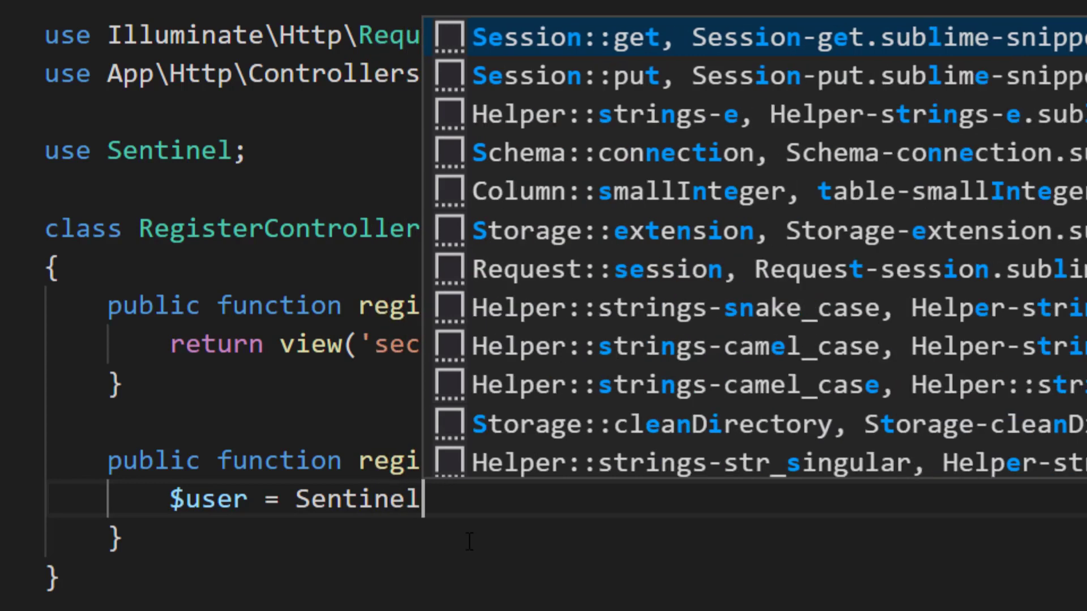
{"action": "type", "text": "::"}
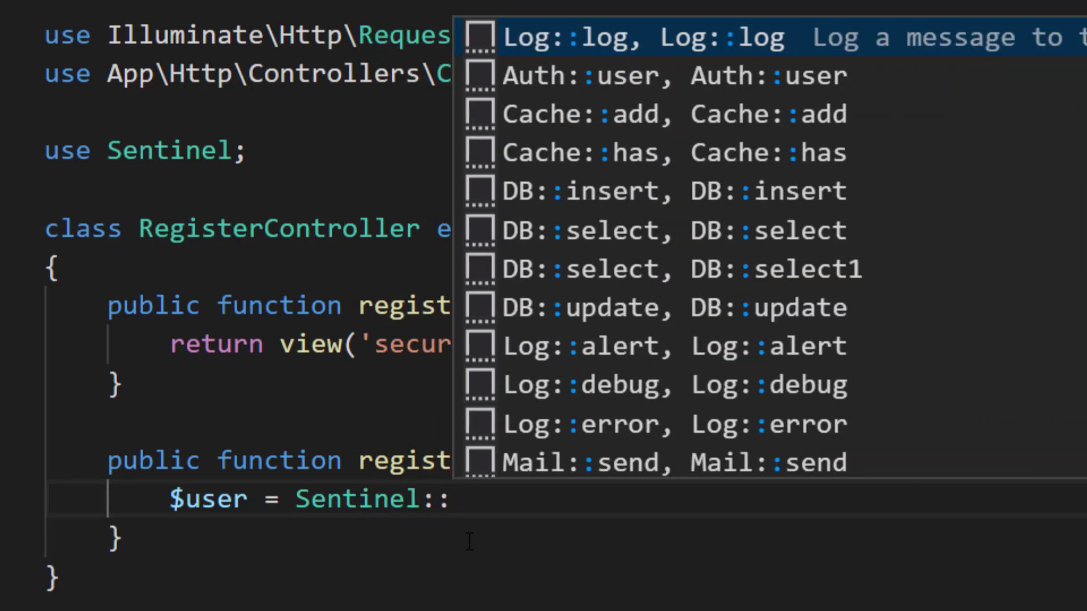
{"action": "type", "text": "registerAn"}
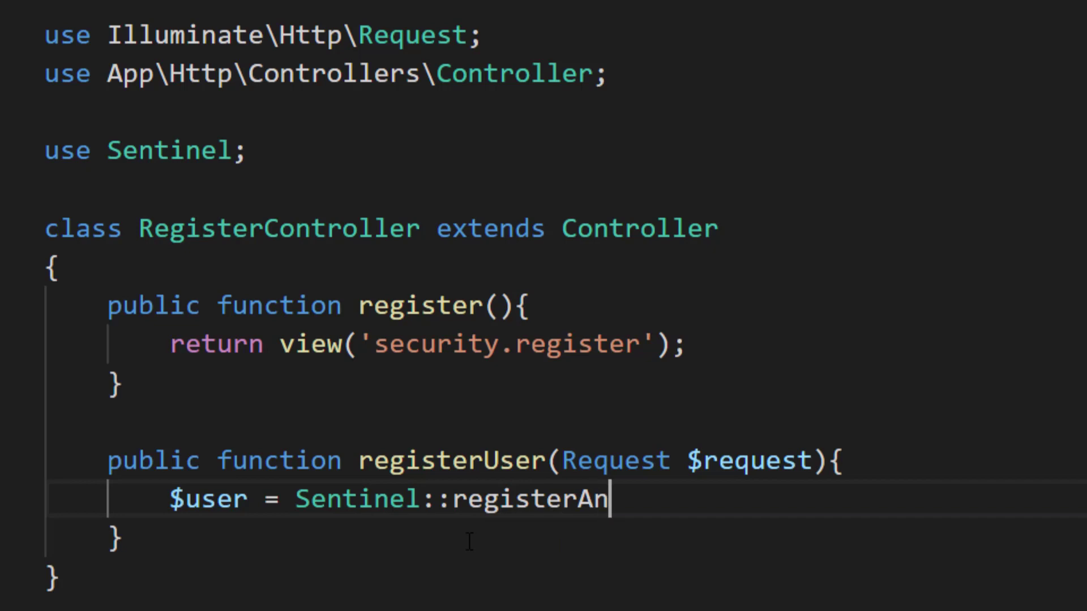
{"action": "type", "text": "dActivate"}
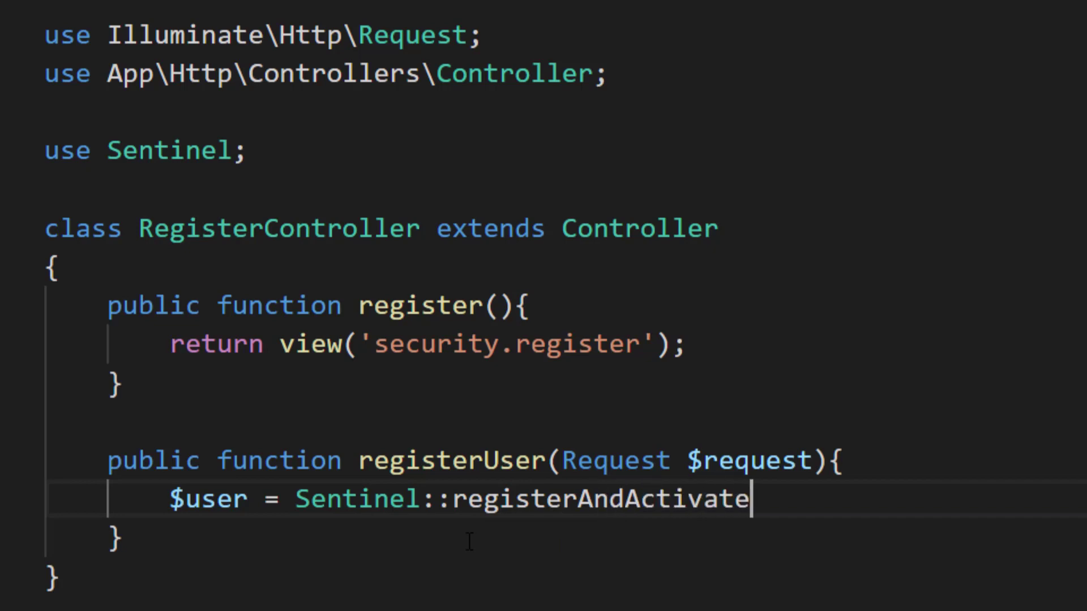
{"action": "type", "text": "($r"}
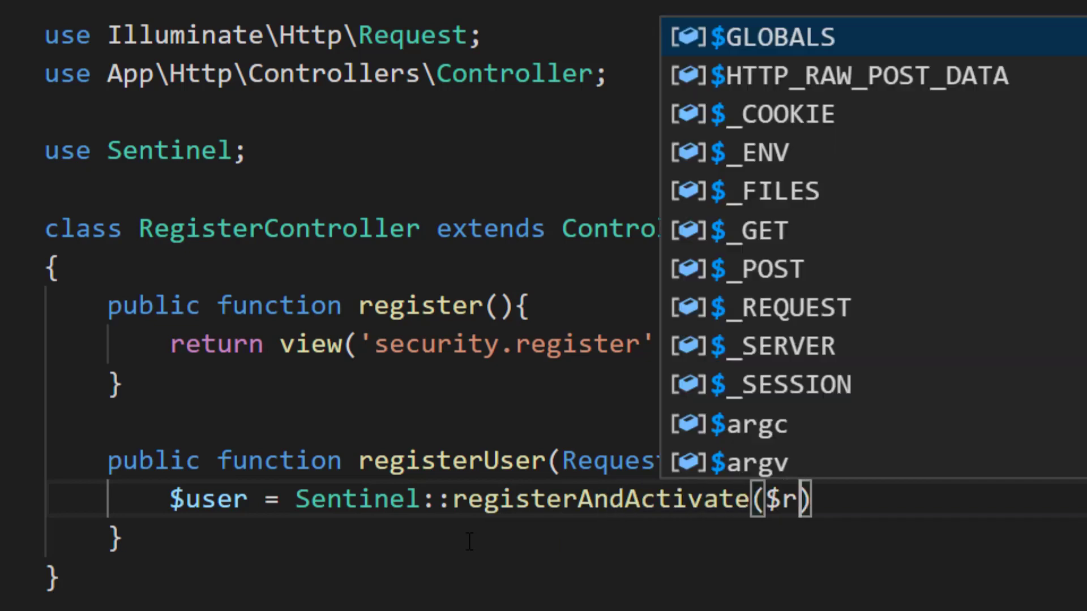
{"action": "type", "text": "equest-"}
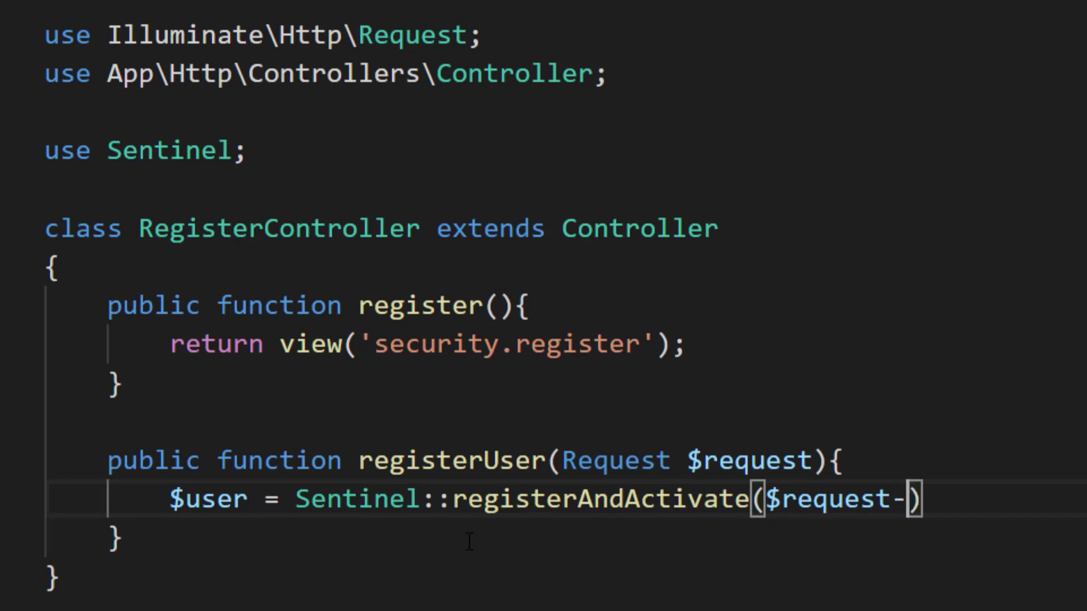
{"action": "type", "text": ">all()"}
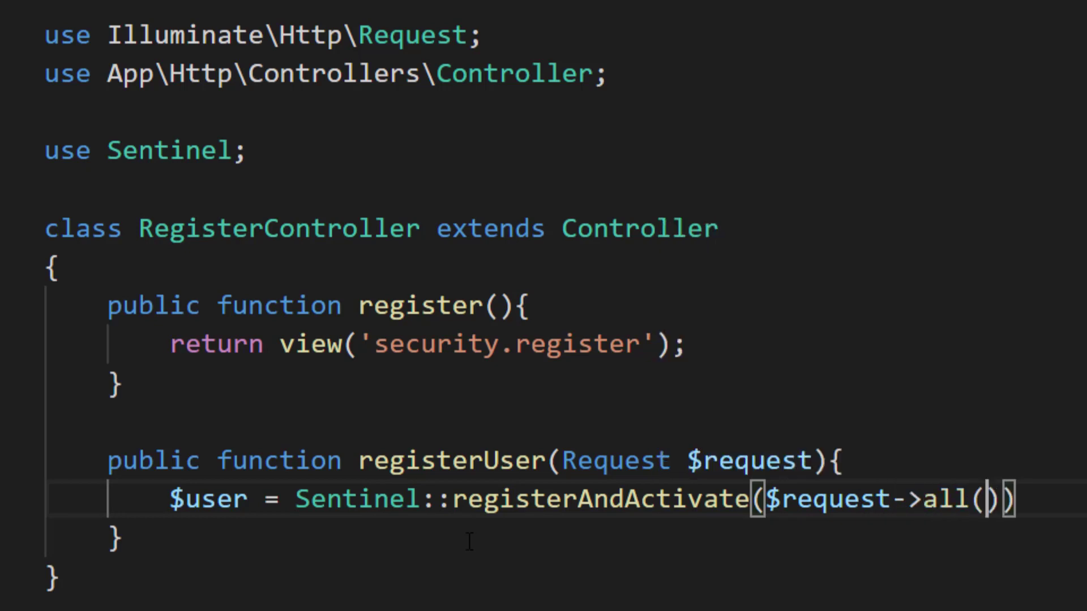
{"action": "type", "text": ";"}
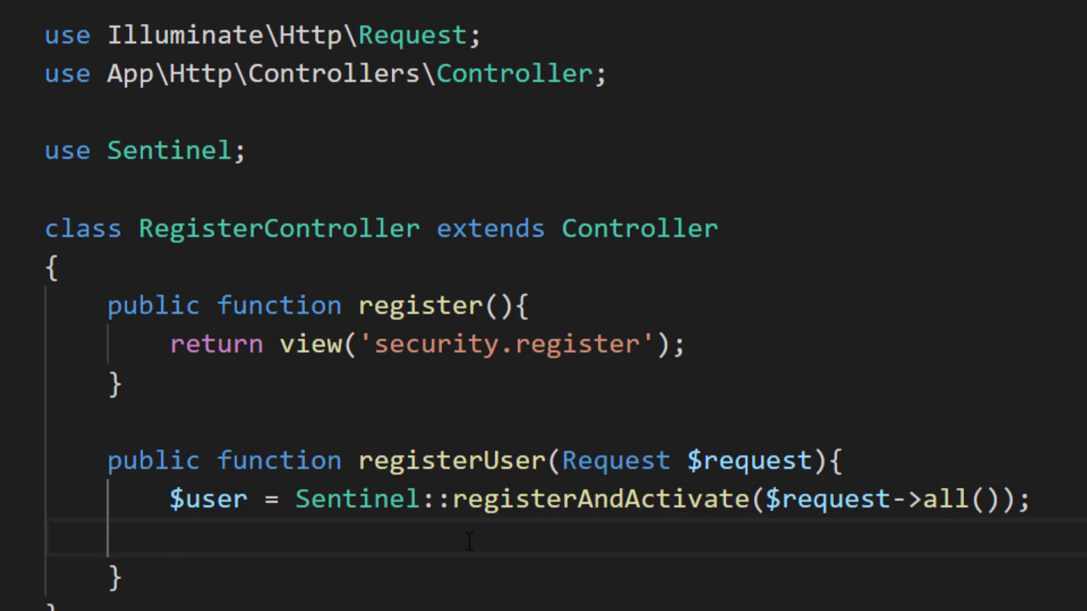
Step: Echo 'User registered' and replace dd($user) with return redirect('/')
{"action": "type", "text": "dd($u"}
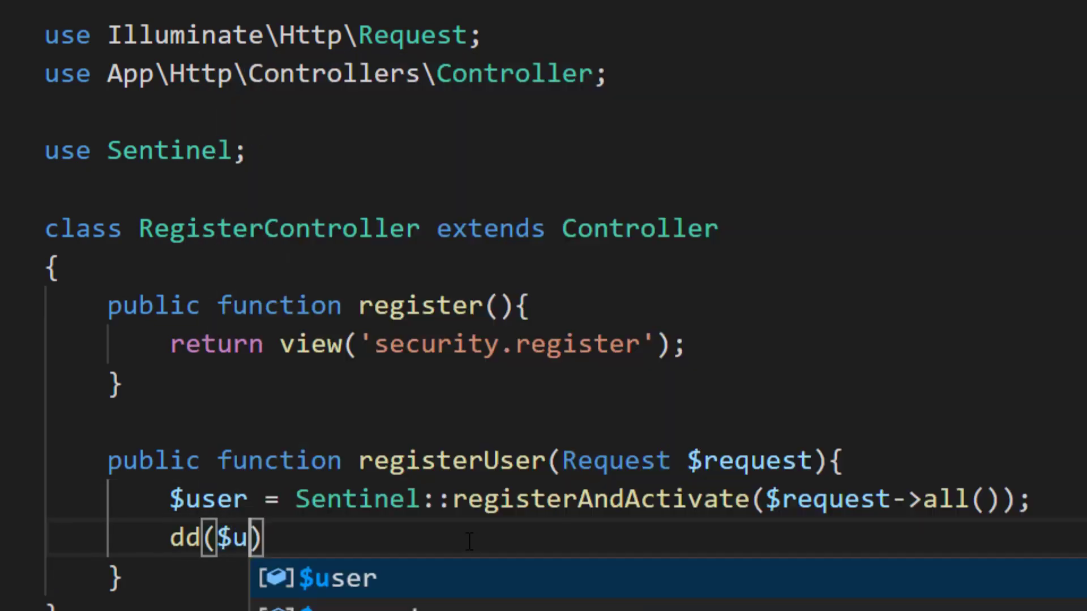
{"action": "key", "text": "Tab"}
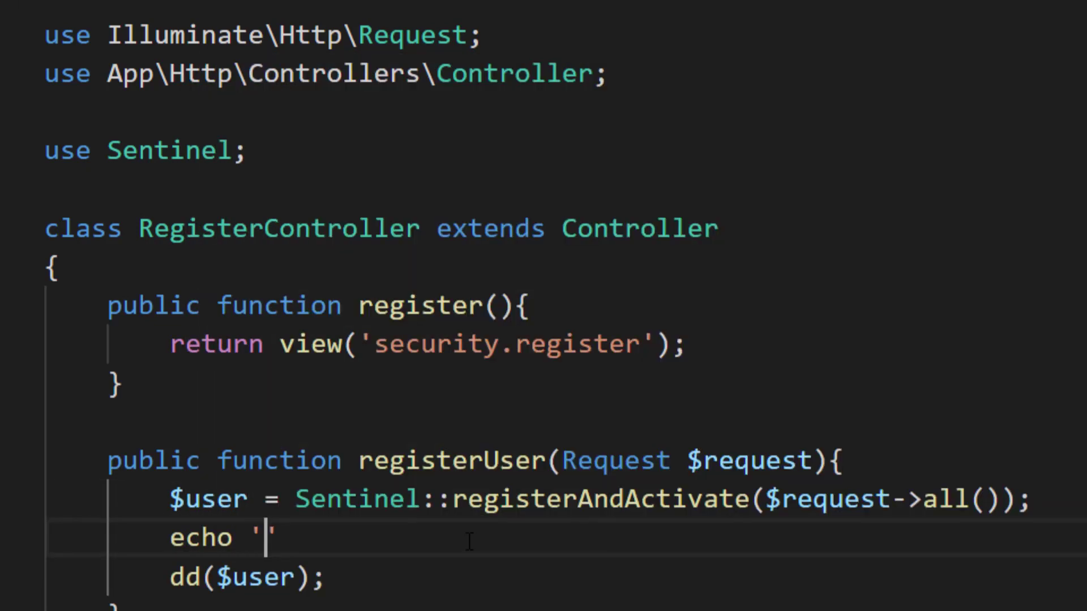
{"action": "type", "text": "User"}
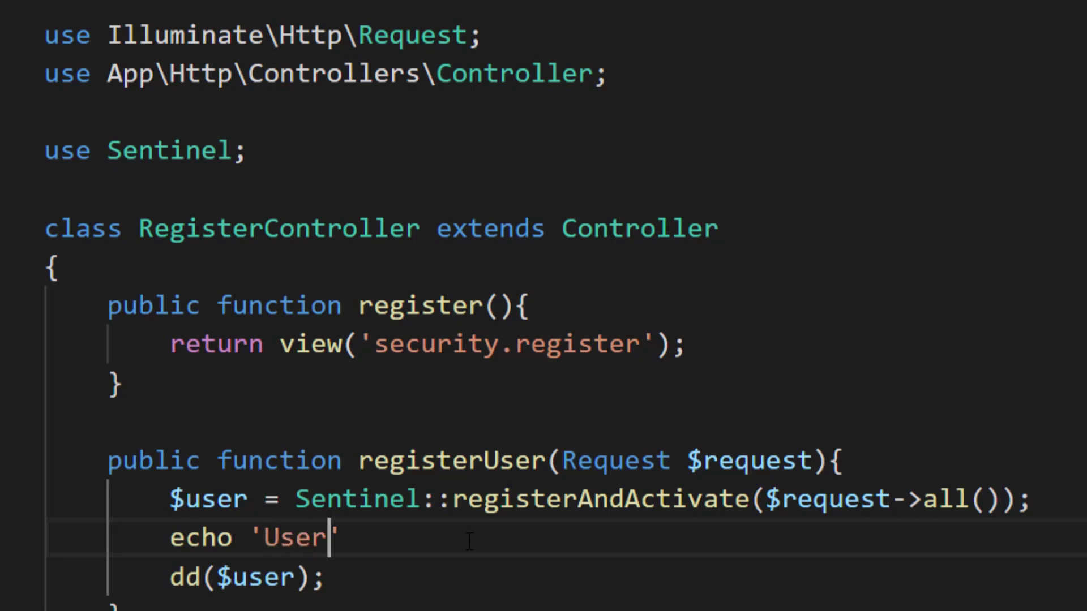
{"action": "type", "text": "registered"}
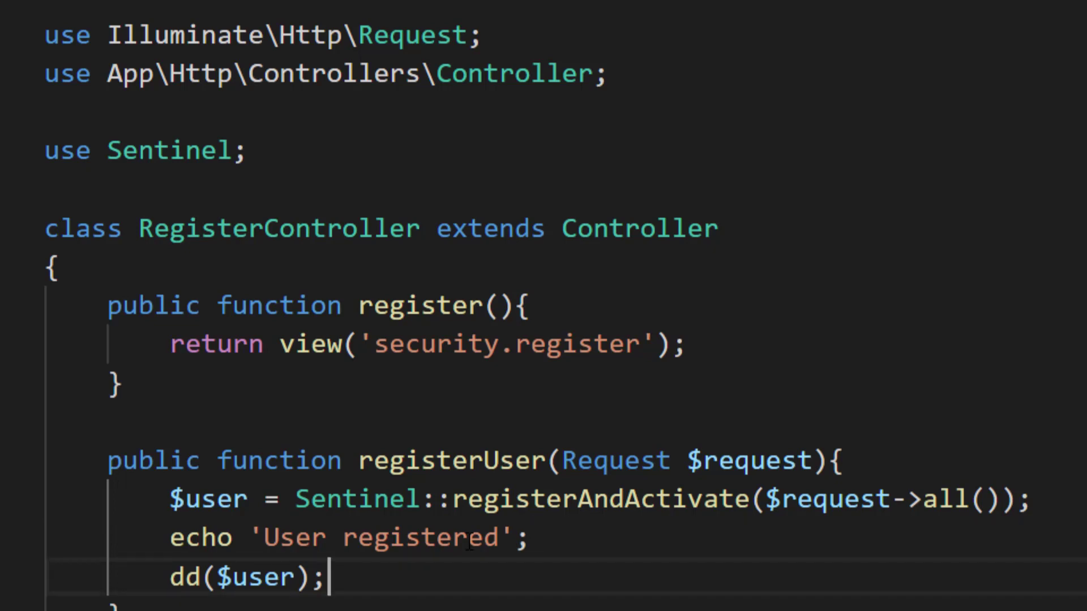
{"action": "double_click", "coordinate": [248, 575]}
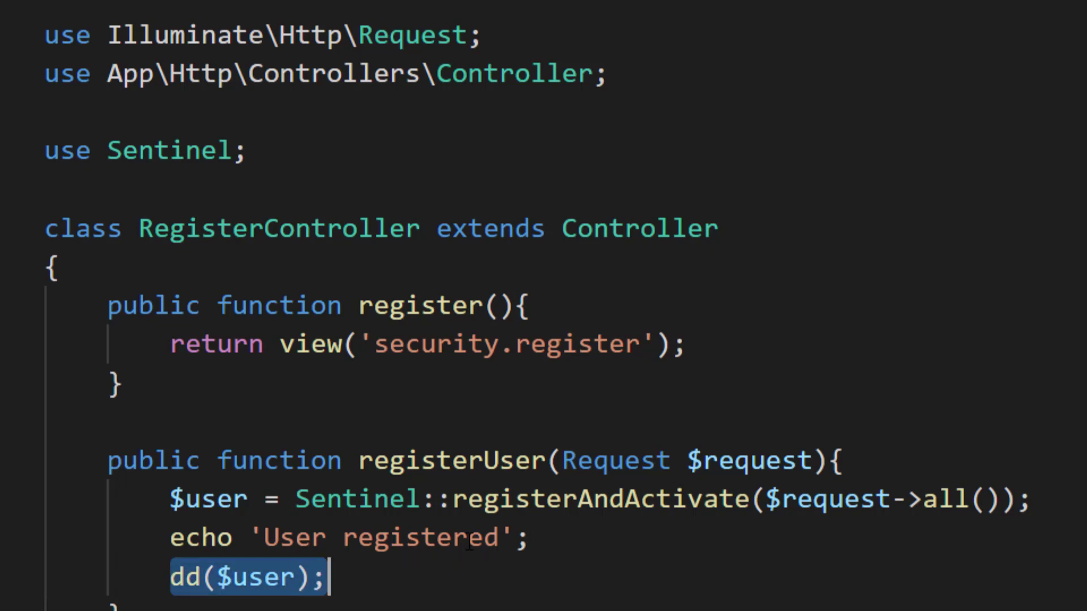
{"action": "type", "text": "return"}
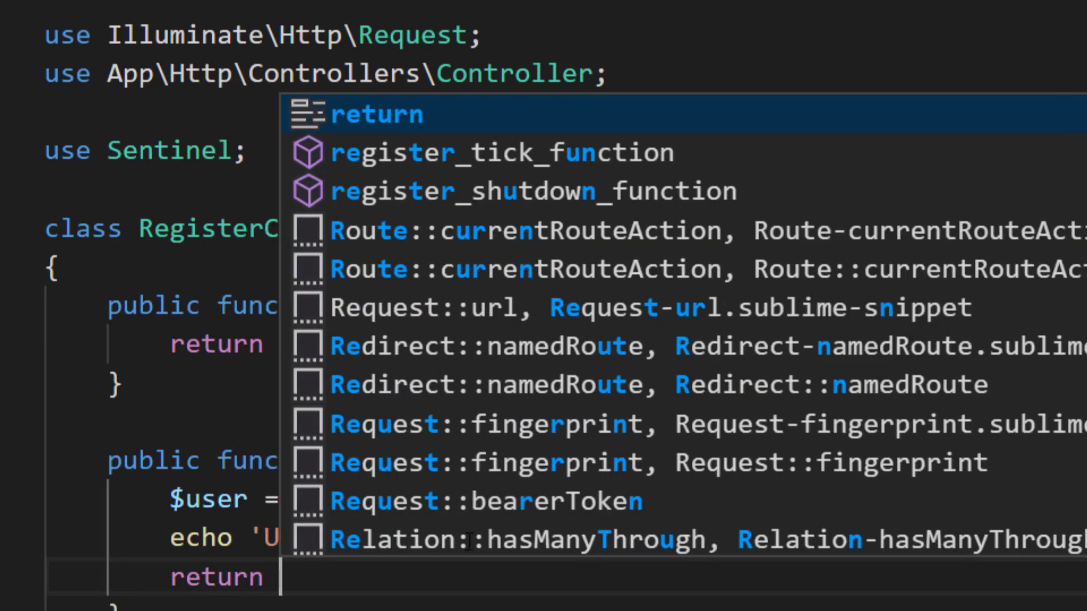
{"action": "type", "text": "redirect('/');"}
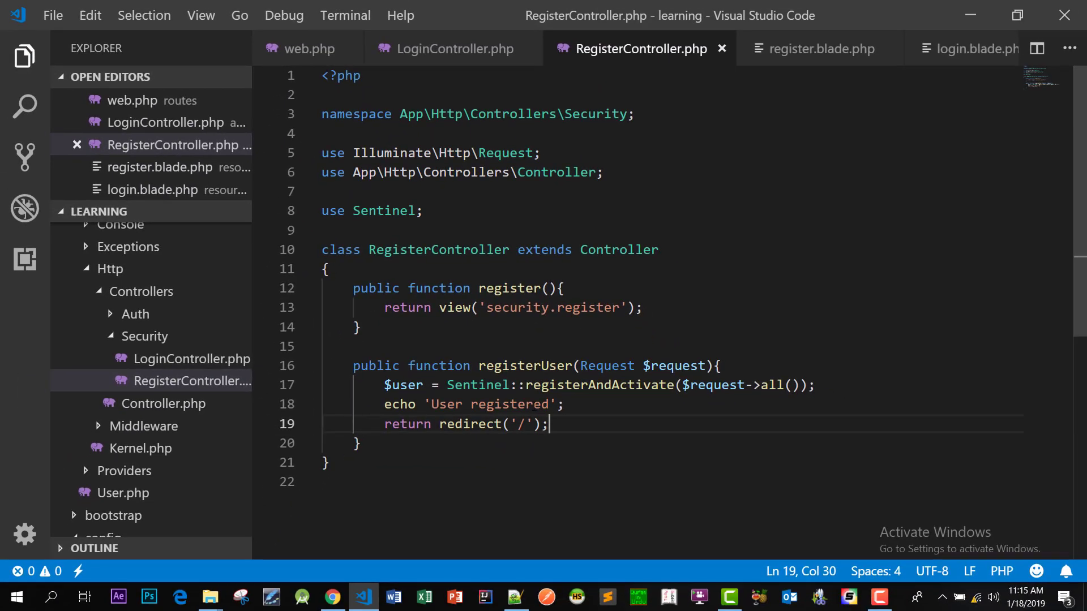
{"action": "key", "text": "alt+tab"}
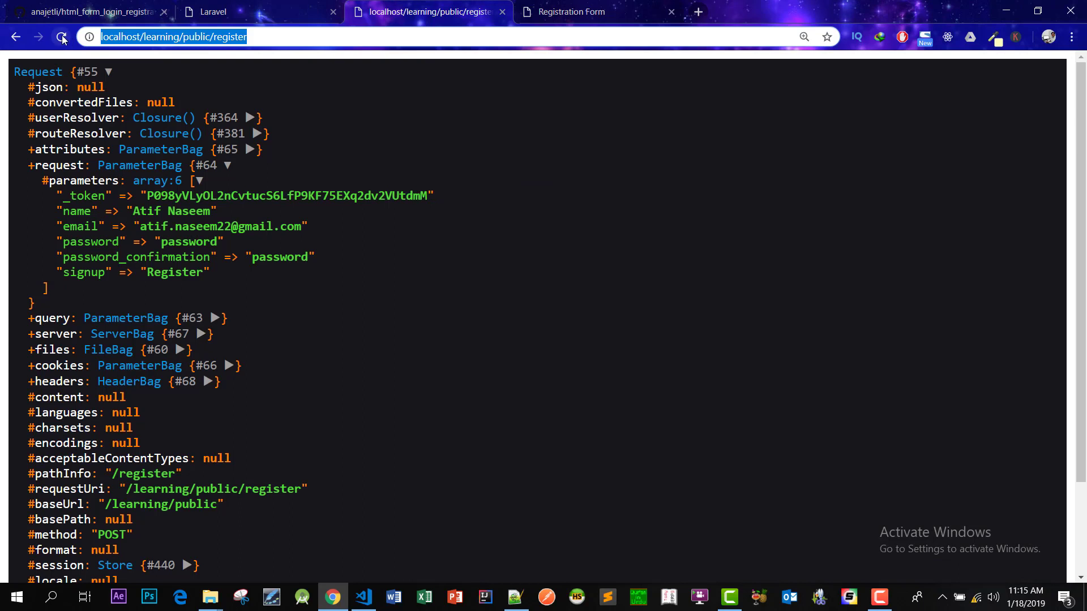
Step: Resubmit registration to land on the Laravel welcome page, then go to localhost/sims
{"action": "left_click", "coordinate": [60, 37]}
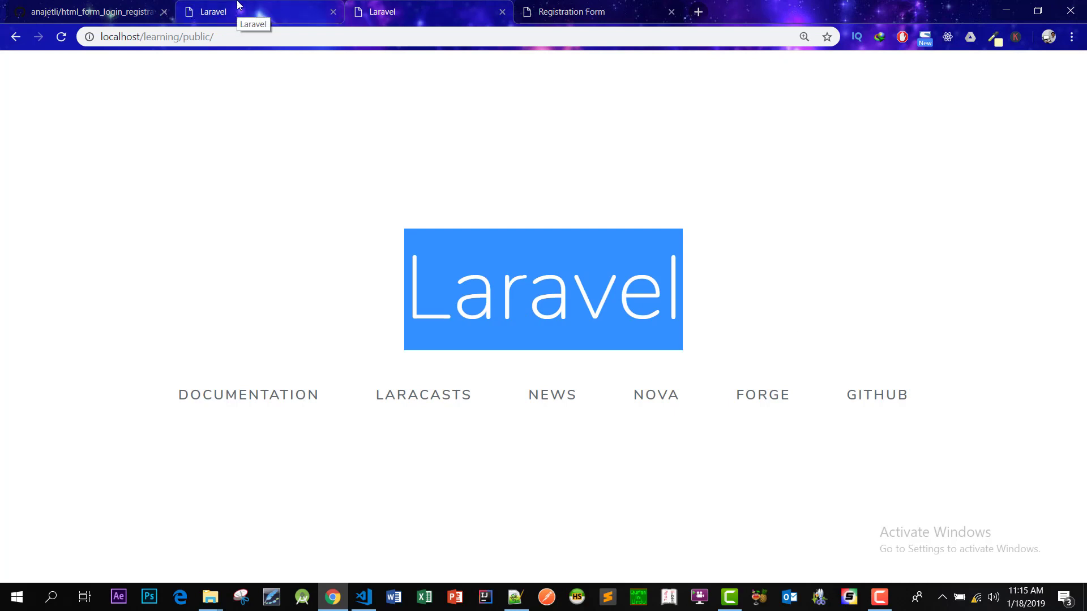
{"action": "mouse_move", "coordinate": [90, 11]}
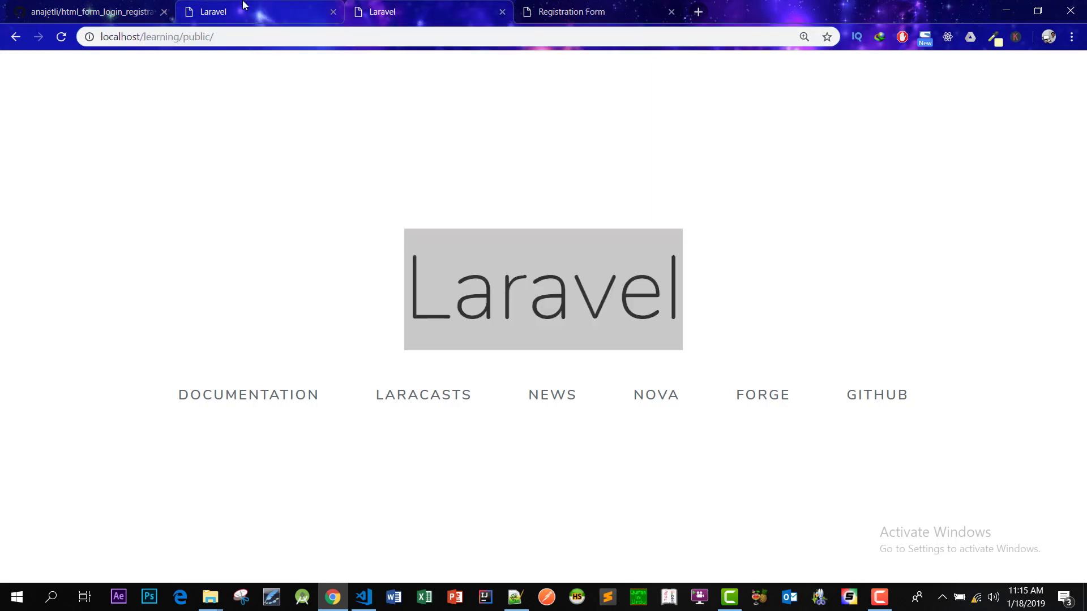
{"action": "type", "text": "localhost/sims"}
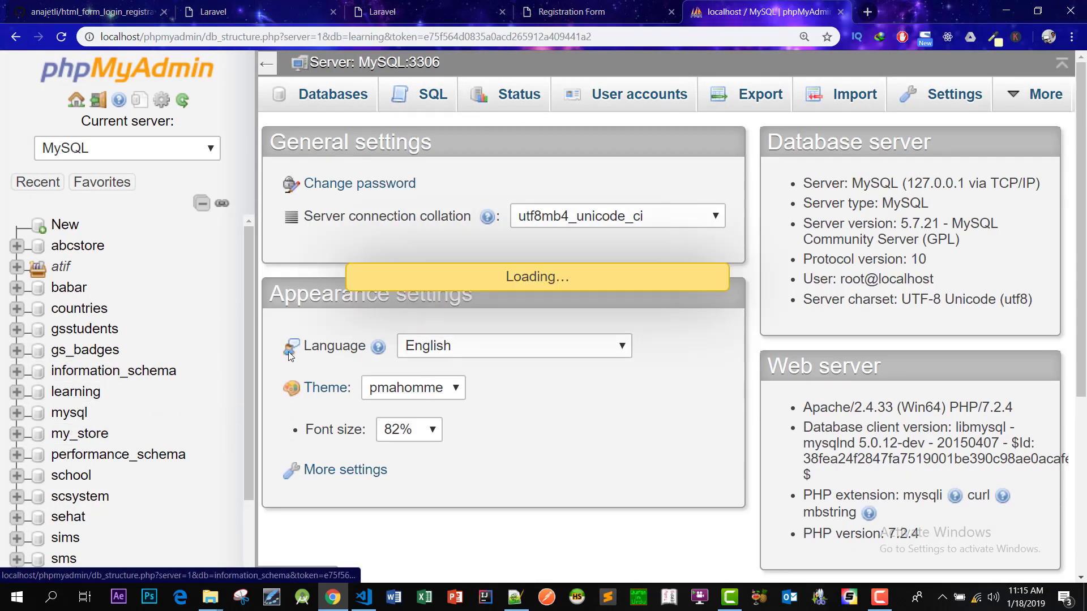
Step: Scroll through the new user's row in the learning database's users table, then select activations
{"action": "left_click", "coordinate": [89, 435]}
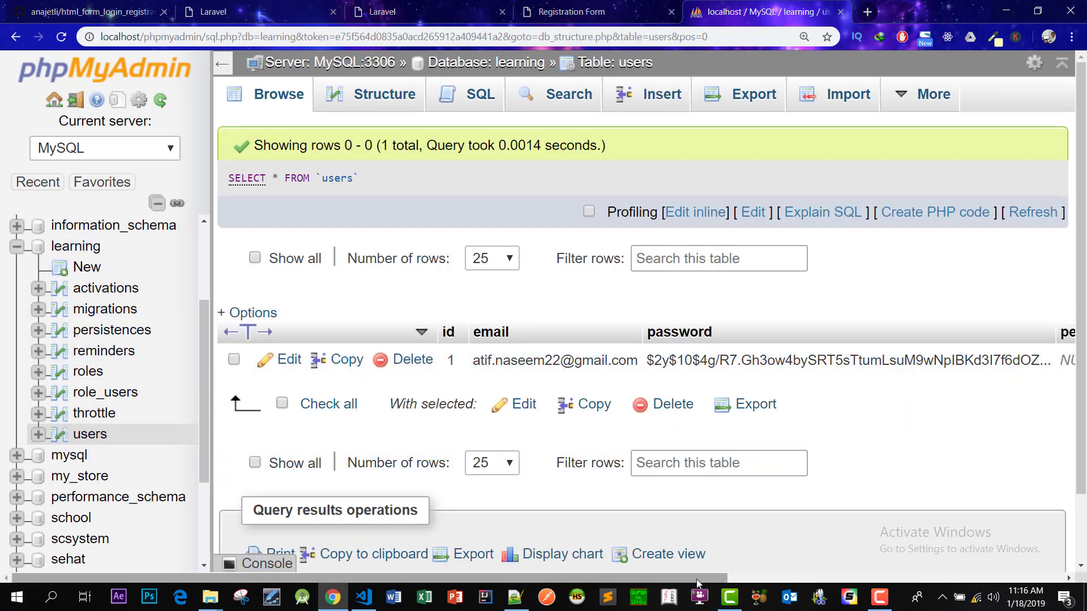
{"action": "scroll", "scroll_direction": "right", "scroll_amount": 3}
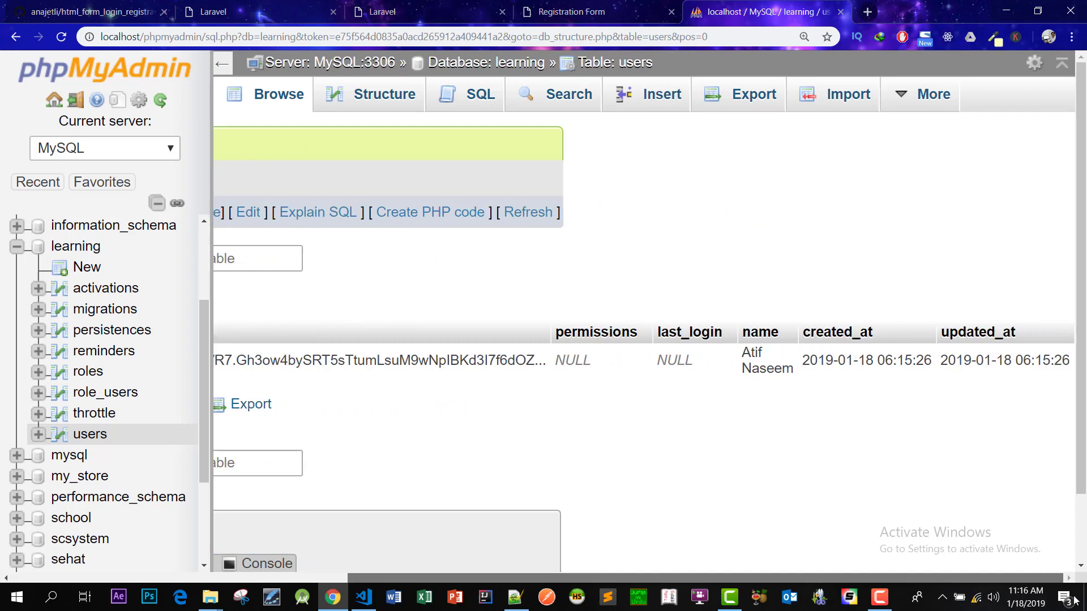
{"action": "scroll", "scroll_direction": "left", "scroll_amount": 3}
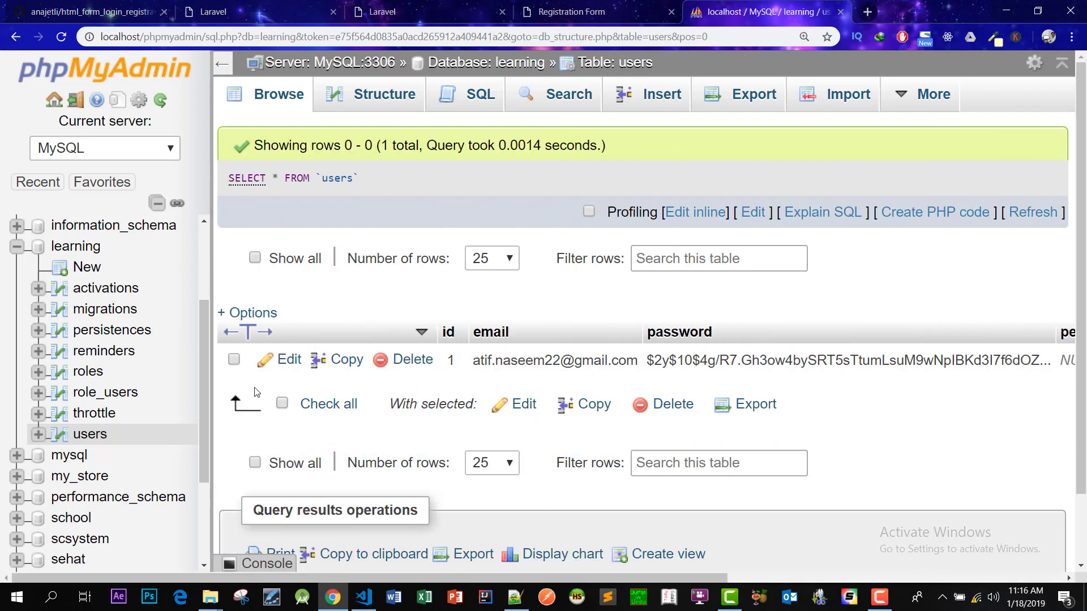
{"action": "mouse_move", "coordinate": [111, 330]}
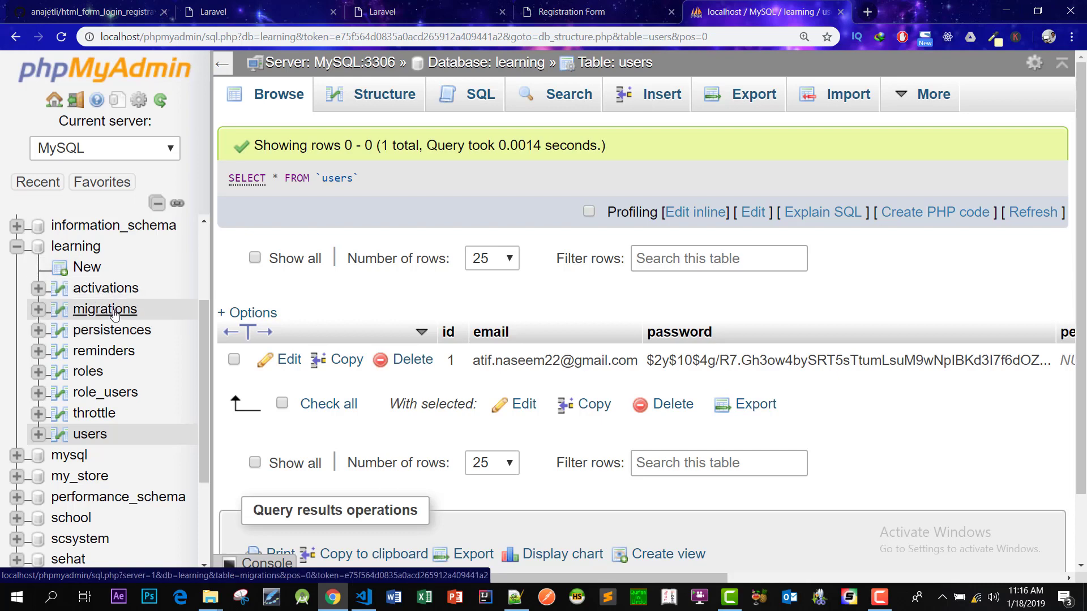
{"action": "left_click", "coordinate": [105, 287]}
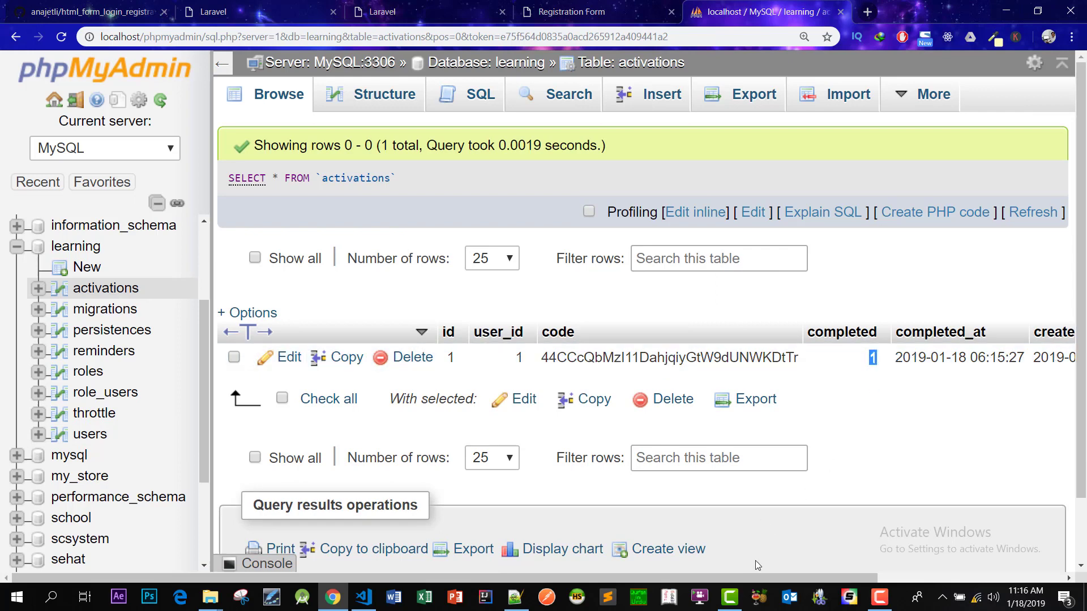
{"action": "scroll", "scroll_direction": "right", "scroll_amount": 3}
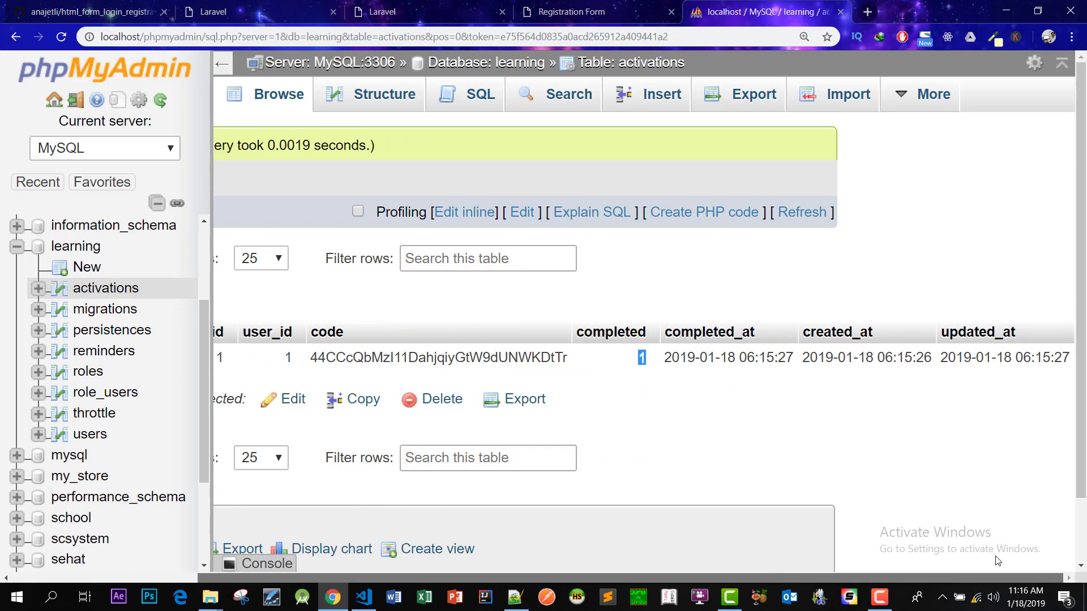
{"action": "scroll", "scroll_direction": "left", "scroll_amount": 3}
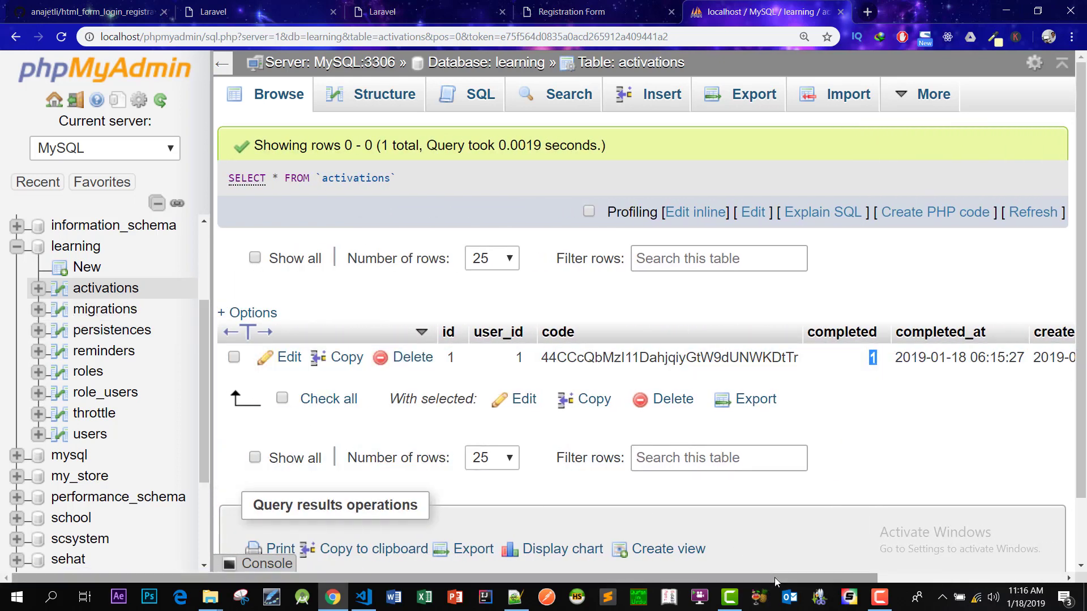
{"action": "scroll", "scroll_direction": "right", "scroll_amount": 3}
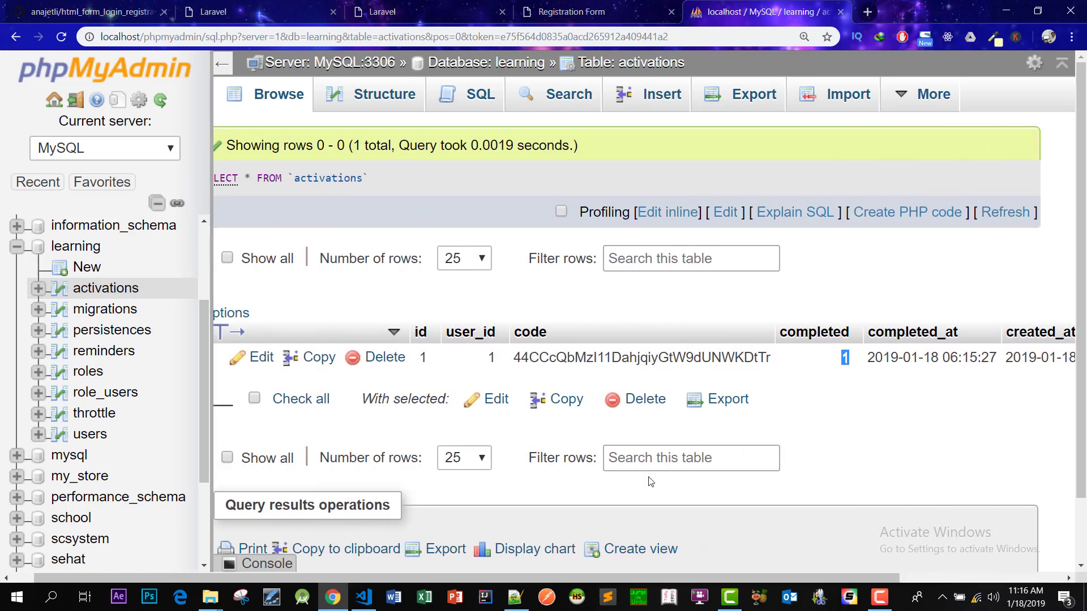
{"action": "left_click", "coordinate": [62, 434]}
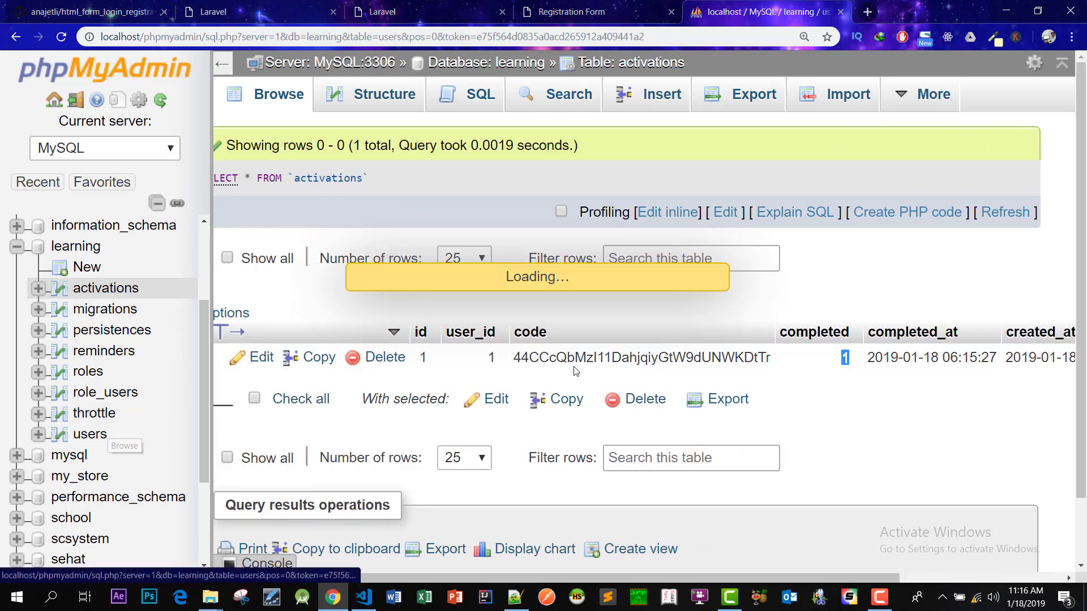
{"action": "left_click", "coordinate": [90, 434]}
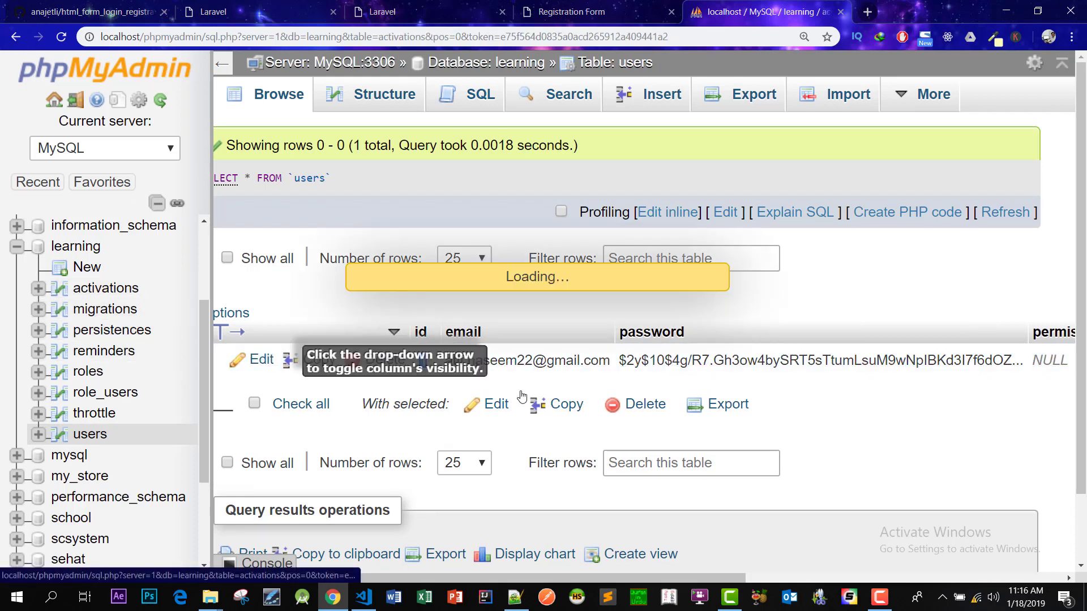
{"action": "left_click", "coordinate": [105, 288]}
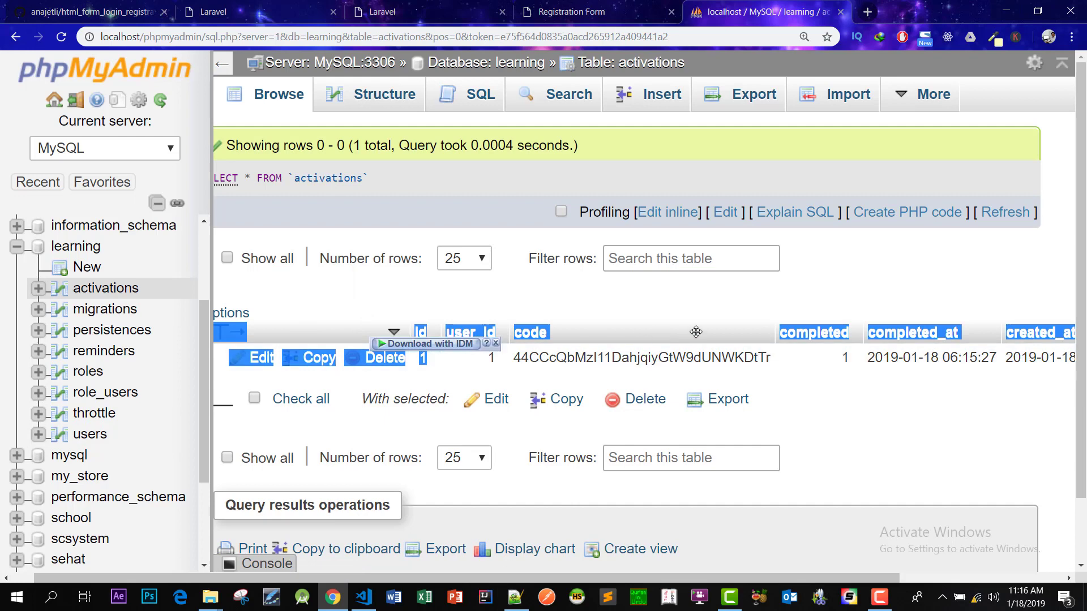